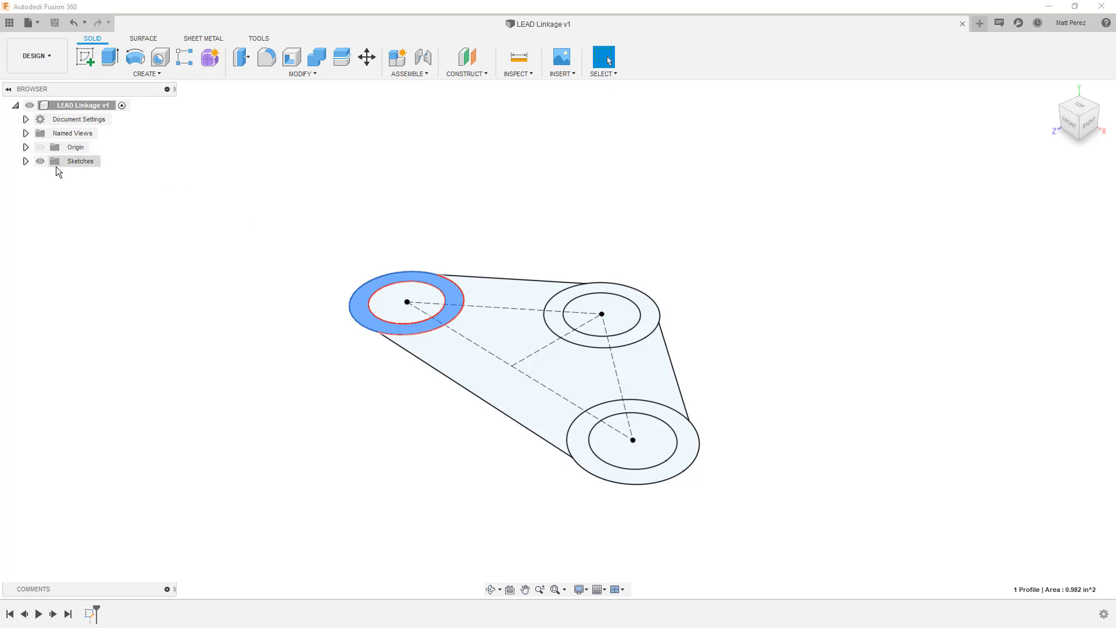
- Rename Sketch1 in the Sketches folder to 'Base Link Sketch1'
left_click(26, 161)
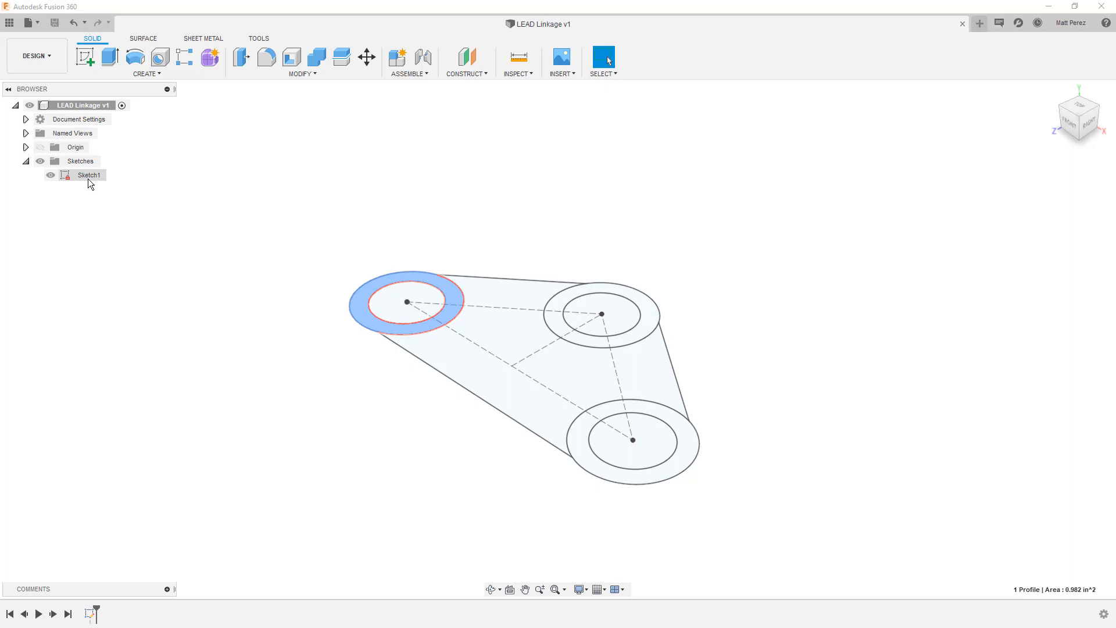
left_click(89, 175)
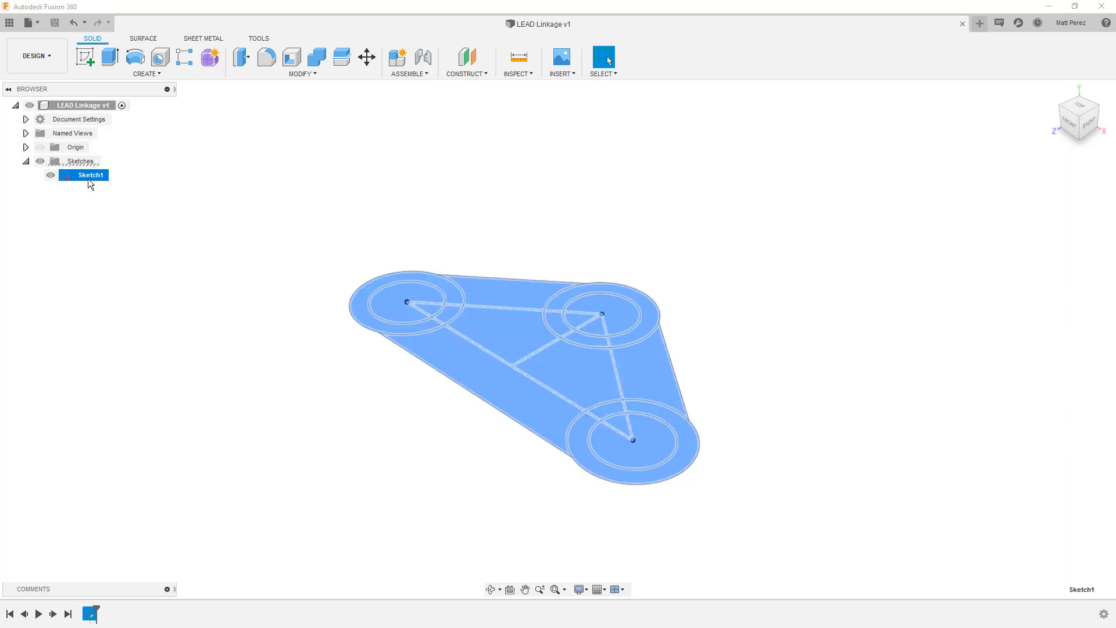
mouse_move(95, 179)
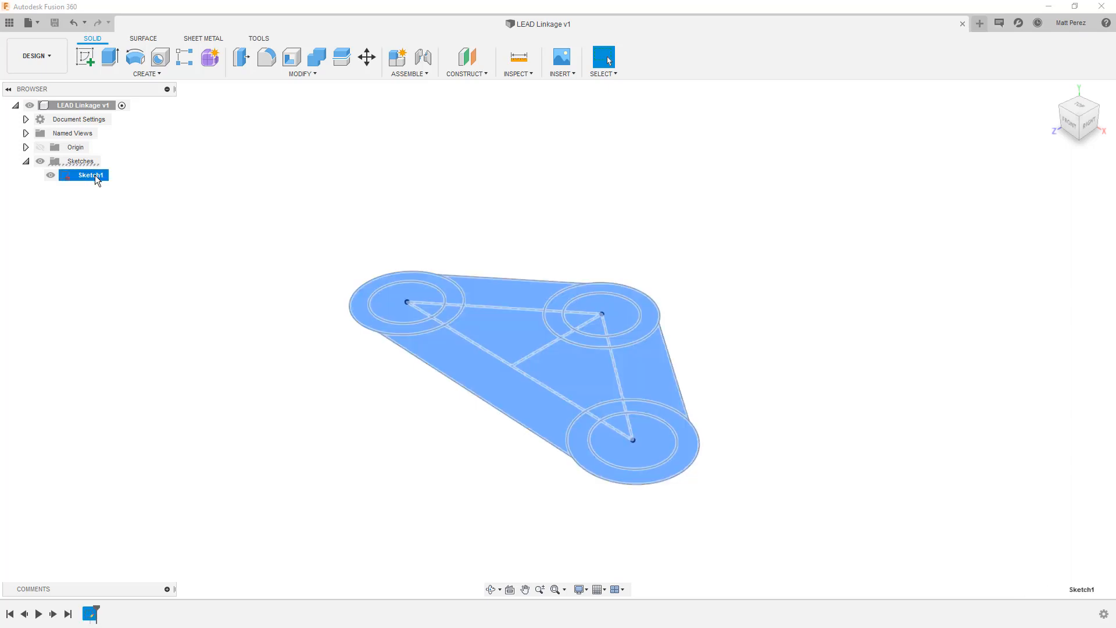
mouse_move(94, 182)
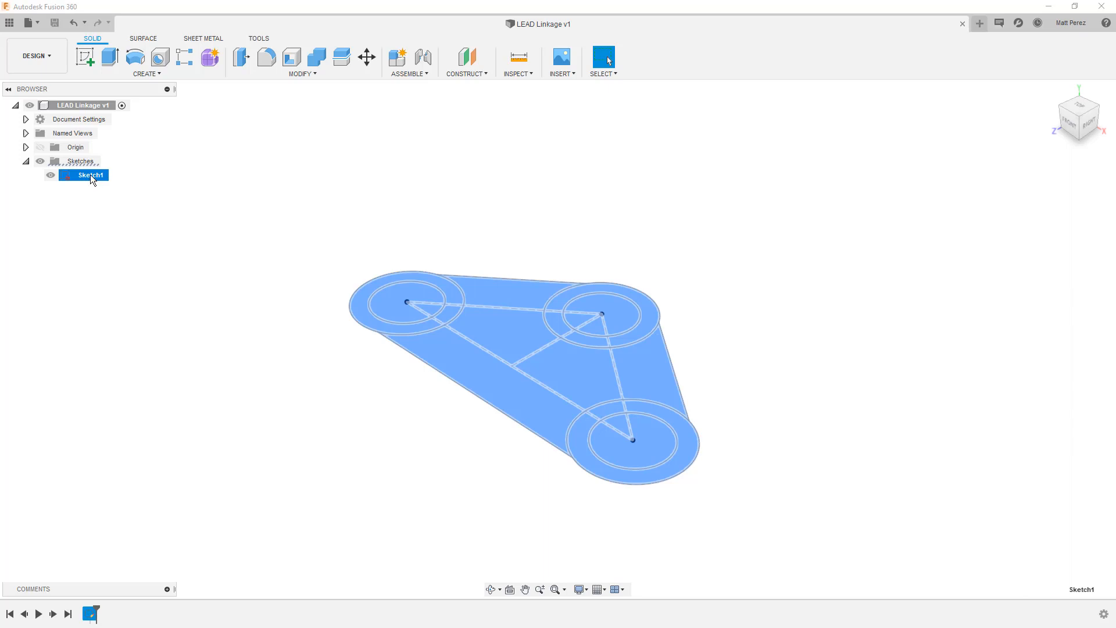
double_click(84, 175)
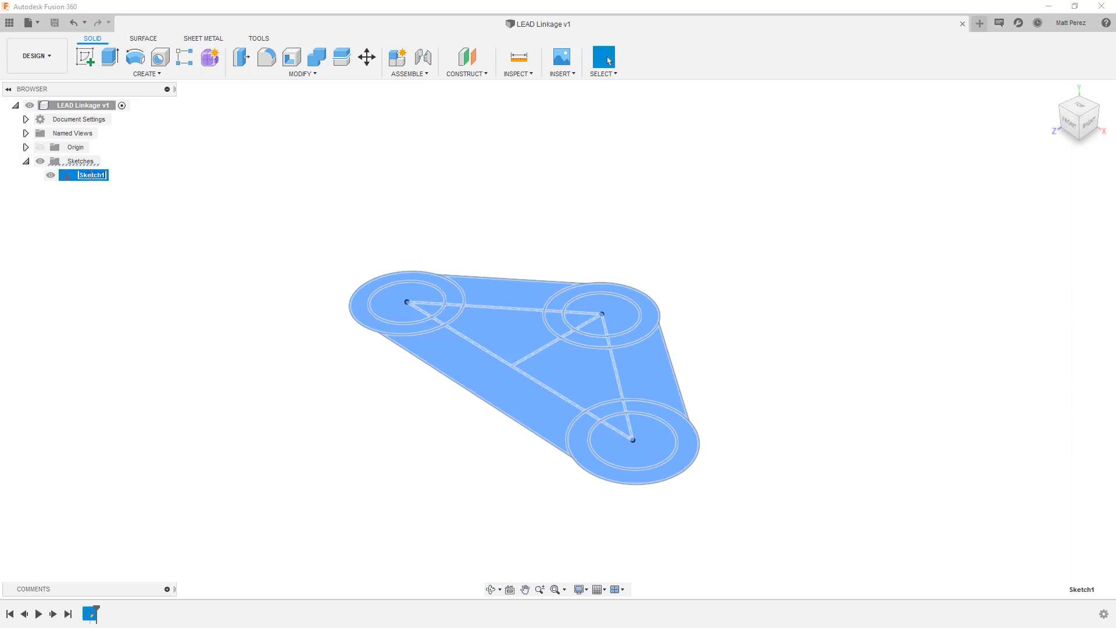
type("Base Link")
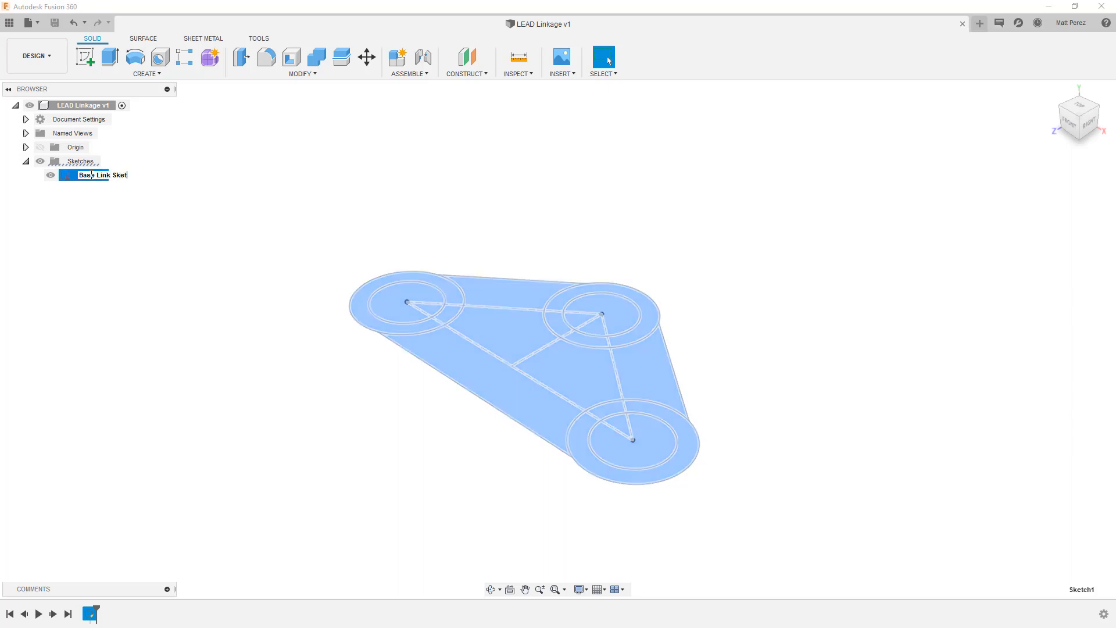
key("Return")
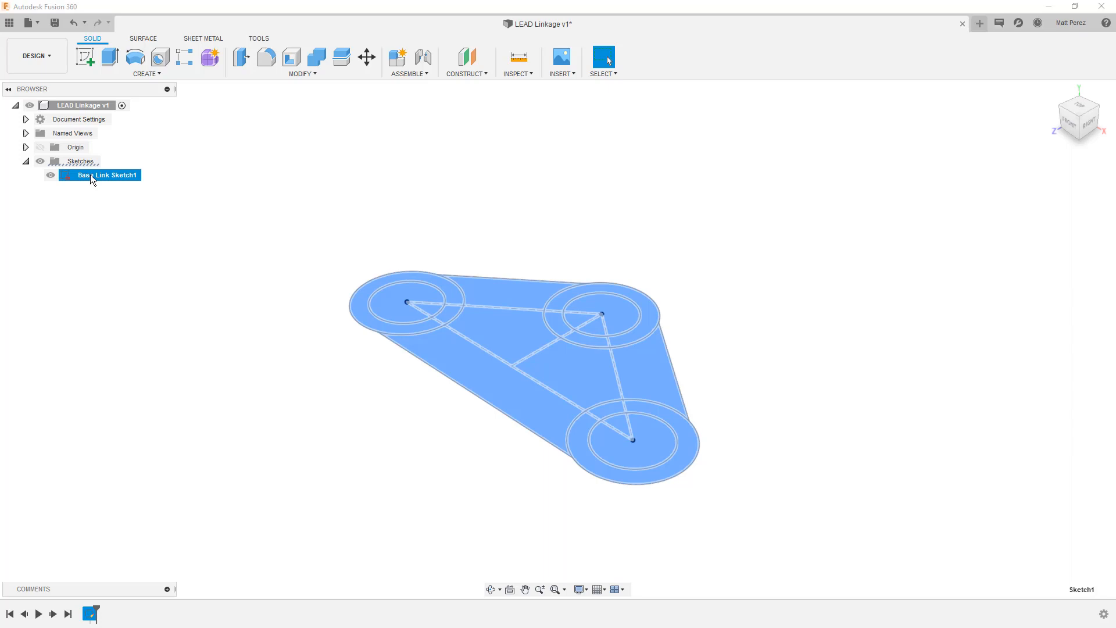
left_click(119, 199)
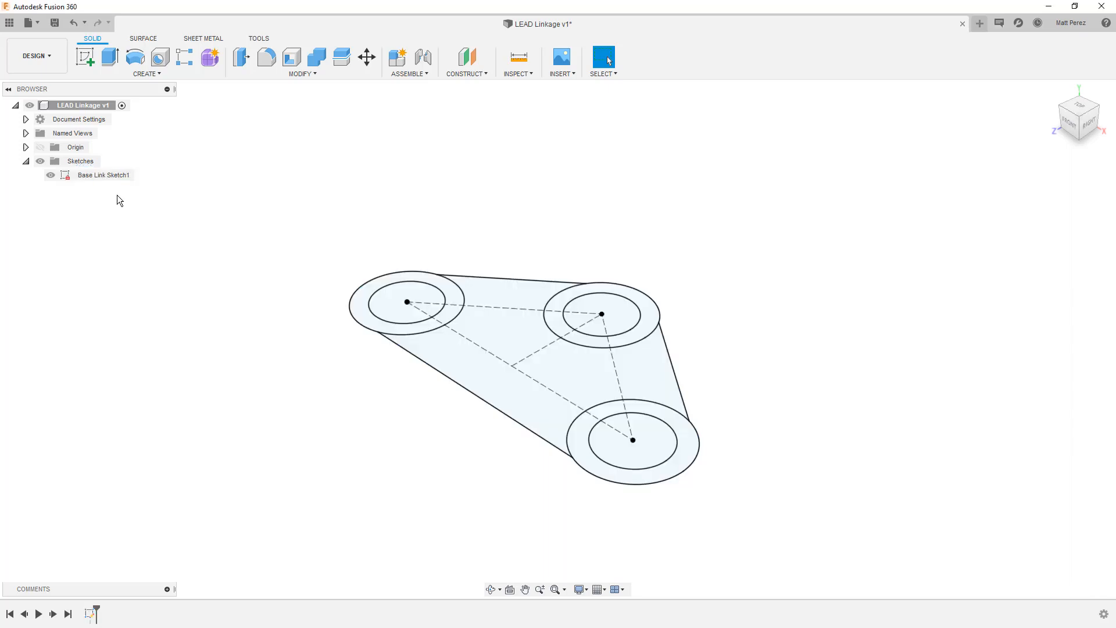
mouse_move(209, 172)
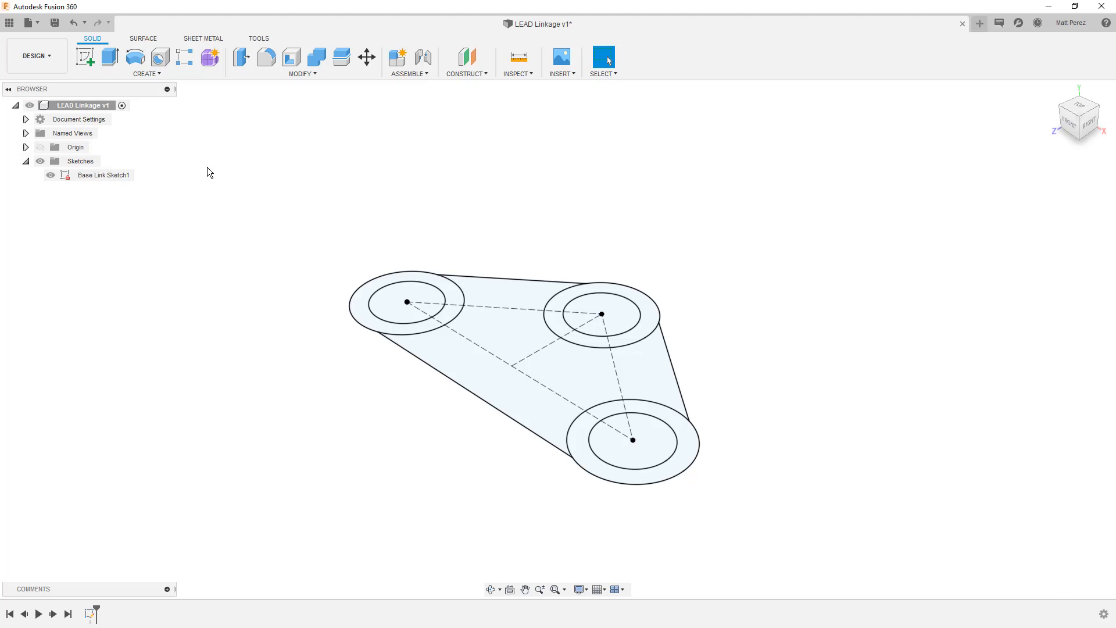
mouse_move(397, 58)
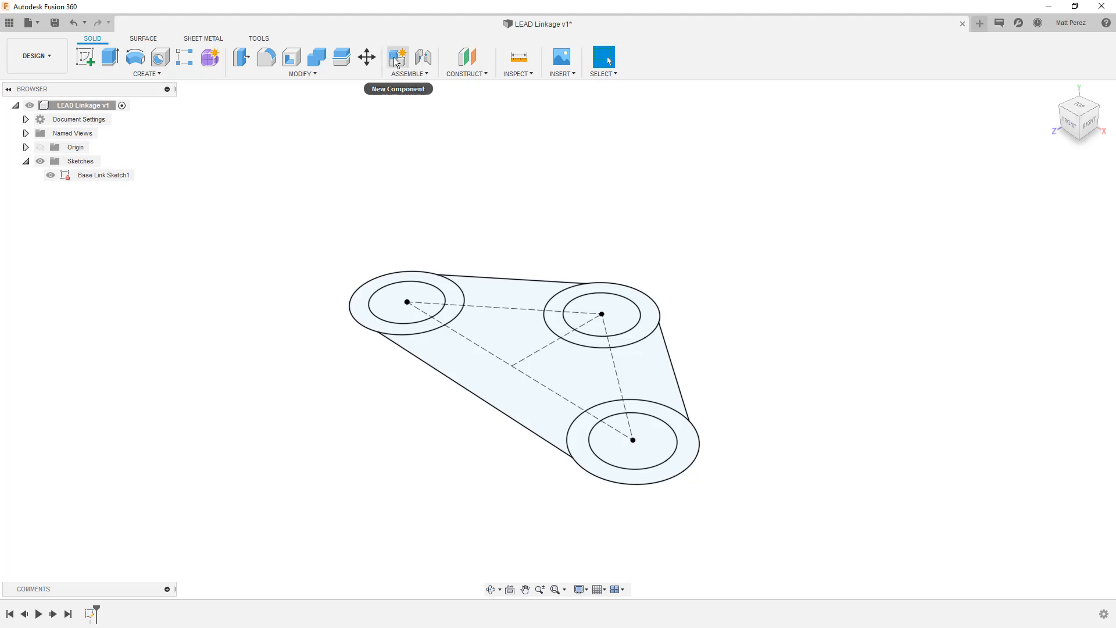
mouse_move(396, 59)
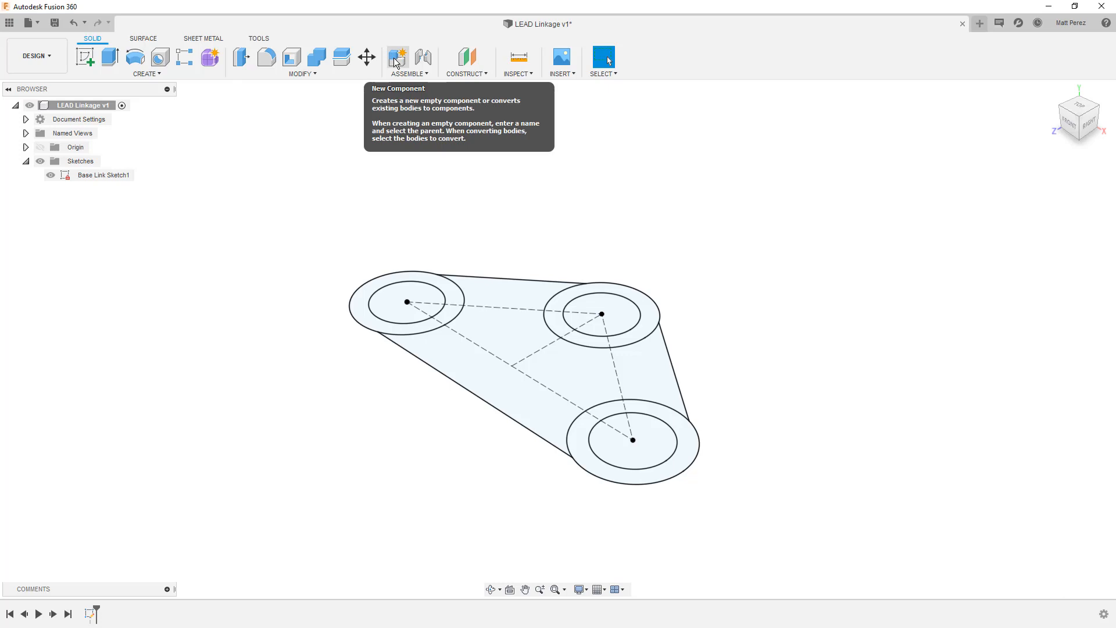
mouse_move(201, 277)
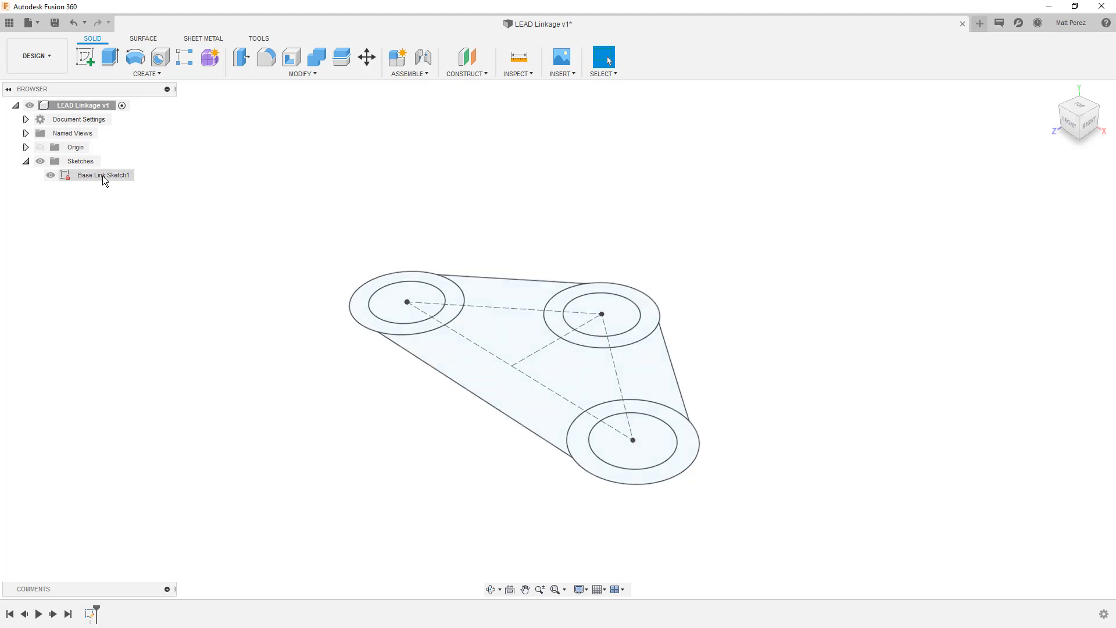
left_click(85, 57)
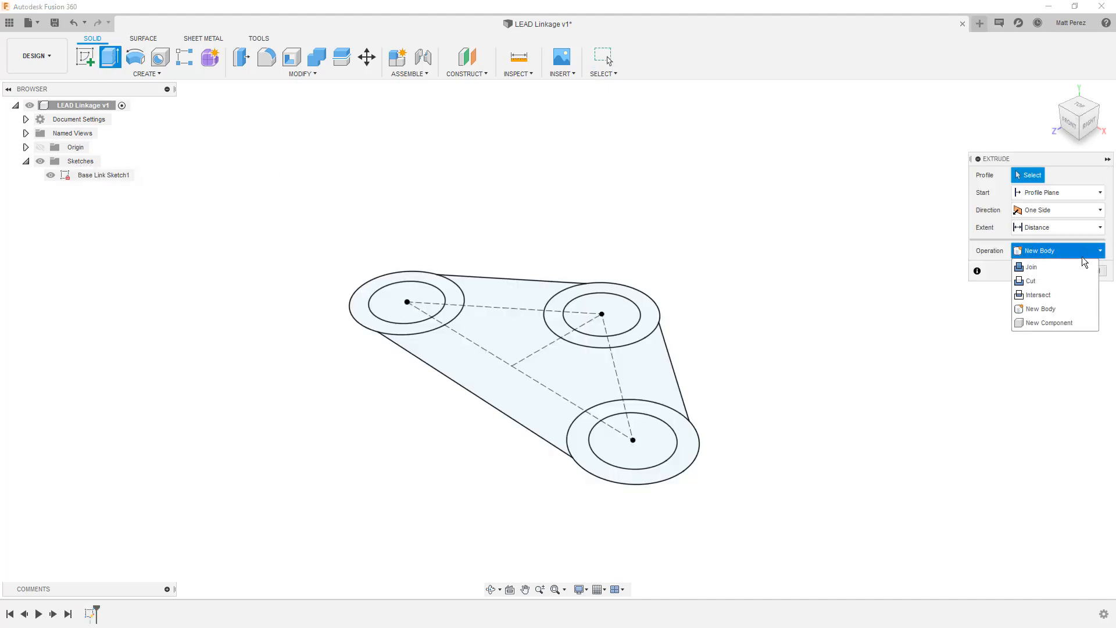
left_click(1054, 322)
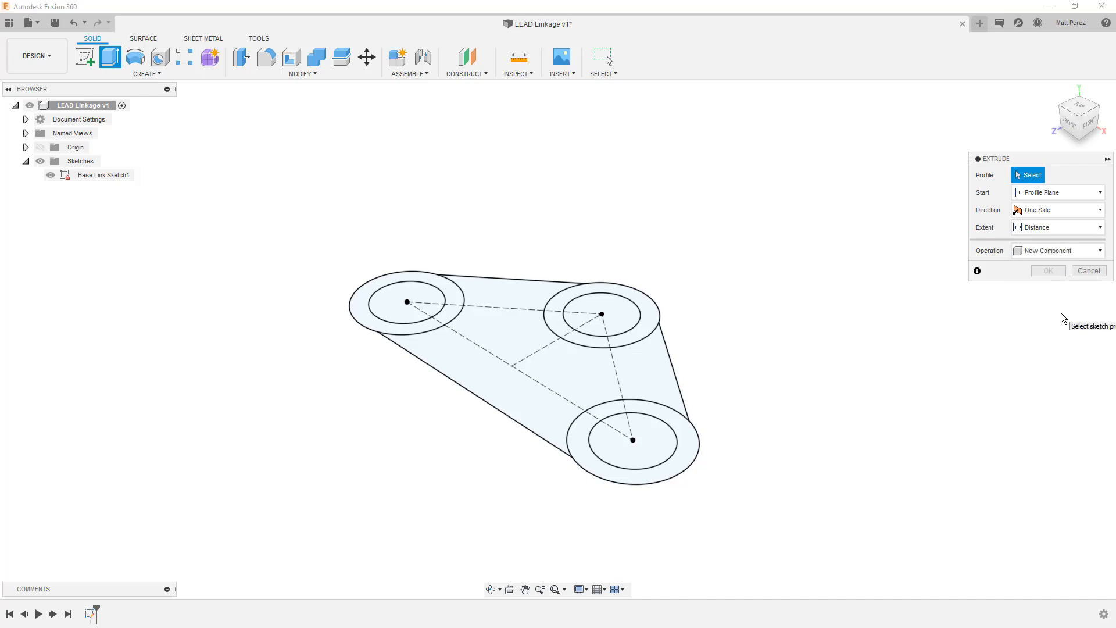
mouse_move(1063, 307)
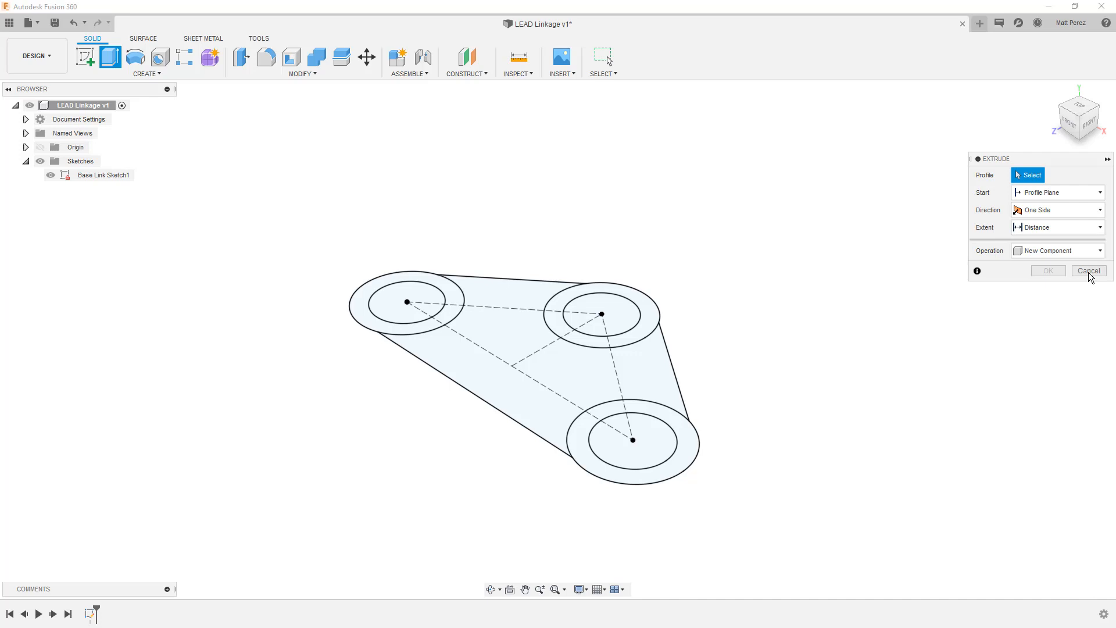
left_click(1087, 271)
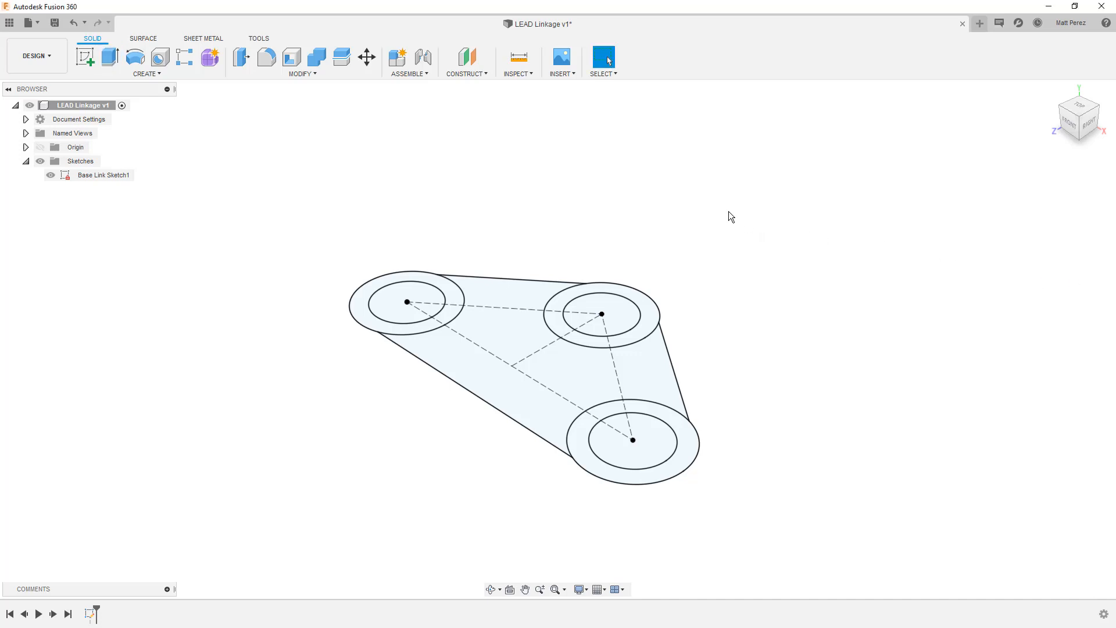
left_click(397, 57)
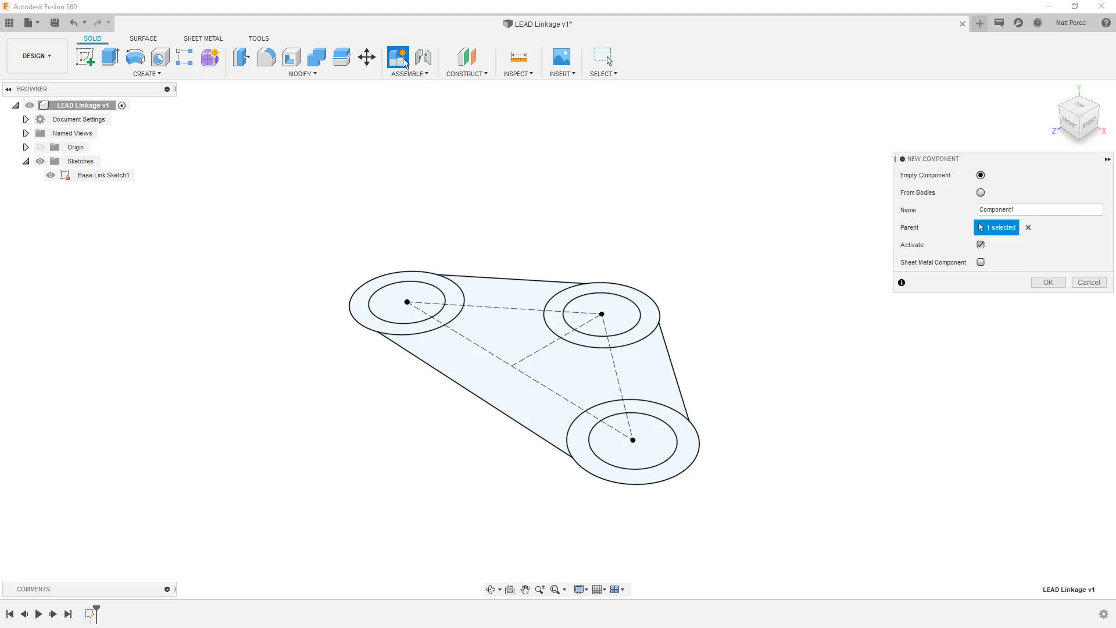
mouse_move(77, 113)
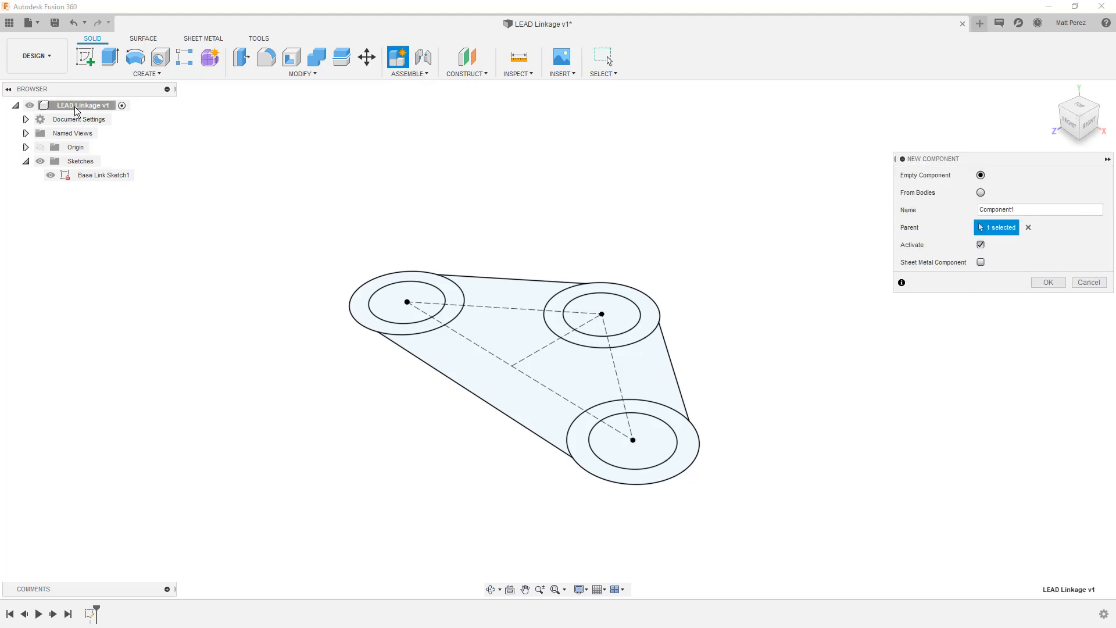
mouse_move(100, 110)
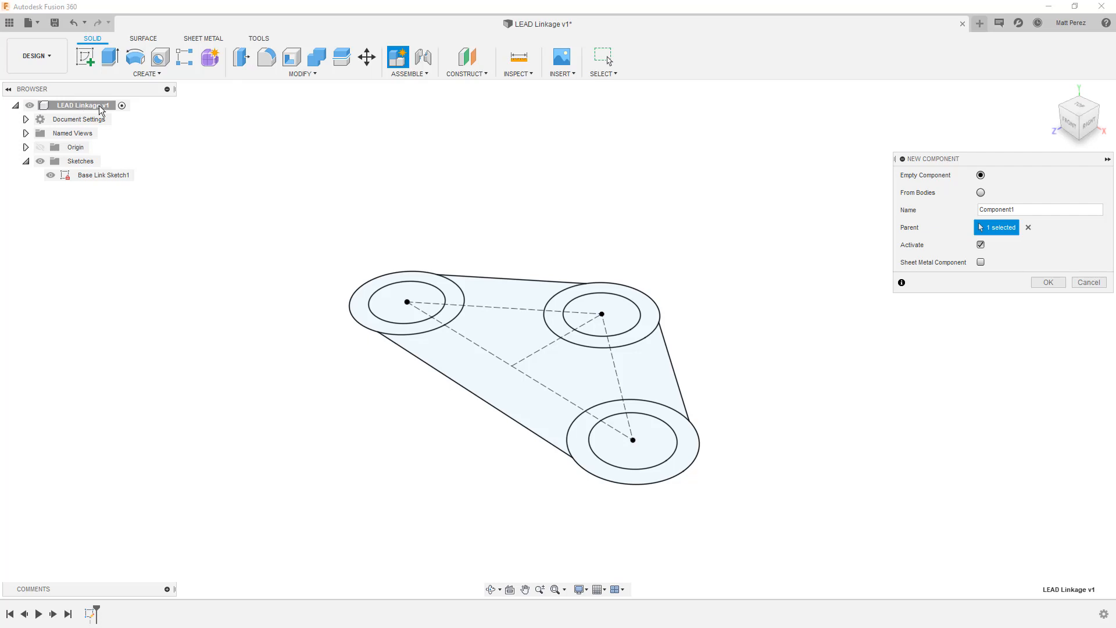
mouse_move(513, 227)
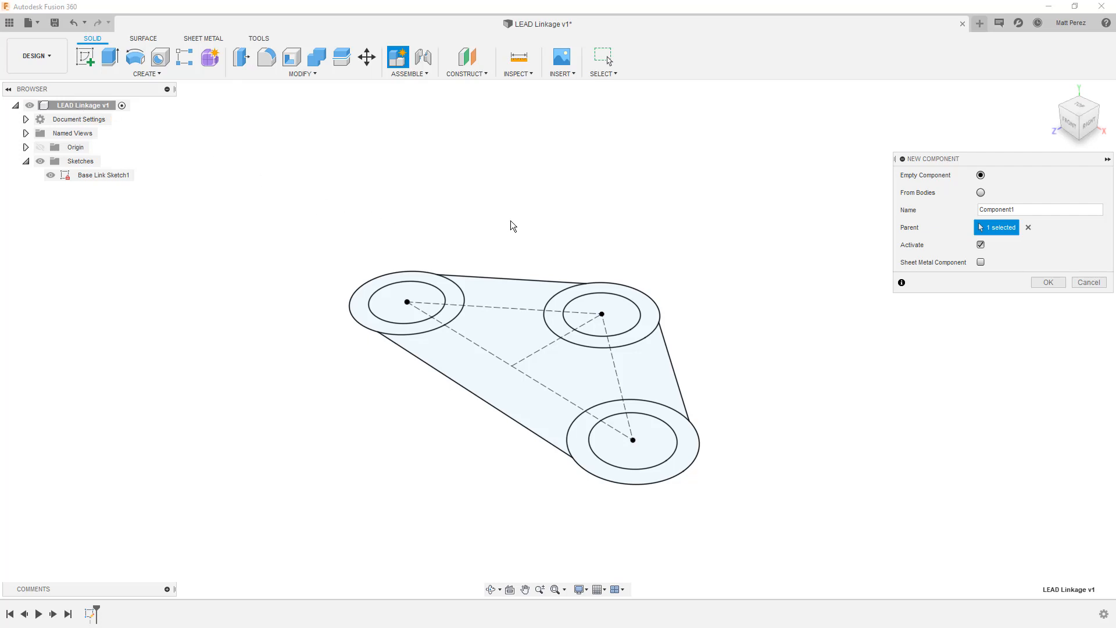
mouse_move(989, 178)
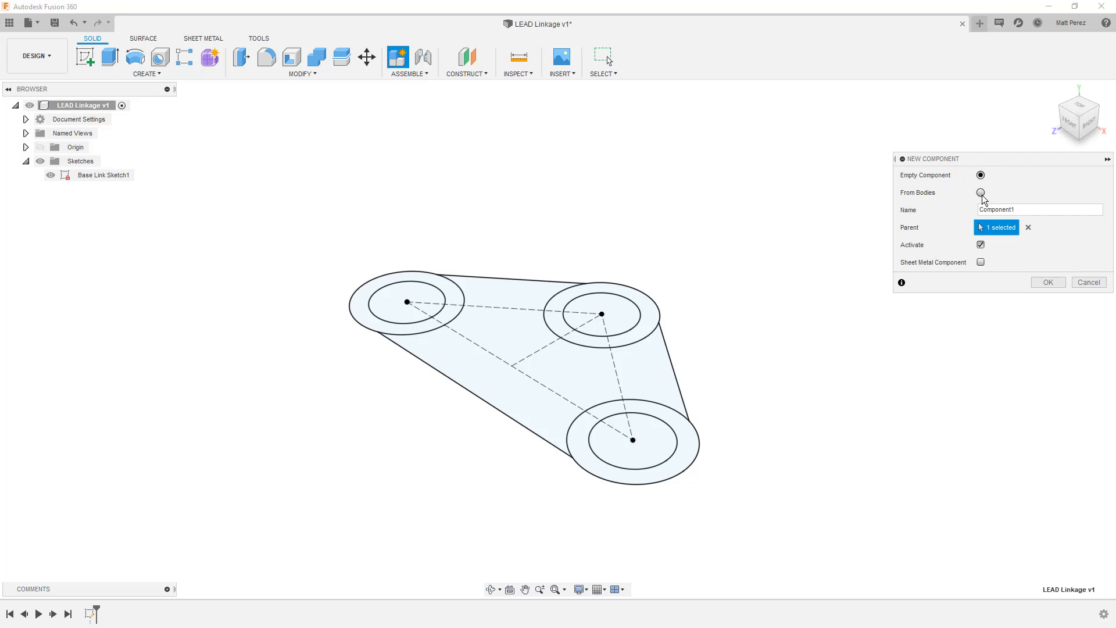
left_click(1039, 209)
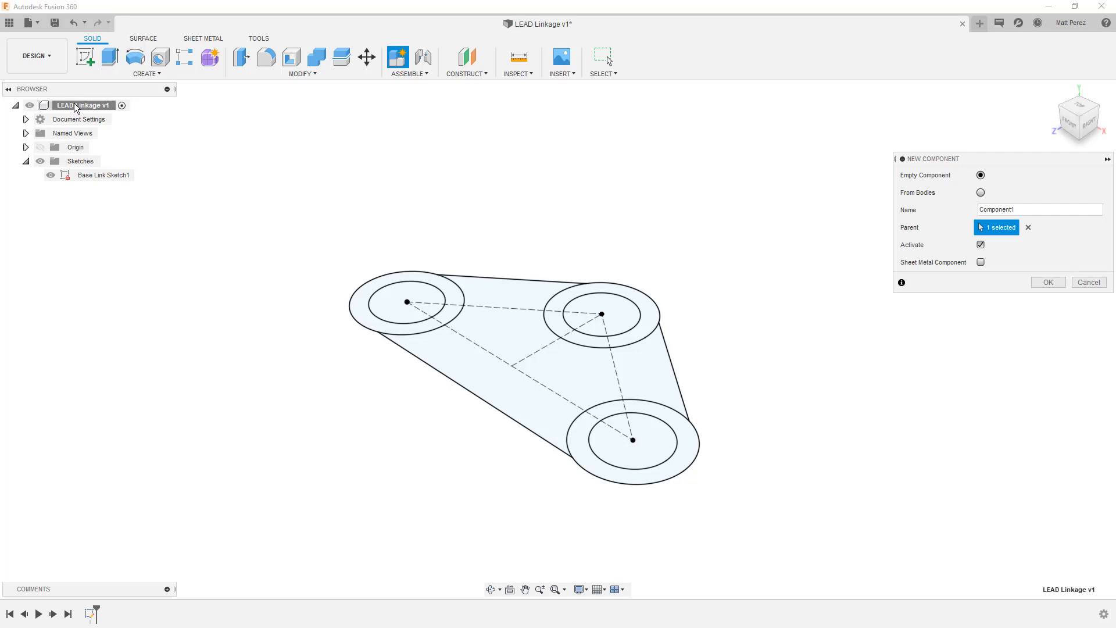
mouse_move(939, 265)
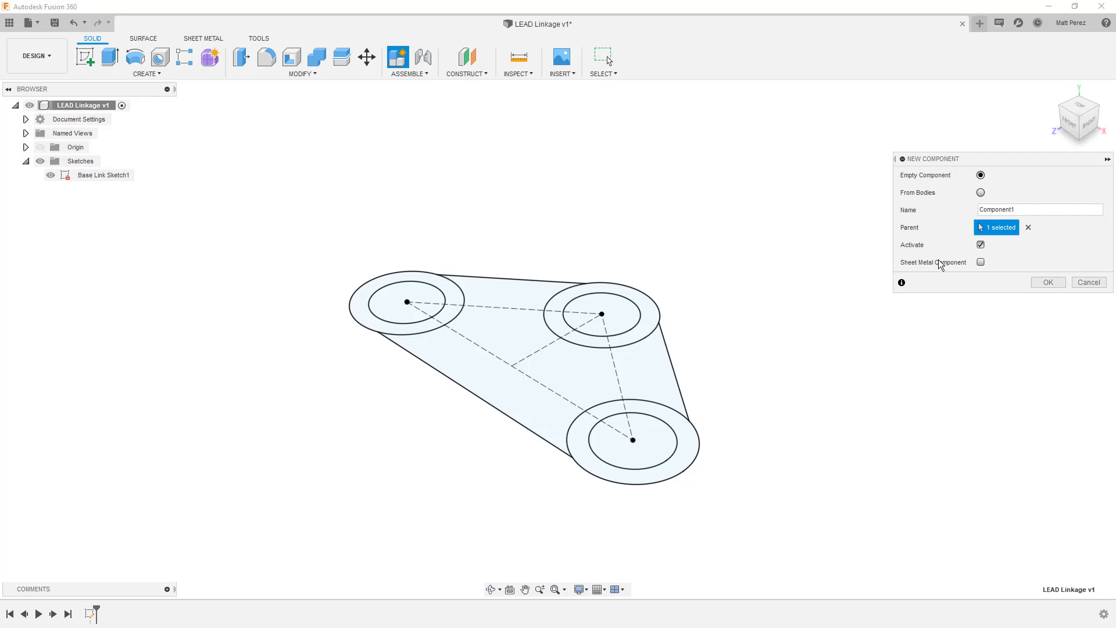
mouse_move(1003, 246)
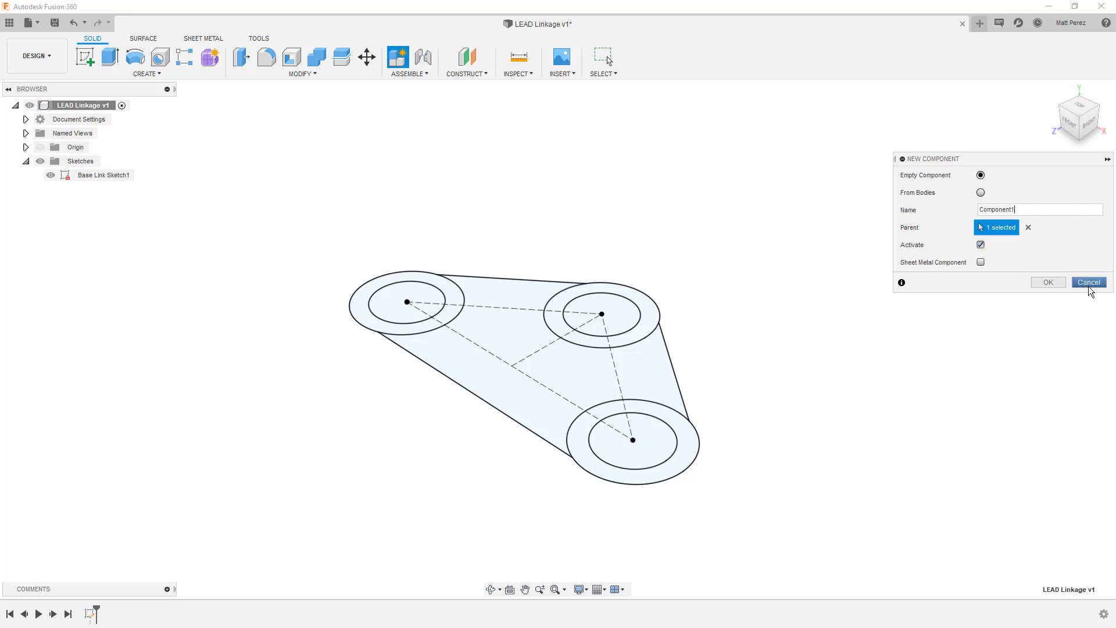
left_click(1088, 281)
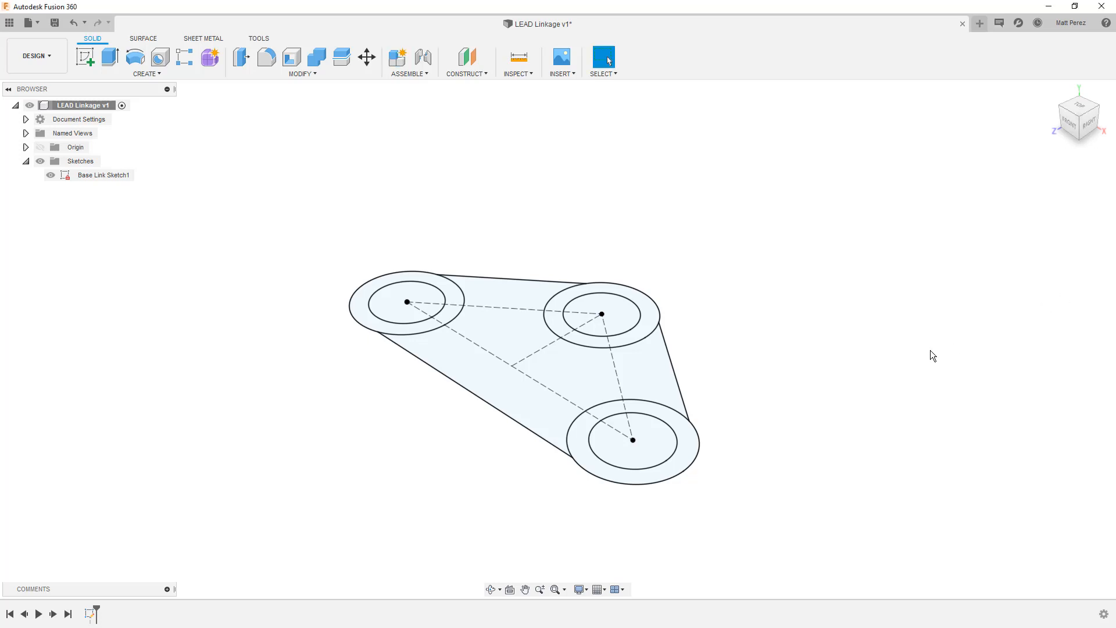
mouse_move(100, 608)
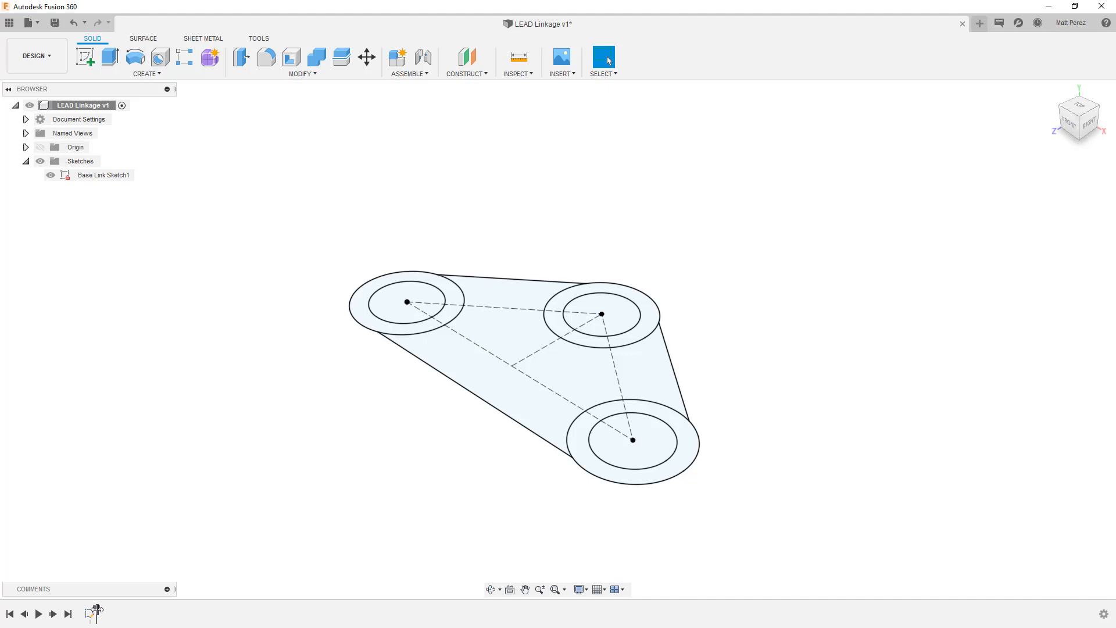
mouse_move(94, 600)
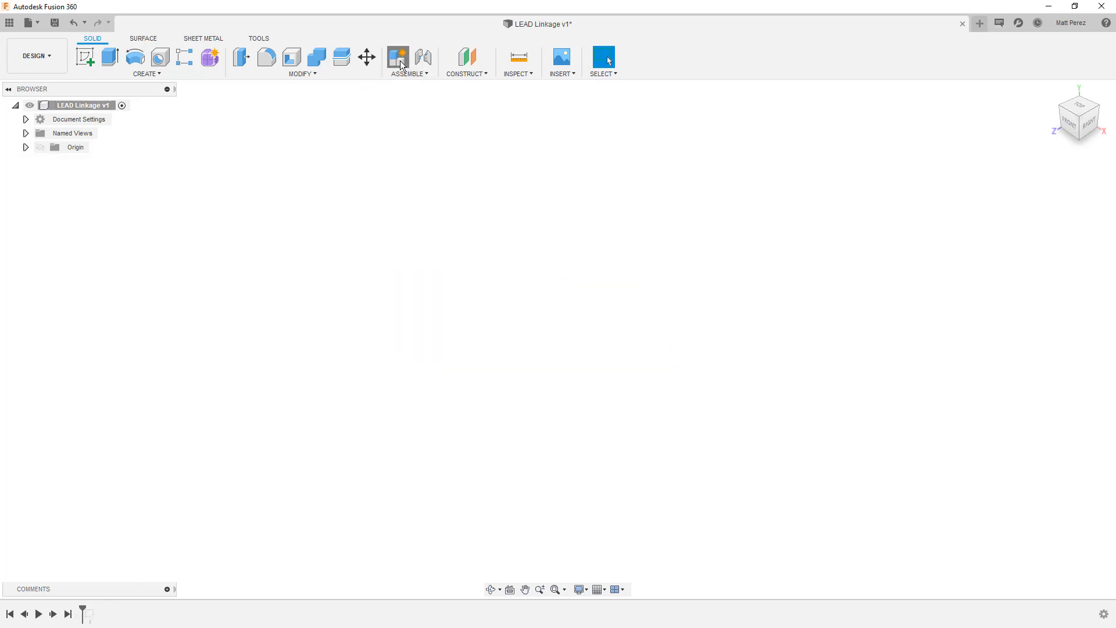
- Create a new empty component named 'Base Link'
left_click(398, 58)
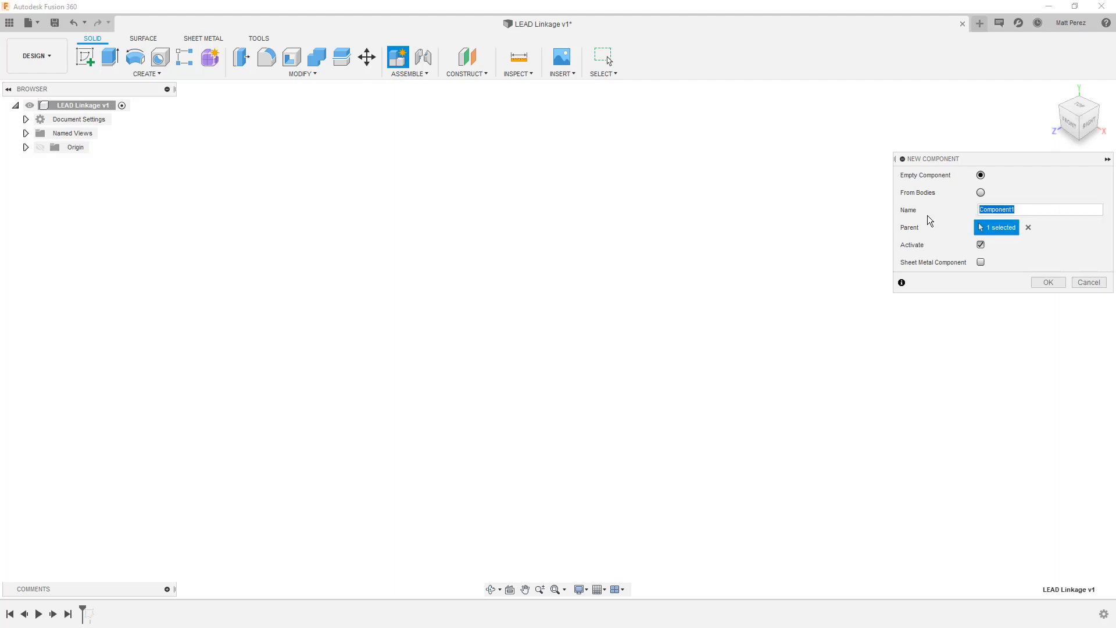
type("Base")
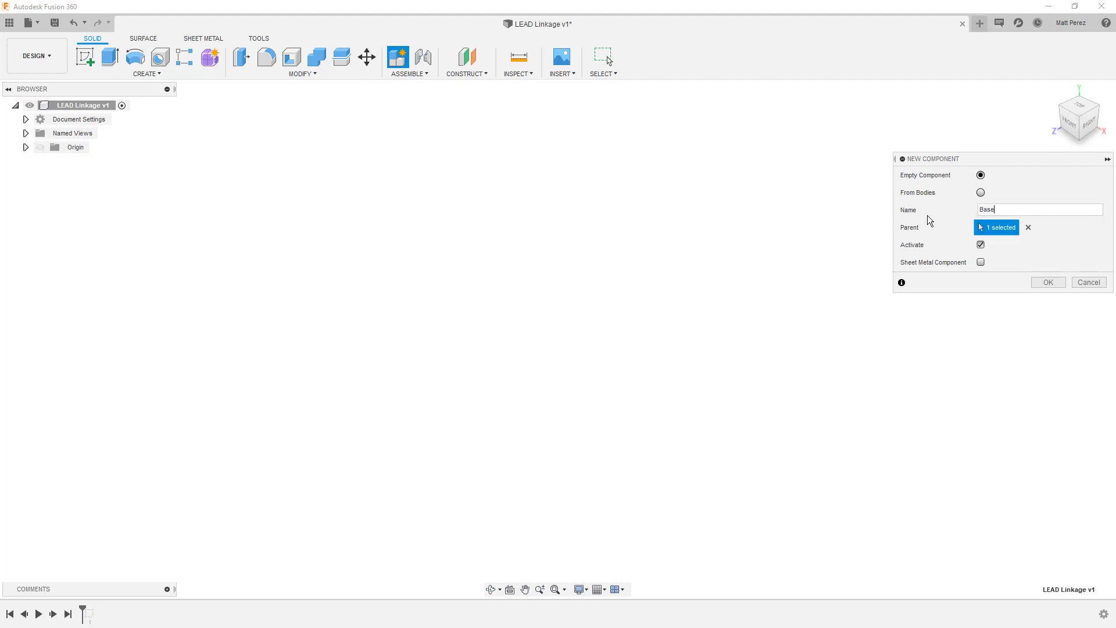
type("Link")
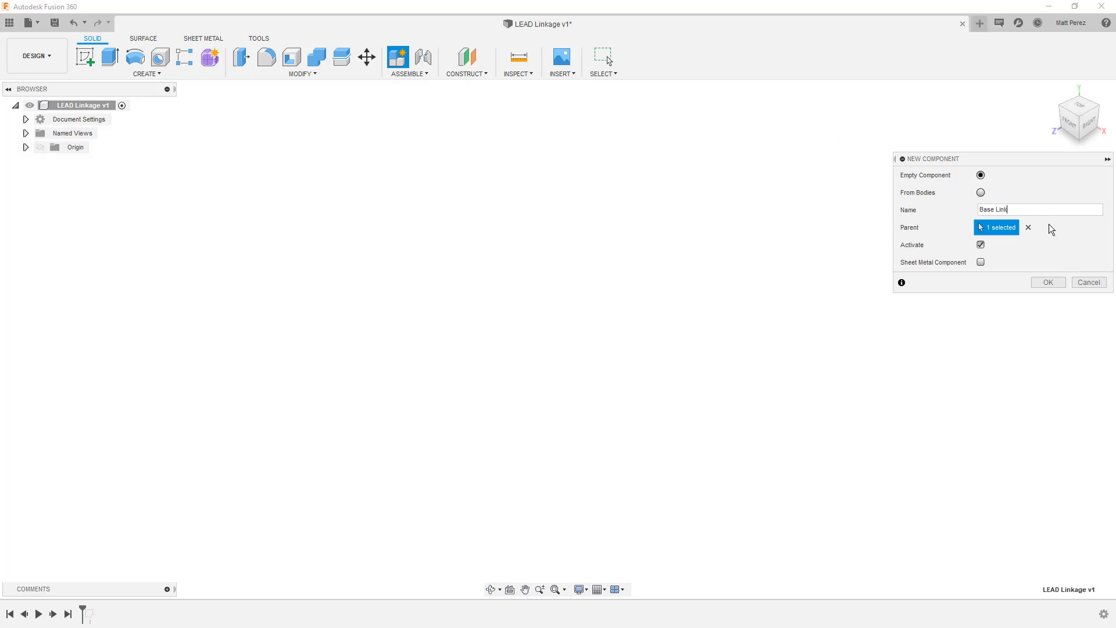
left_click(1046, 281)
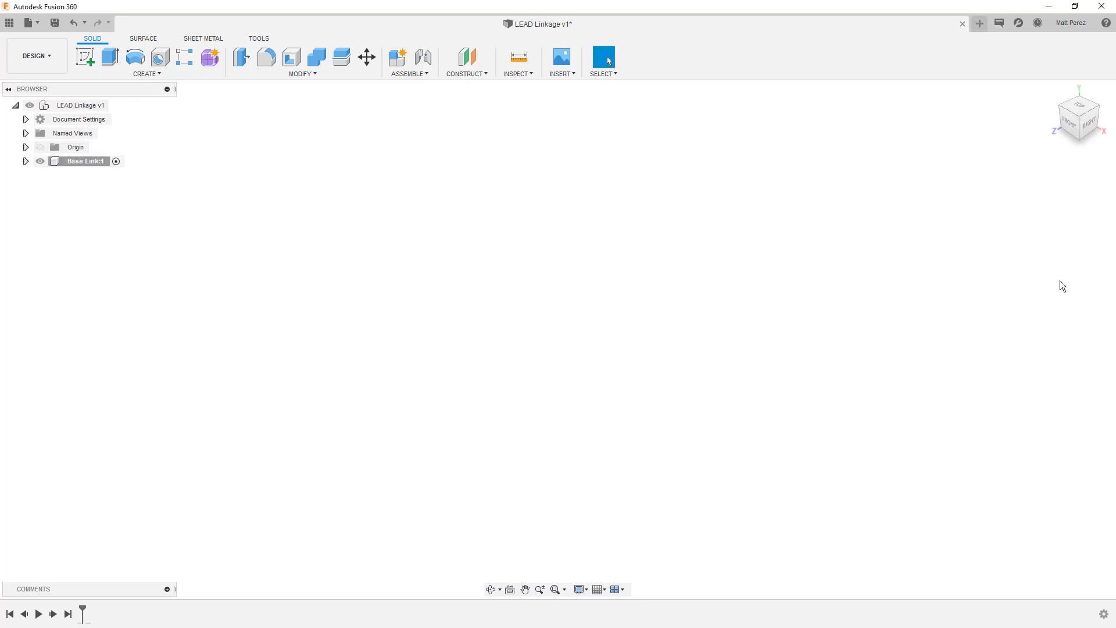
mouse_move(84, 614)
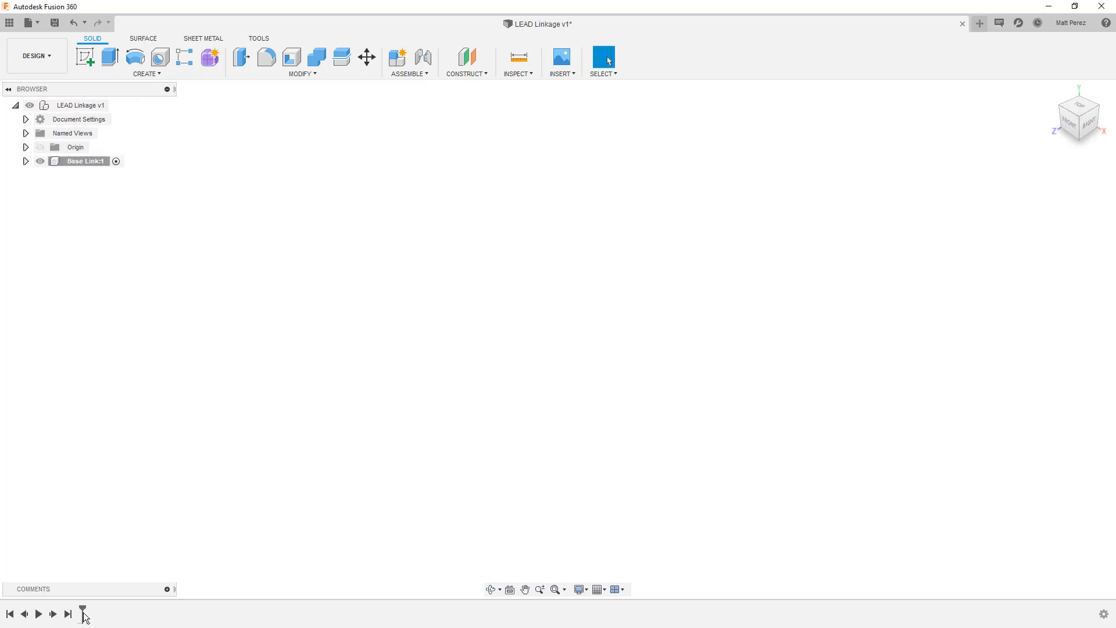
mouse_move(105, 590)
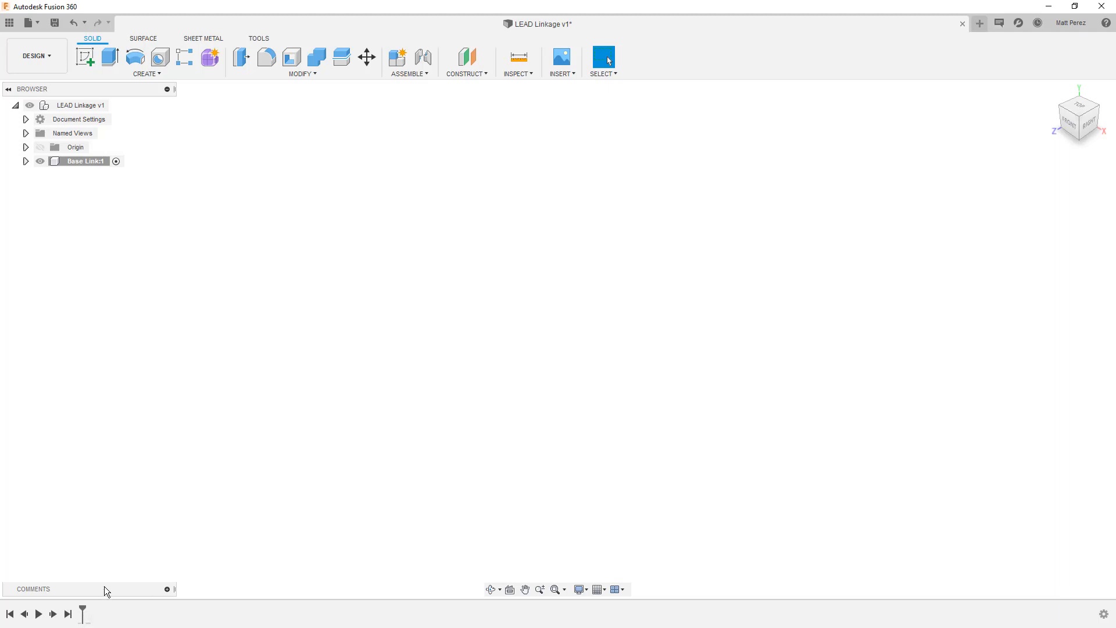
mouse_move(110, 503)
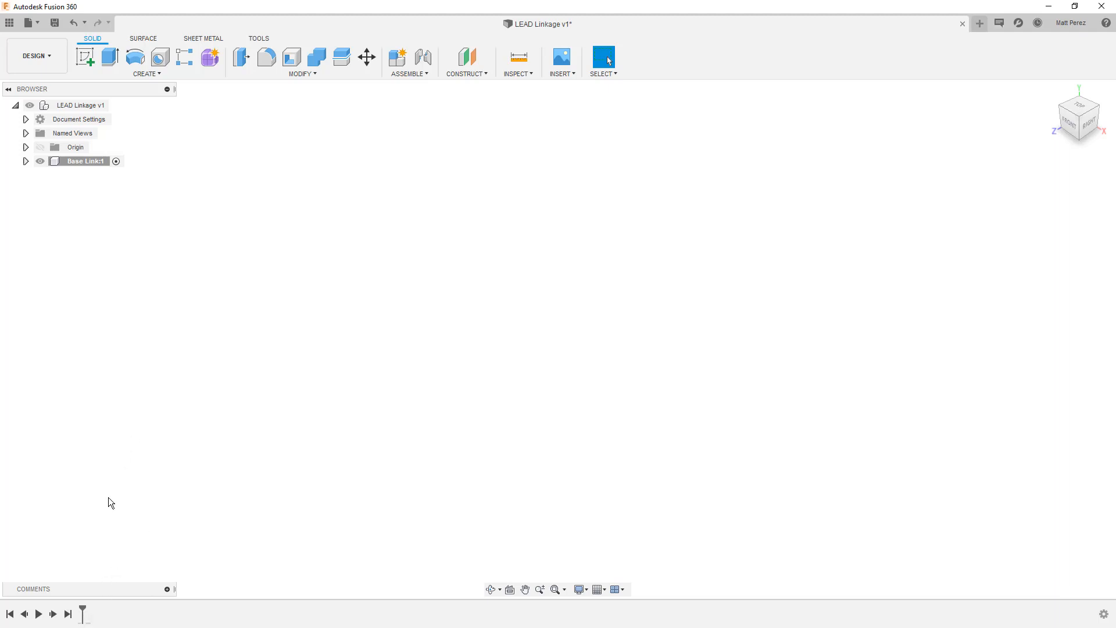
mouse_move(81, 104)
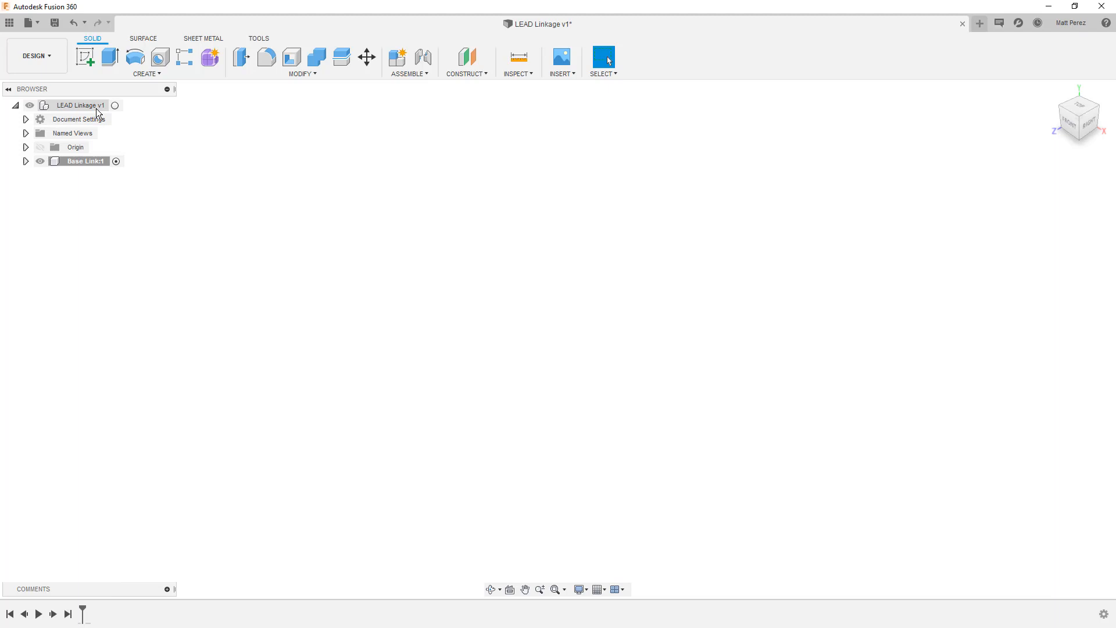
mouse_move(115, 109)
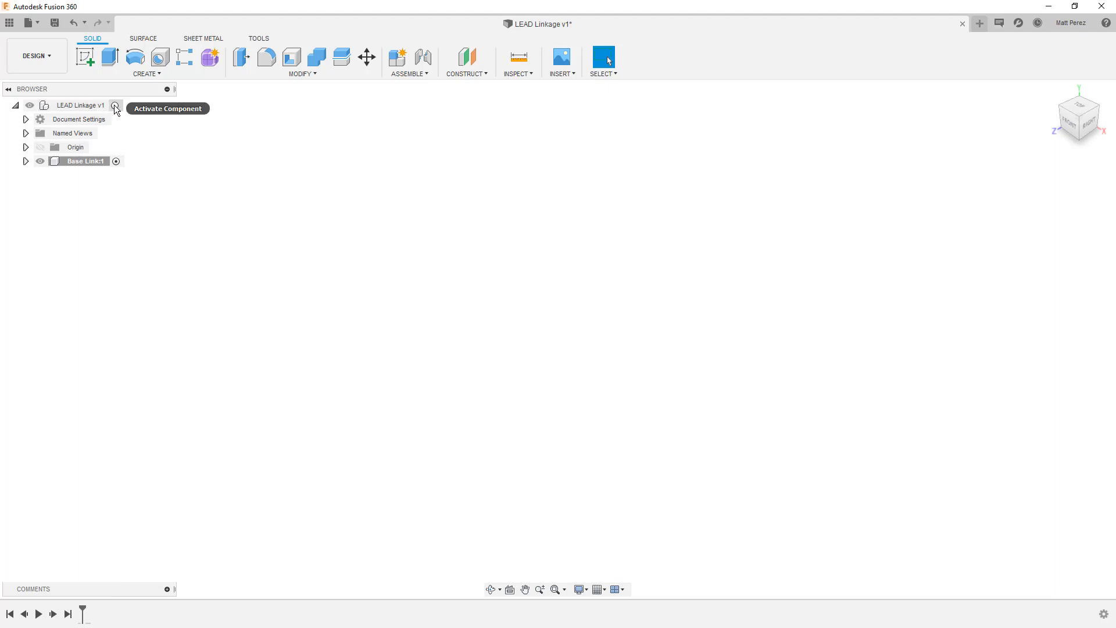
- Activate the top-level LEAD Linkage v1 design in the Browser
left_click(115, 106)
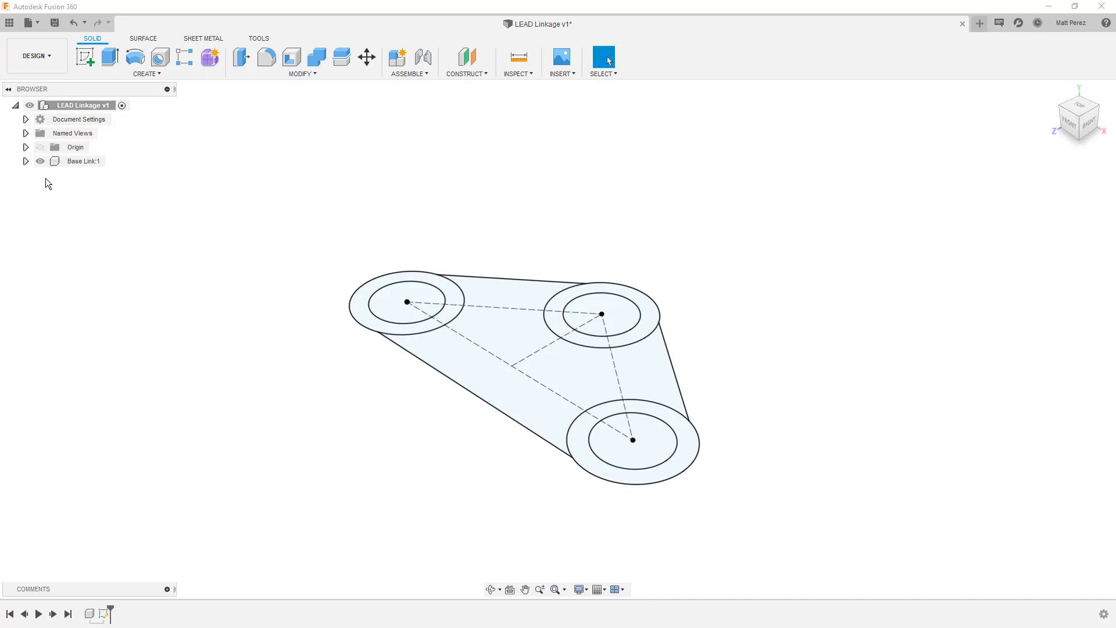
- Expand Base Link:1 and its Sketches folder to reveal Base Link Sketch1 inside
left_click(26, 160)
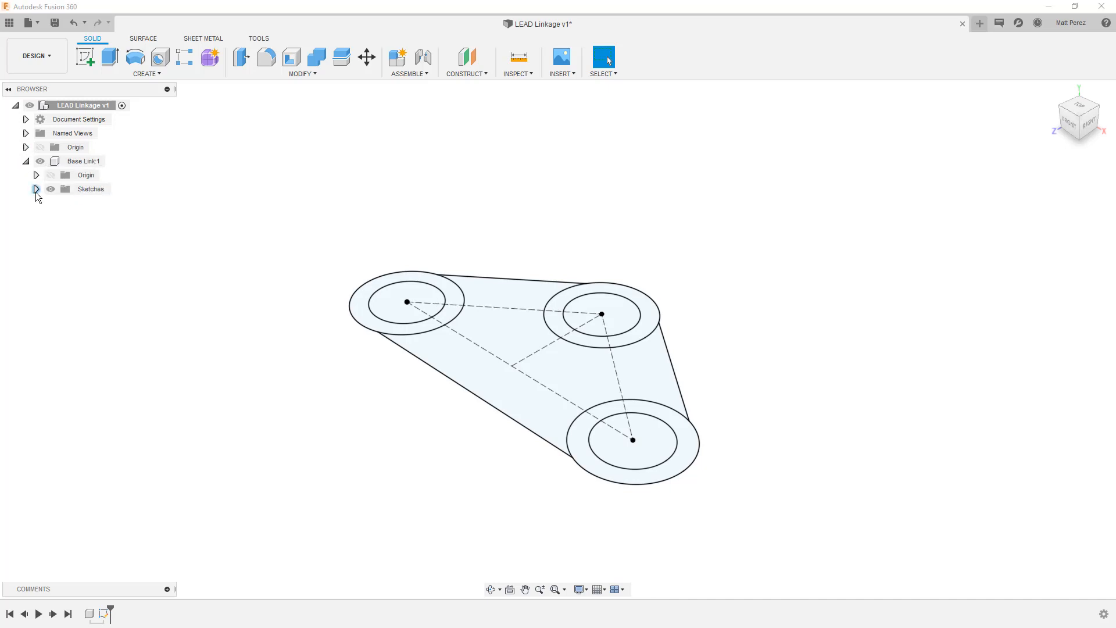
left_click(36, 189)
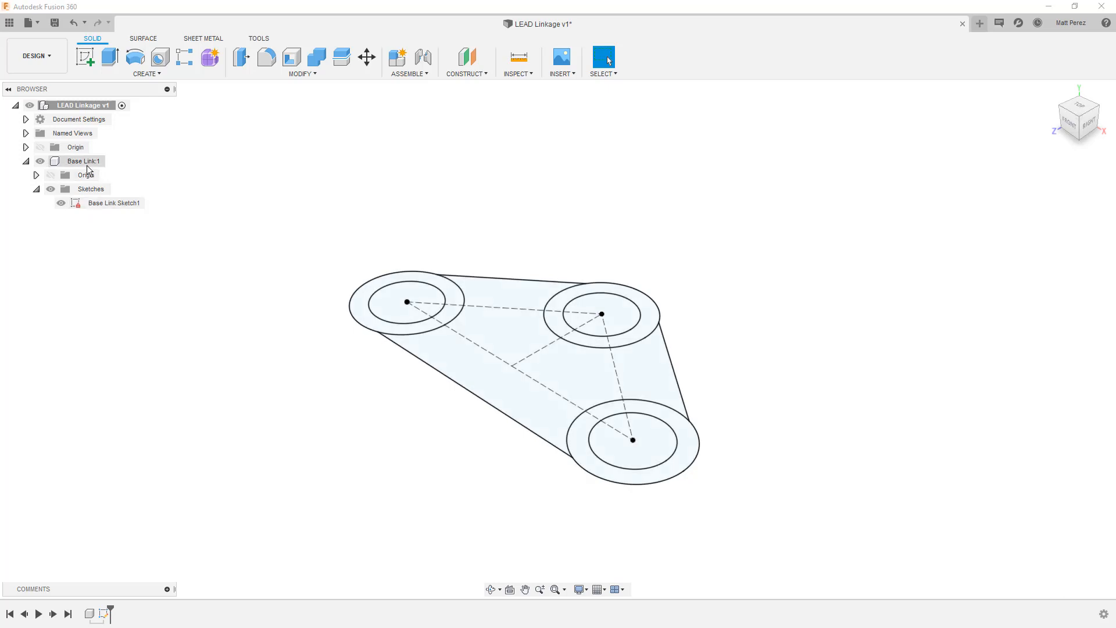
left_click(81, 160)
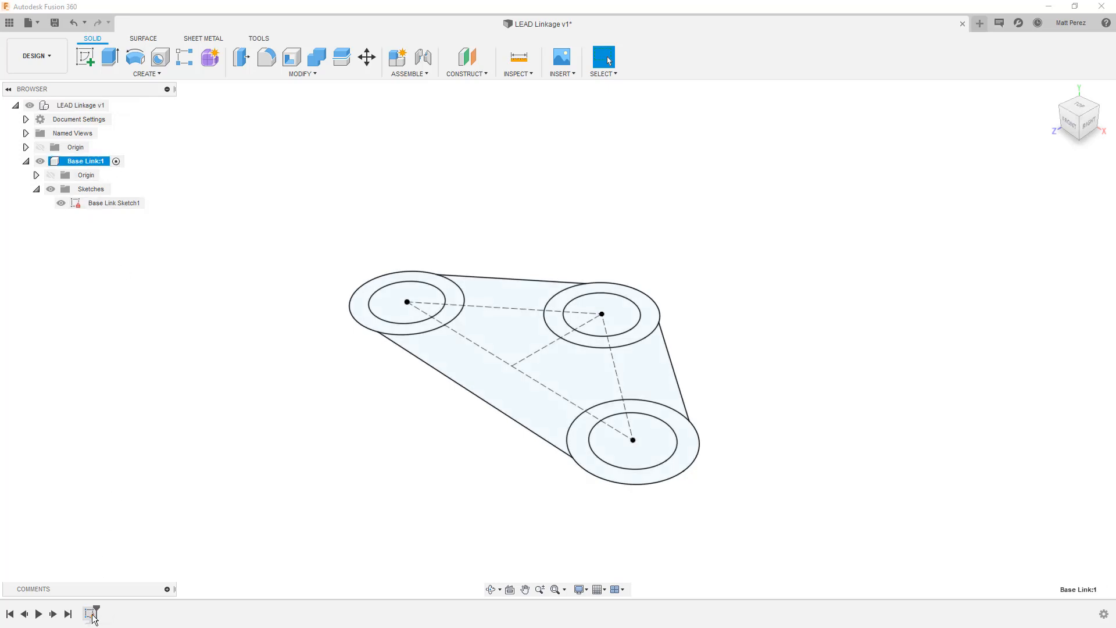
left_click(113, 202)
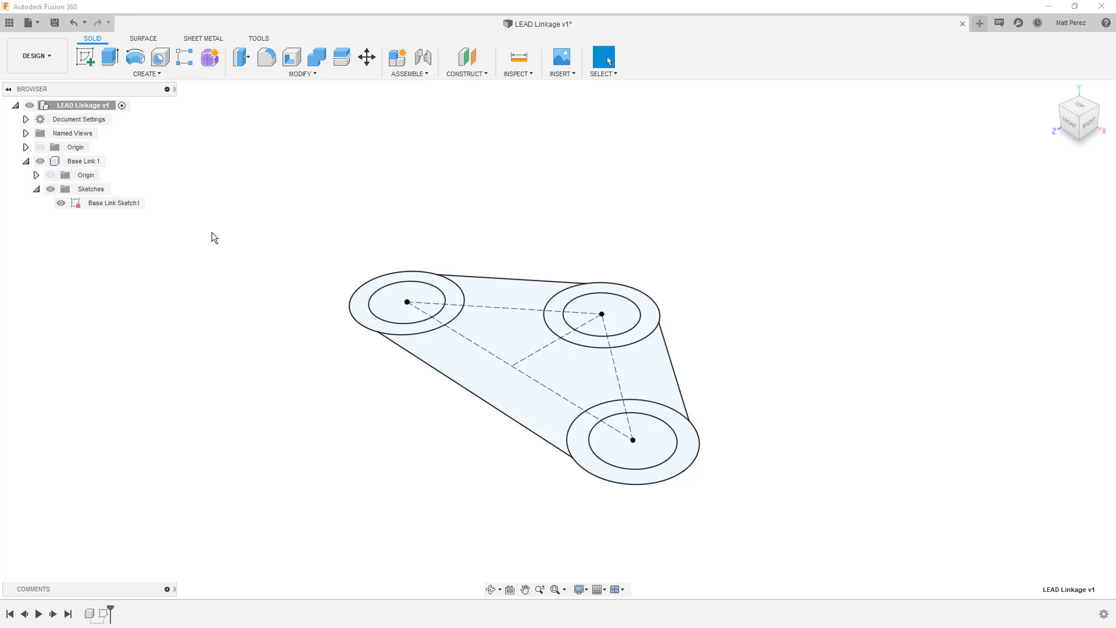
left_click(84, 160)
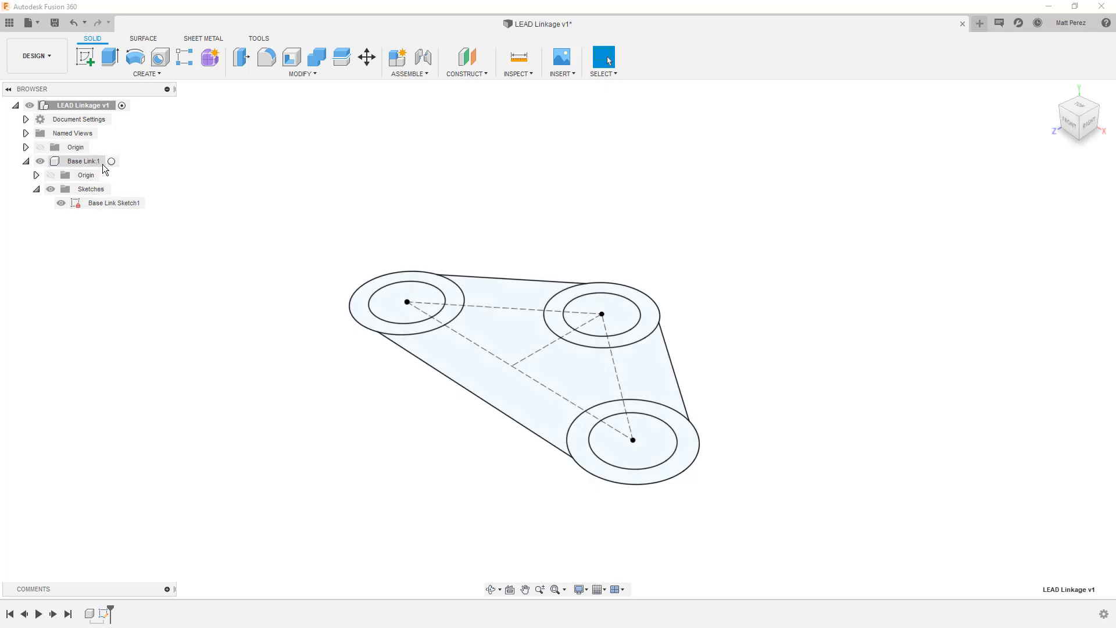
- Activate the Base Link:1 component in the Browser
left_click(81, 160)
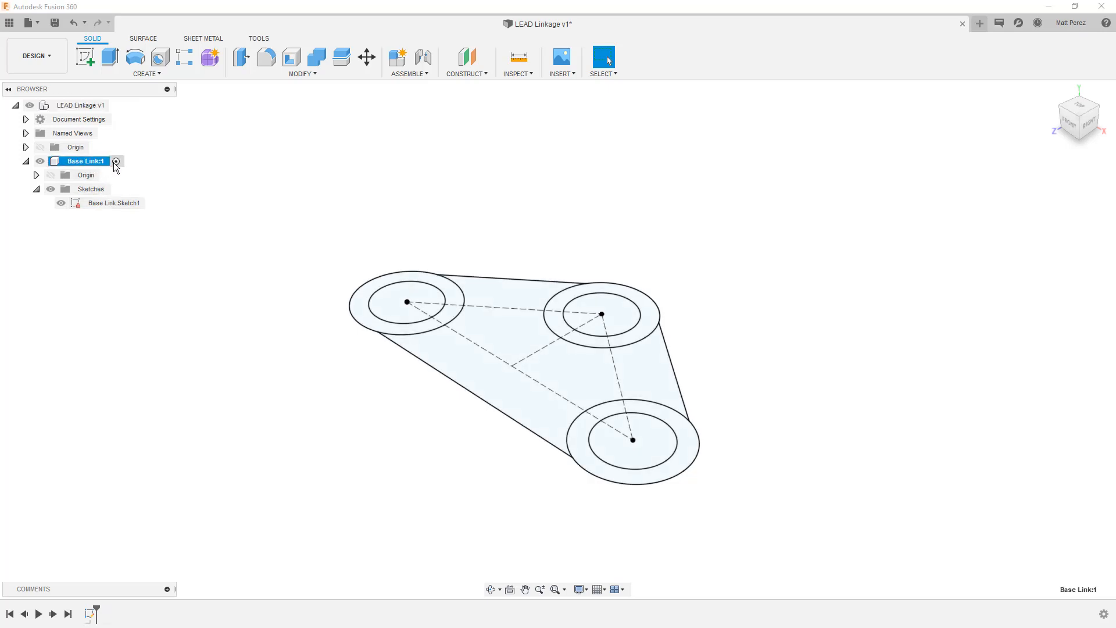
mouse_move(463, 189)
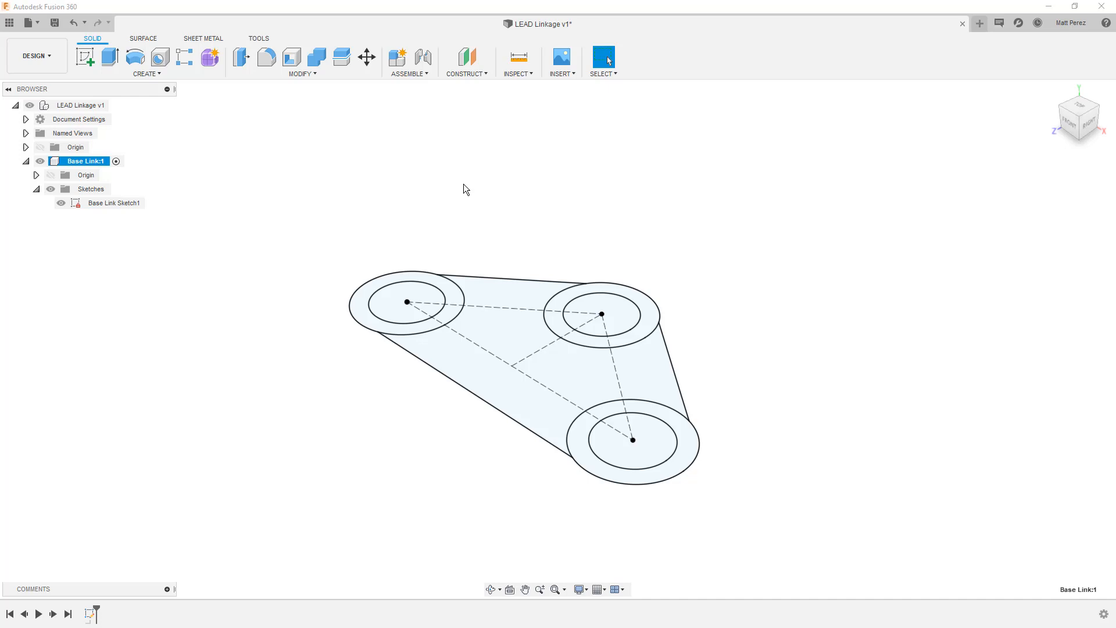
mouse_move(506, 177)
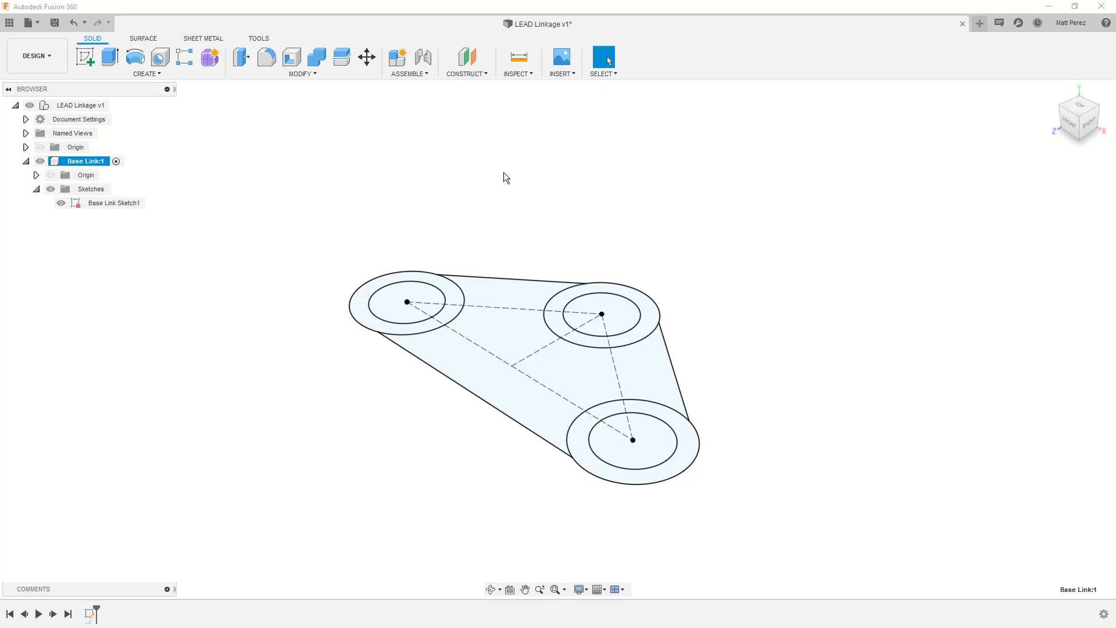
mouse_move(490, 188)
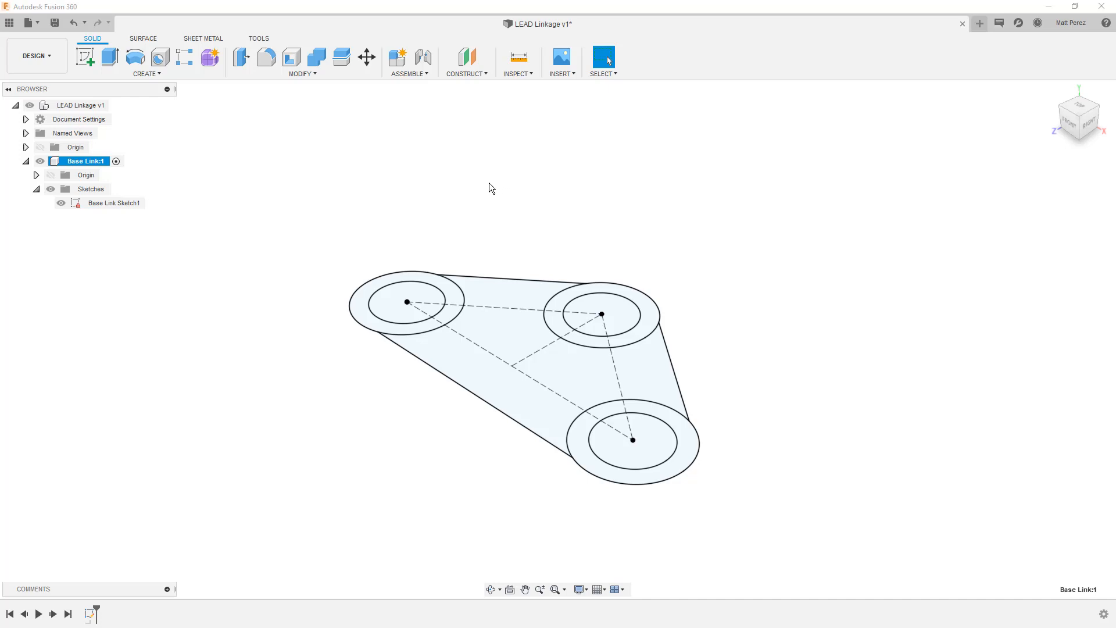
mouse_move(111, 59)
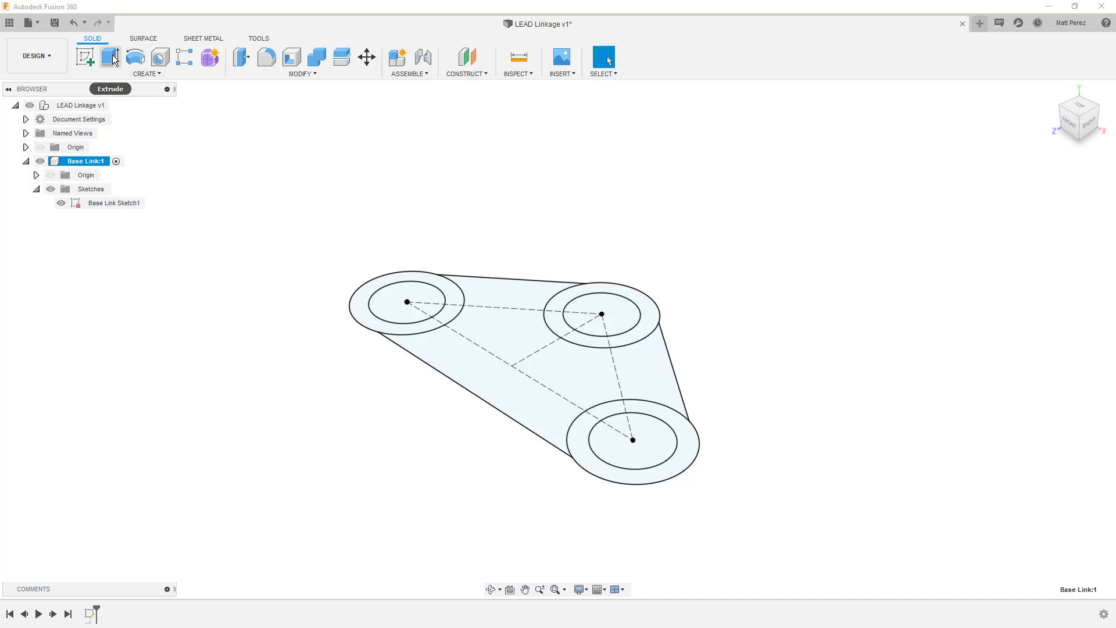
mouse_move(112, 57)
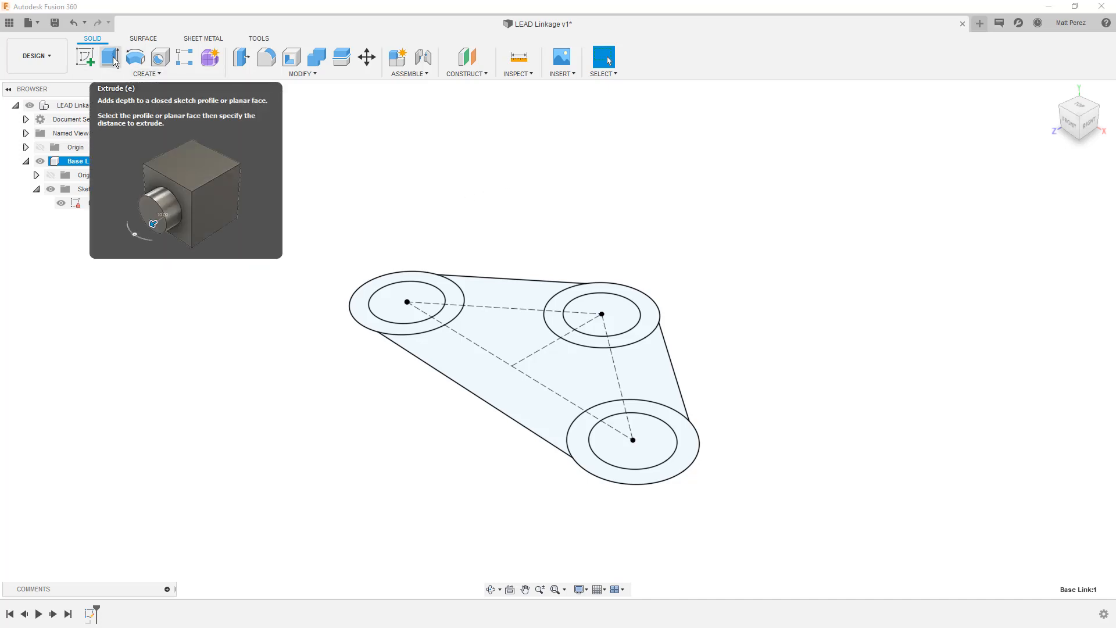
- Extrude the base link profile symmetrically, whole length .25 in, into a solid body
left_click(108, 57)
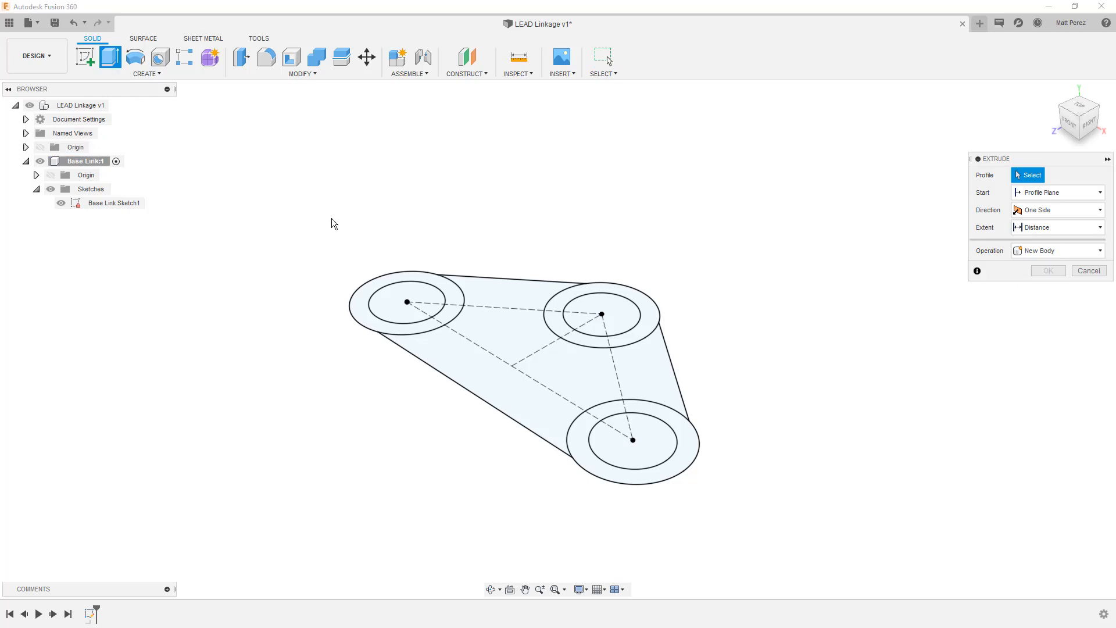
left_click(499, 356)
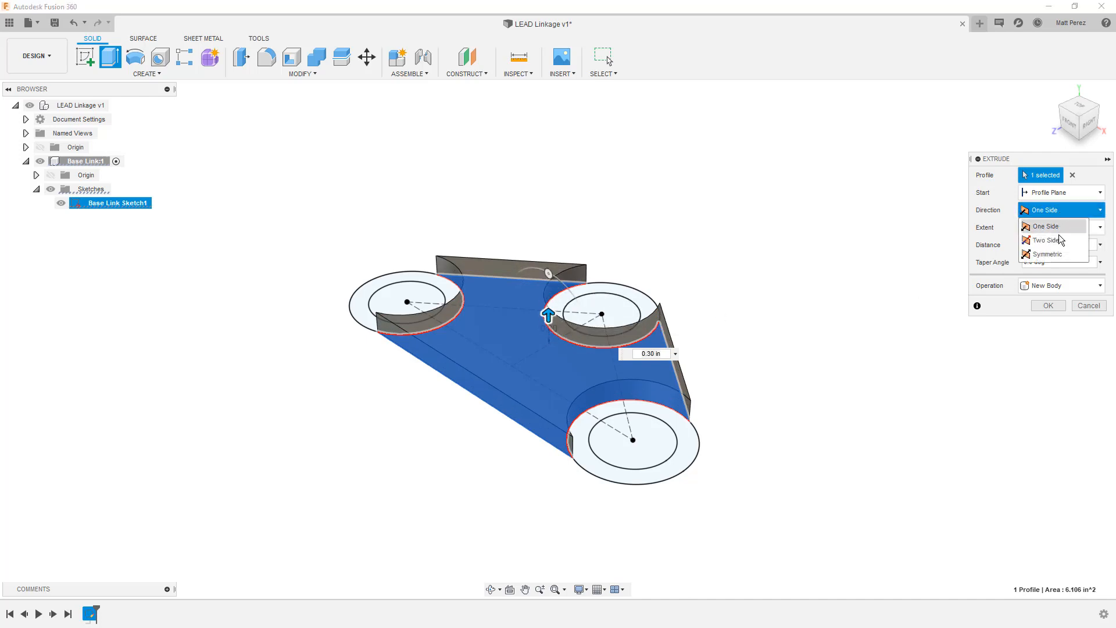
left_click(1048, 255)
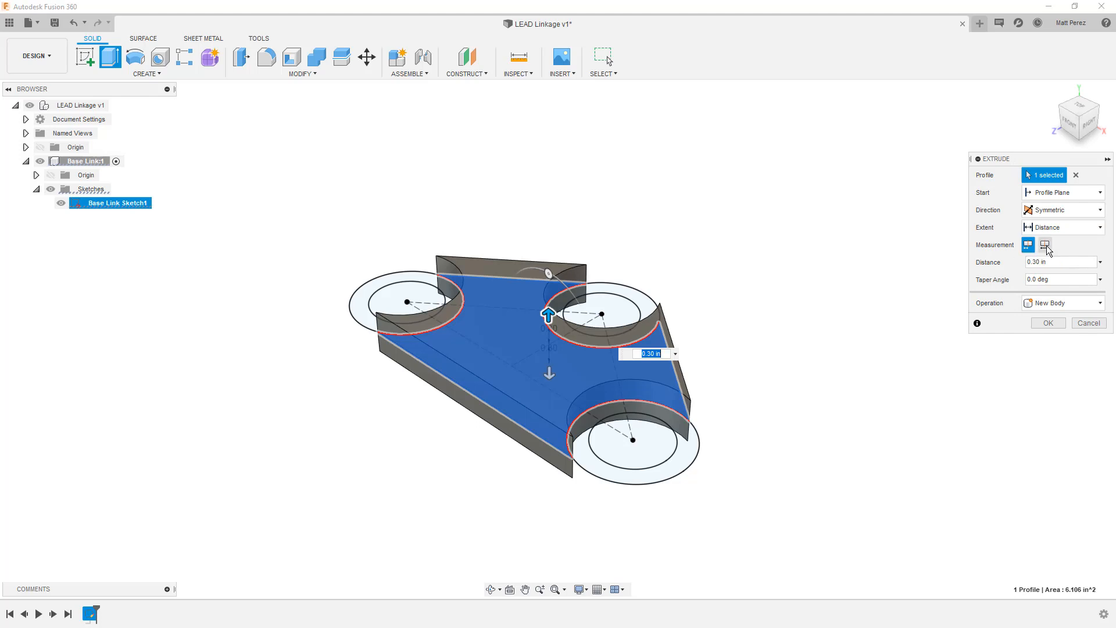
left_click(1044, 245)
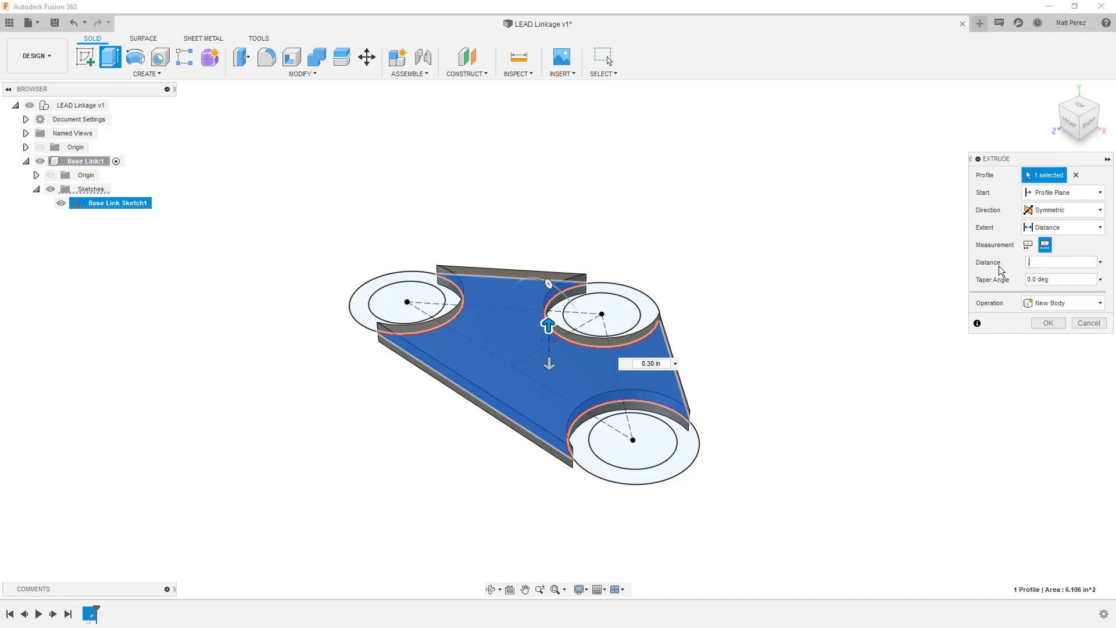
type(".25")
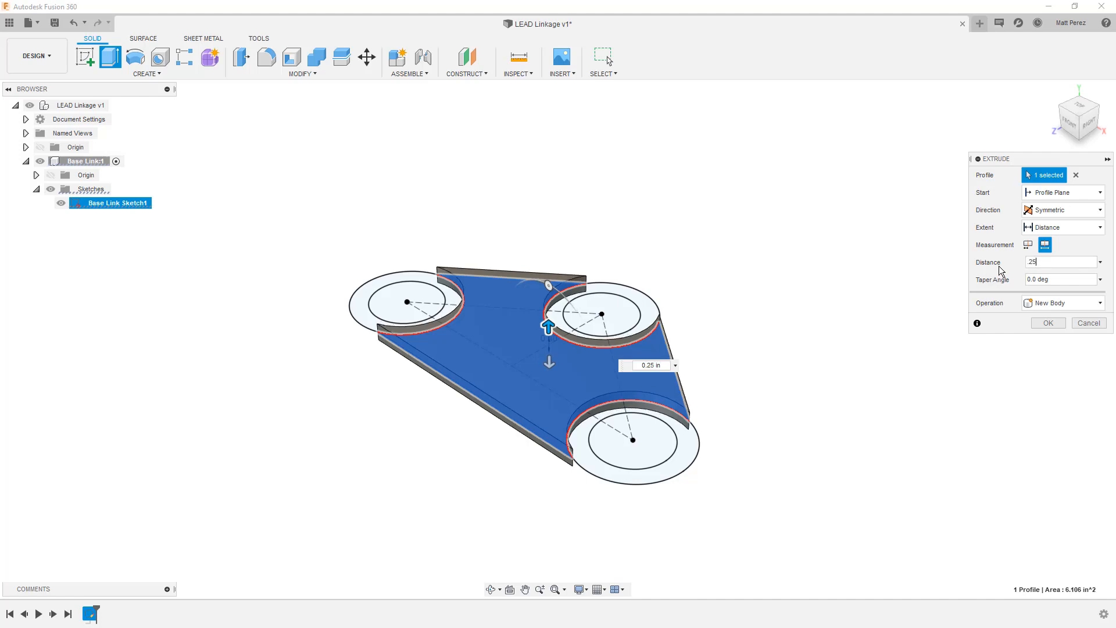
mouse_move(966, 252)
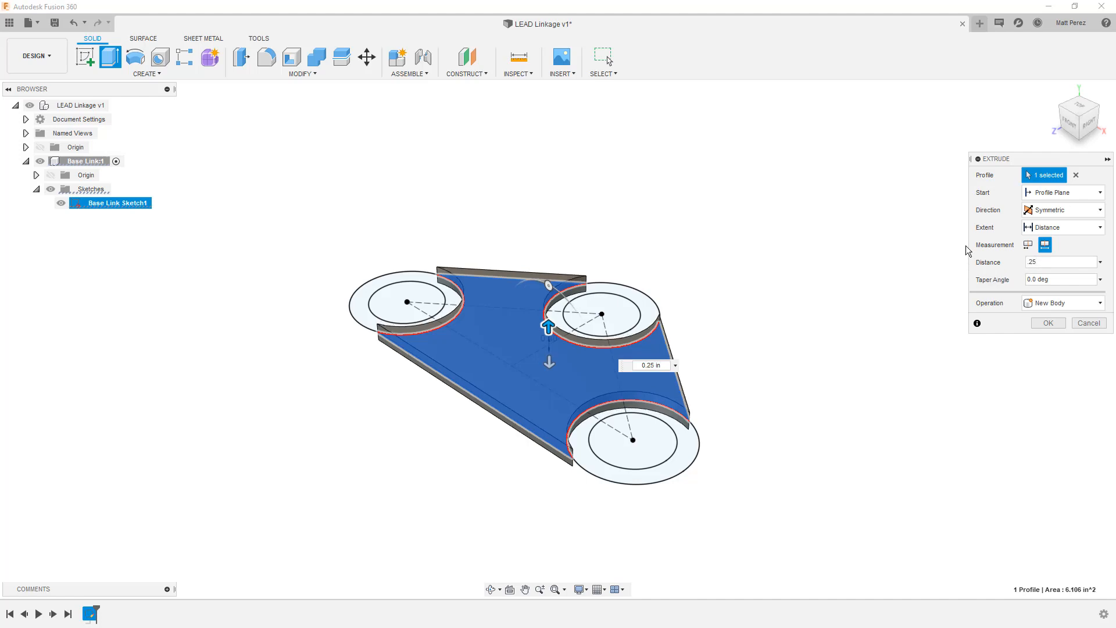
mouse_move(1018, 166)
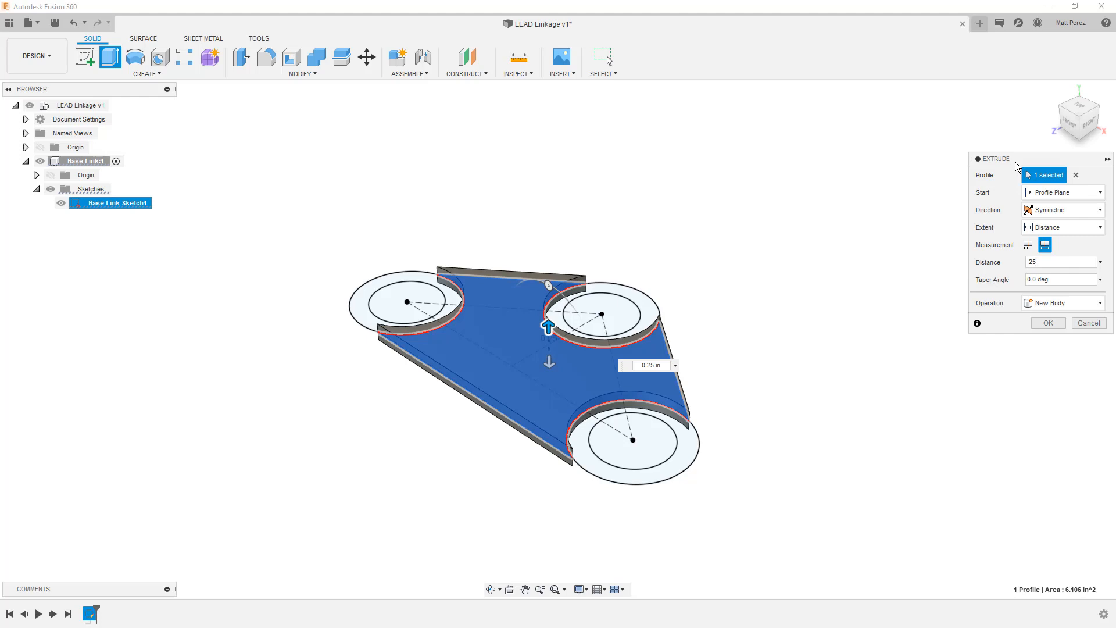
left_click(1046, 322)
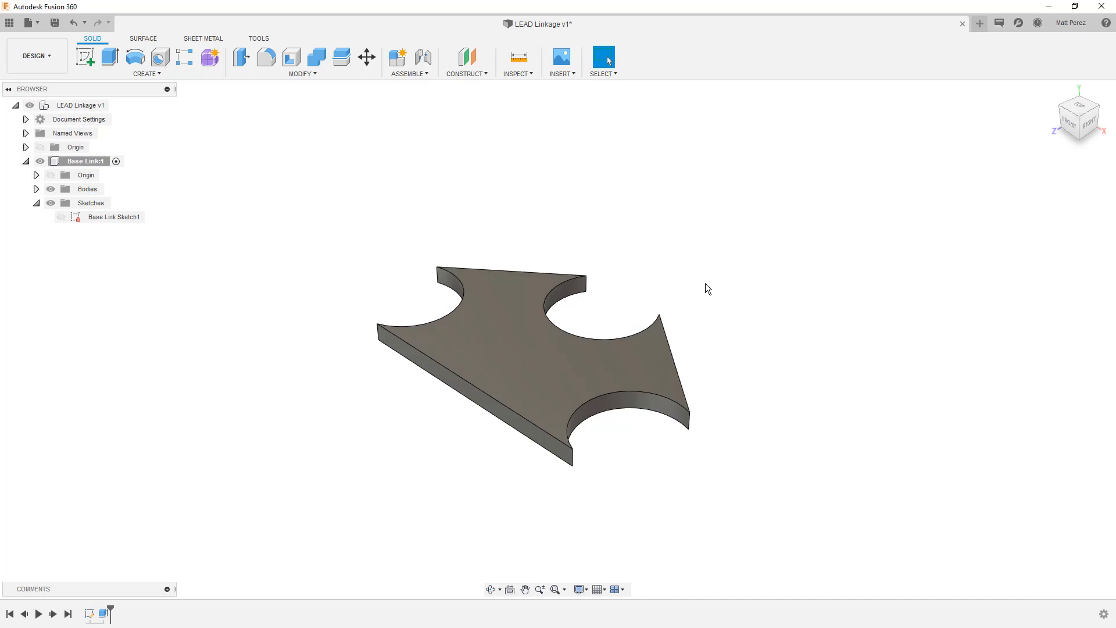
- Show Base Link Sketch1 again over the extruded body
left_click(112, 216)
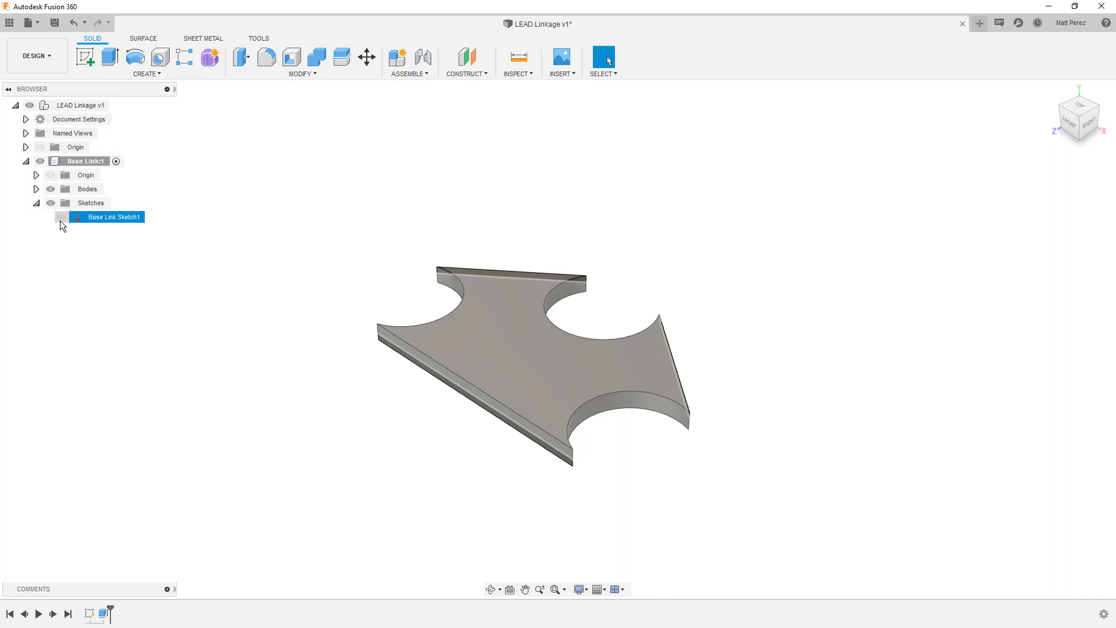
left_click(61, 217)
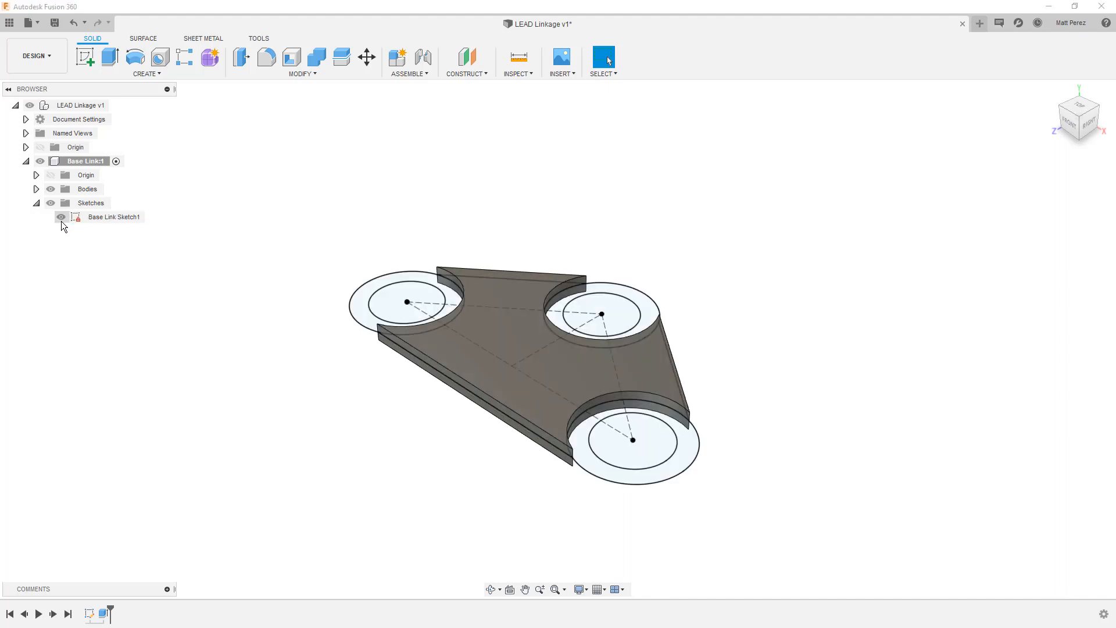
- Extrude the three hole rings symmetrically with whole-length measurement, joined as bosses on Body1
left_click(109, 57)
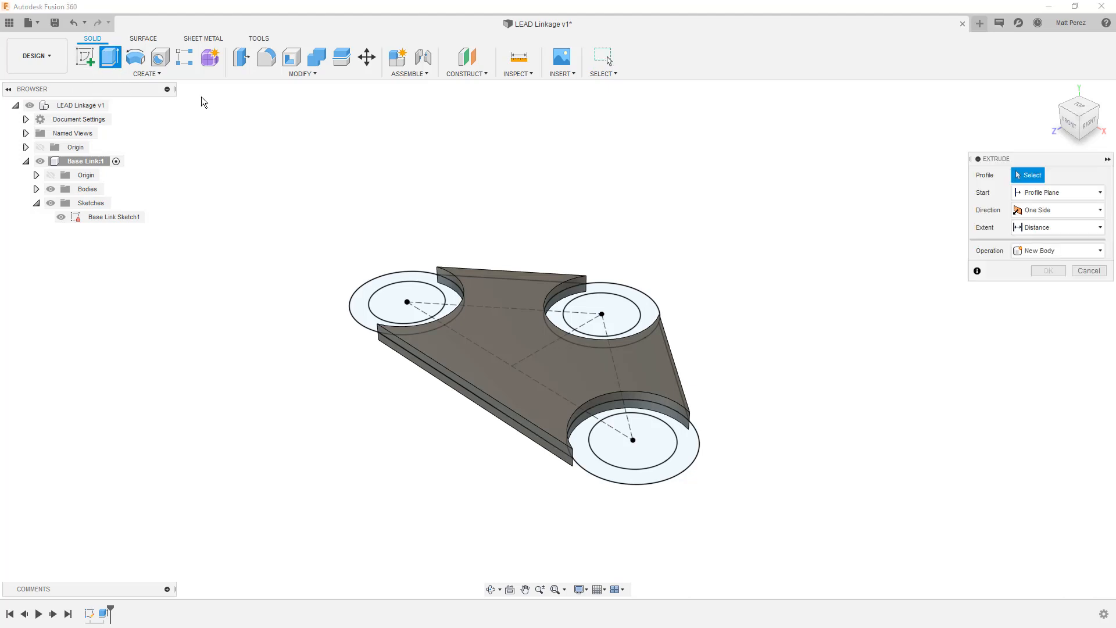
left_click(406, 302)
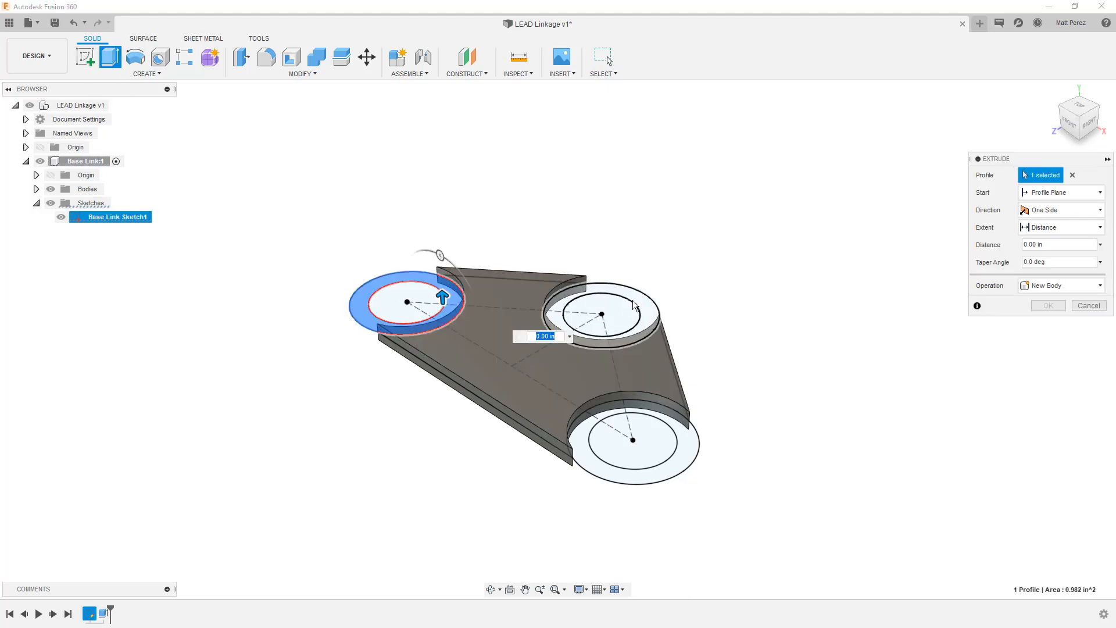
left_click(633, 440)
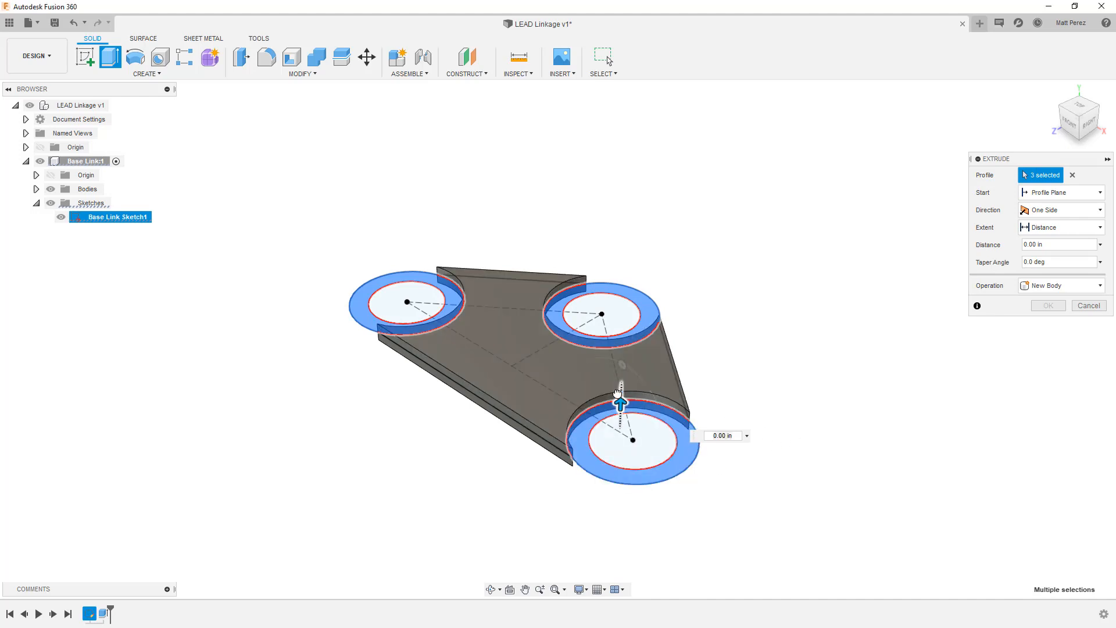
left_click(1060, 209)
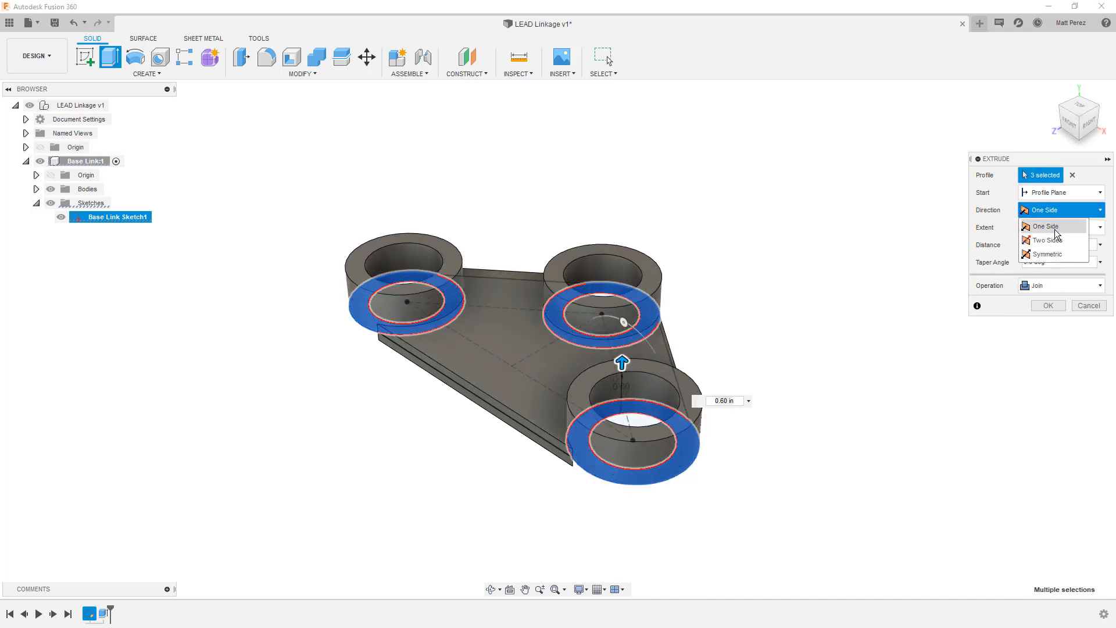
left_click(1045, 255)
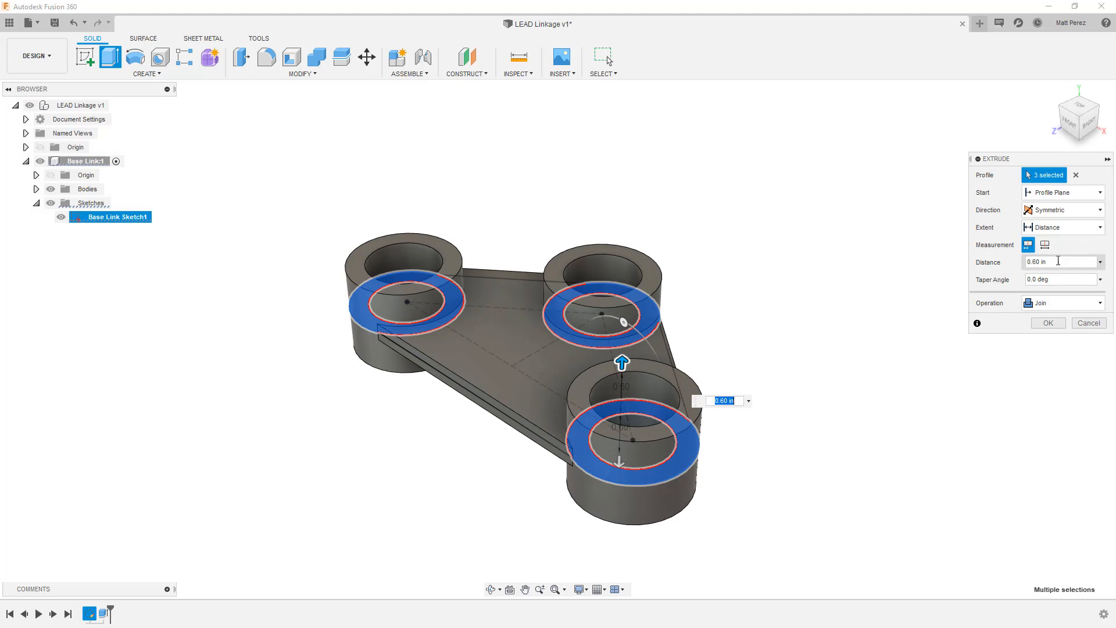
left_click(1045, 244)
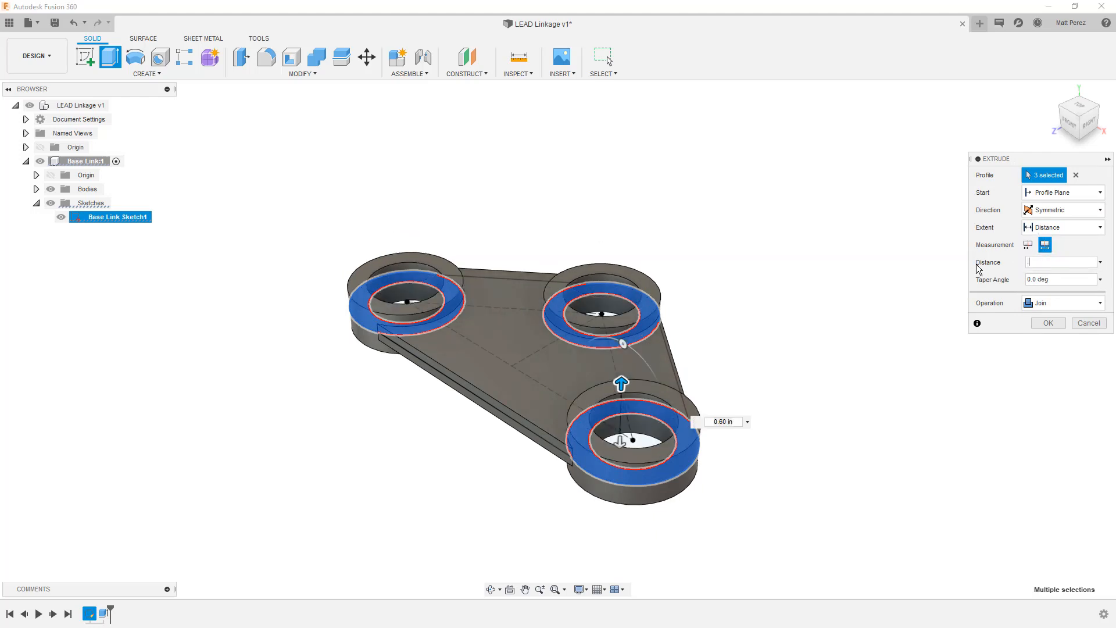
left_click(1088, 322)
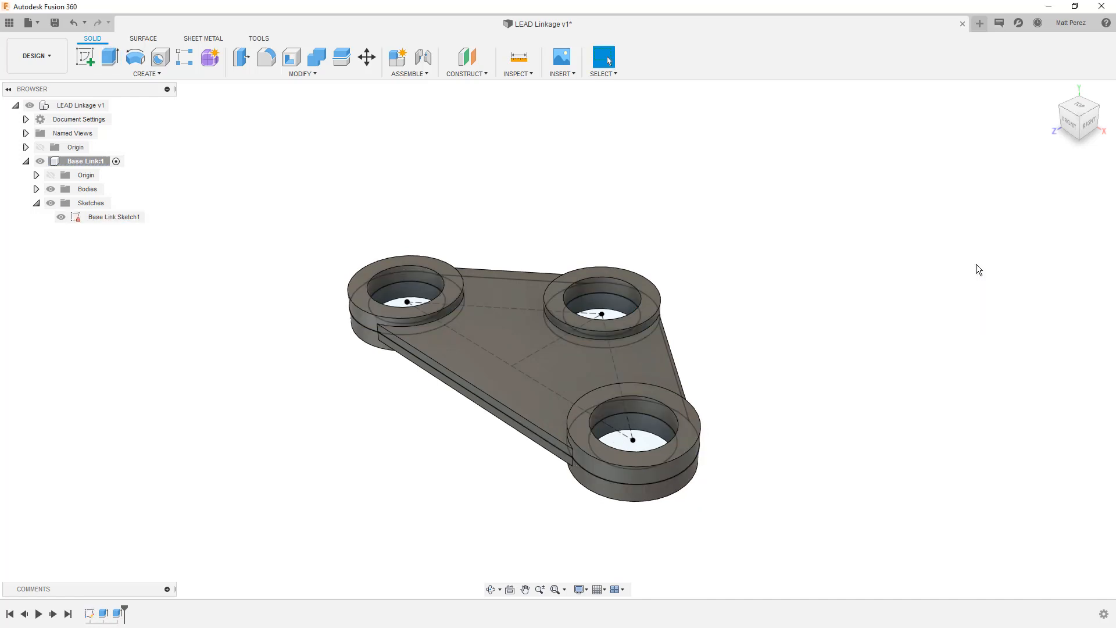
left_click(113, 217)
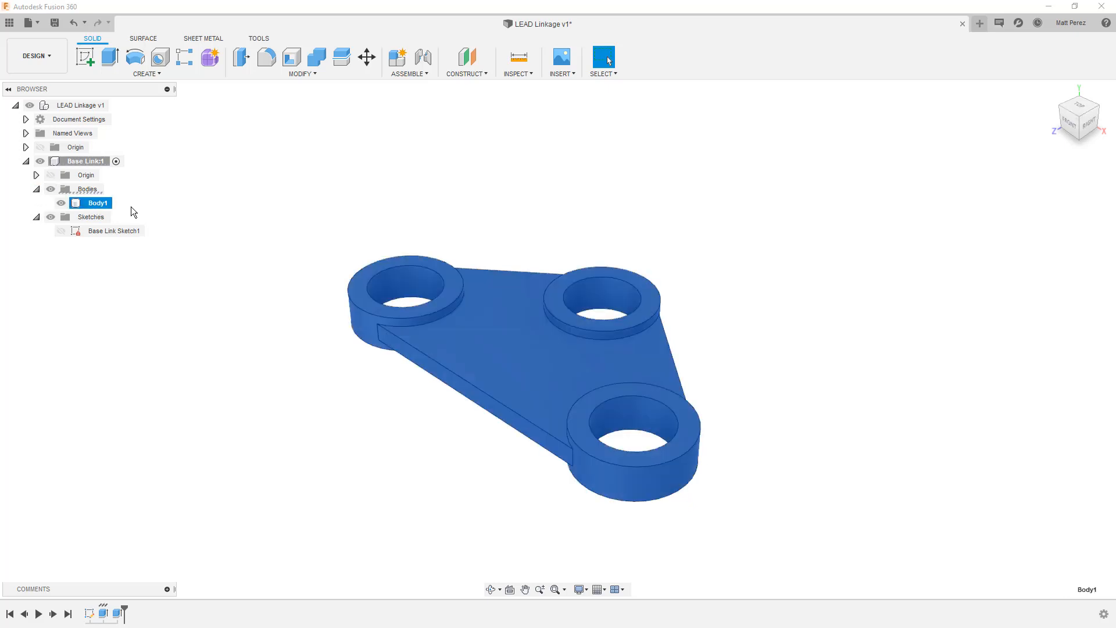
mouse_move(142, 246)
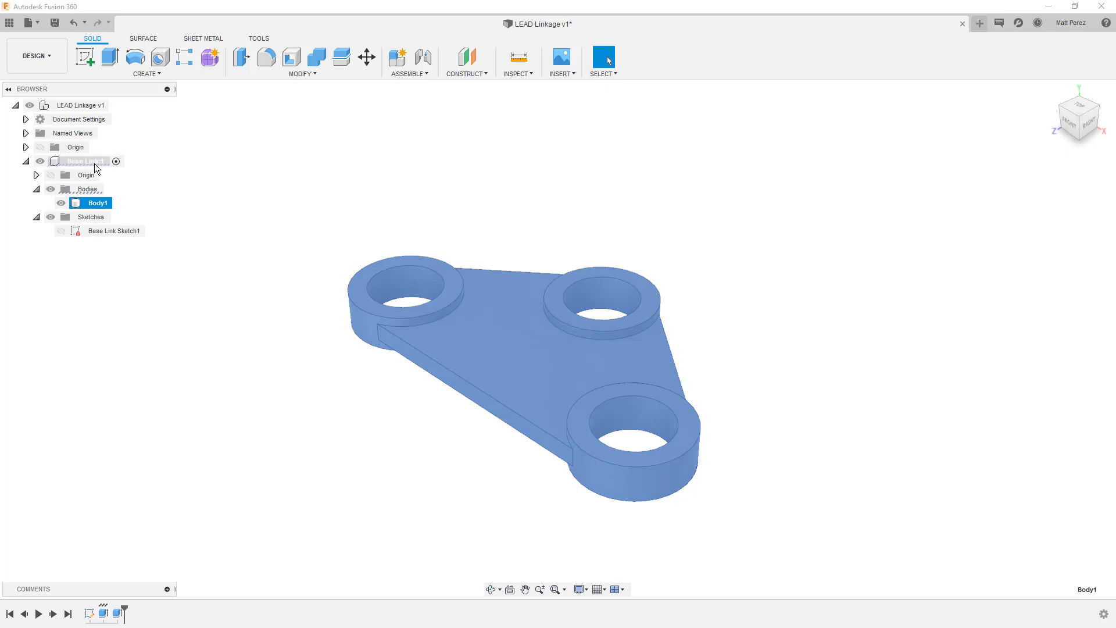
left_click(296, 260)
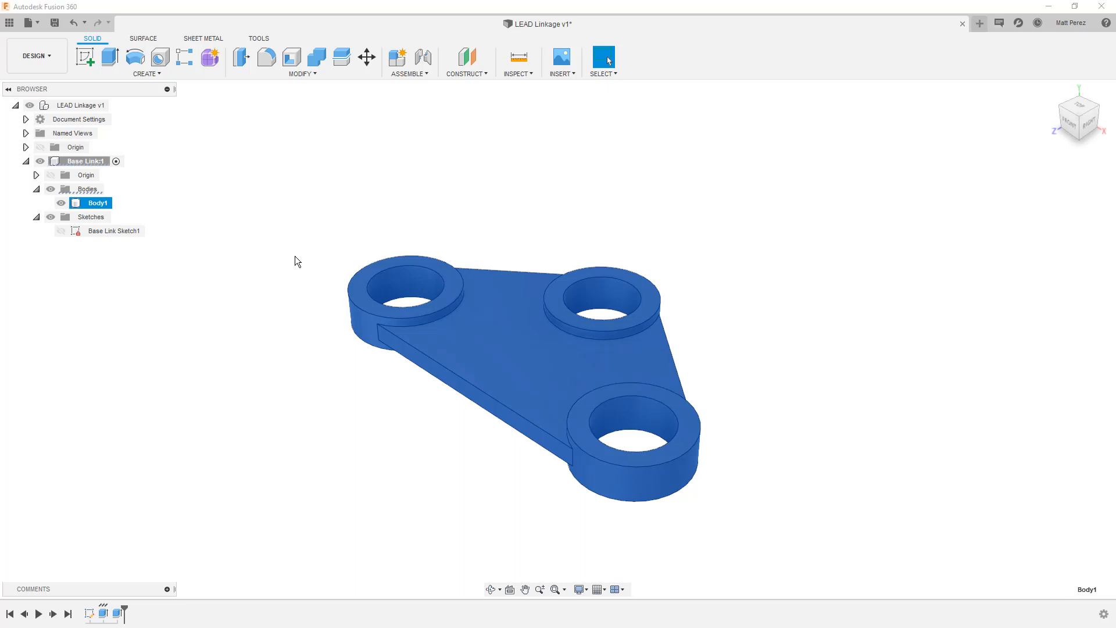
mouse_move(166, 211)
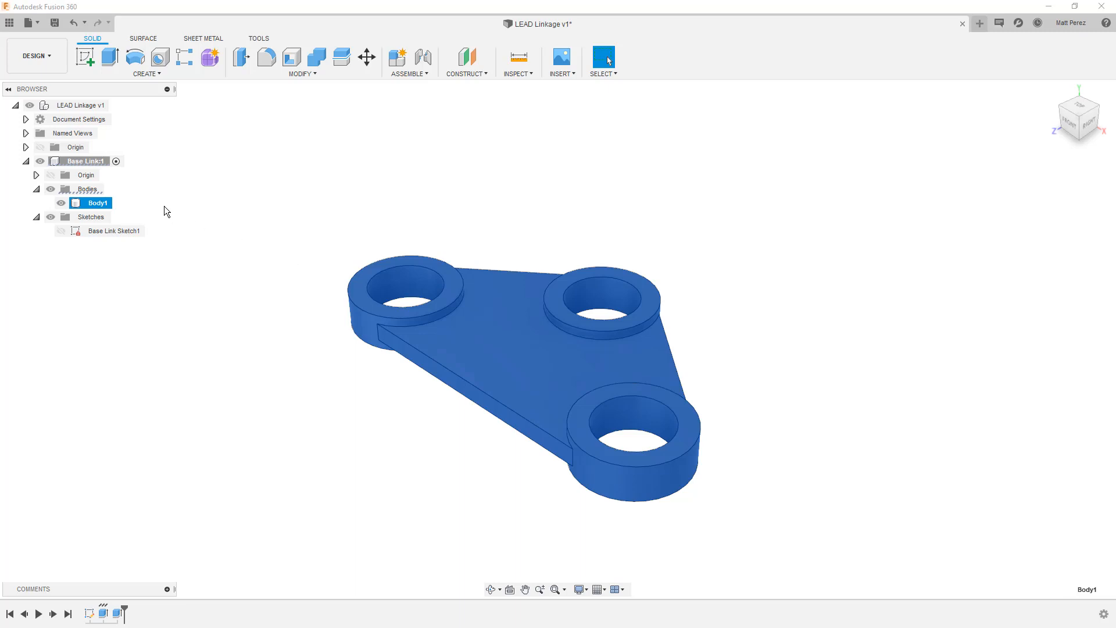
left_click(81, 161)
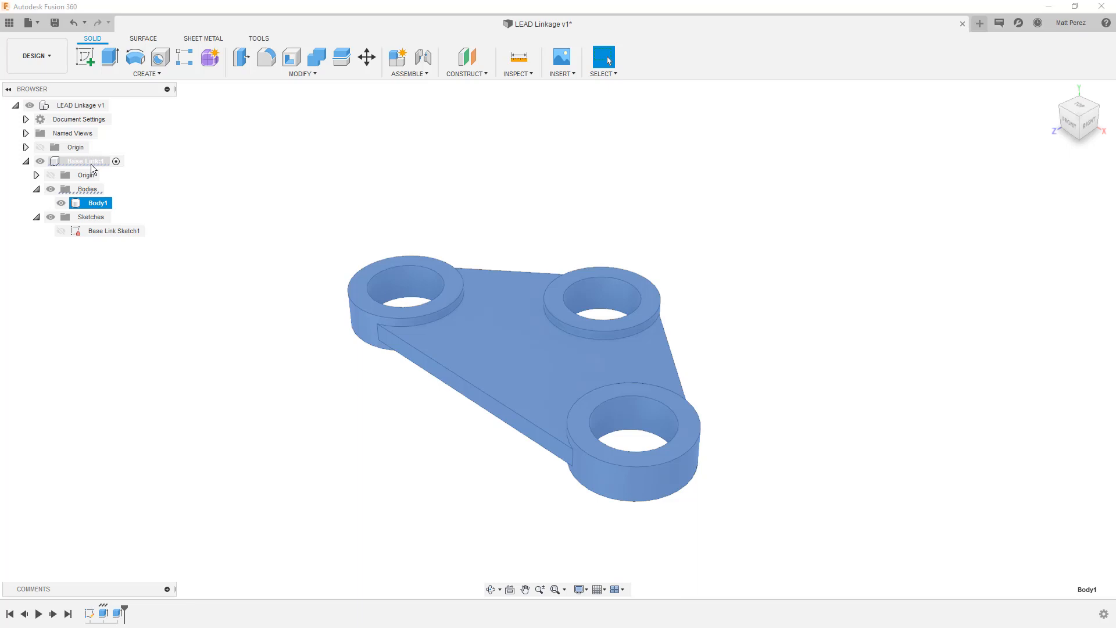
right_click(80, 161)
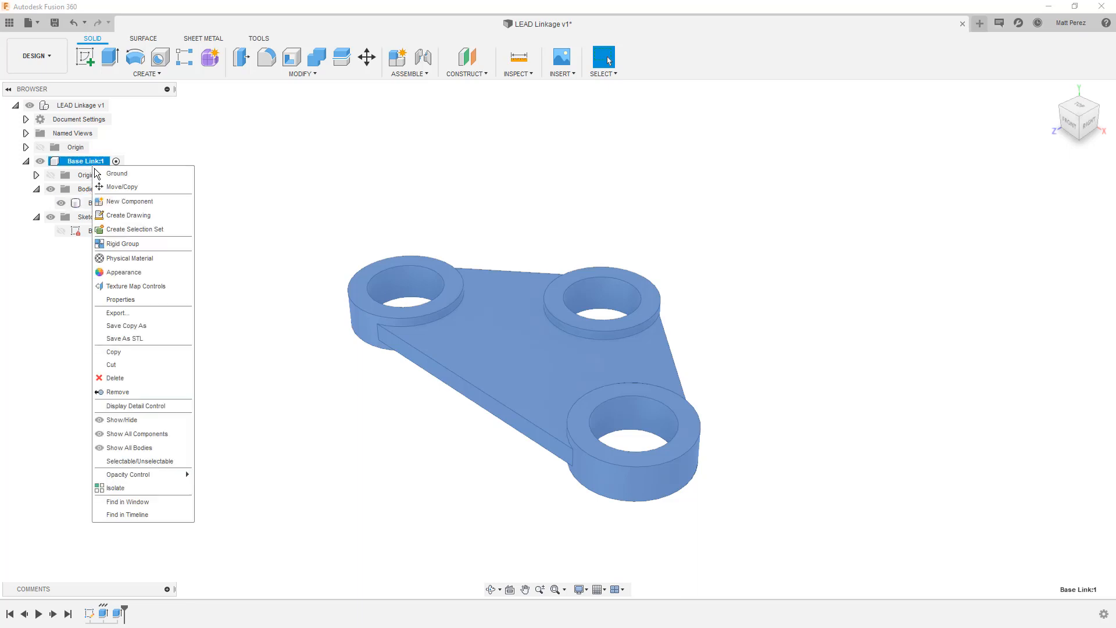
mouse_move(150, 286)
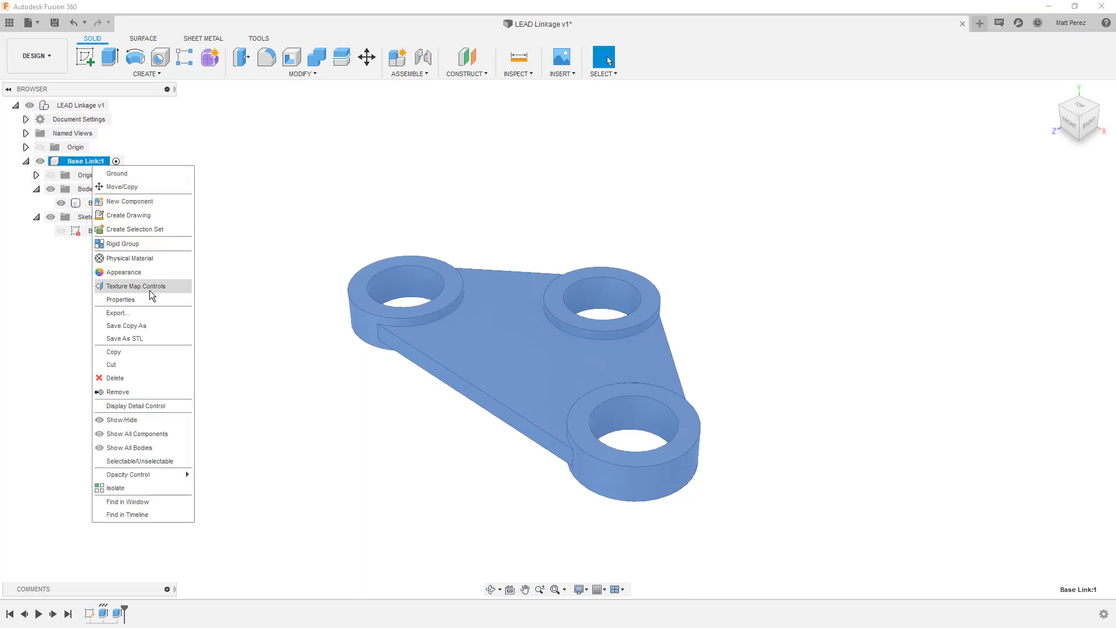
left_click(120, 299)
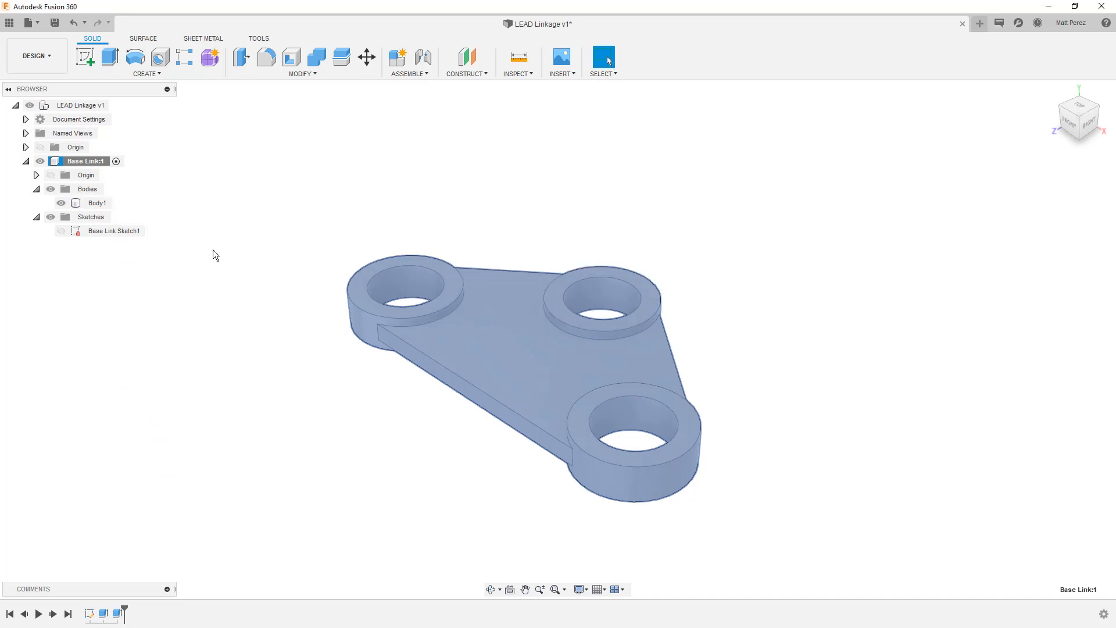
left_click(98, 203)
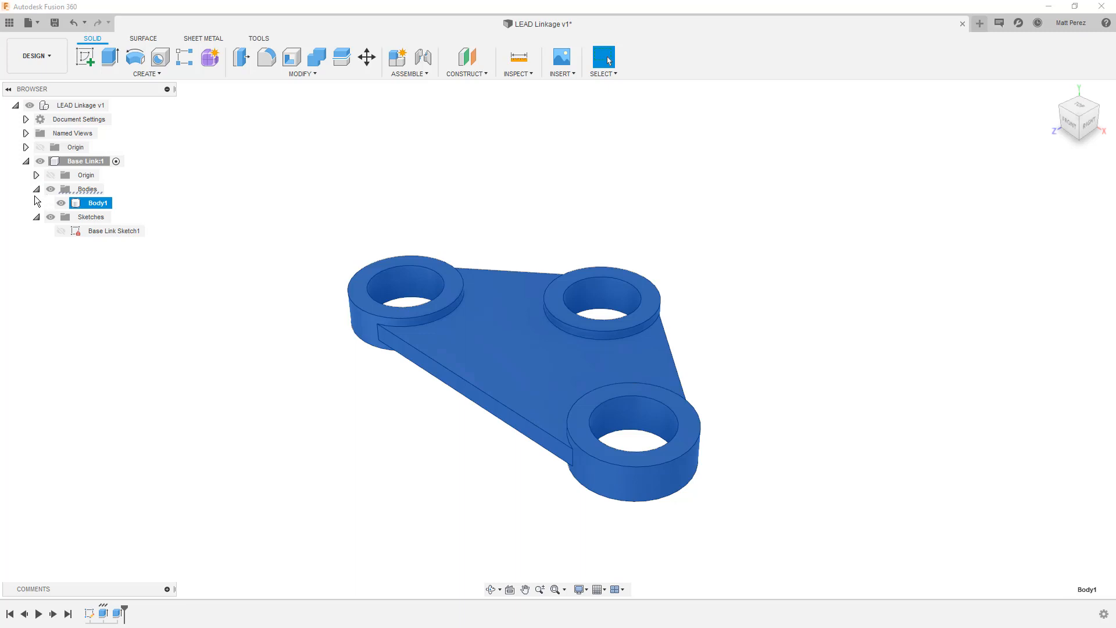
left_click(36, 189)
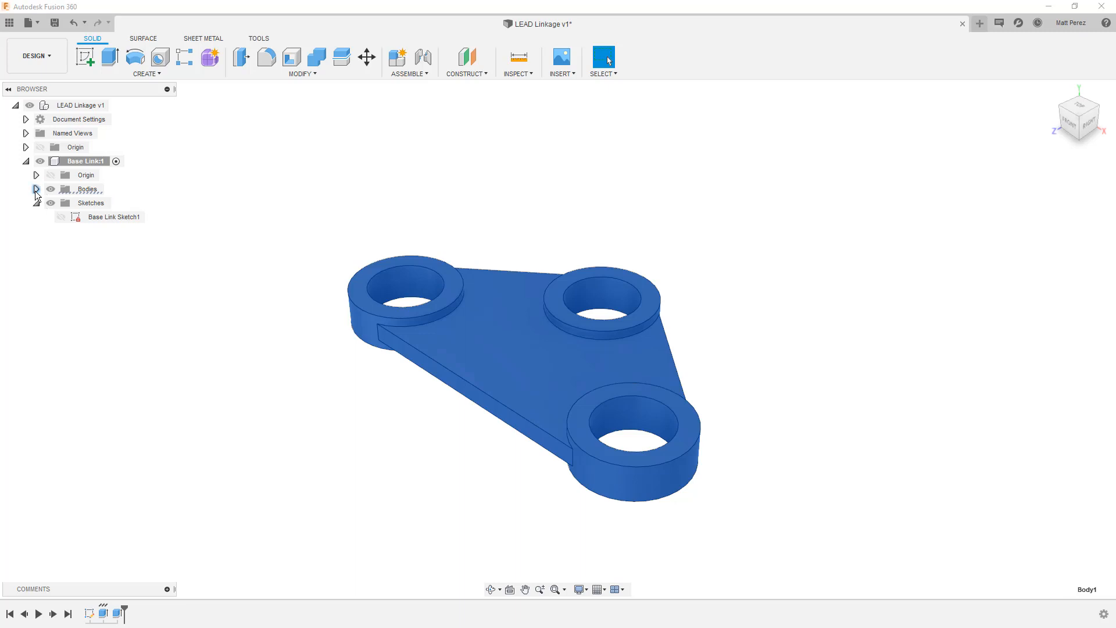
left_click(112, 217)
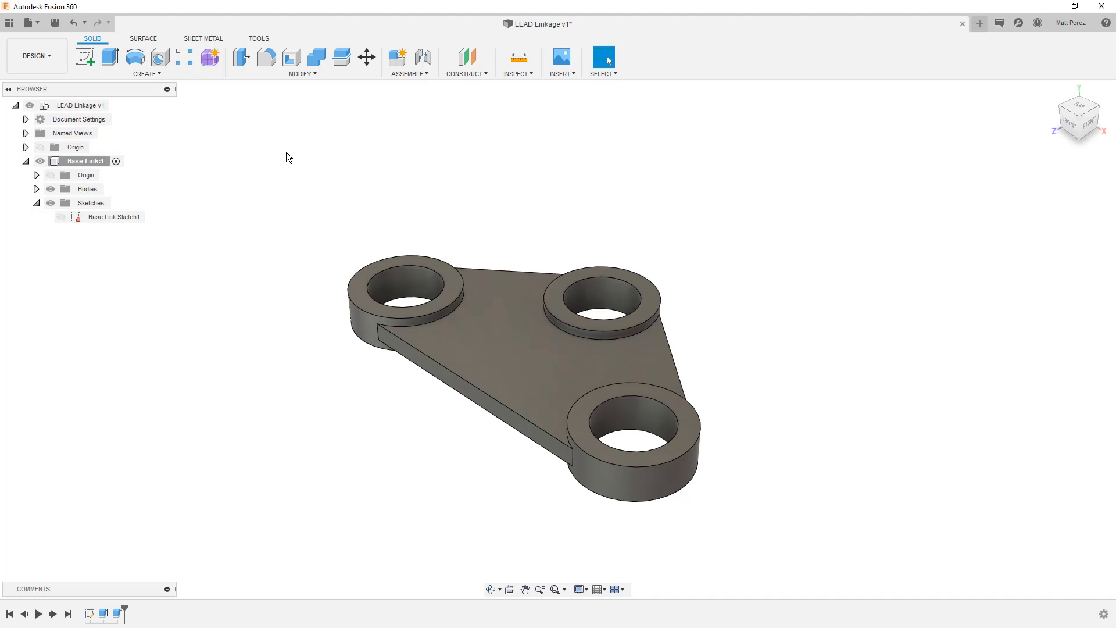
mouse_move(251, 188)
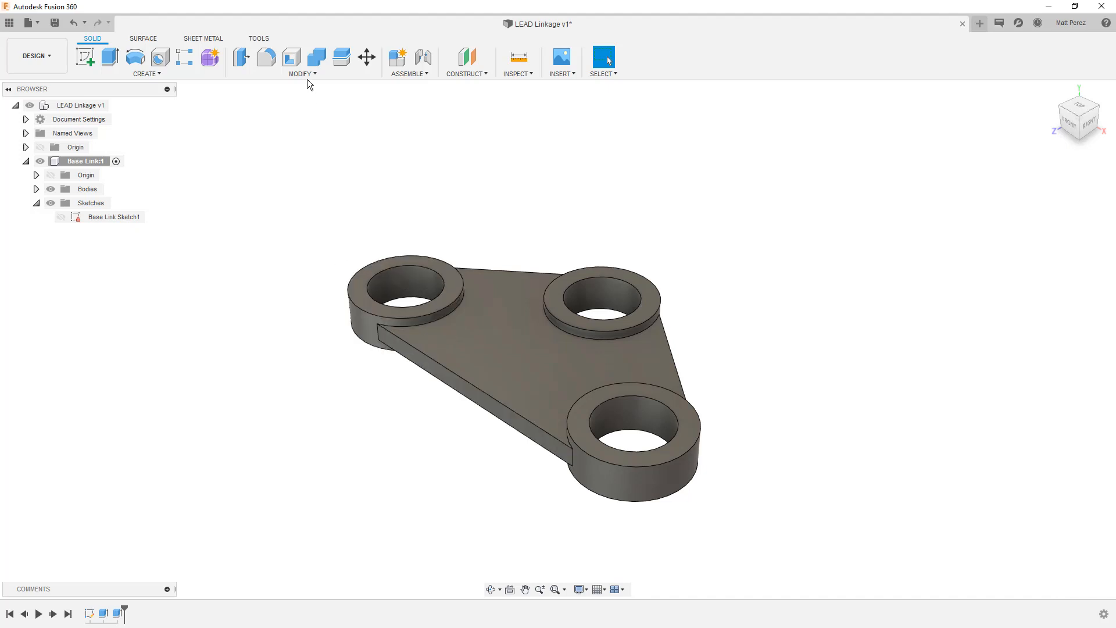
- Set up a 2 in fillet on six corner edges of the base link
left_click(301, 73)
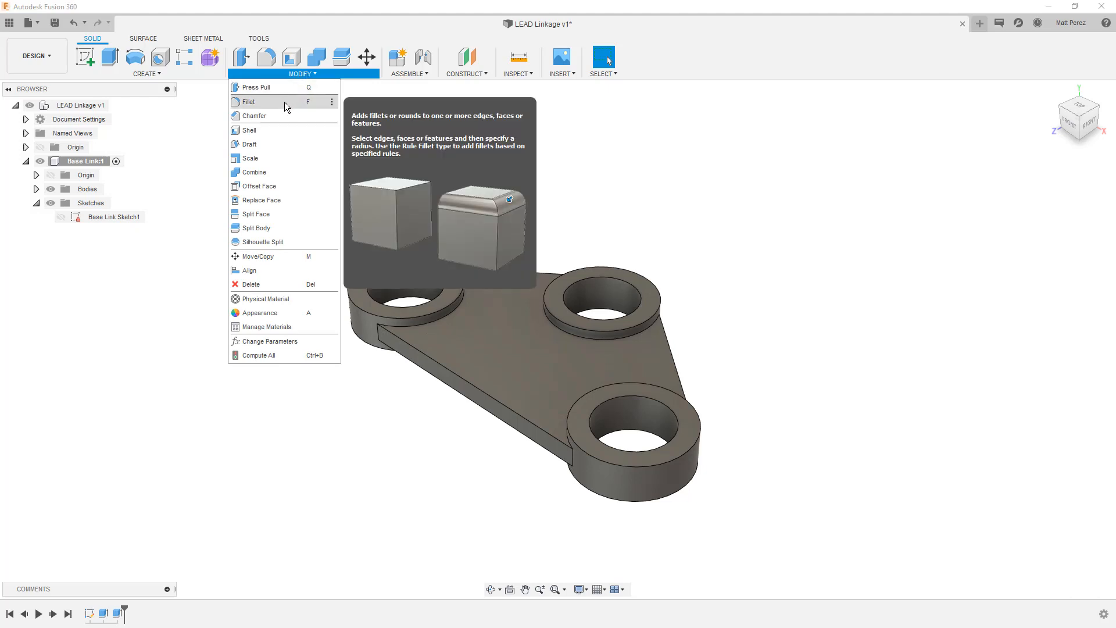
left_click(250, 101)
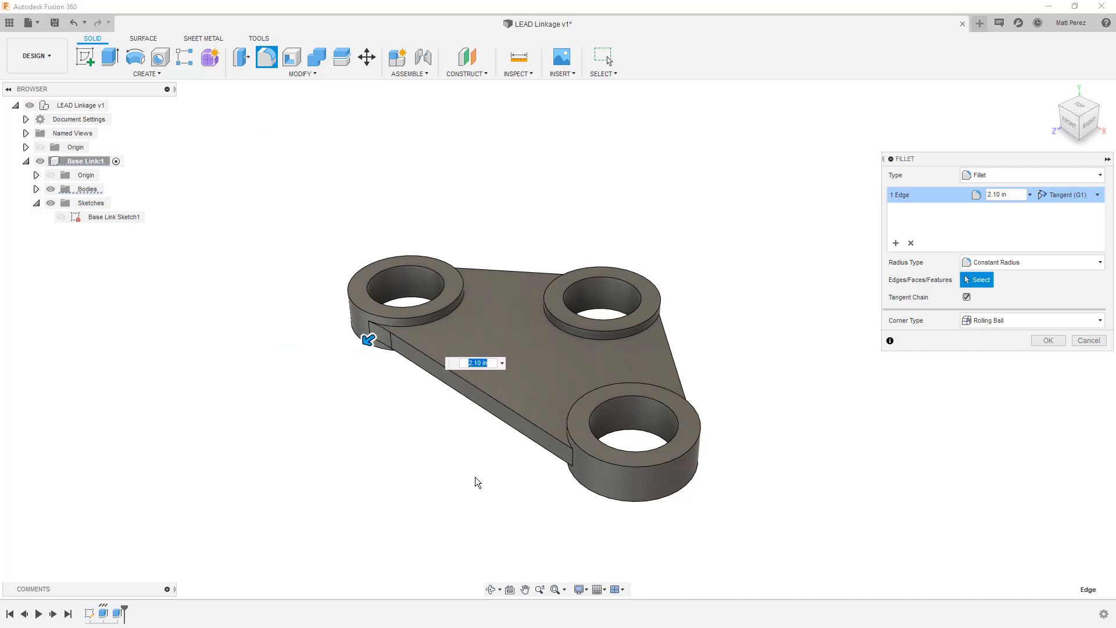
mouse_move(477, 481)
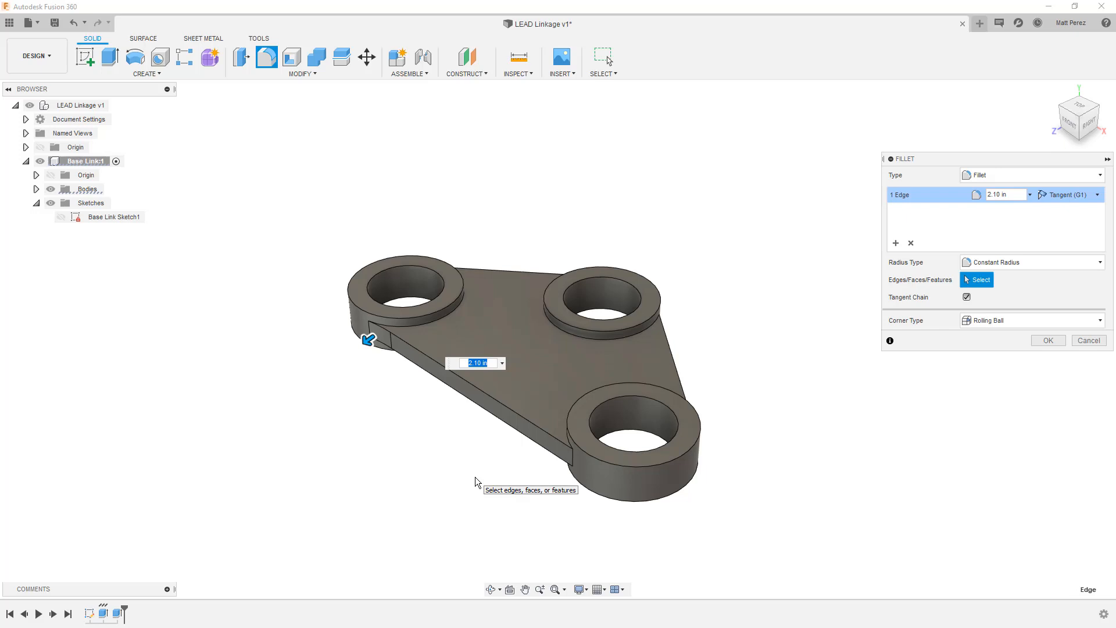
type("2")
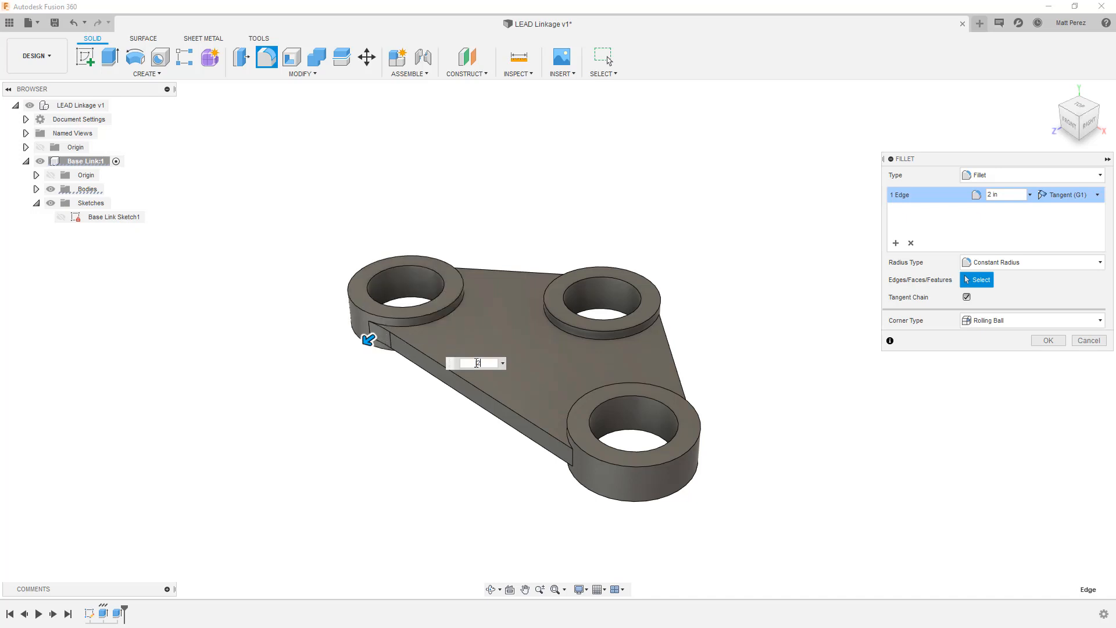
type("2")
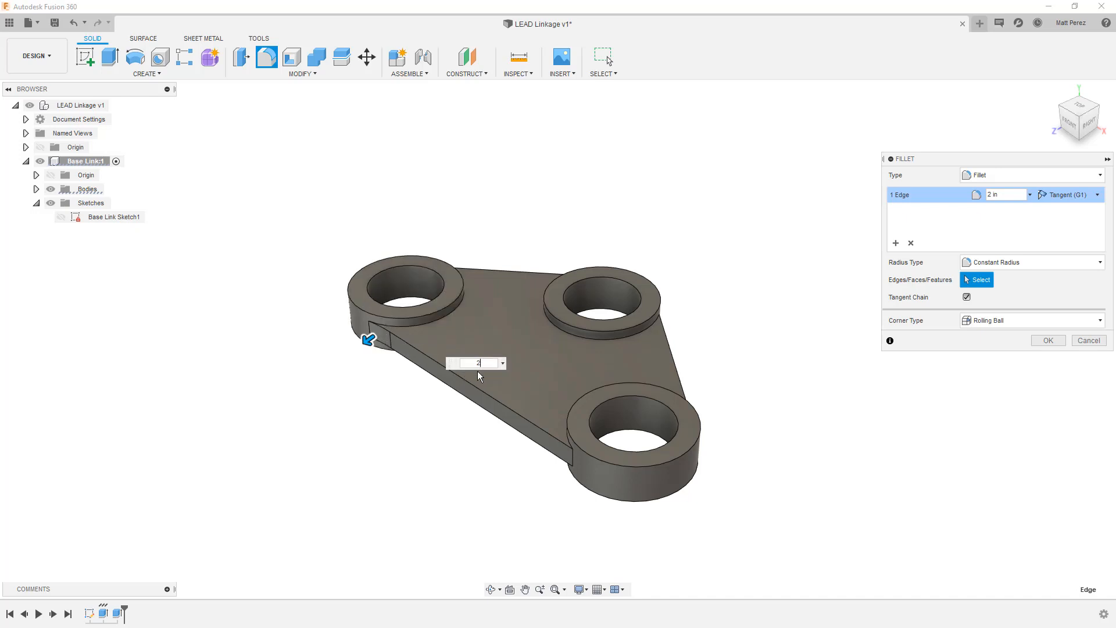
mouse_move(471, 568)
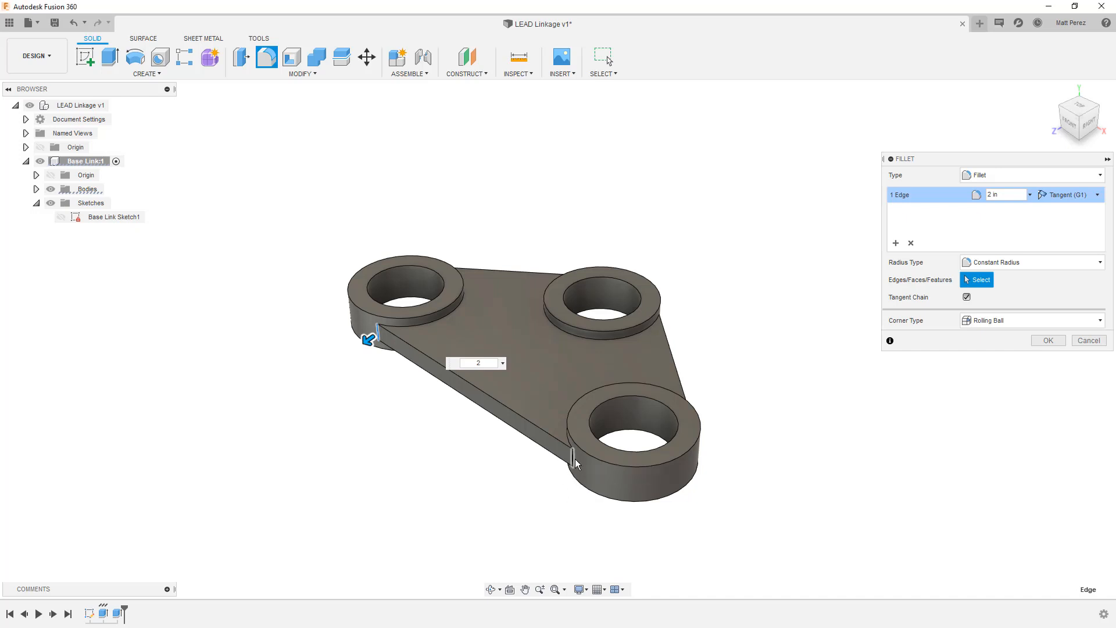
left_click(669, 349)
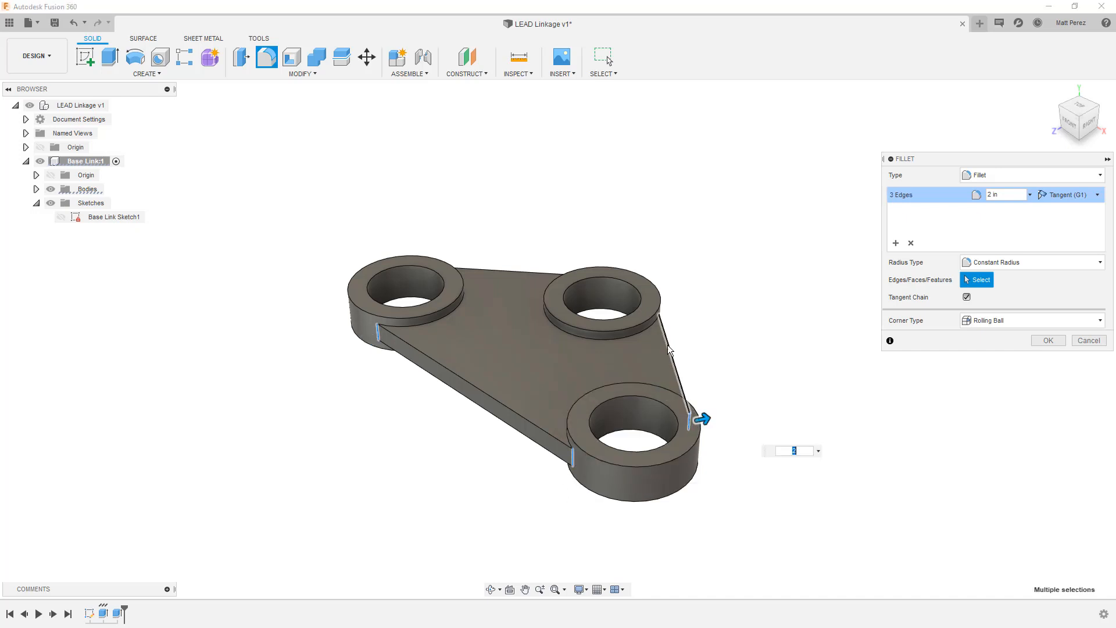
mouse_move(658, 331)
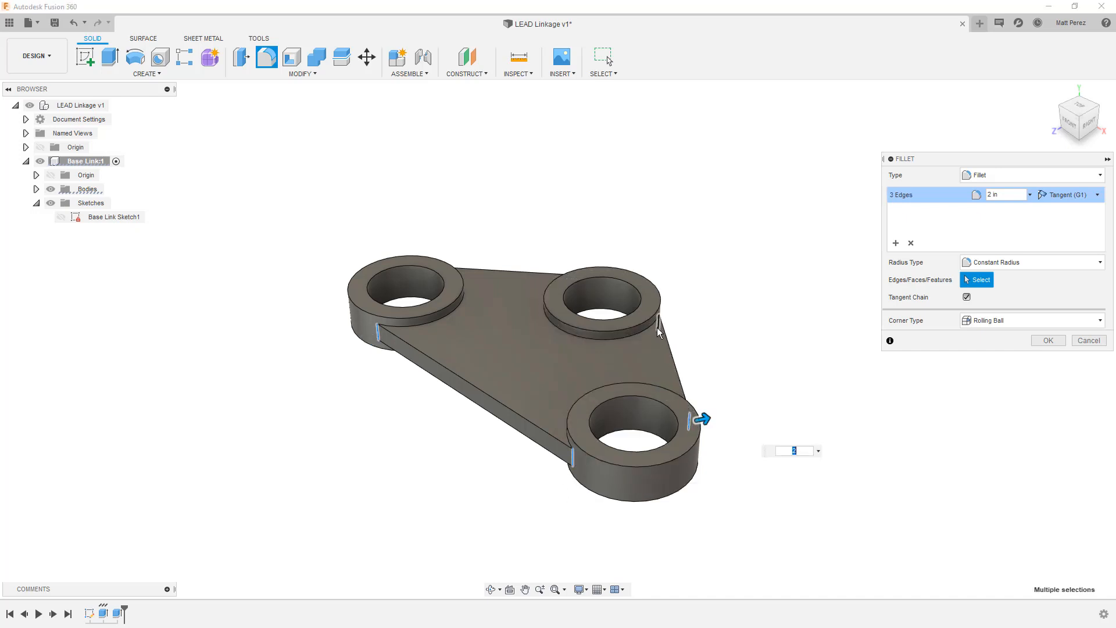
left_click(601, 291)
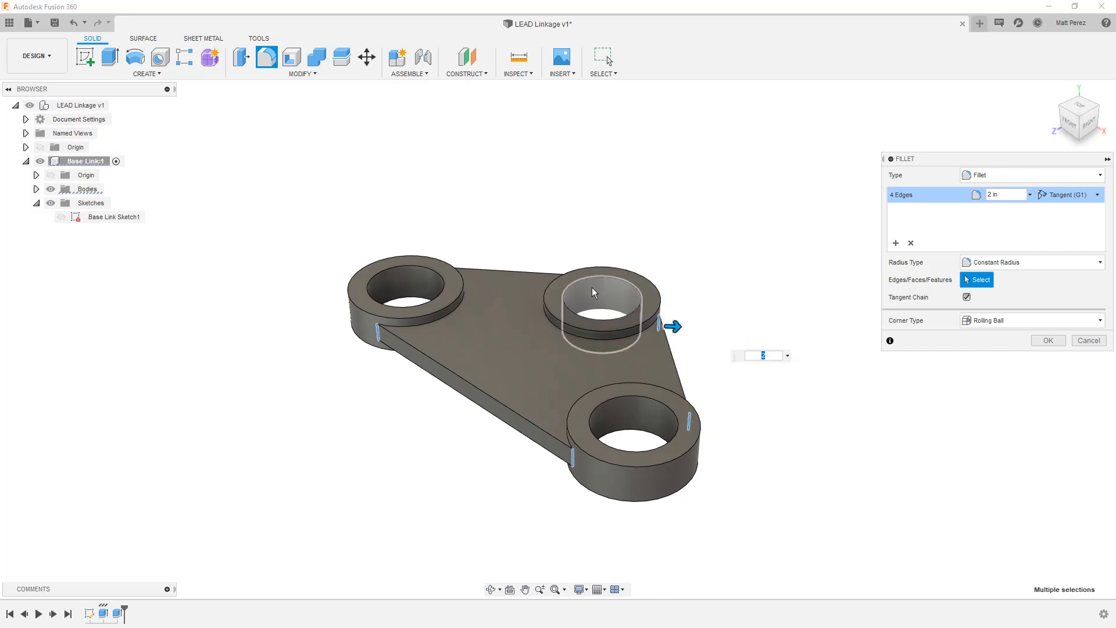
left_click(405, 269)
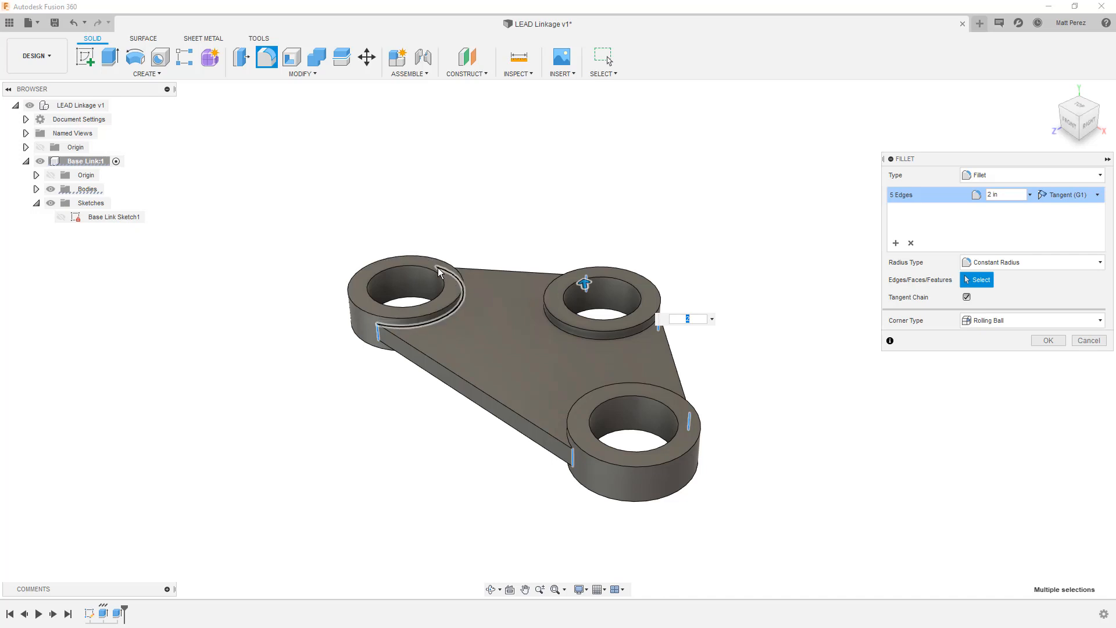
left_click(438, 272)
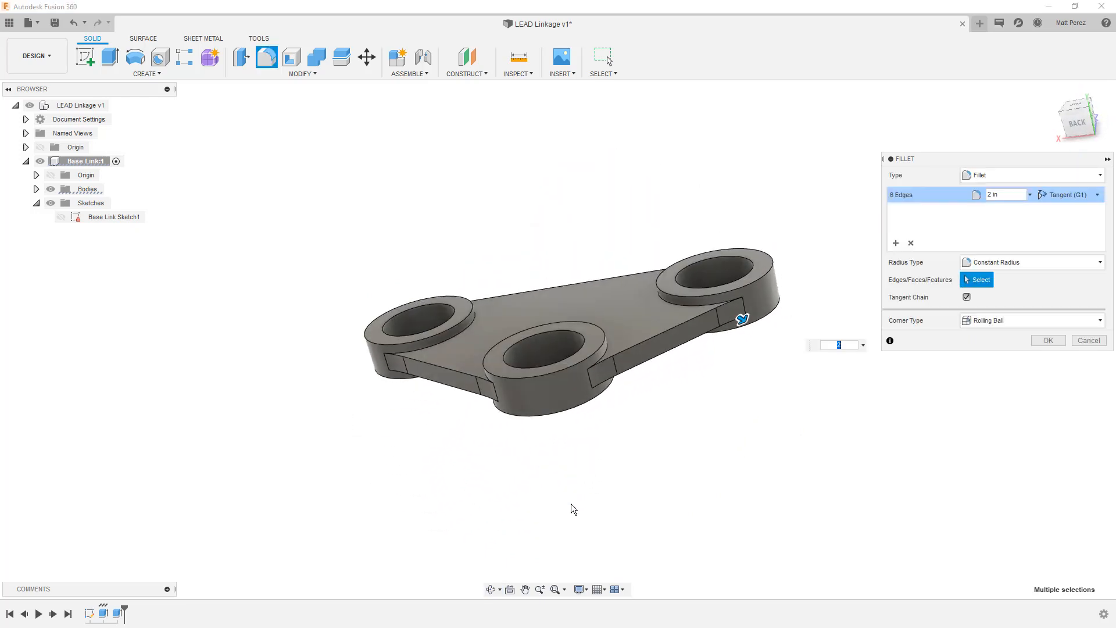
mouse_move(566, 538)
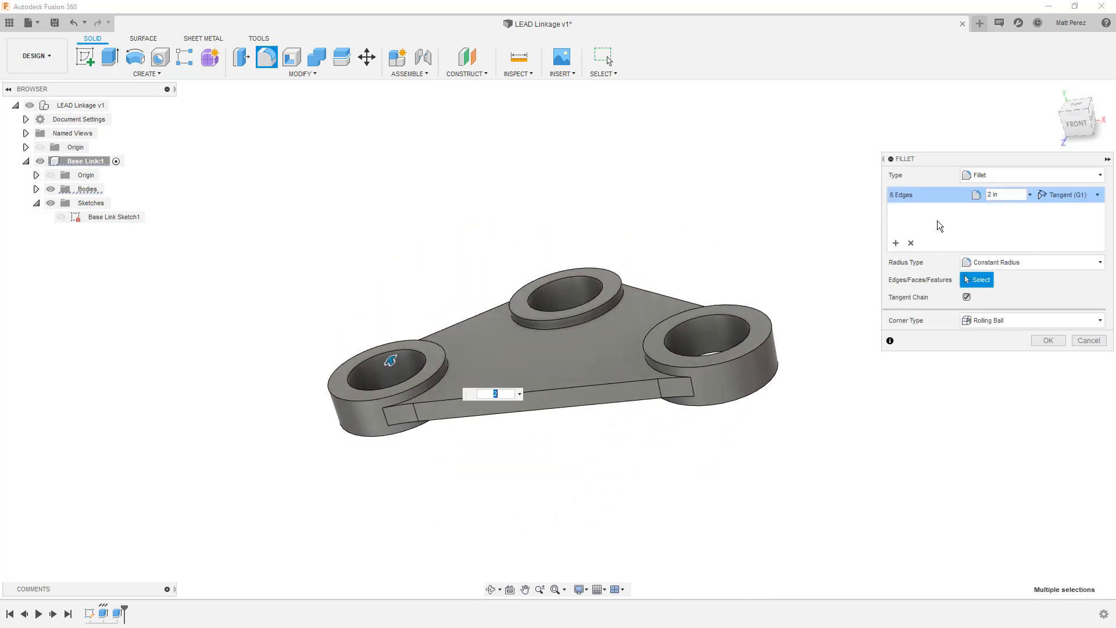
mouse_move(897, 243)
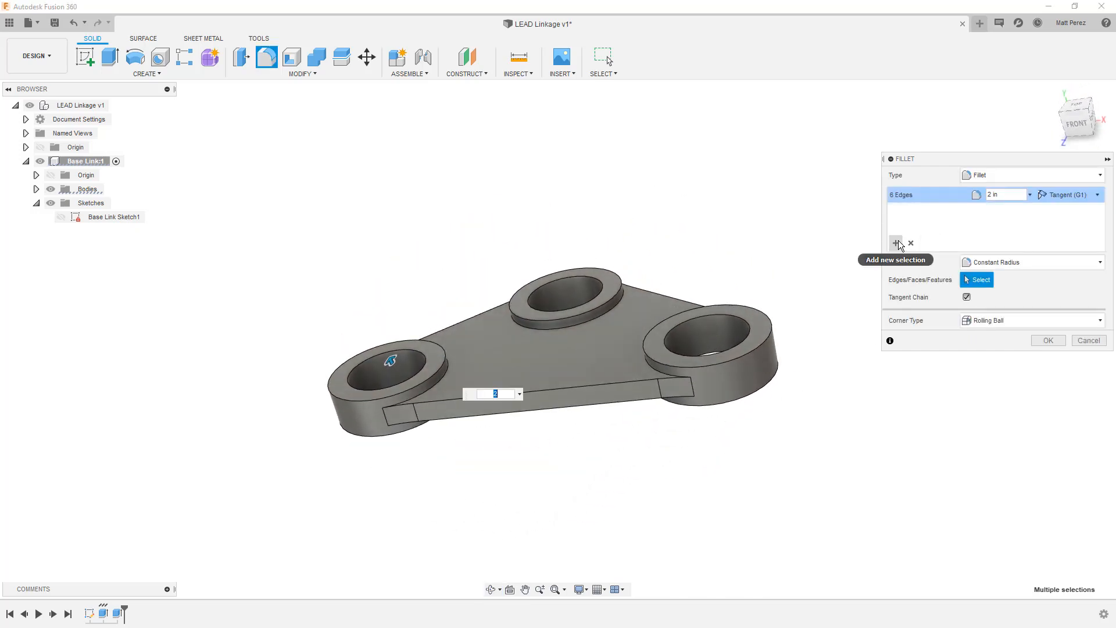
left_click(896, 243)
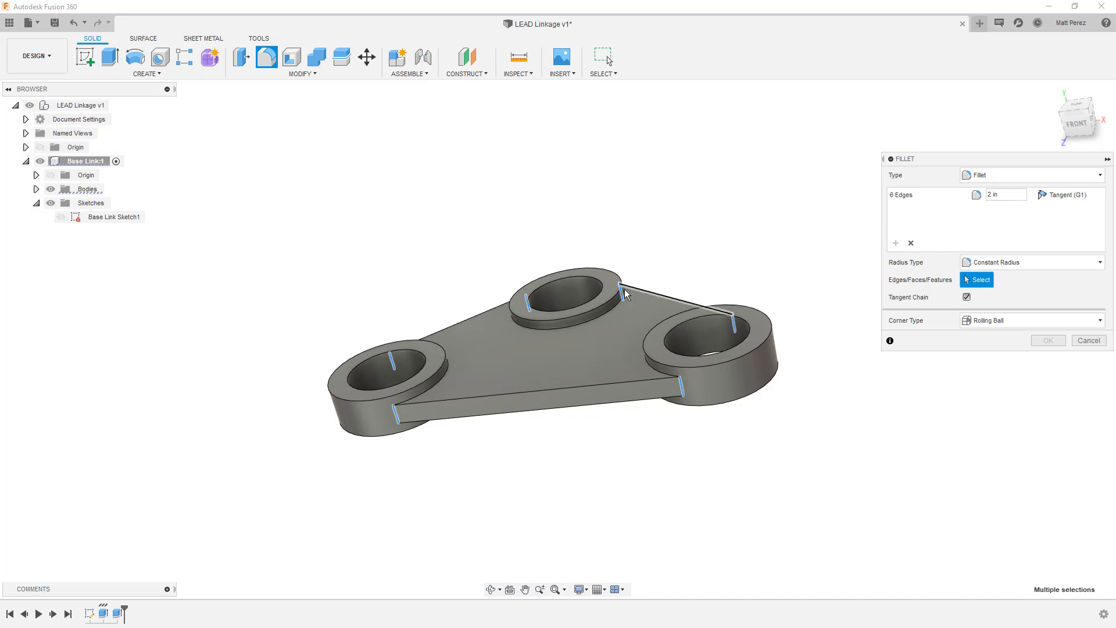
left_click(608, 299)
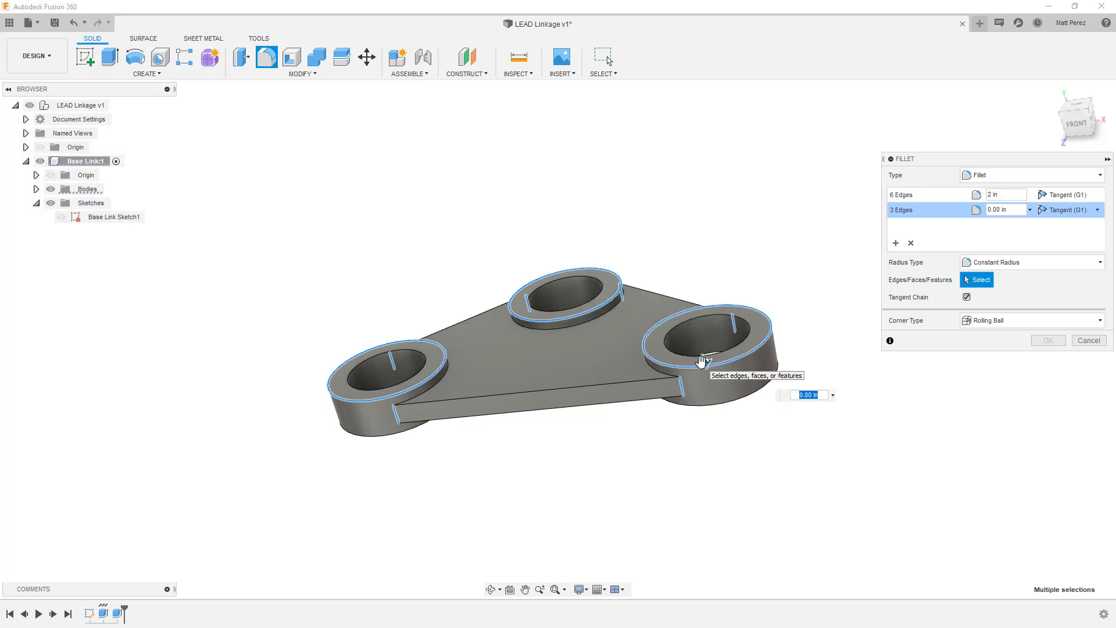
type("0.125")
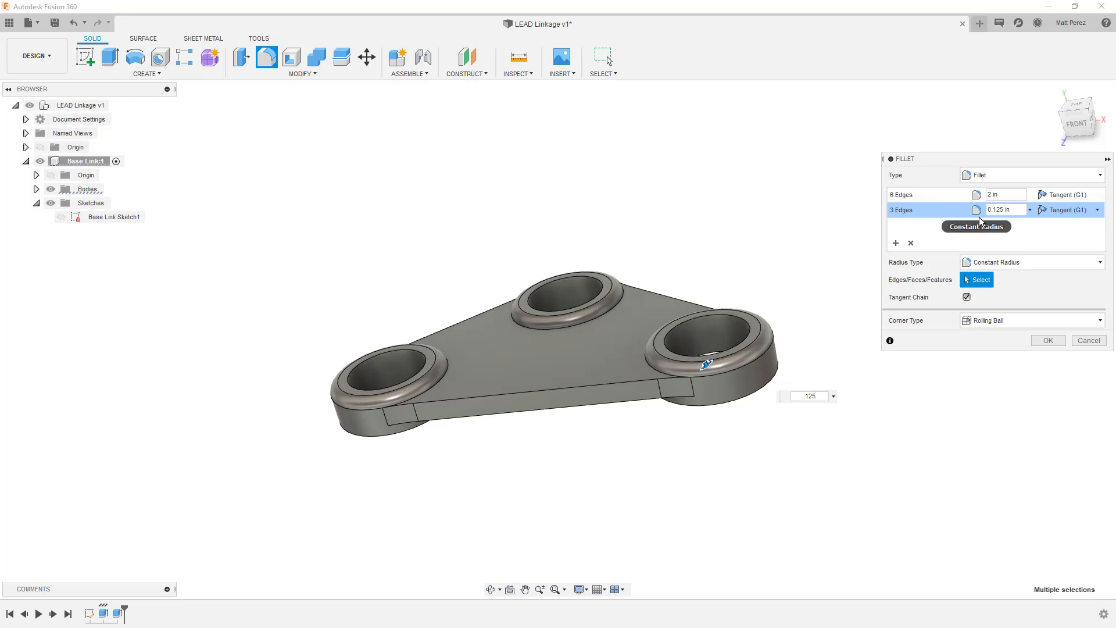
mouse_move(978, 229)
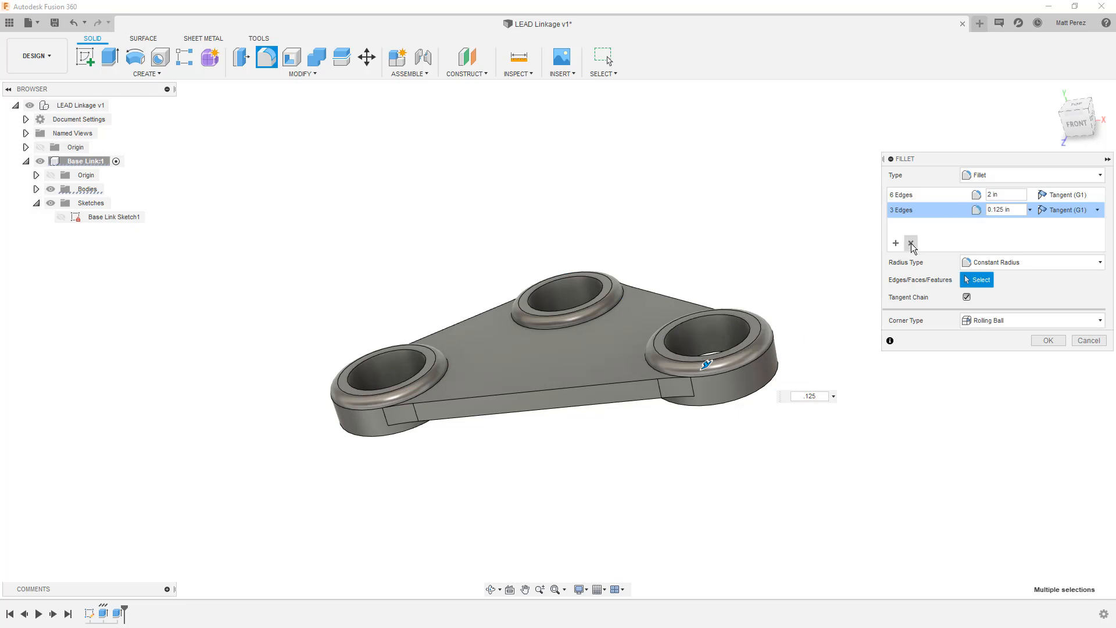
left_click(912, 243)
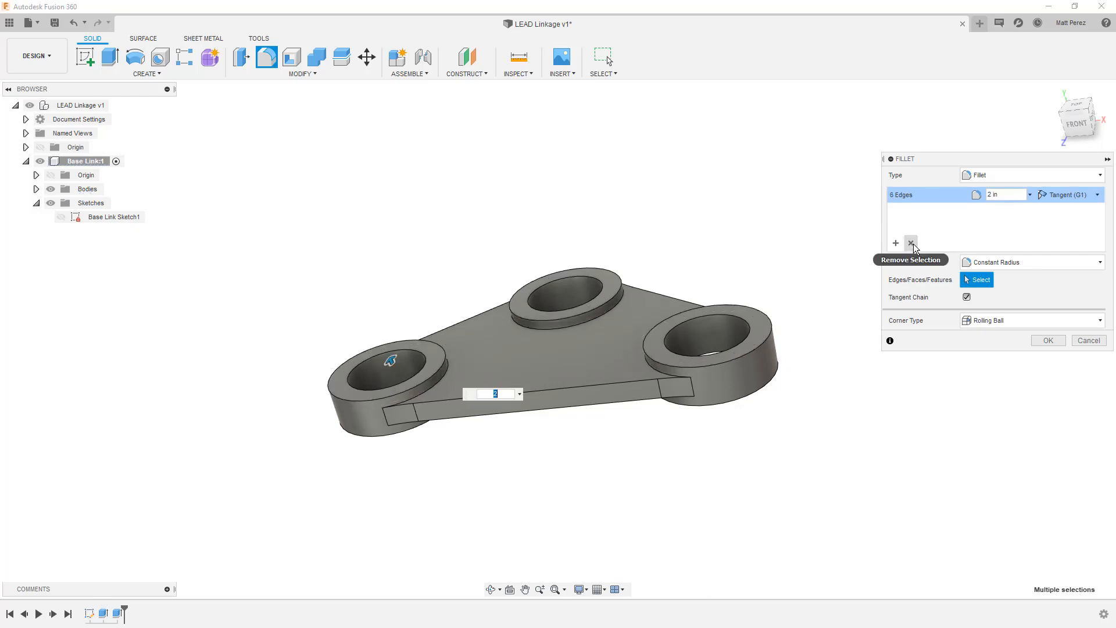
mouse_move(1001, 367)
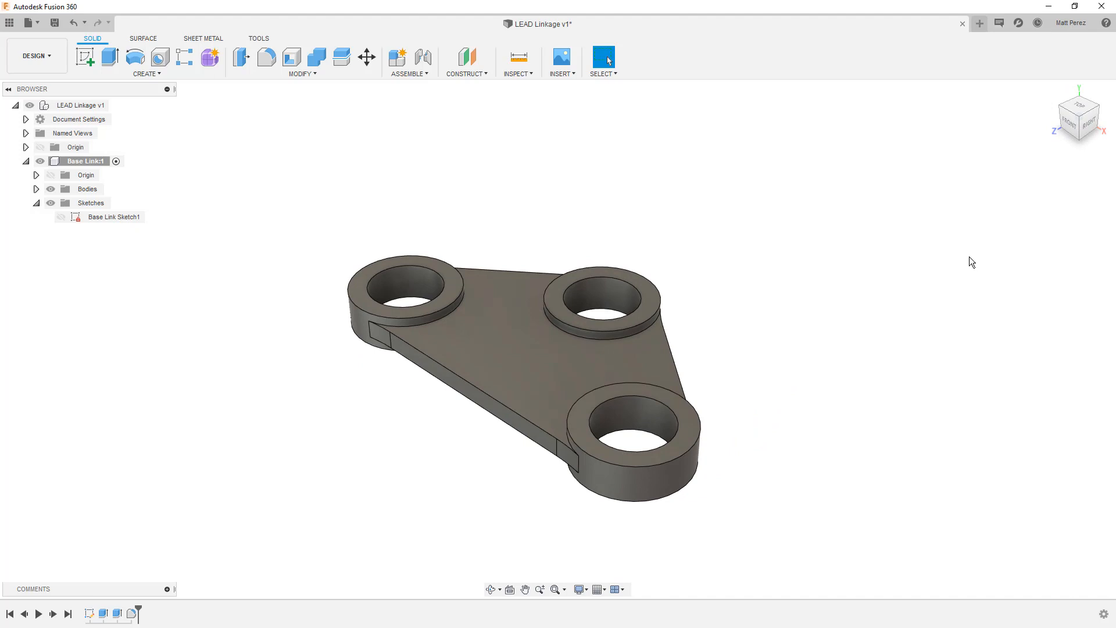
mouse_move(943, 261)
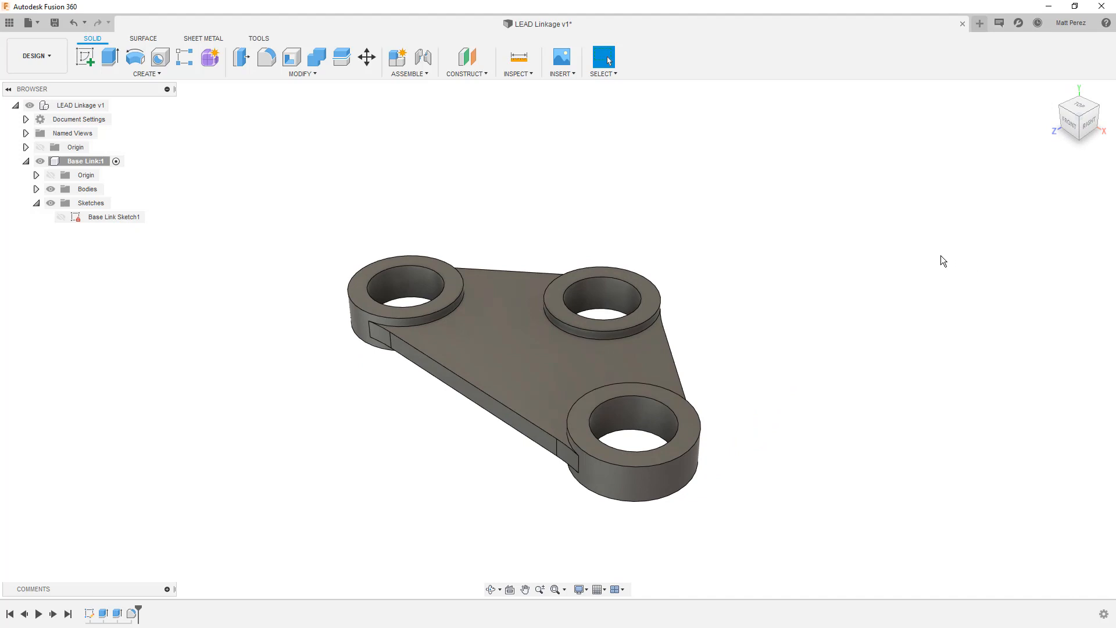
mouse_move(274, 110)
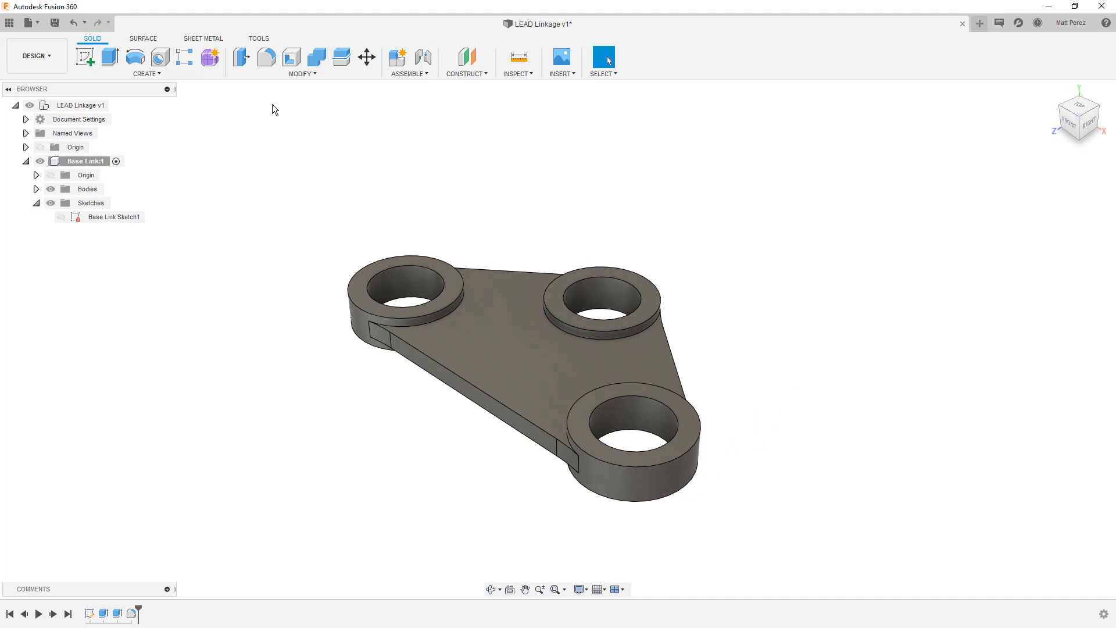
- Activate the top-level LEAD Linkage v1 design again, abandoning the fillet
left_click(80, 104)
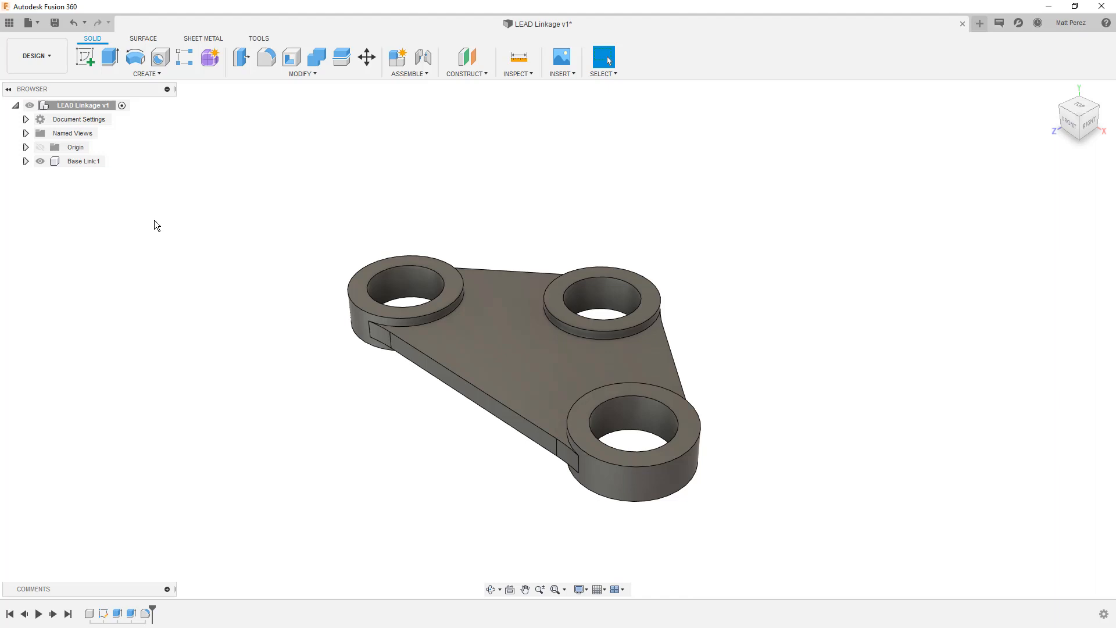
mouse_move(163, 234)
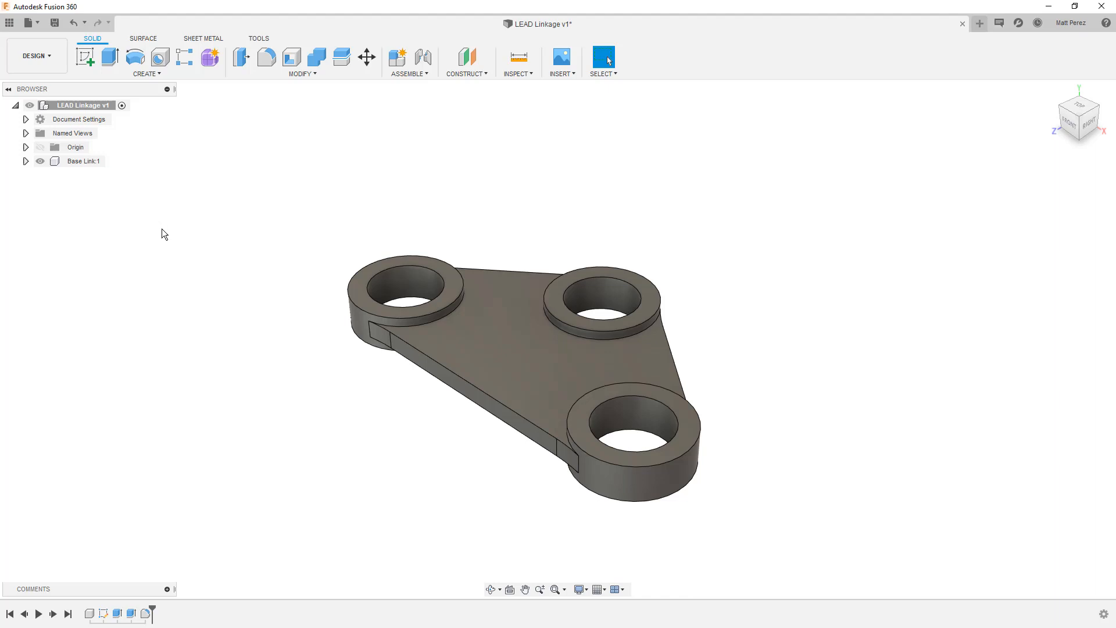
mouse_move(198, 228)
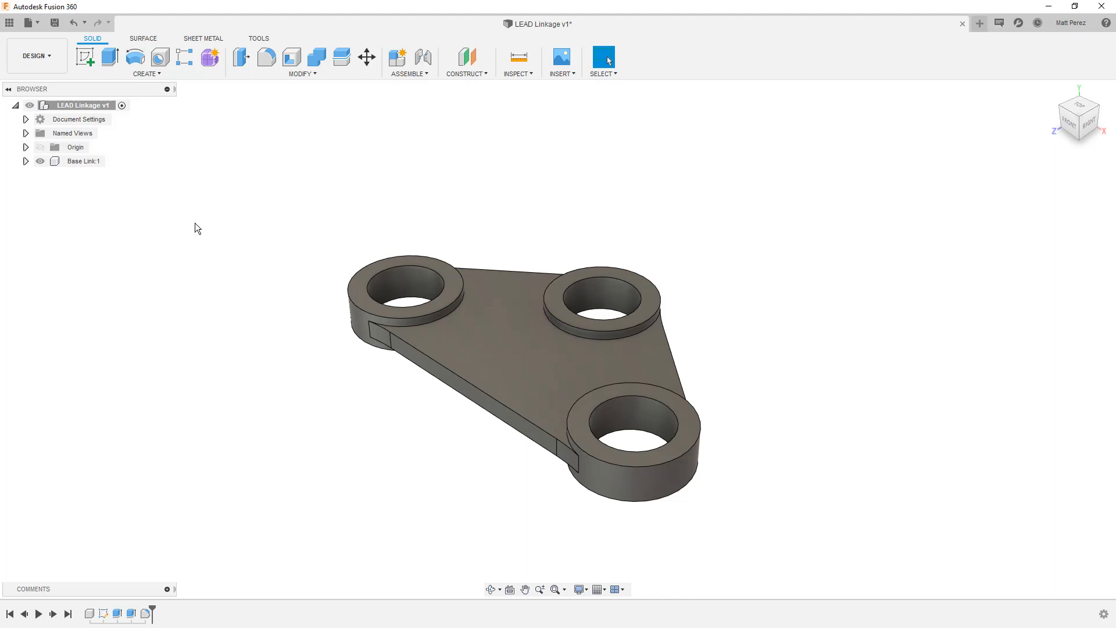
mouse_move(46, 183)
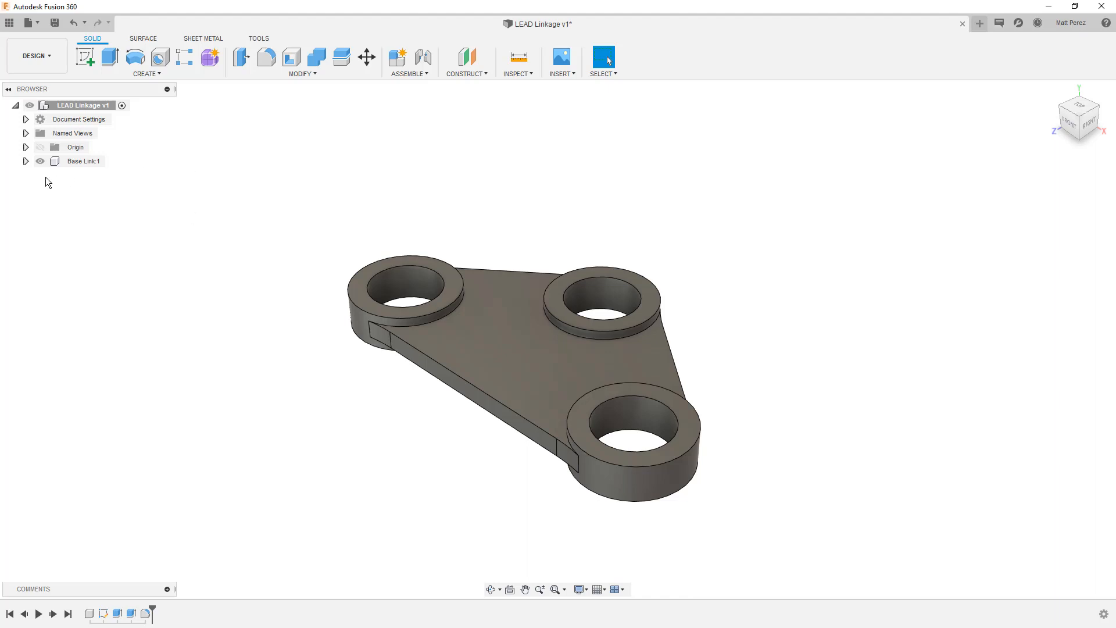
- Expand the top-level Origin and Base Link:1 to compare its Origin, Bodies and Sketches with the assembly origin
left_click(40, 146)
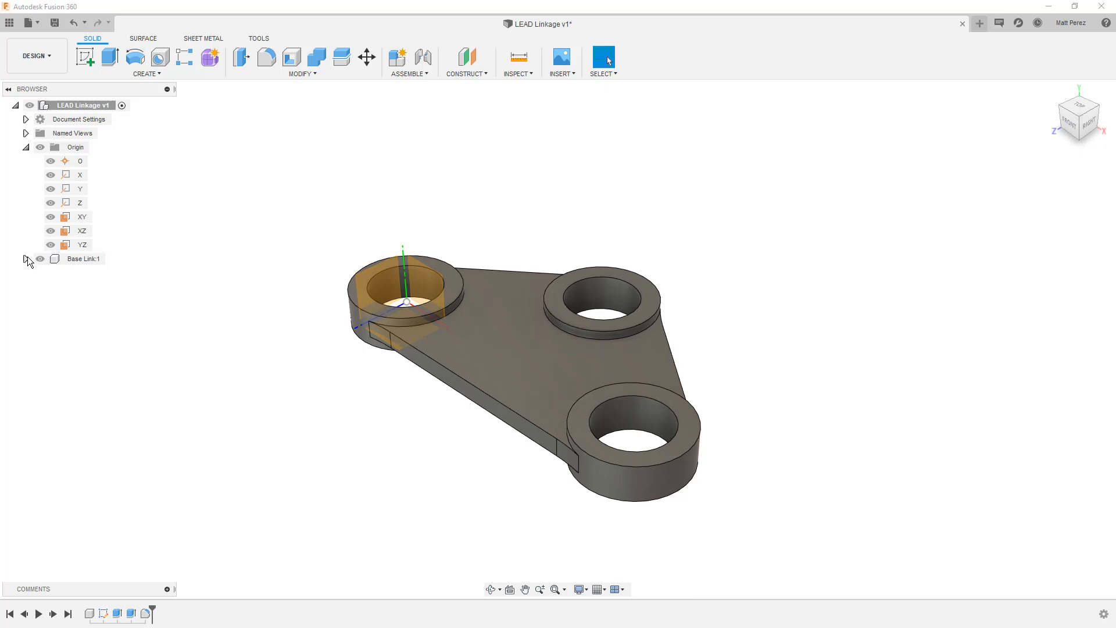
left_click(25, 258)
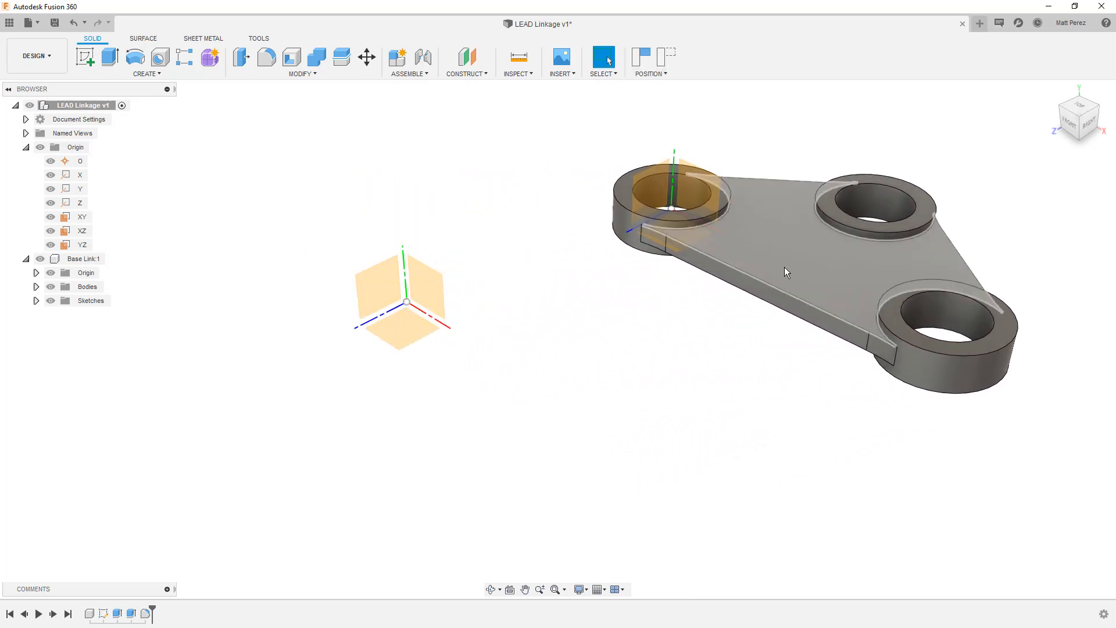
mouse_move(763, 277)
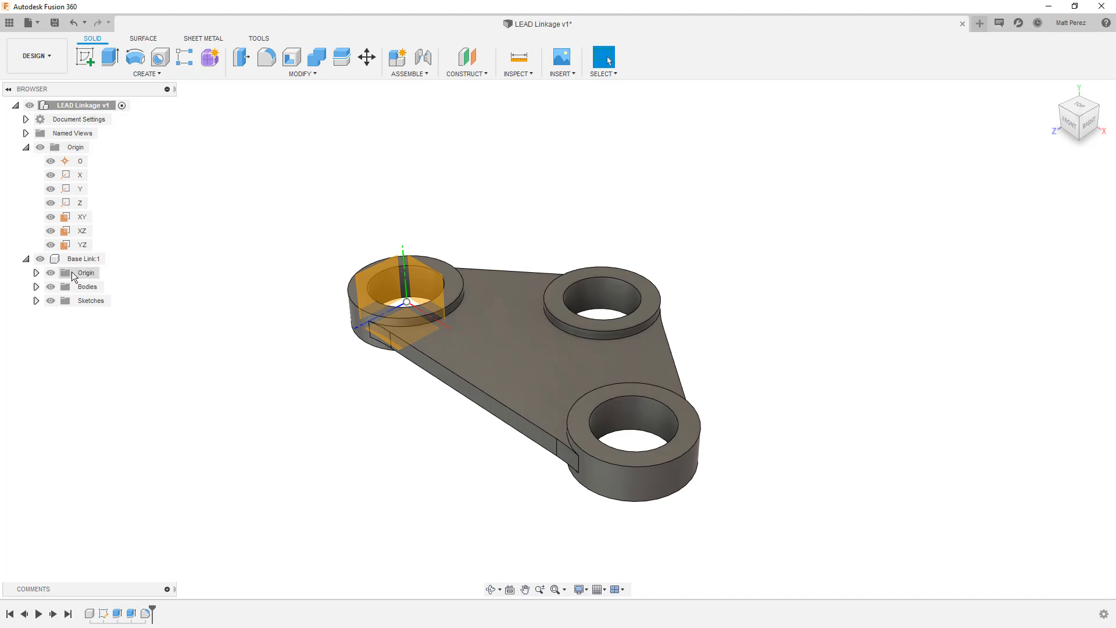
left_click(80, 160)
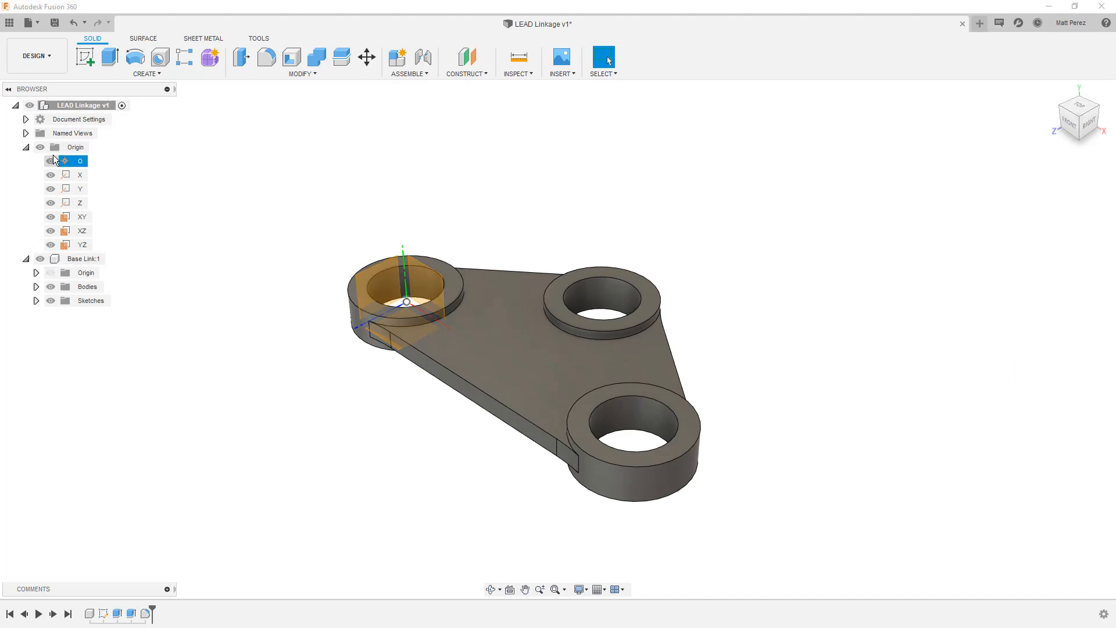
left_click(24, 147)
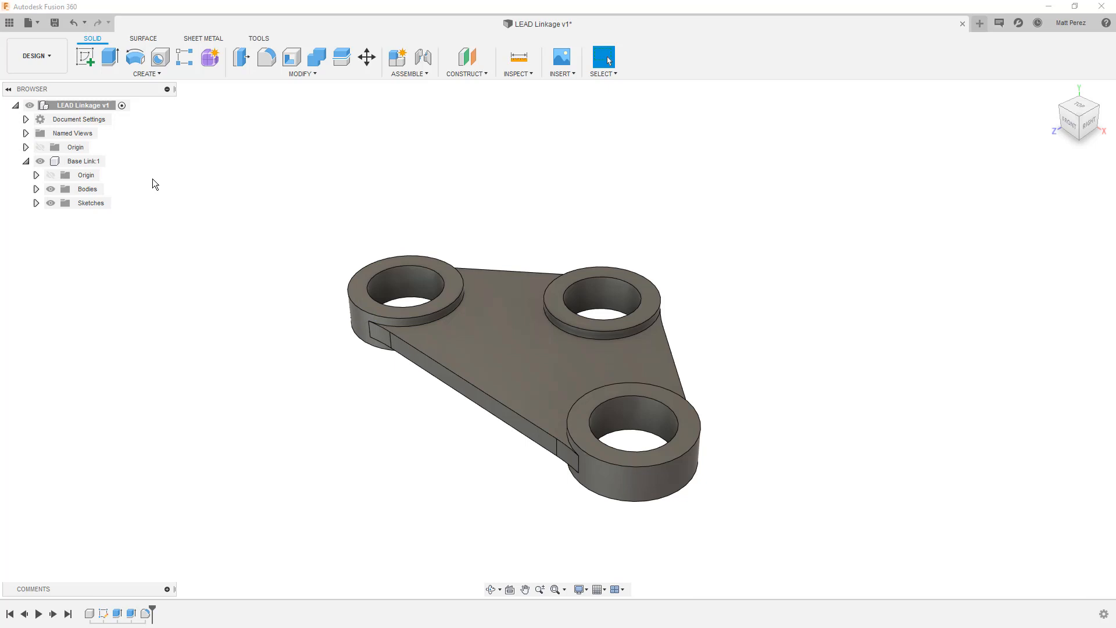
mouse_move(337, 145)
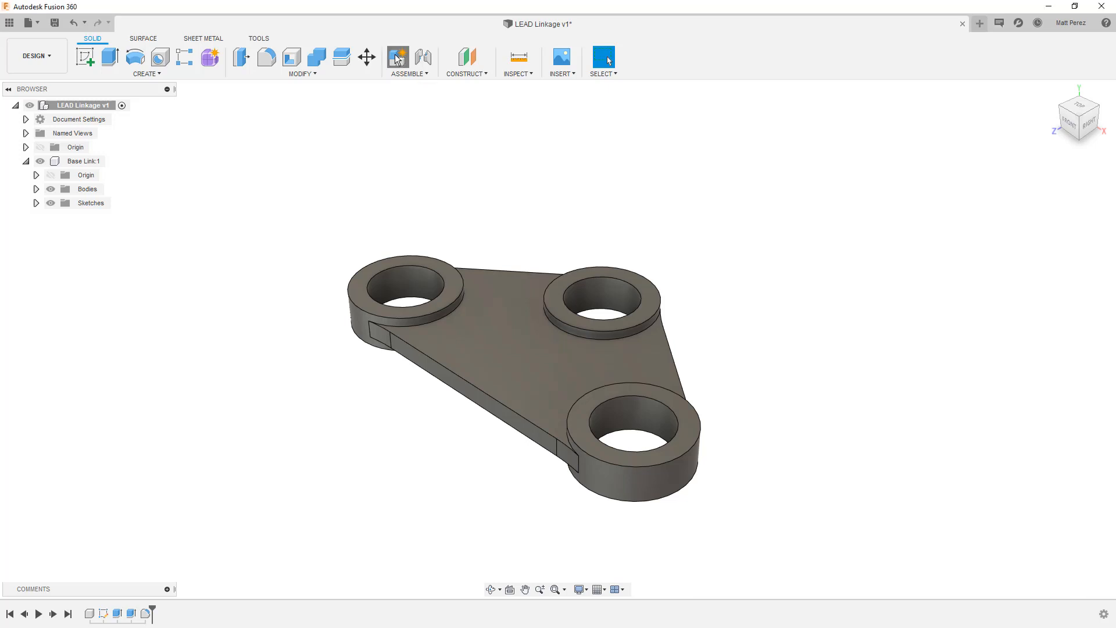
- Create a new component named 'Dog Link' and expand Dog Link:1 to show its Origin
left_click(397, 57)
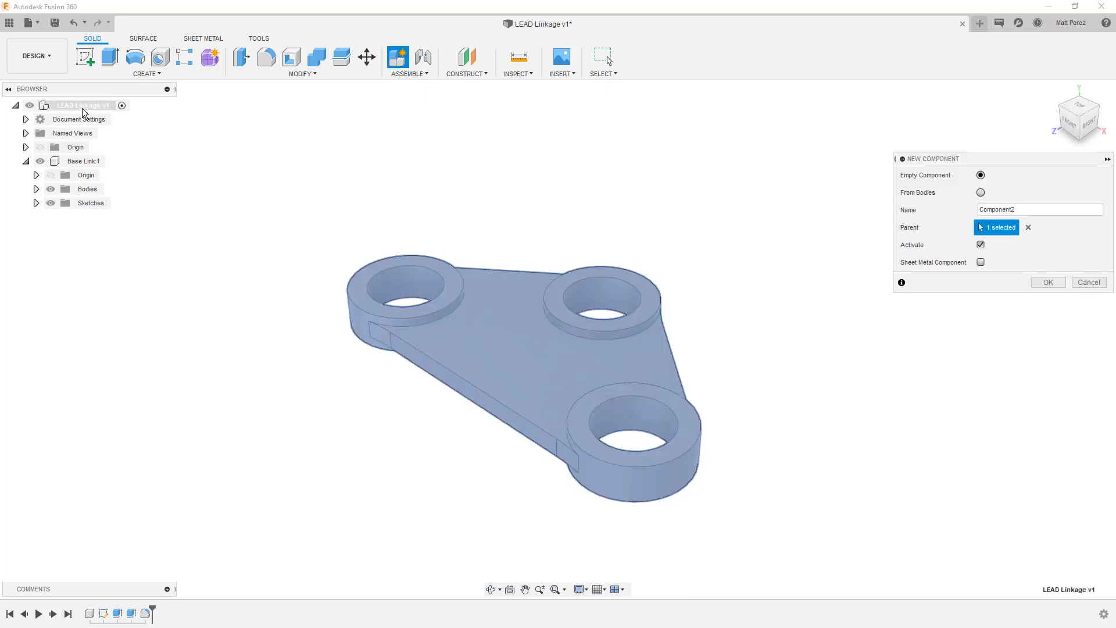
left_click(1038, 209)
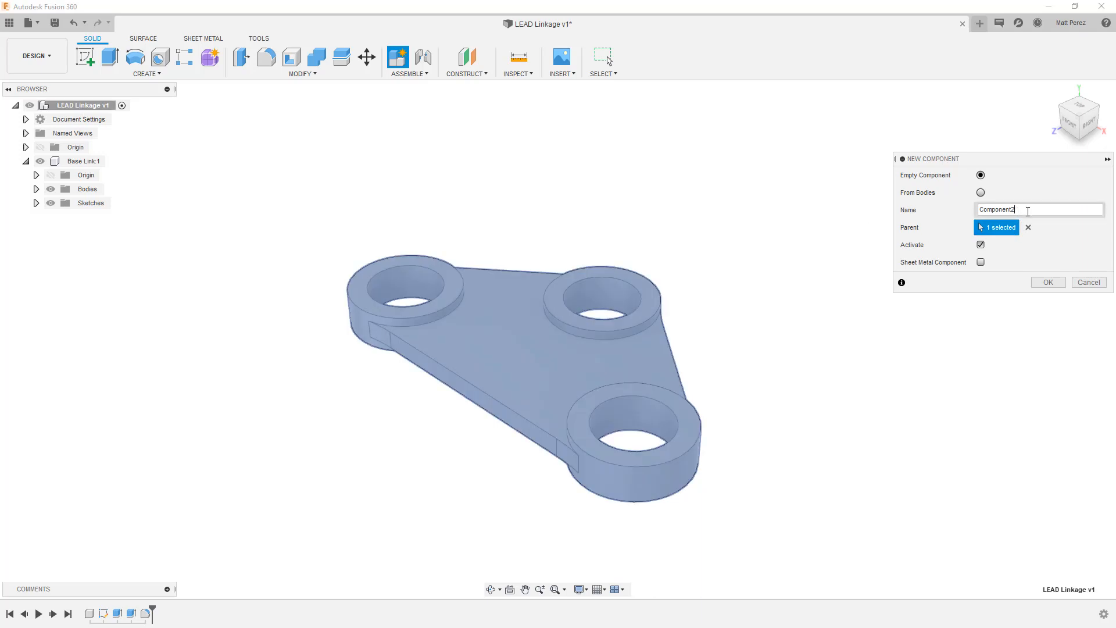
triple_click(996, 209)
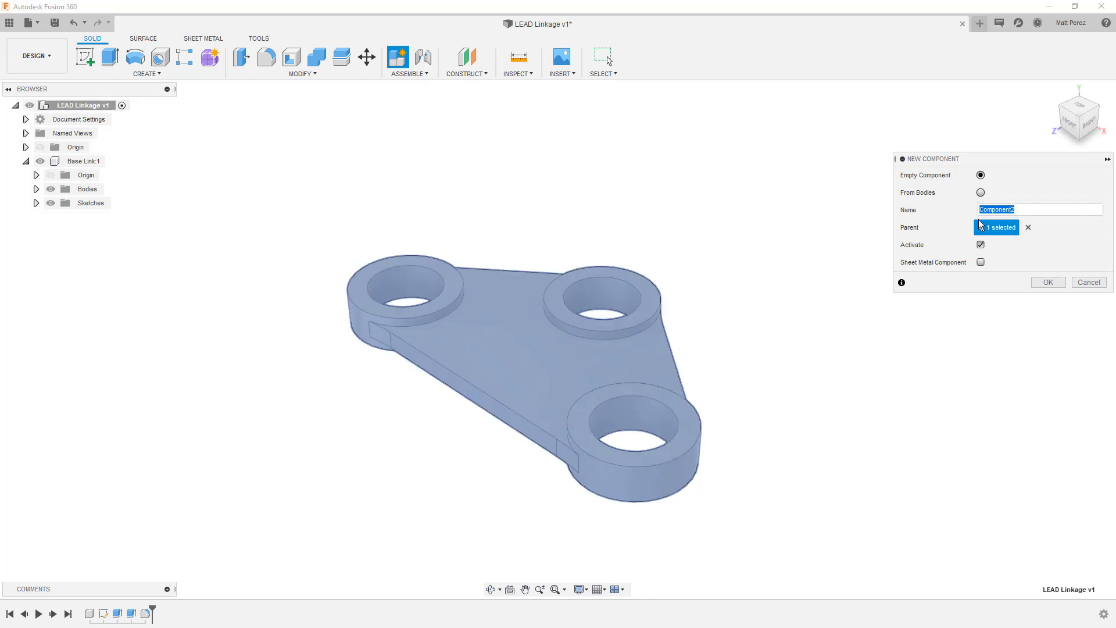
type("Dog")
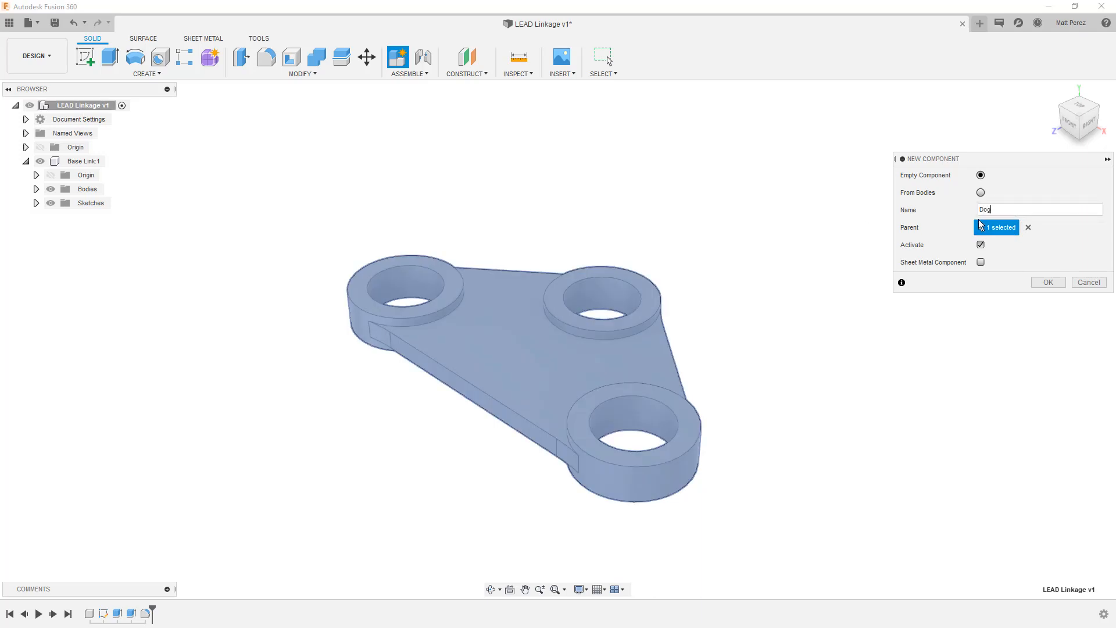
left_click(1046, 281)
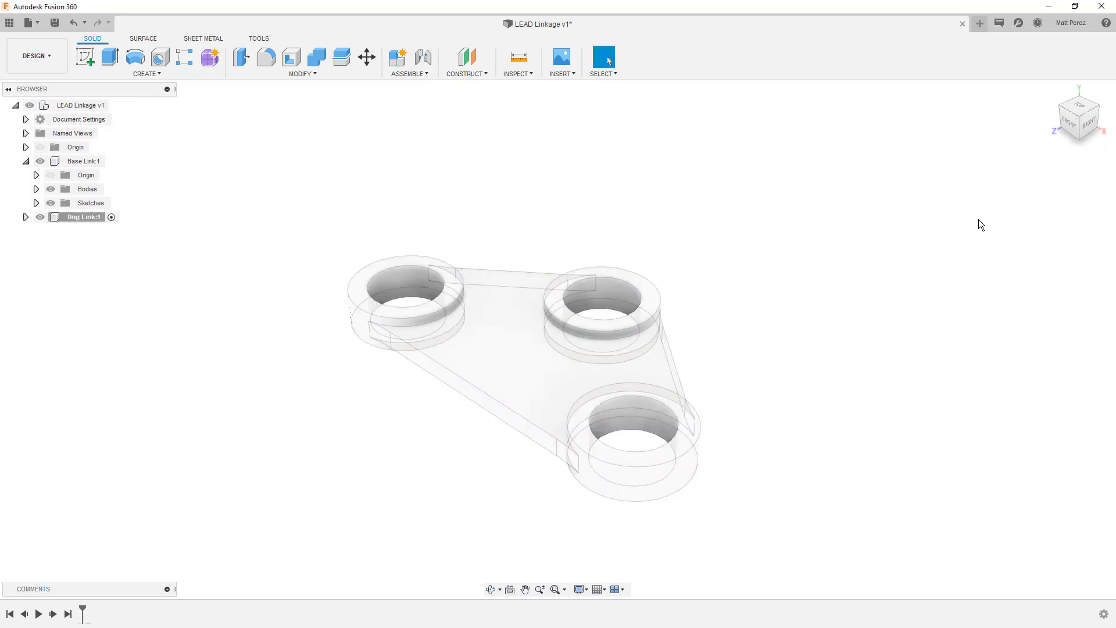
mouse_move(395, 168)
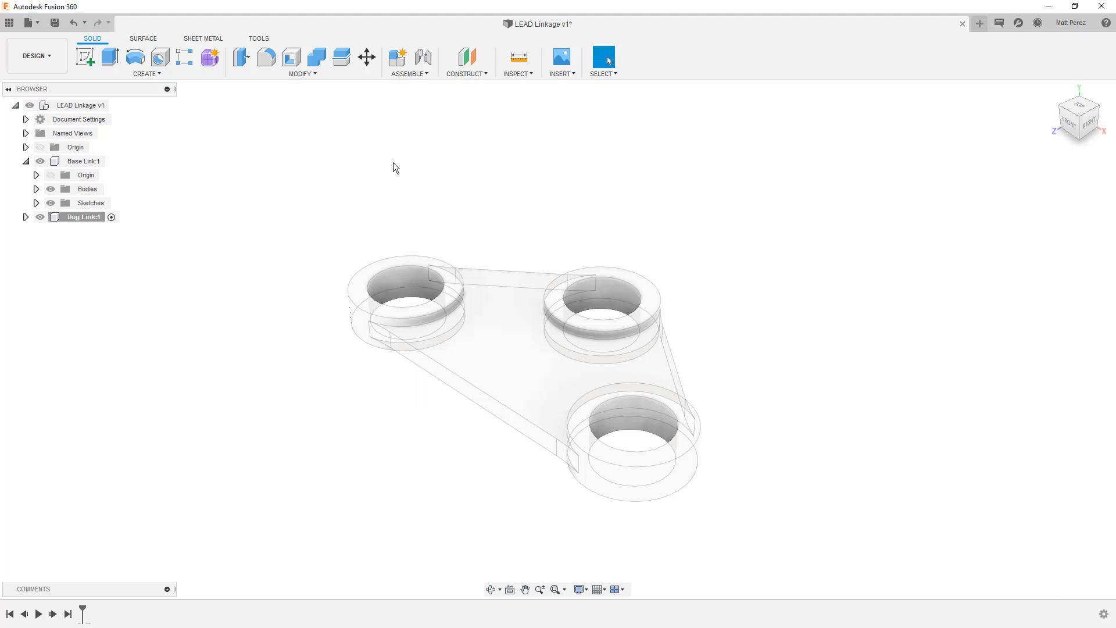
mouse_move(381, 158)
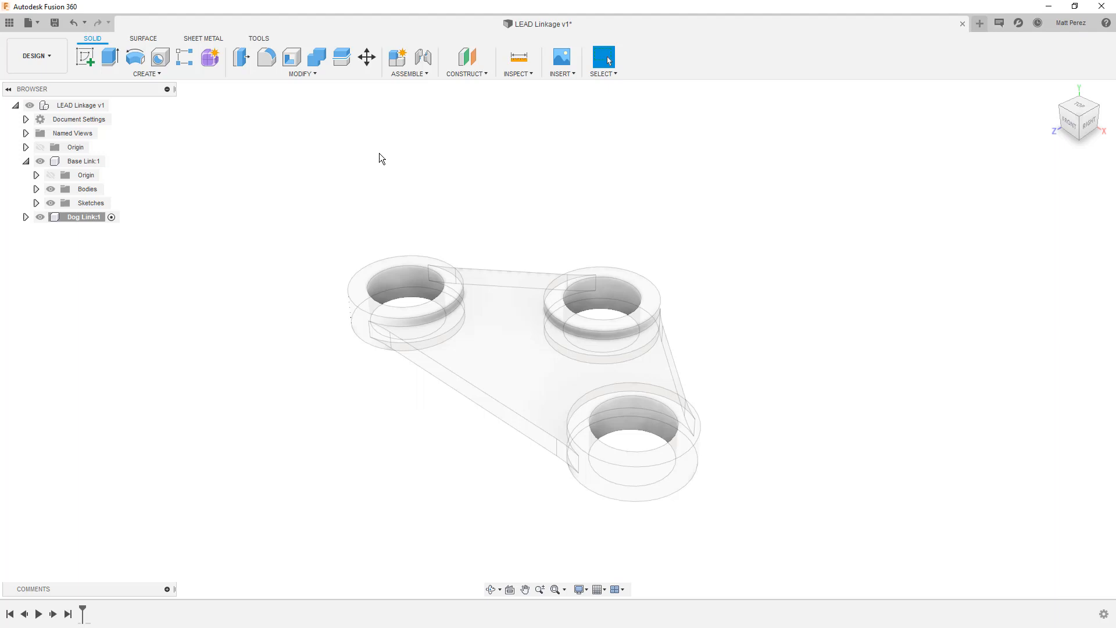
left_click(25, 217)
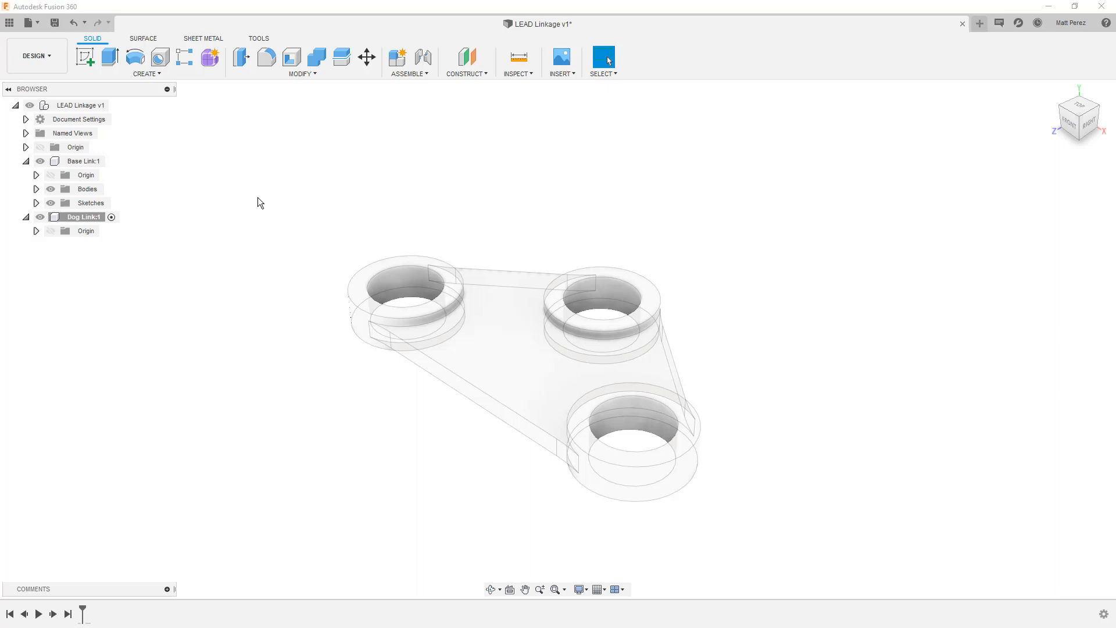
- Start a sketch in Dog Link, inspect it from 3D and top views, then finish it without geometry
left_click(85, 58)
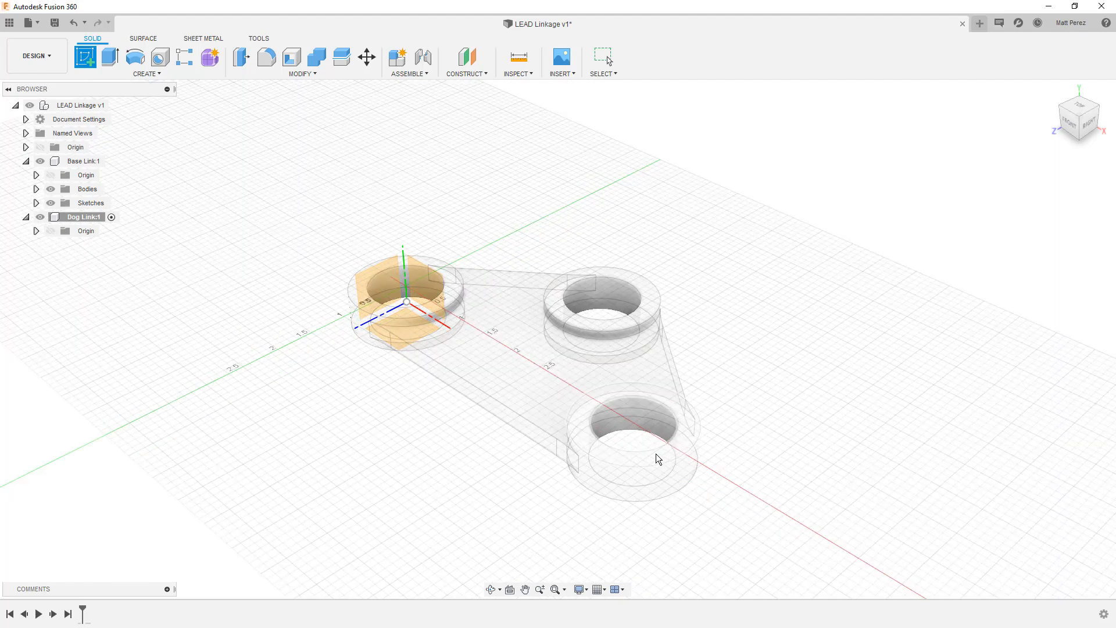
mouse_move(655, 459)
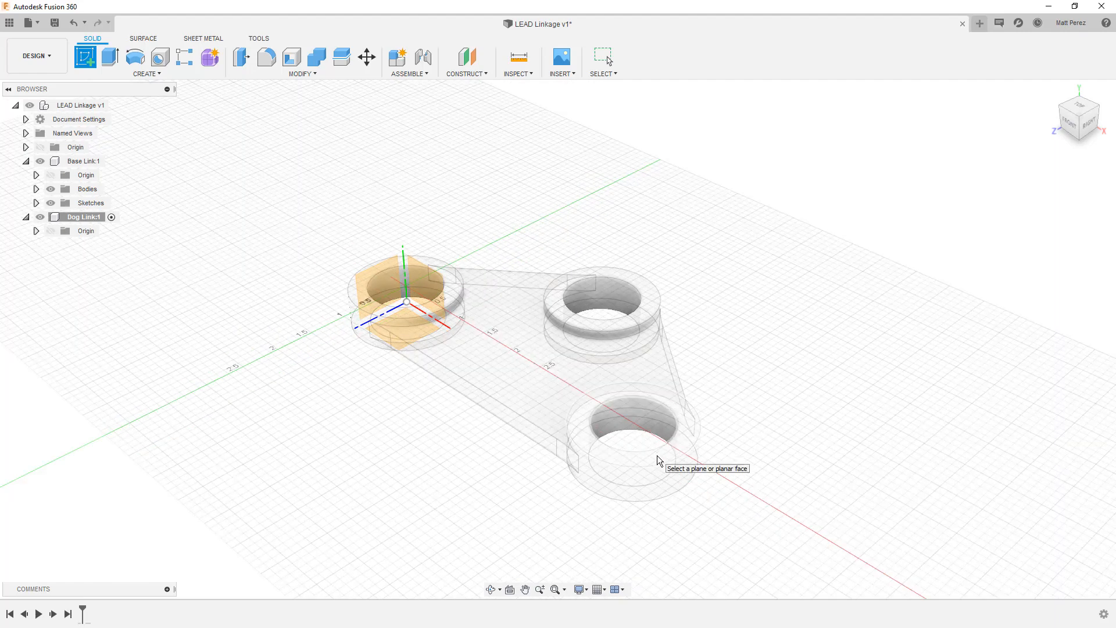
mouse_move(653, 296)
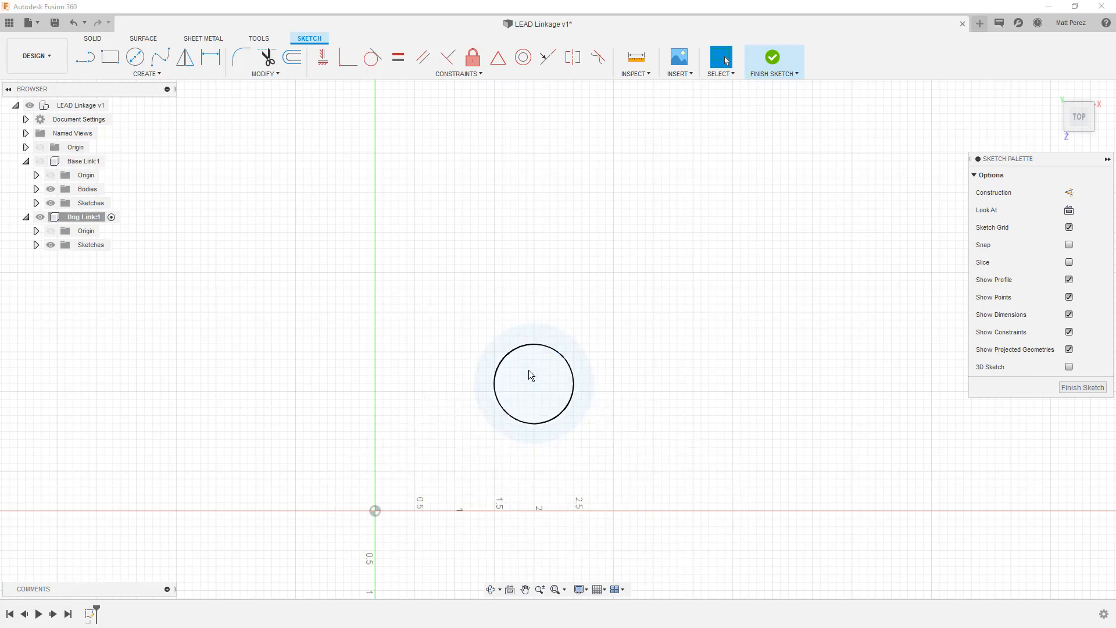
left_click(534, 382)
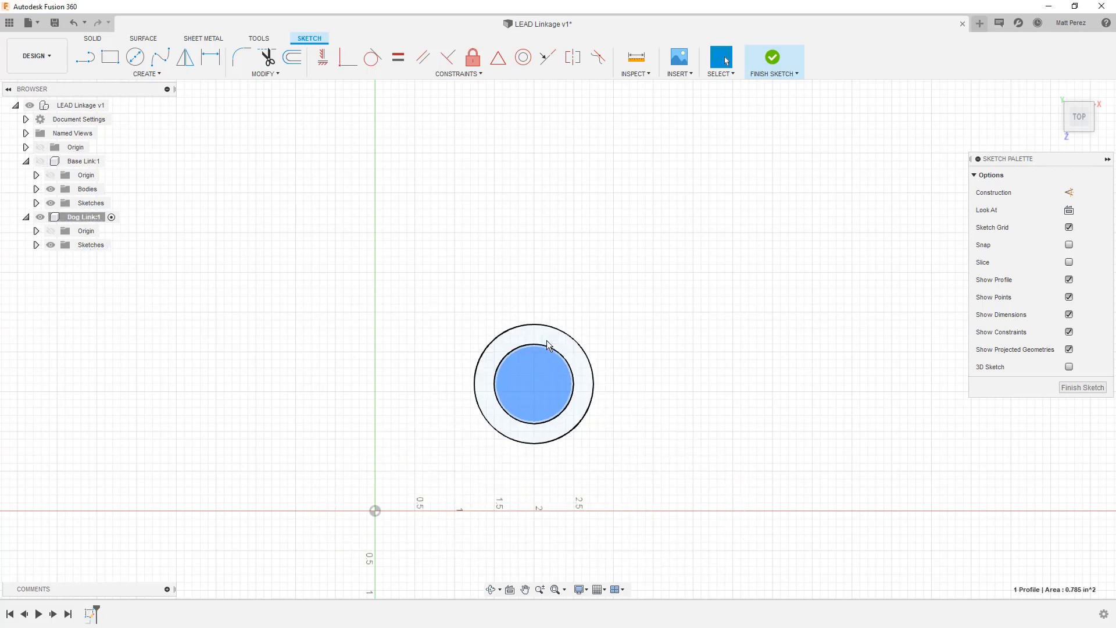
left_click(506, 299)
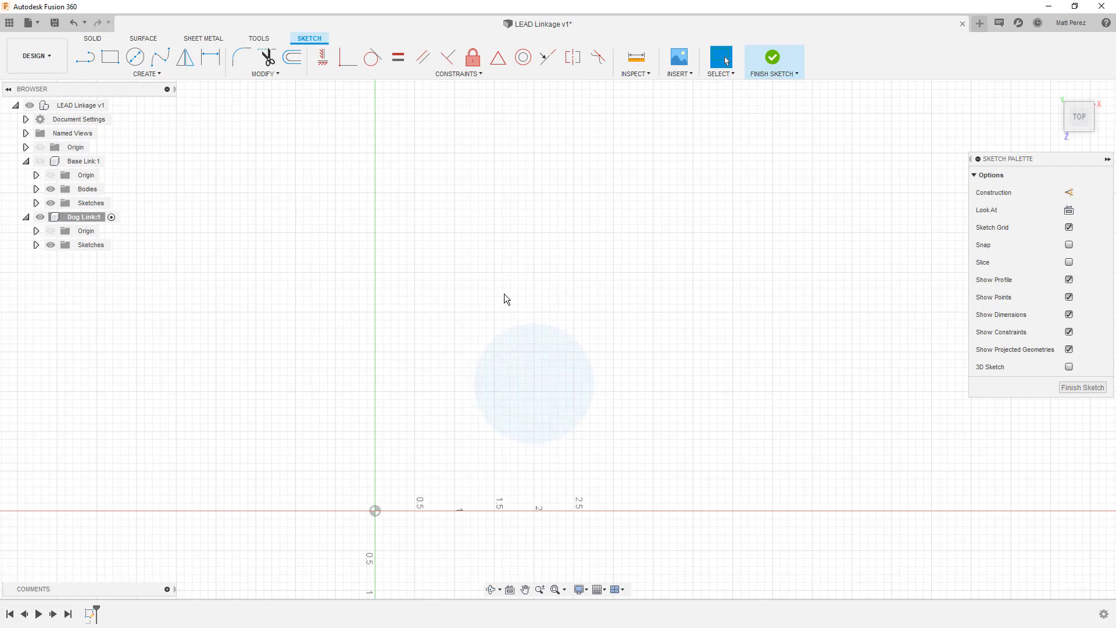
left_click(86, 230)
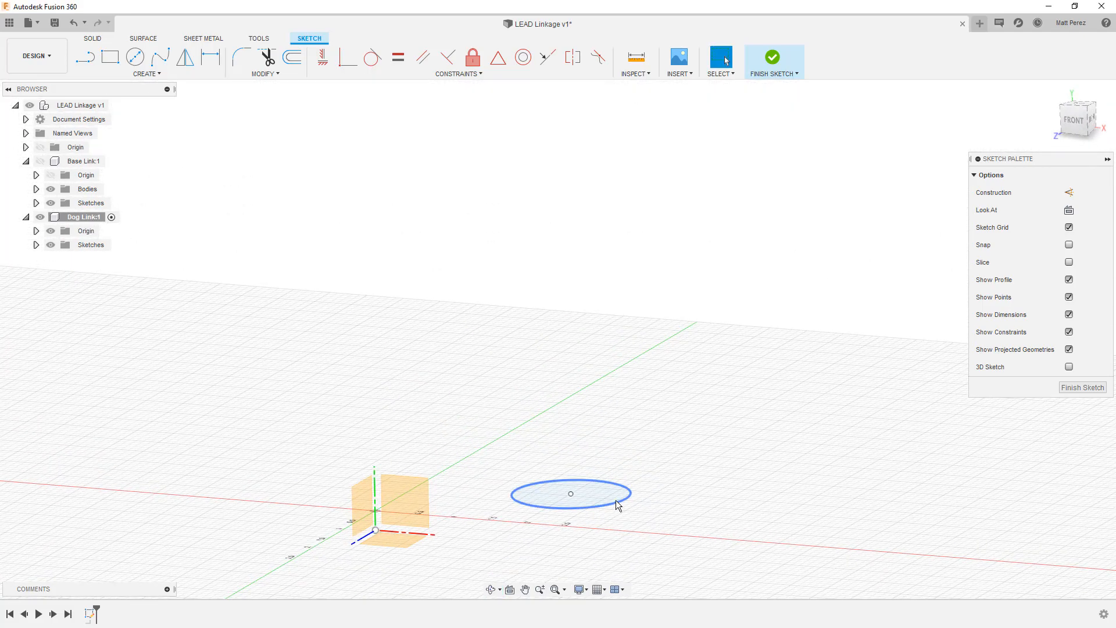
left_click(551, 321)
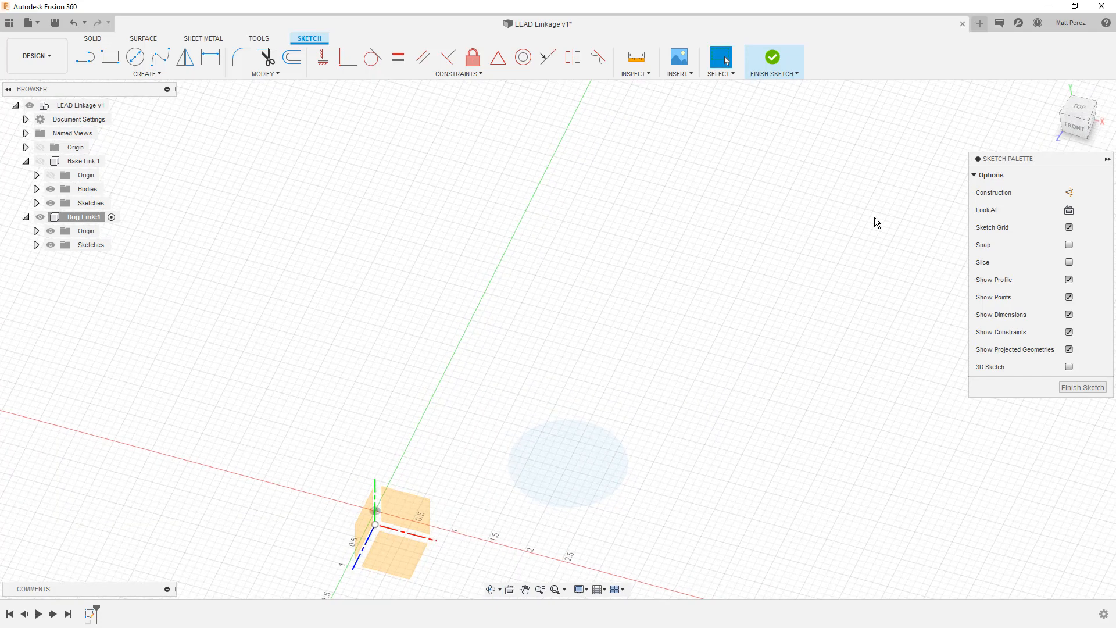
left_click(1076, 106)
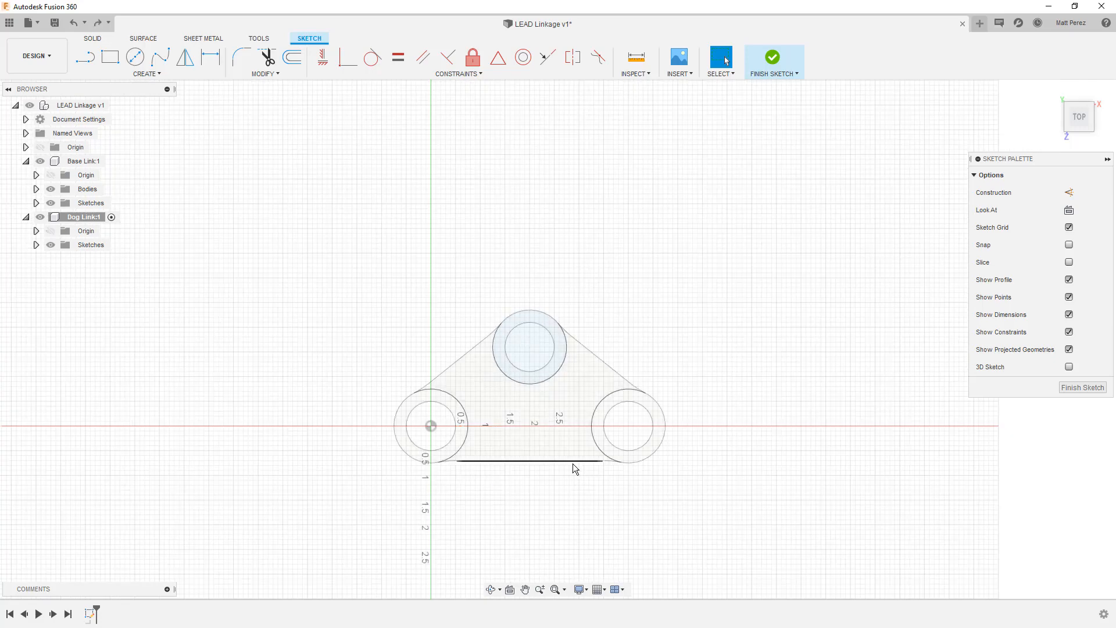
left_click(773, 57)
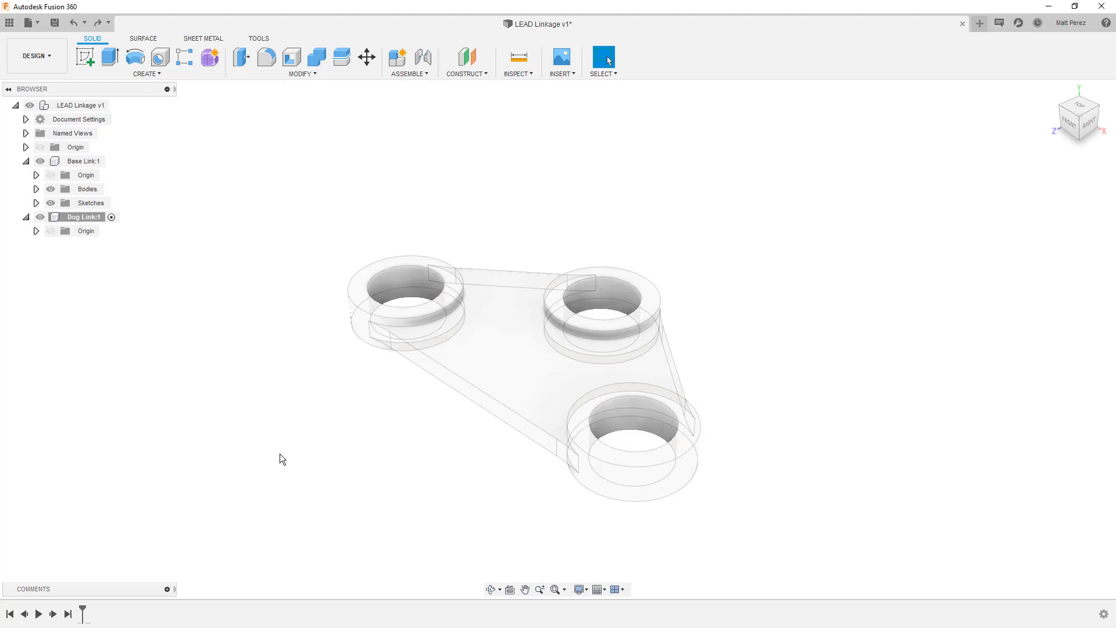
mouse_move(284, 461)
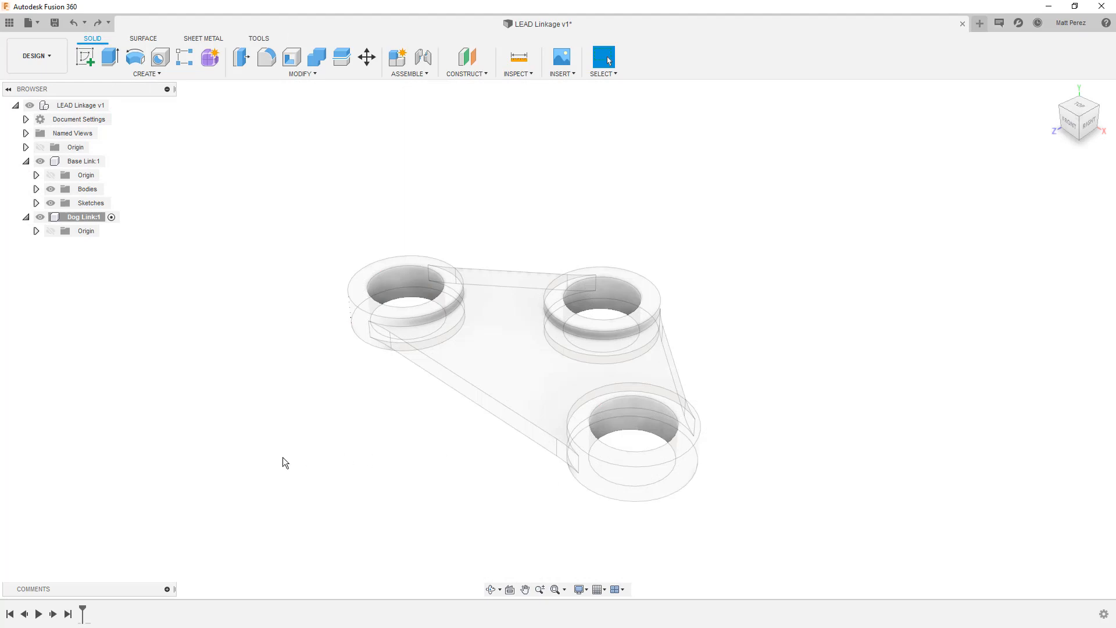
- Hide Base Link:1 and begin a new sketch on the top plane inside Dog Link
left_click(82, 161)
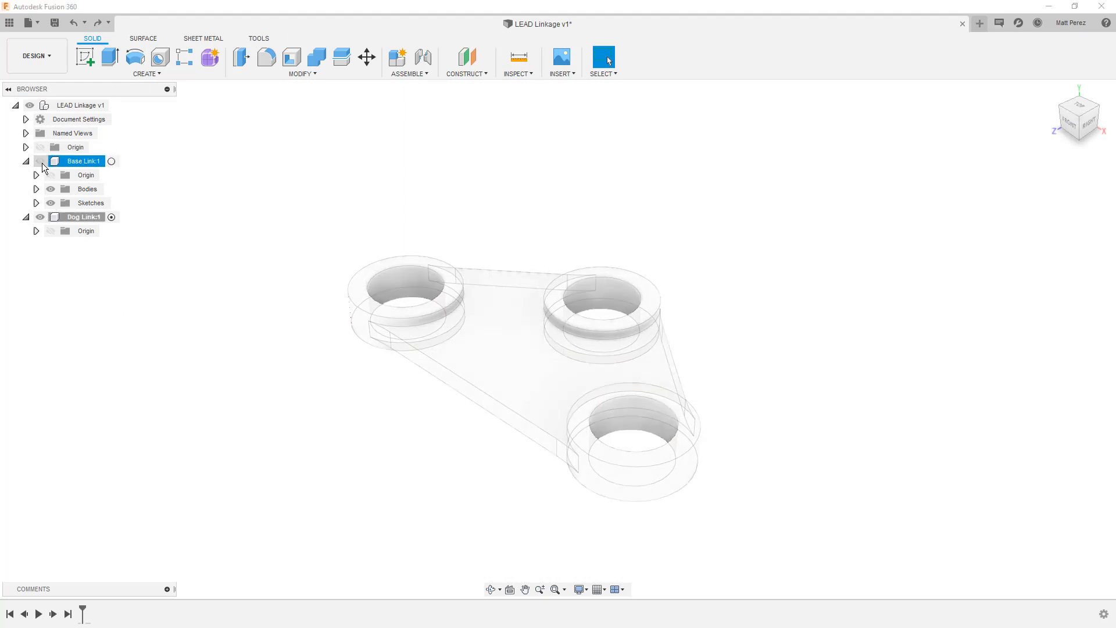
left_click(85, 59)
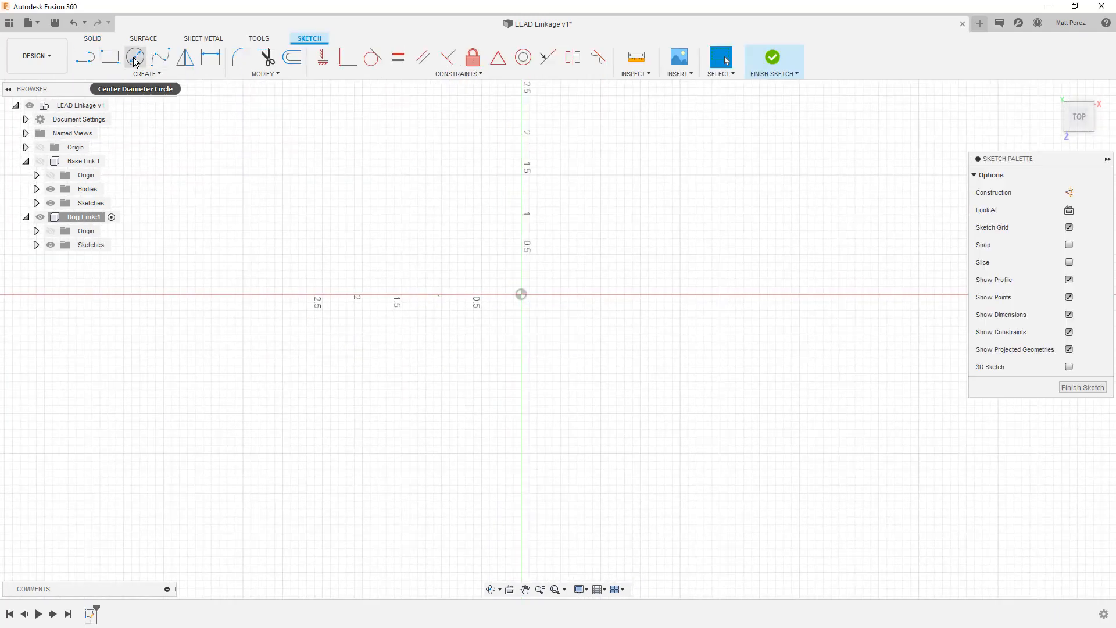
- Draw centre-diameter circles at both ends, the left outer one driven by the BearingOD parameter (Ø1.00)
left_click(135, 57)
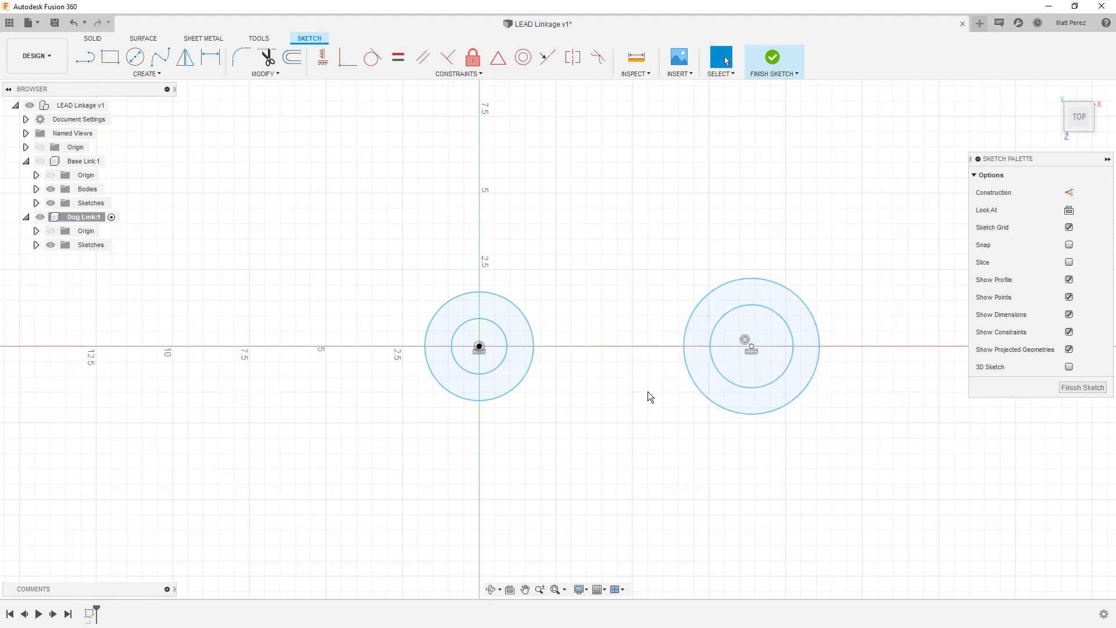
left_click(210, 57)
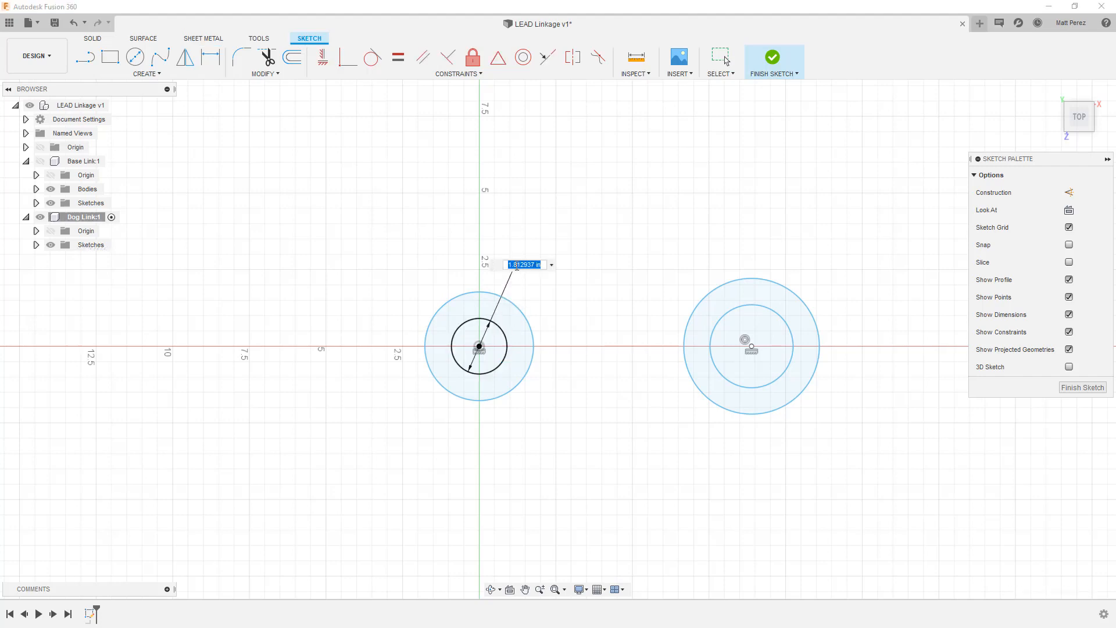
type("BearingOD")
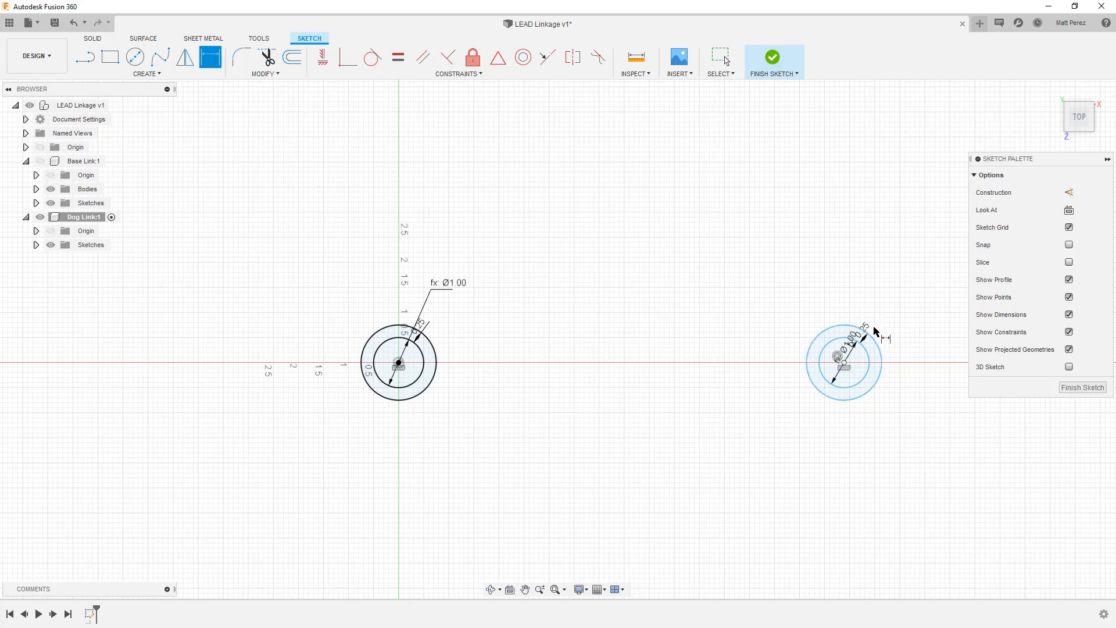
mouse_move(309, 192)
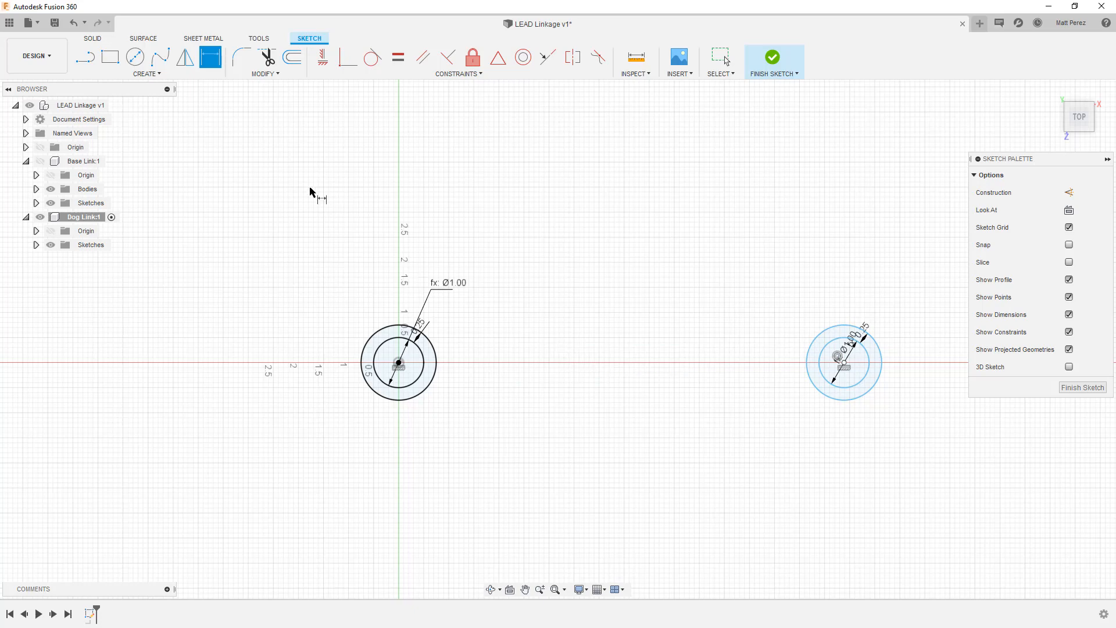
- Draw a construction line between the circle centres and a band of lines connecting the two circles
left_click(84, 57)
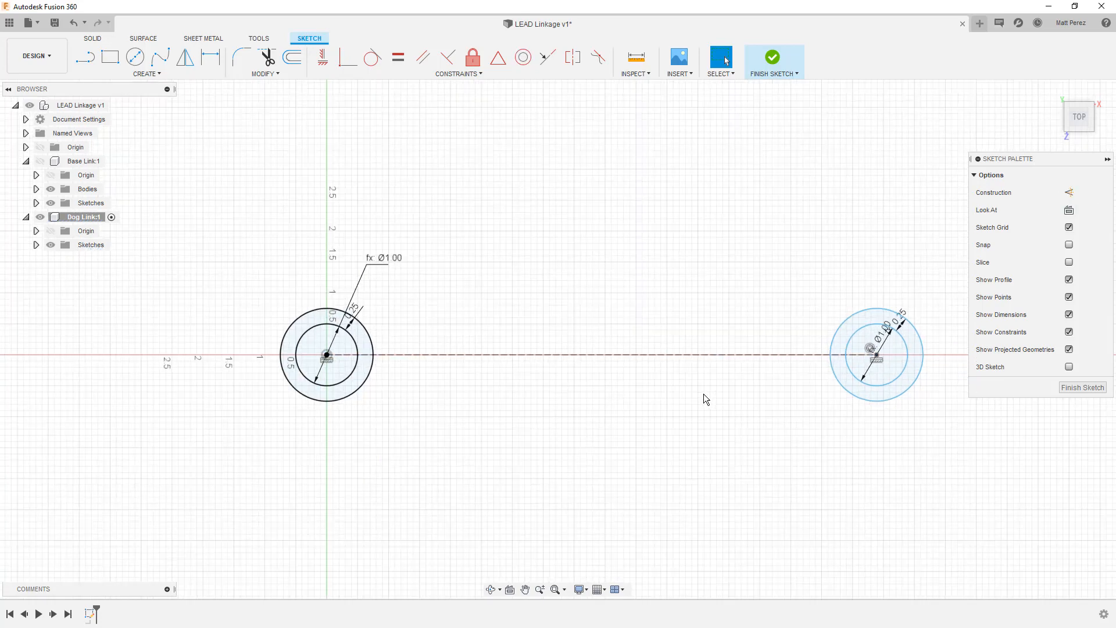
left_click(84, 58)
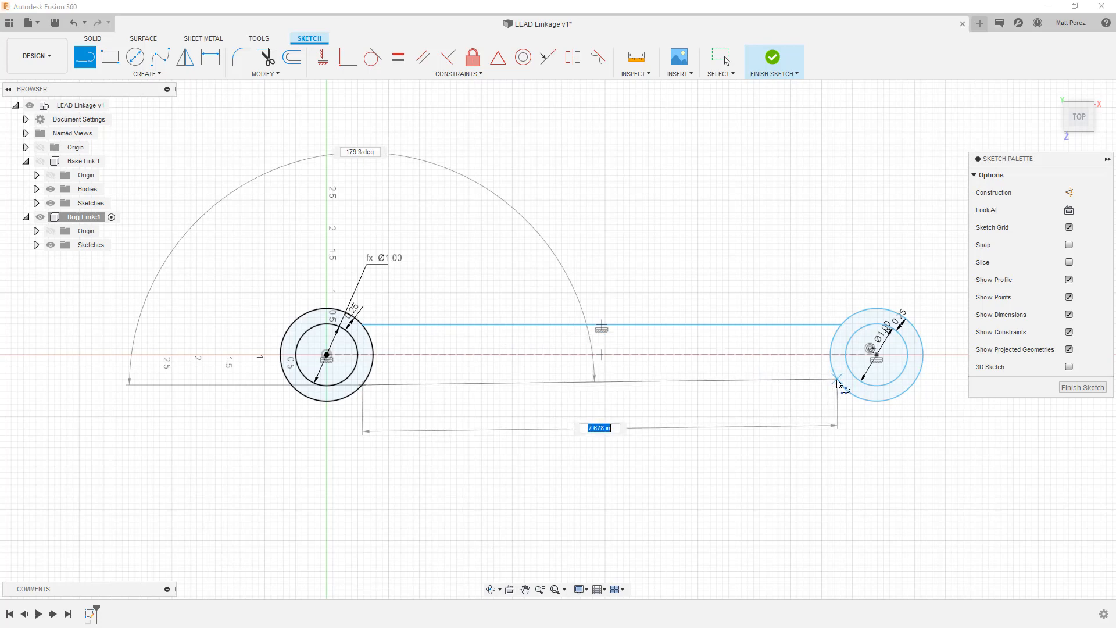
left_click(604, 385)
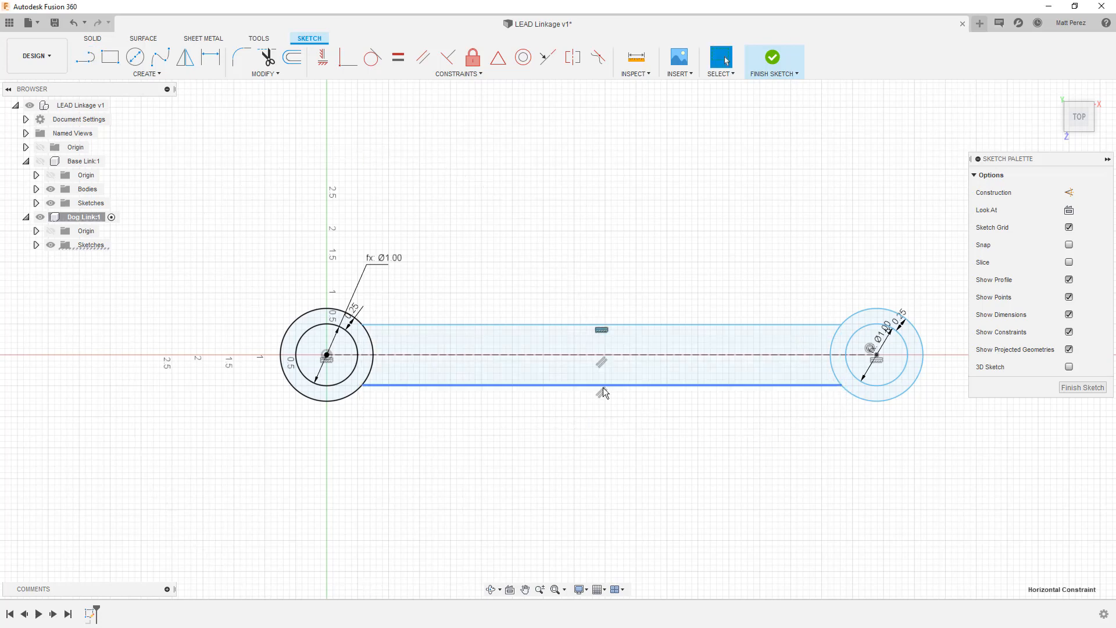
mouse_move(604, 363)
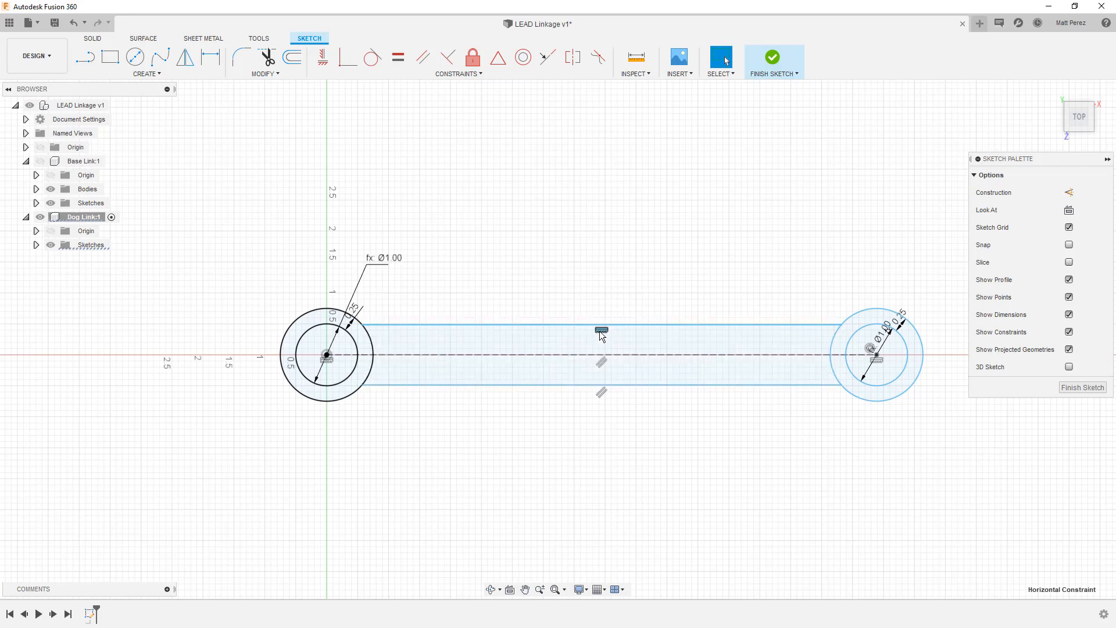
- Apply Parallel constraints to the band lines so they run straight between the circles
left_click(422, 57)
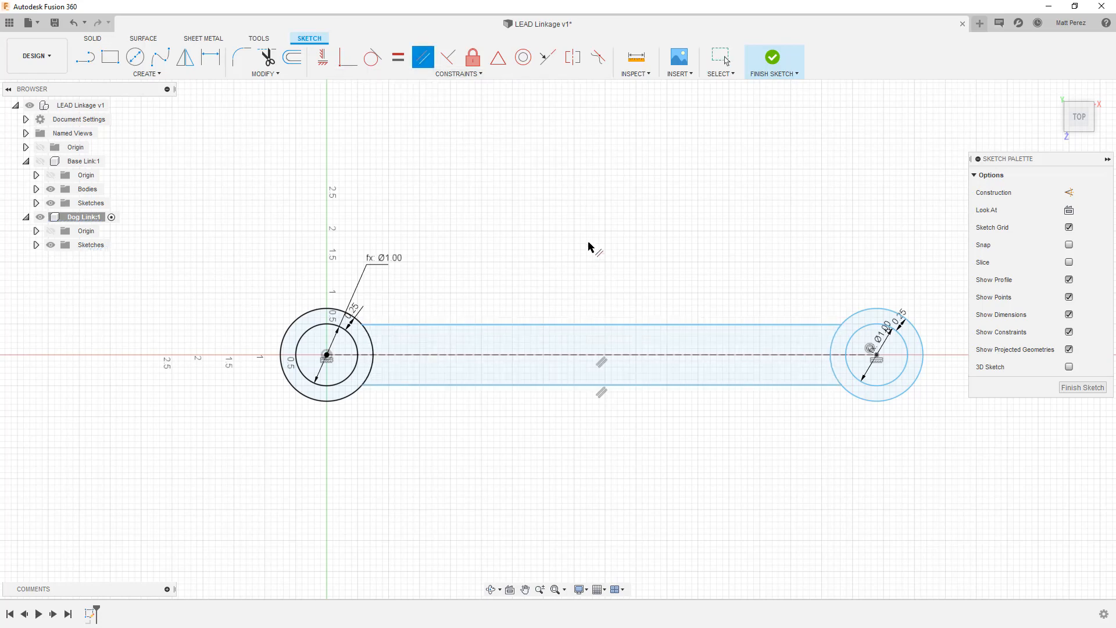
left_click(601, 324)
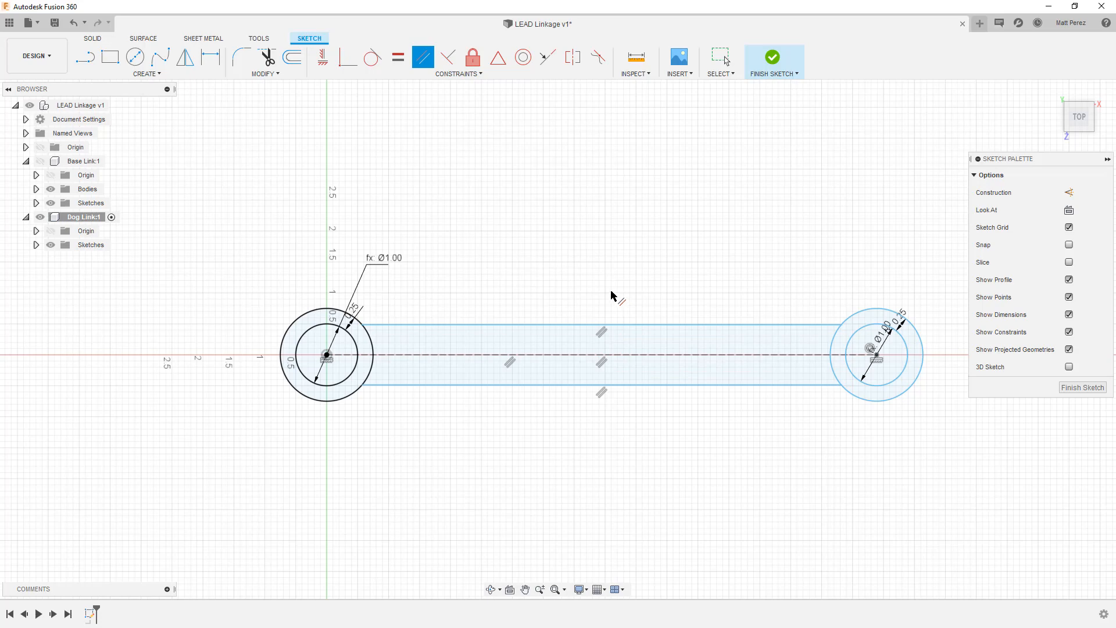
mouse_move(583, 284)
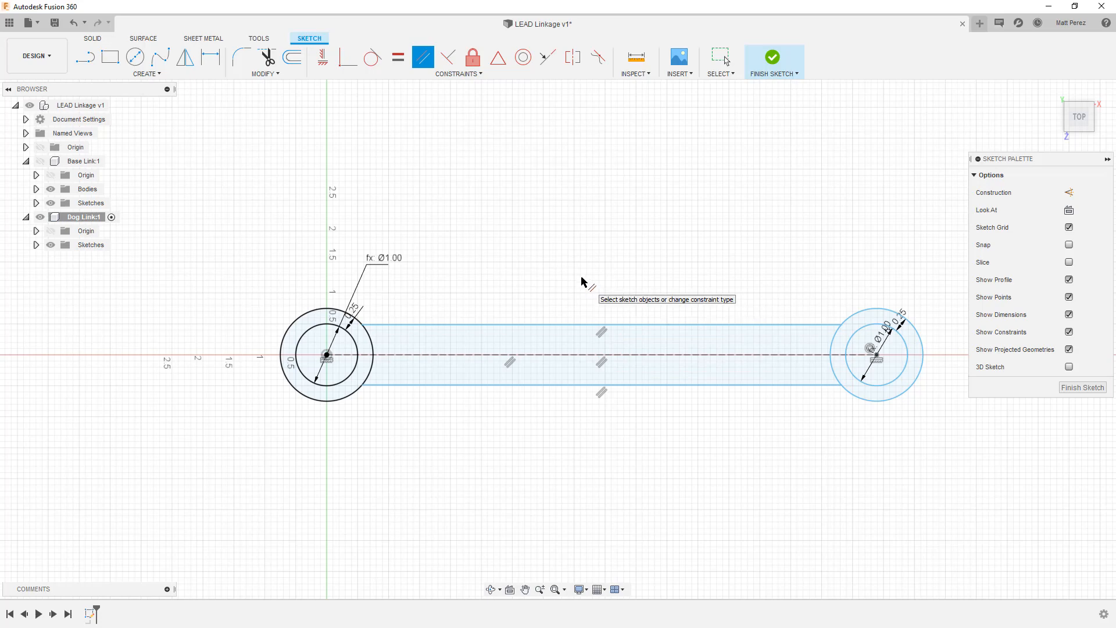
mouse_move(521, 289)
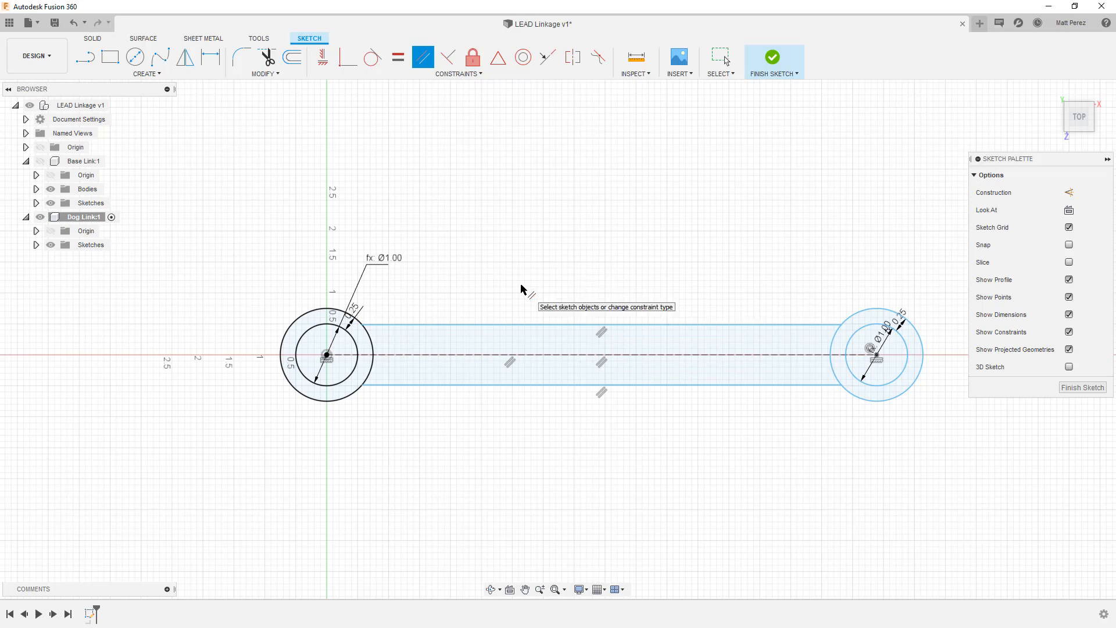
left_click(720, 57)
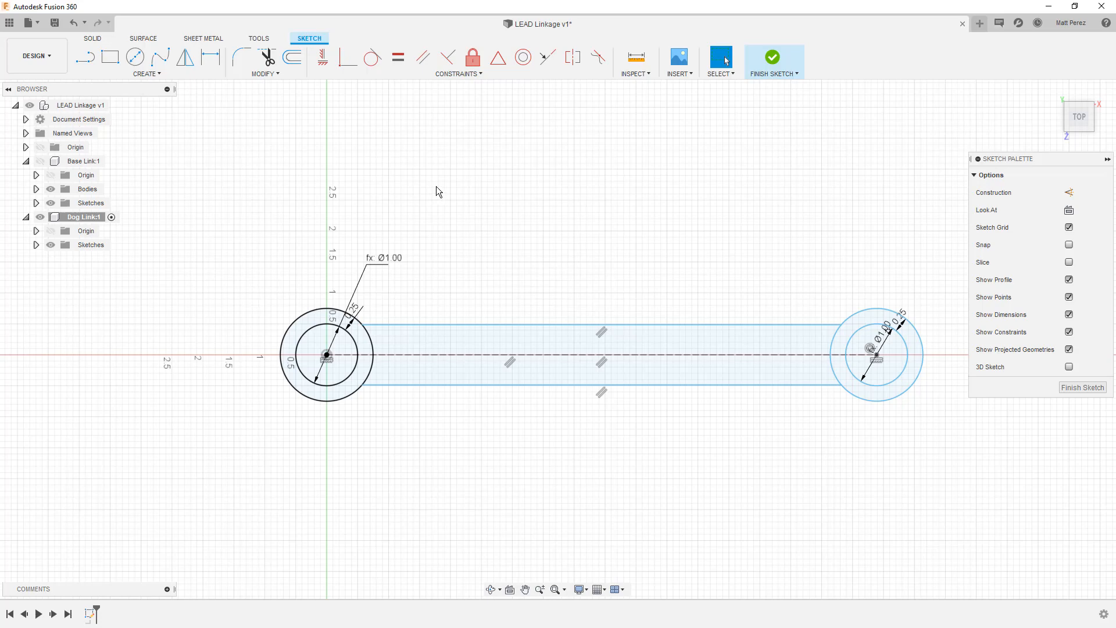
- Dimension the band line 0.50 from the centre line and make both band lines symmetric about it
left_click(584, 356)
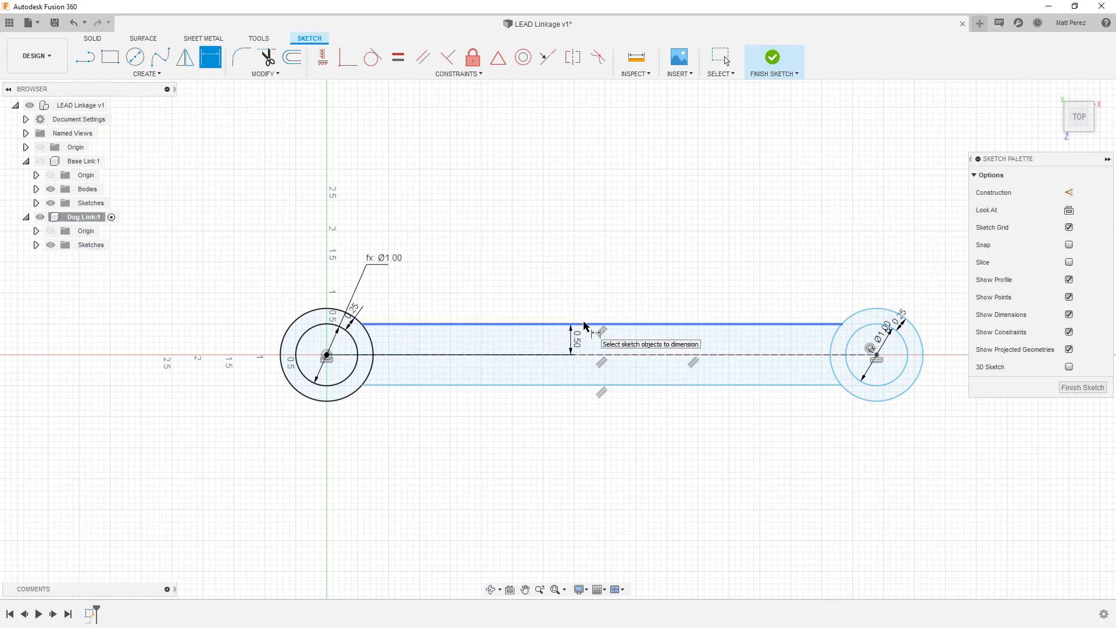
mouse_move(584, 327)
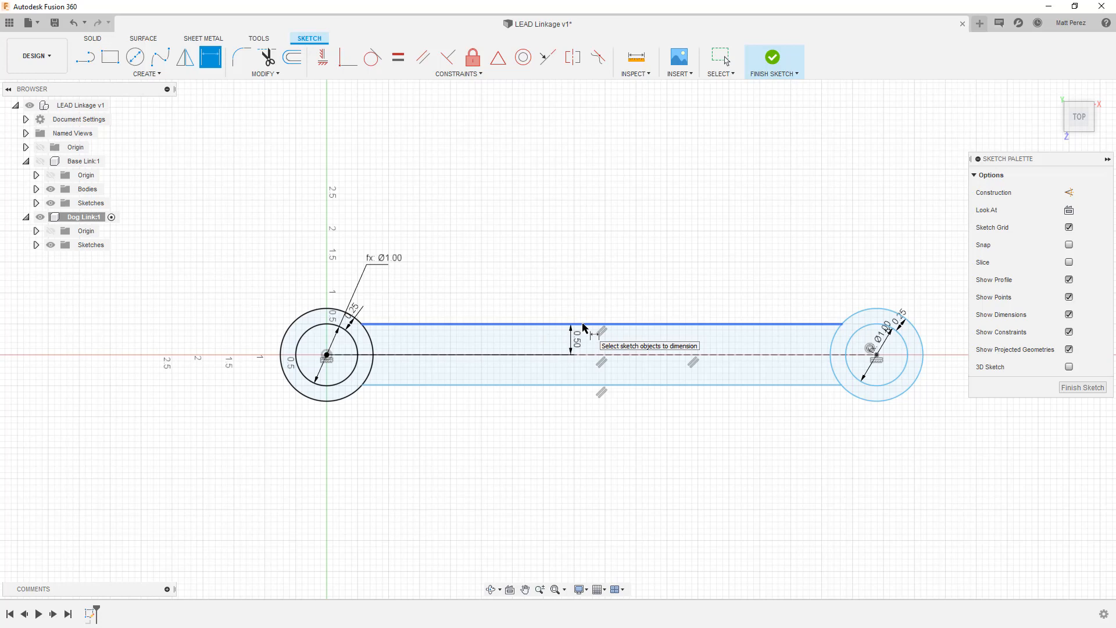
mouse_move(593, 359)
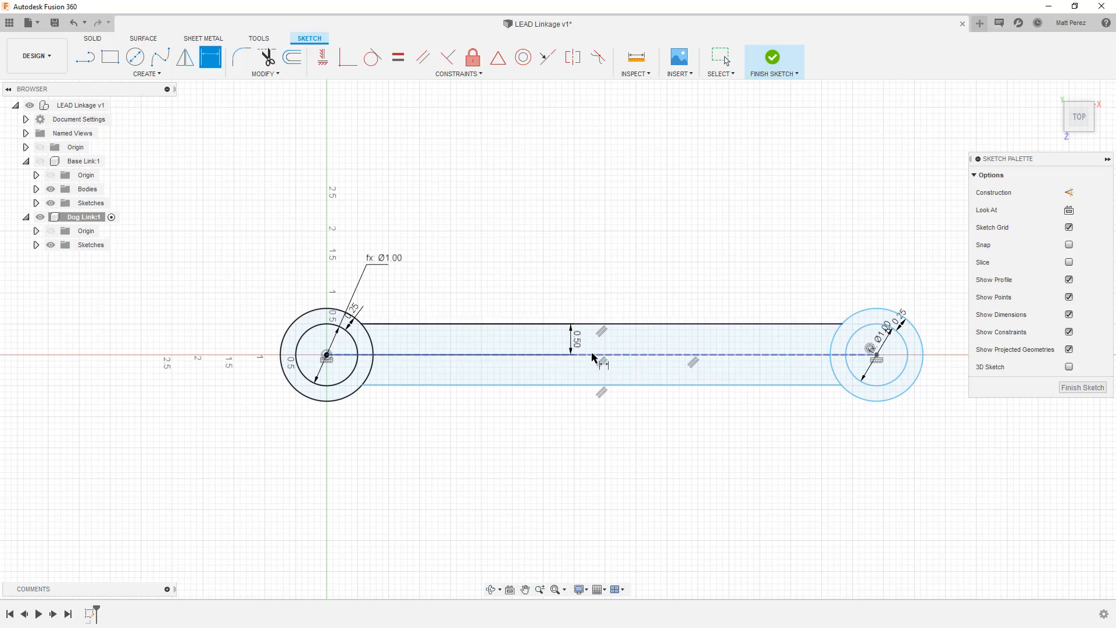
left_click(577, 366)
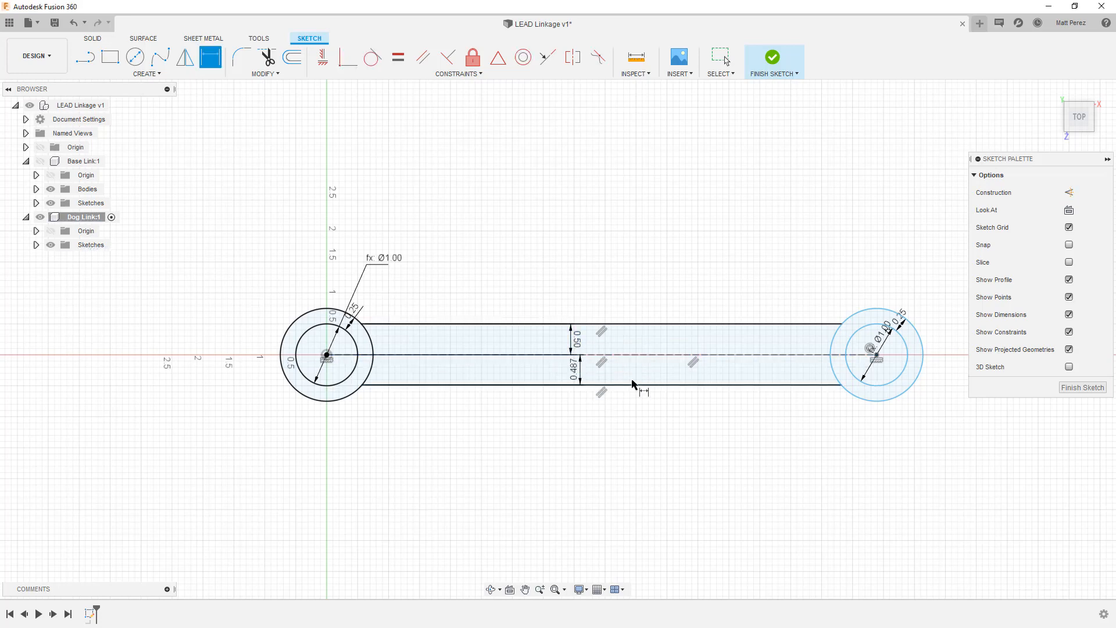
left_click(586, 381)
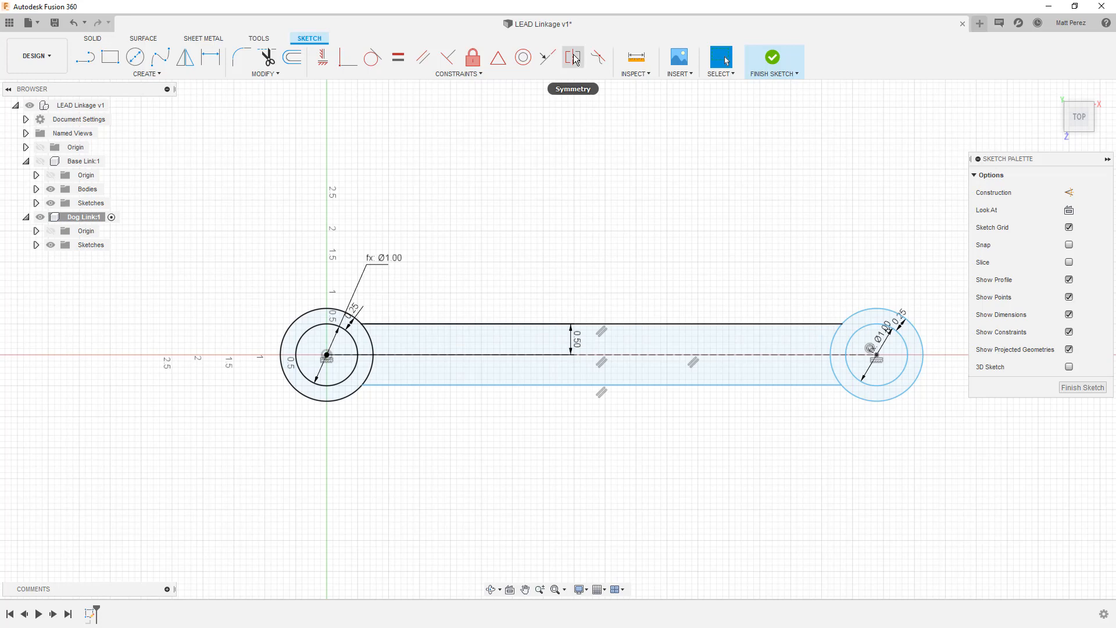
mouse_move(522, 186)
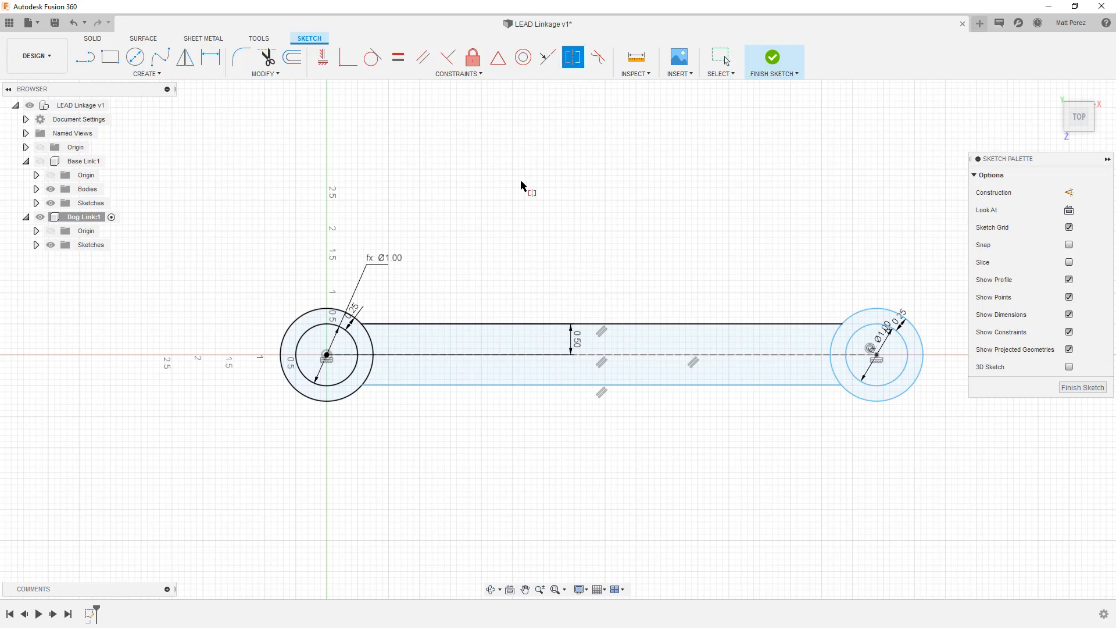
left_click(523, 385)
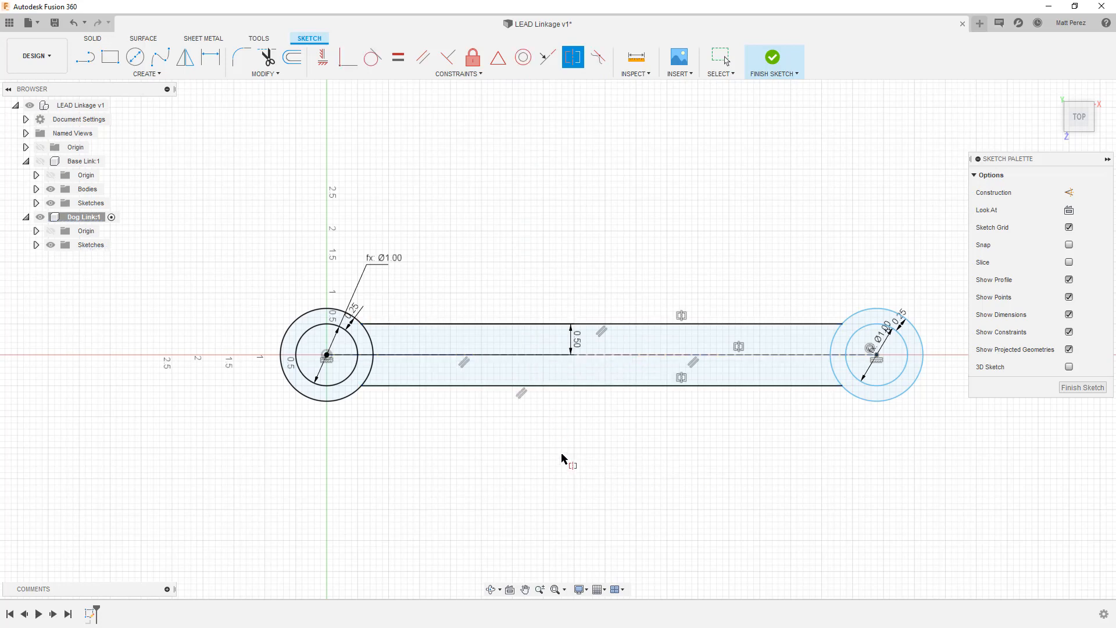
mouse_move(564, 458)
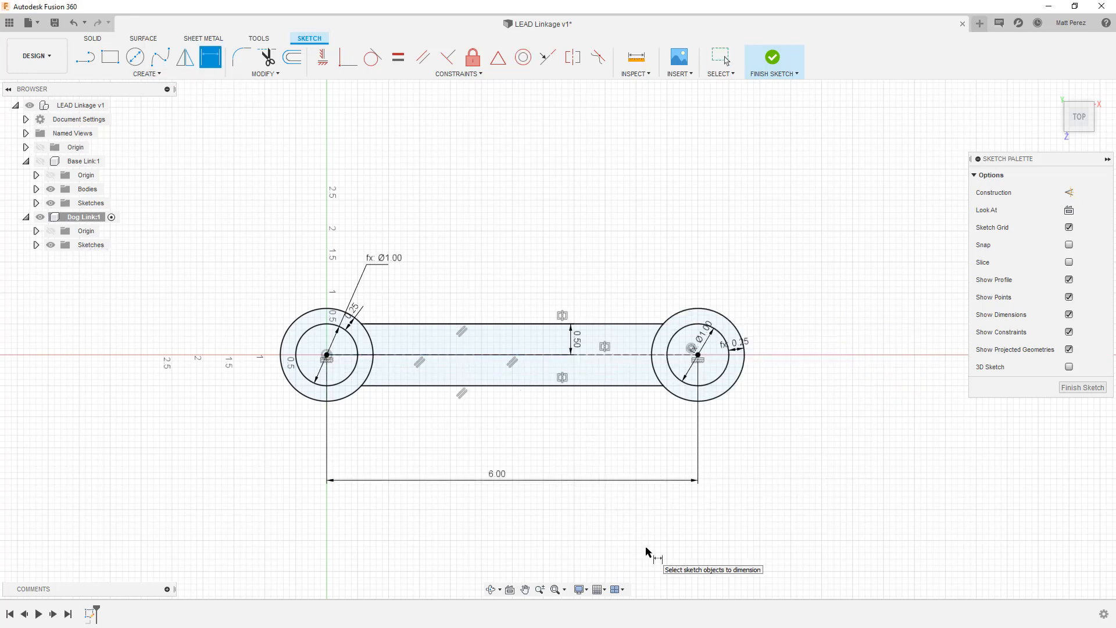
mouse_move(772, 57)
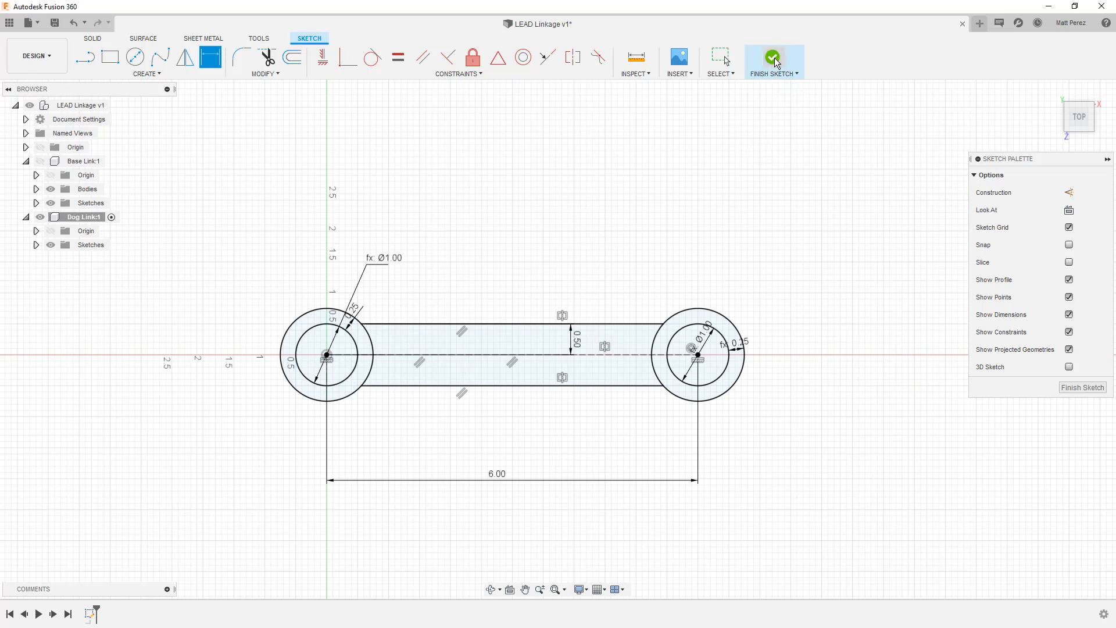
- Finish the sketch and extrude the bar profile symmetrically by .25 into a solid body
left_click(774, 60)
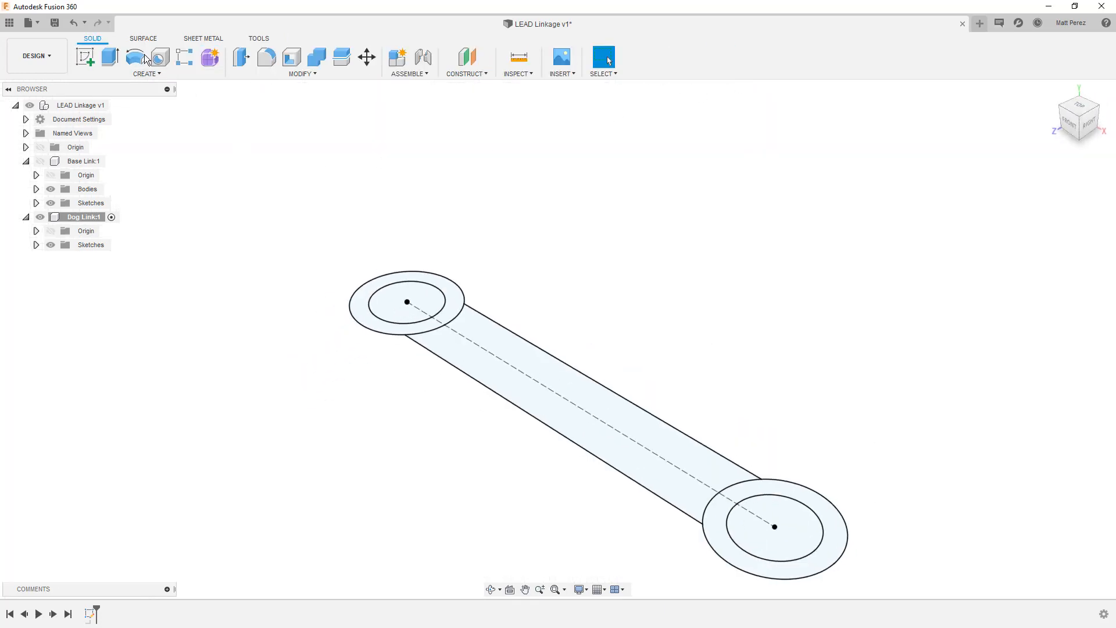
left_click(110, 56)
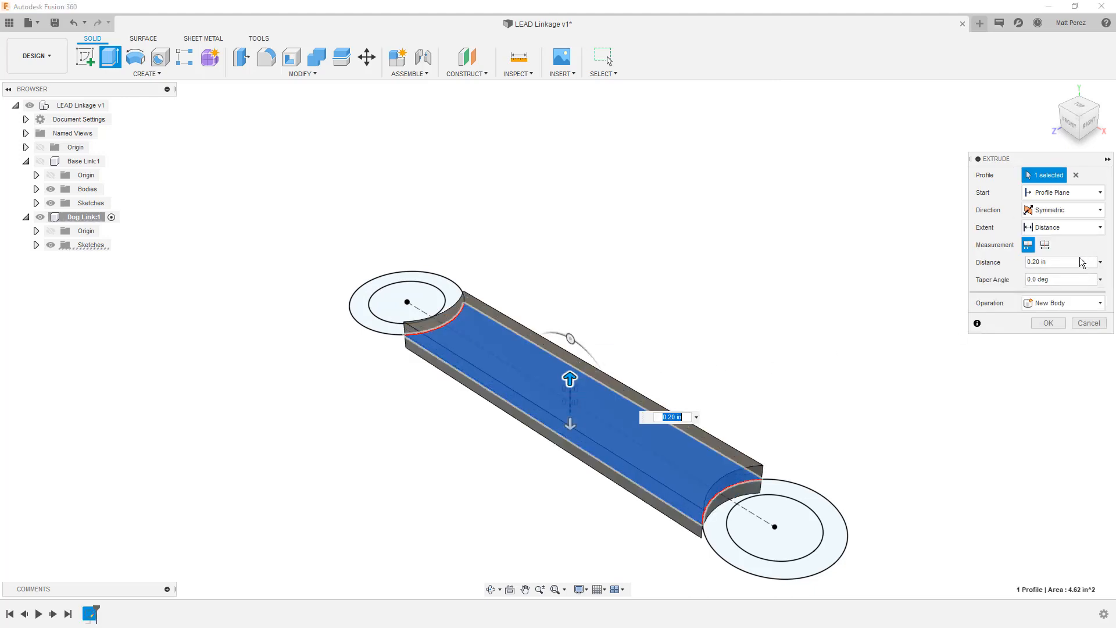
left_click(1044, 244)
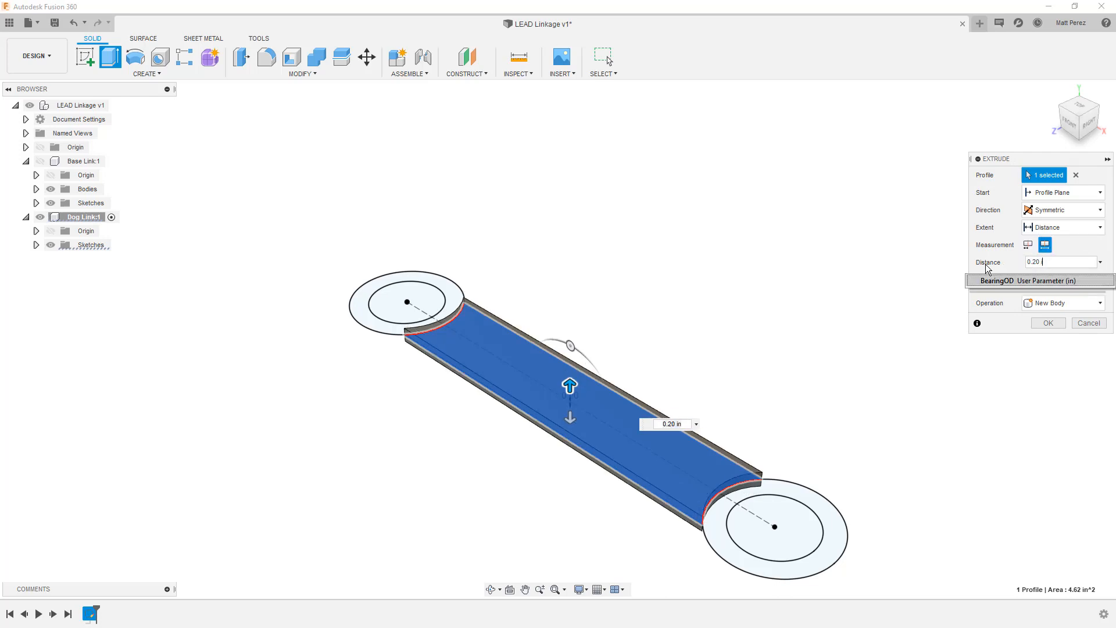
type(".25")
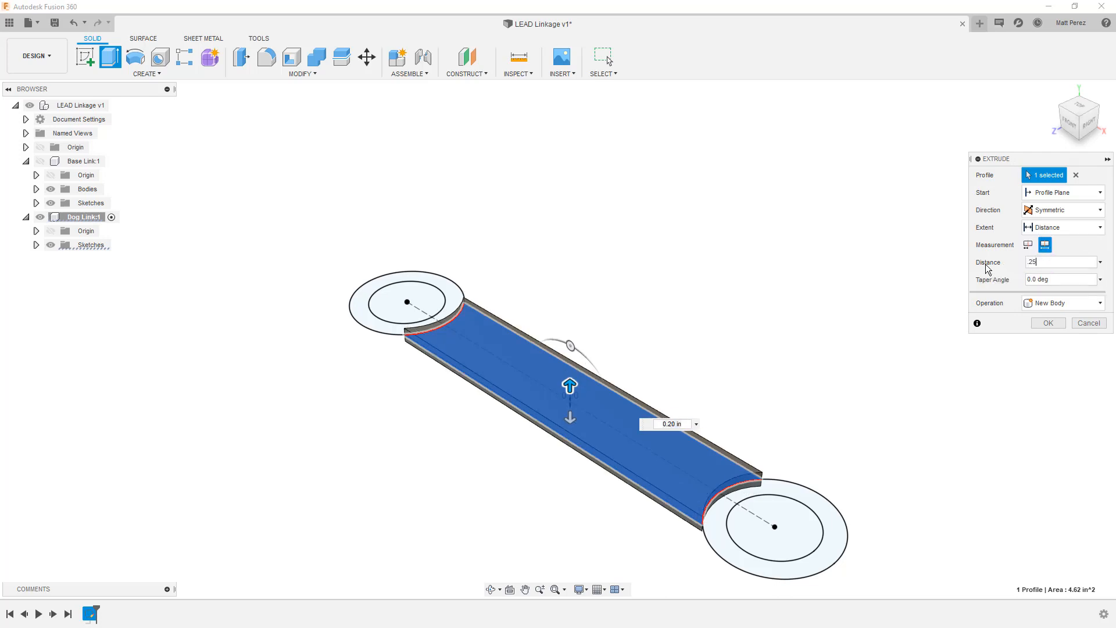
left_click(1046, 322)
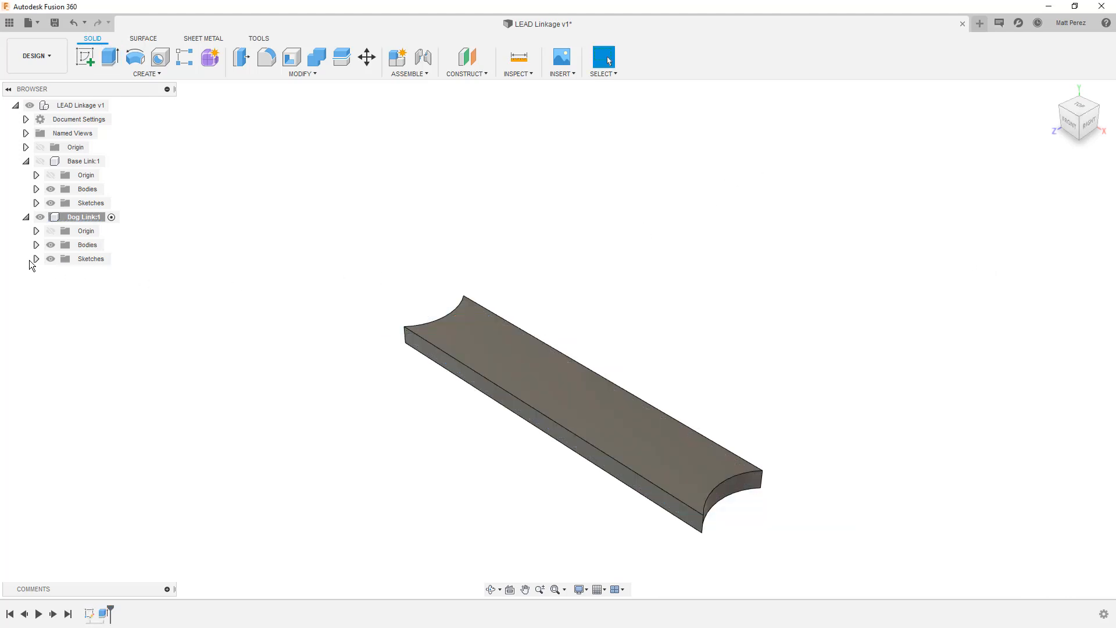
- Extrude both ring profiles symmetrically and join them as bosses at the bar's ends
left_click(36, 258)
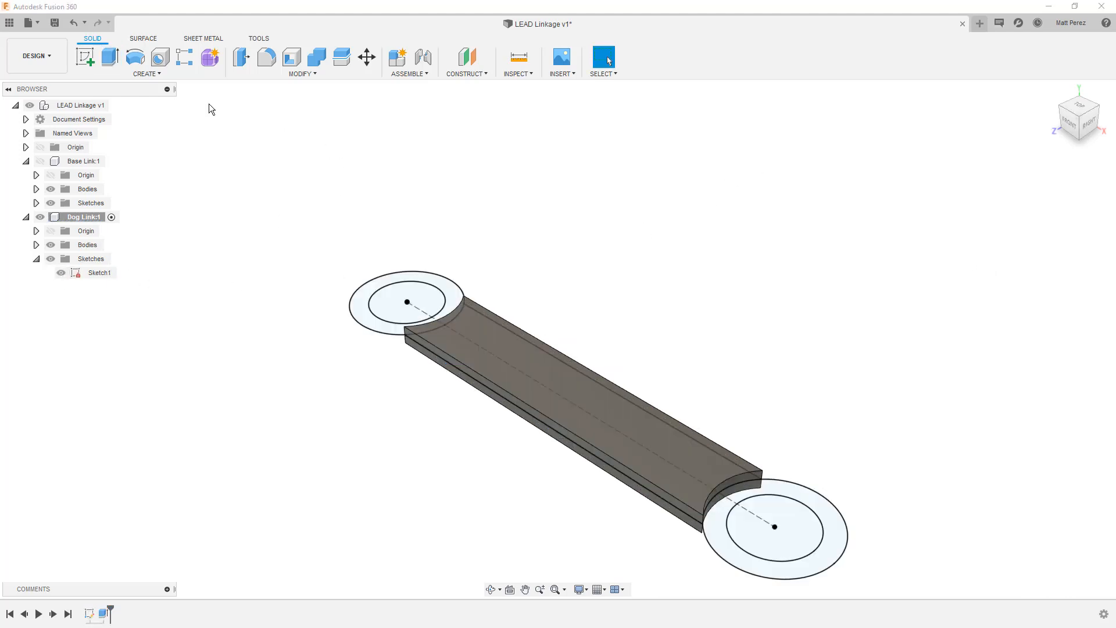
left_click(85, 56)
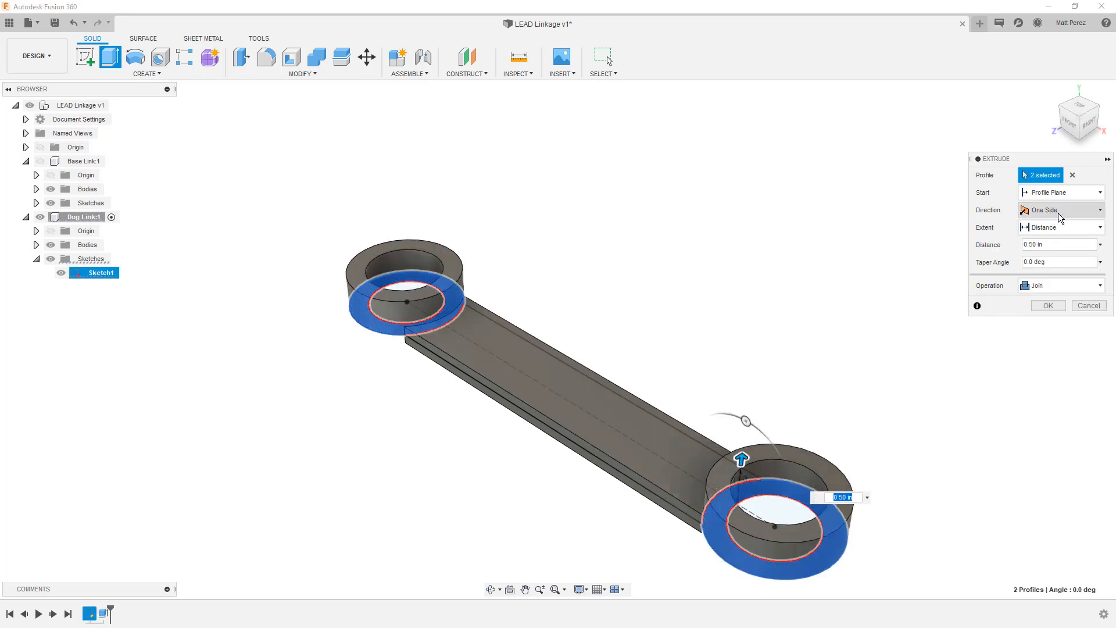
left_click(1060, 209)
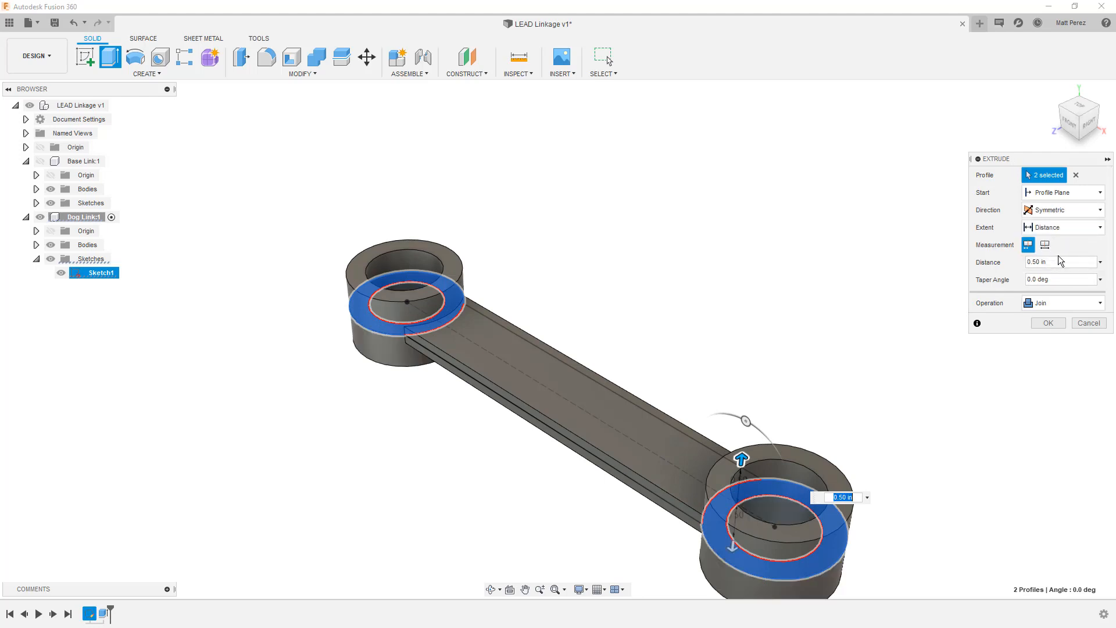
left_click(1044, 244)
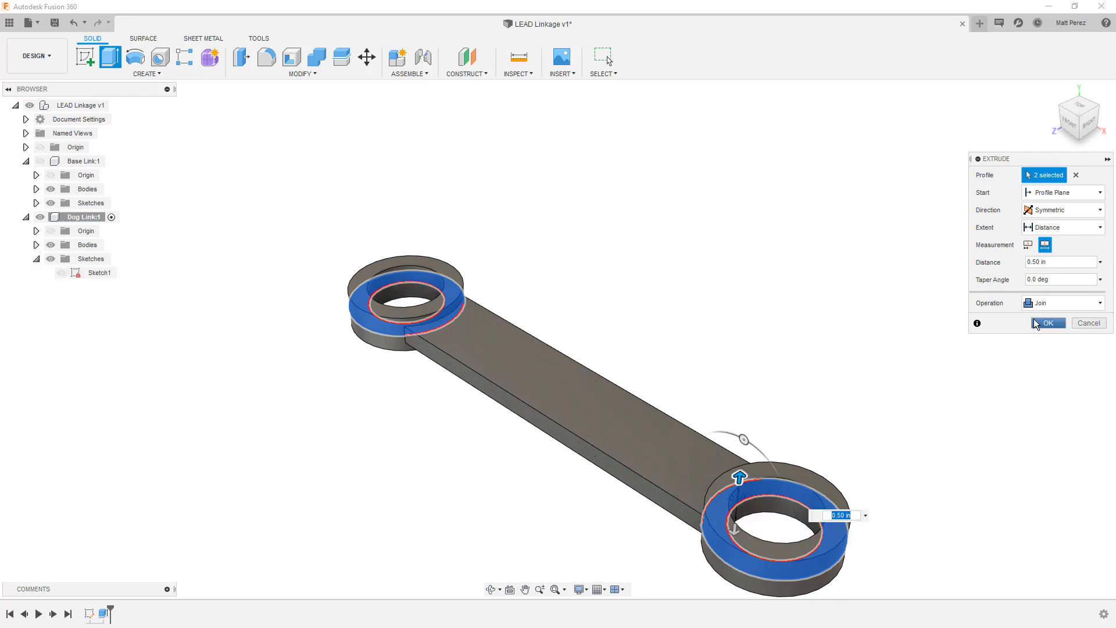
left_click(1047, 322)
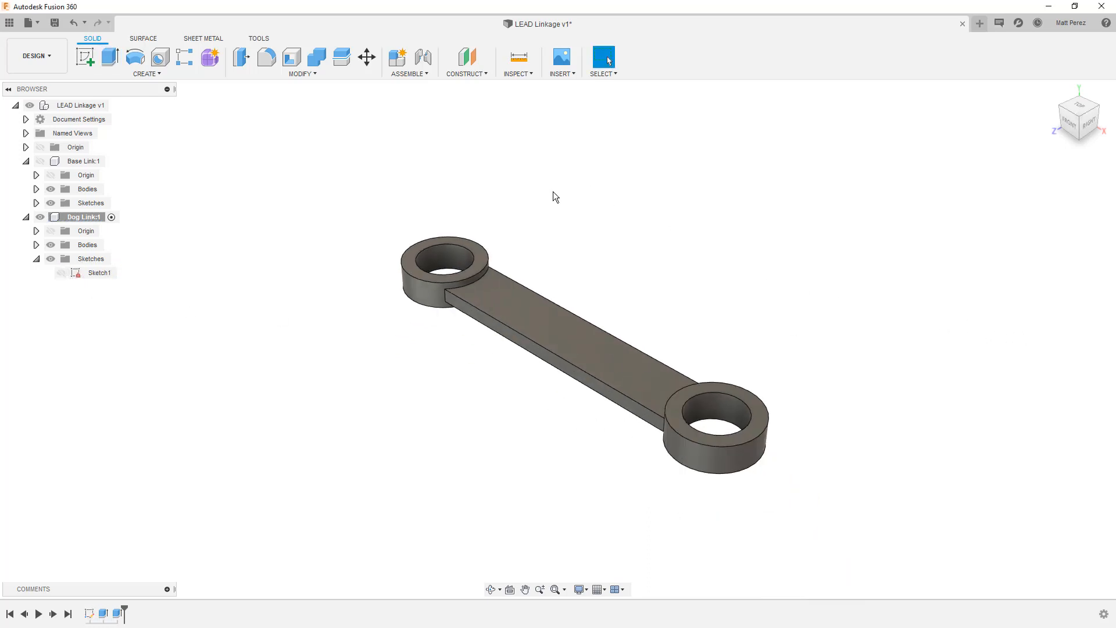
- Activate the top-level LEAD Linkage v1 so Base Link and Dog Link show together
left_click(41, 160)
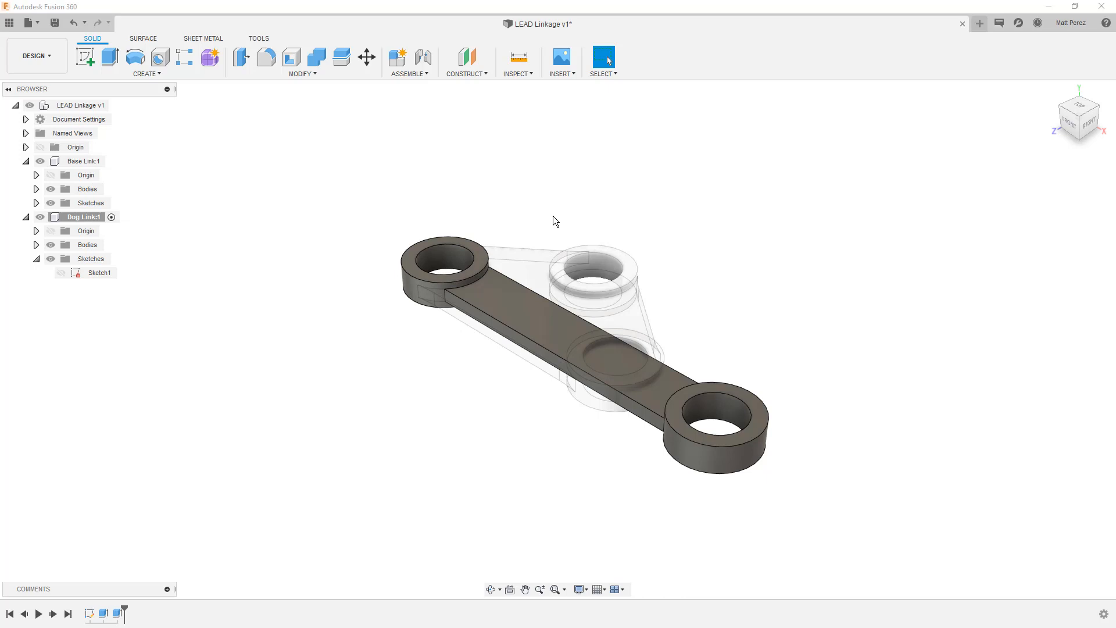
mouse_move(621, 242)
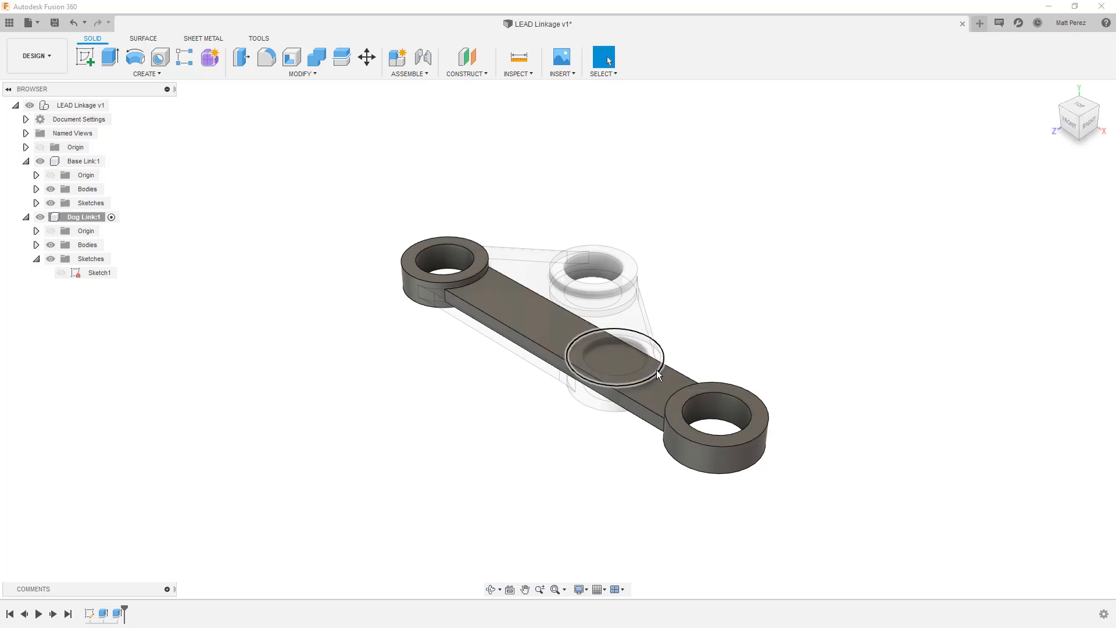
left_click(328, 294)
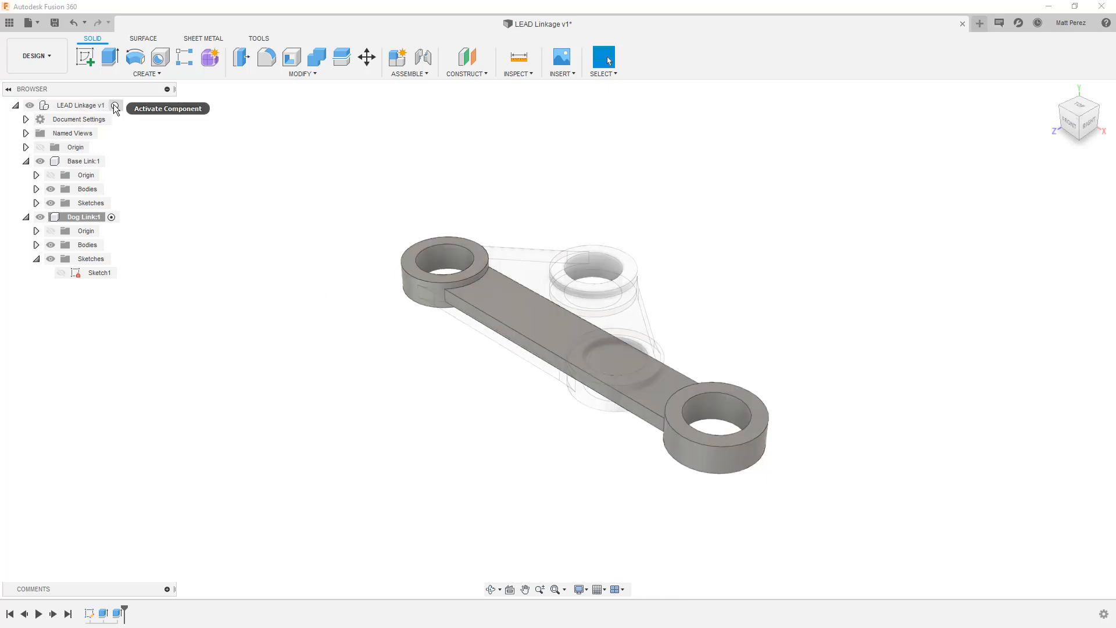
left_click(114, 104)
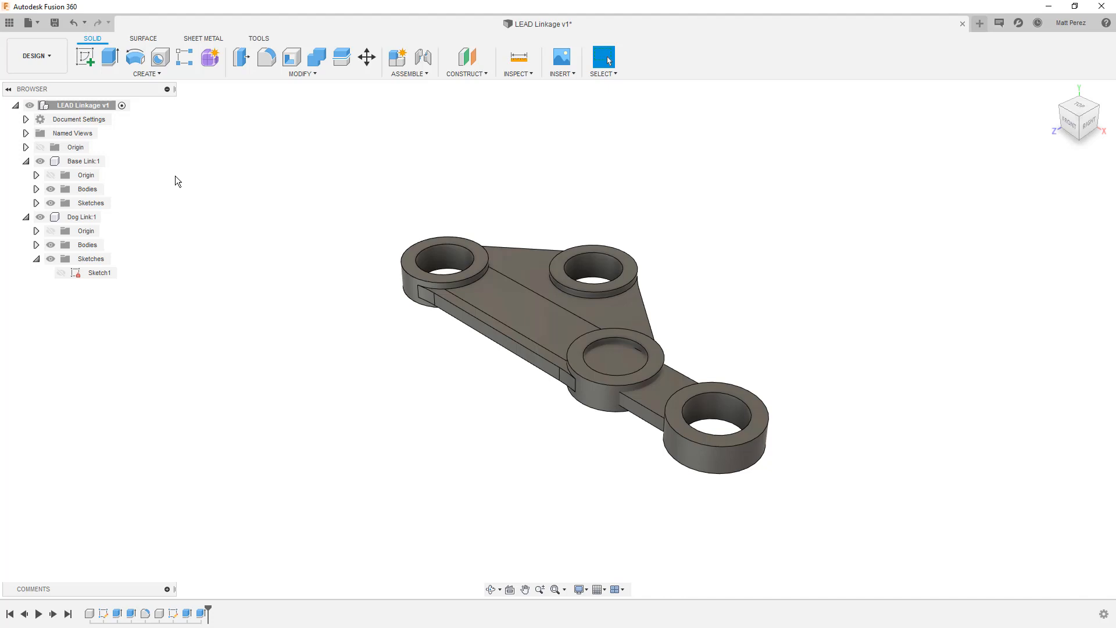
mouse_move(192, 178)
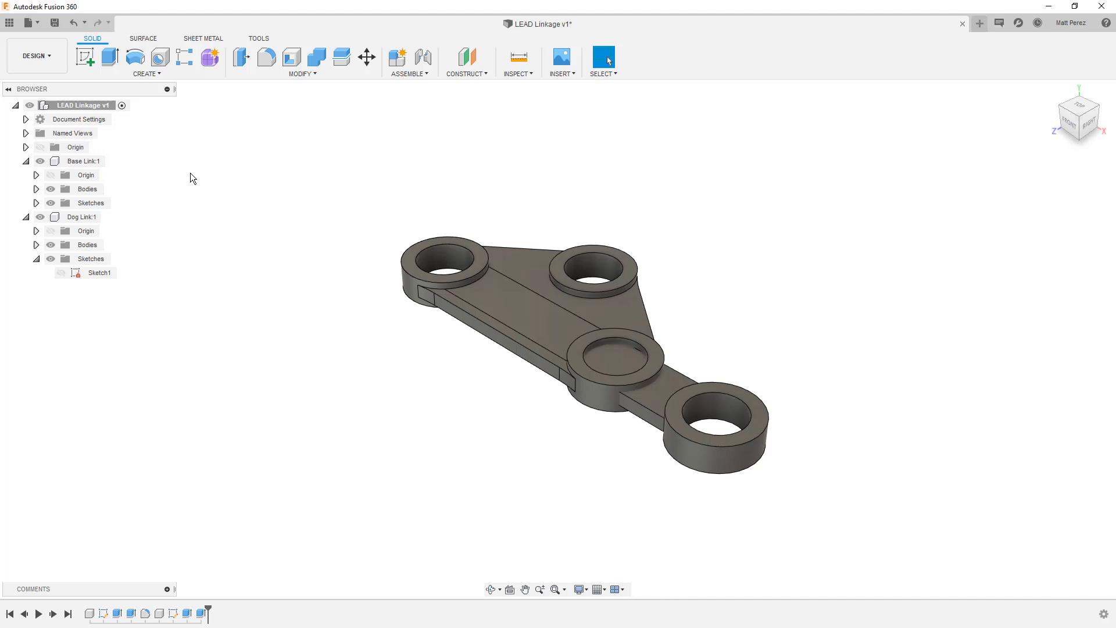
mouse_move(221, 189)
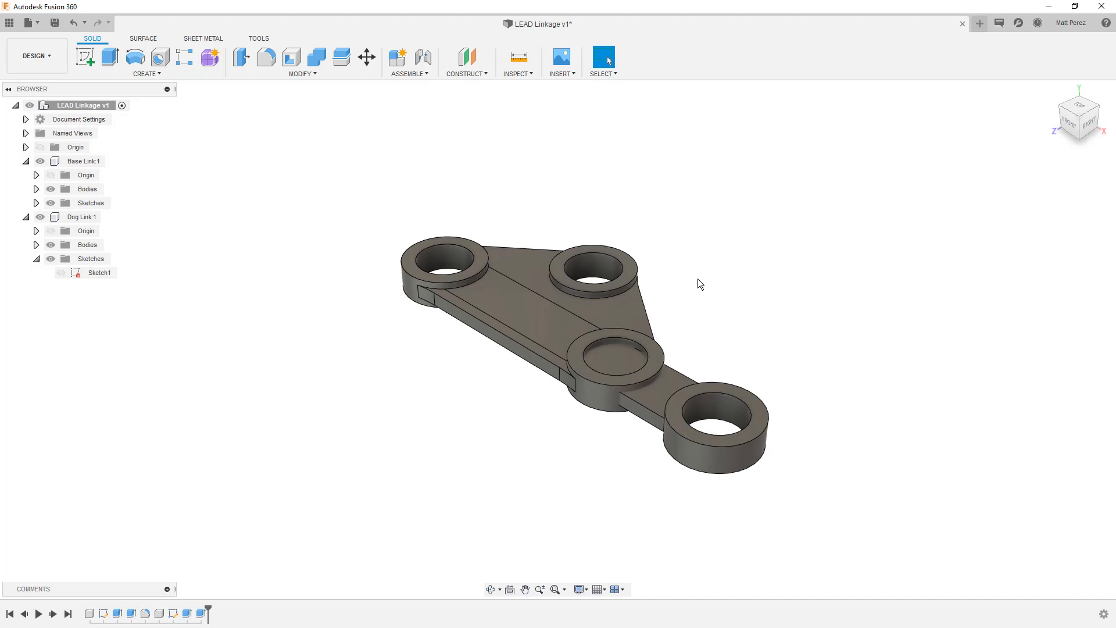
mouse_move(449, 140)
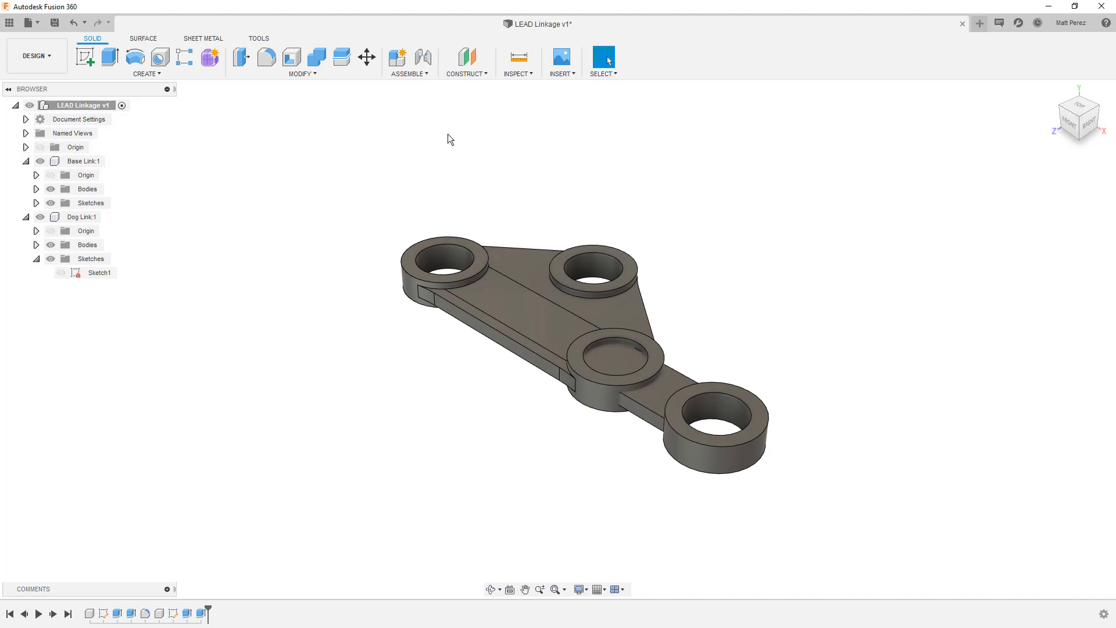
- Show the Assemble command list with its joint options
left_click(407, 73)
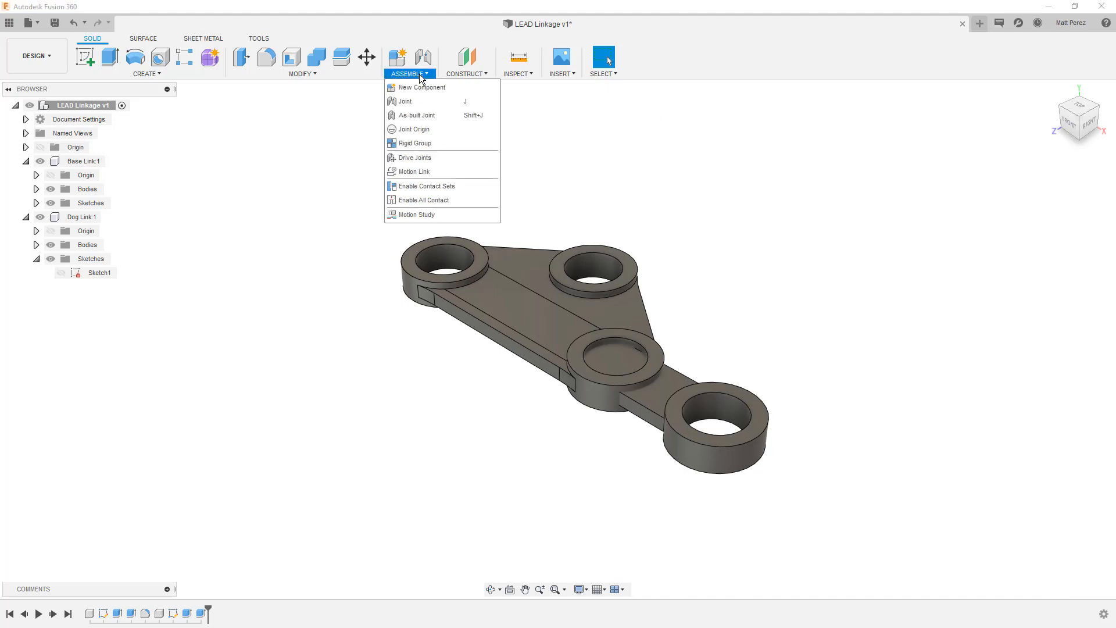
mouse_move(416, 115)
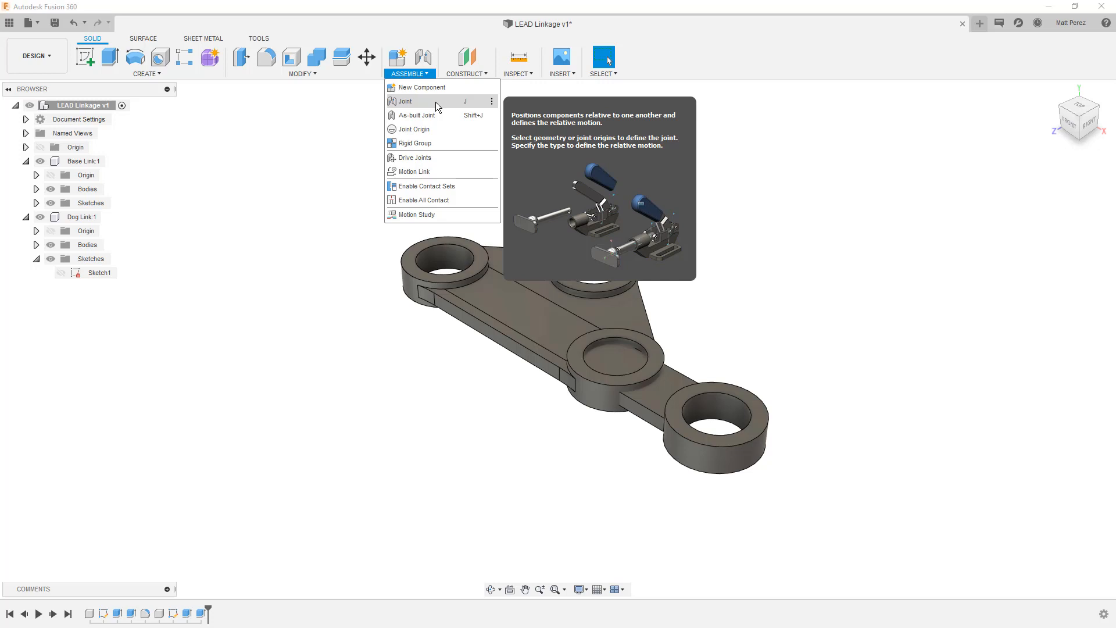
mouse_move(416, 80)
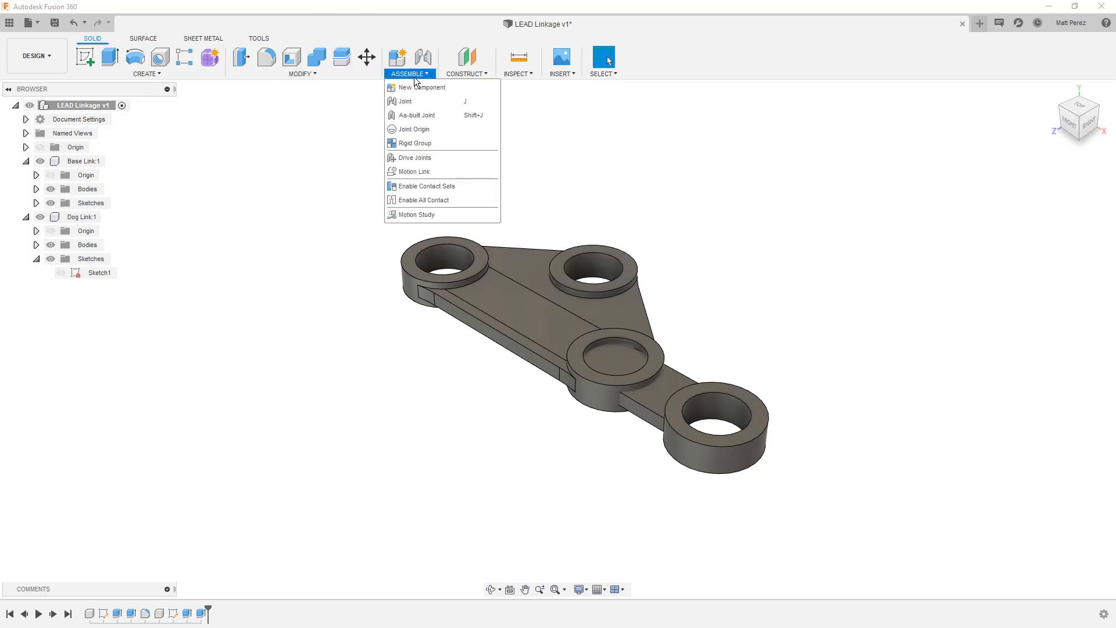
- Start a Joint snapping the Dog Link hole centre onto the Base Link boss centre
left_click(405, 100)
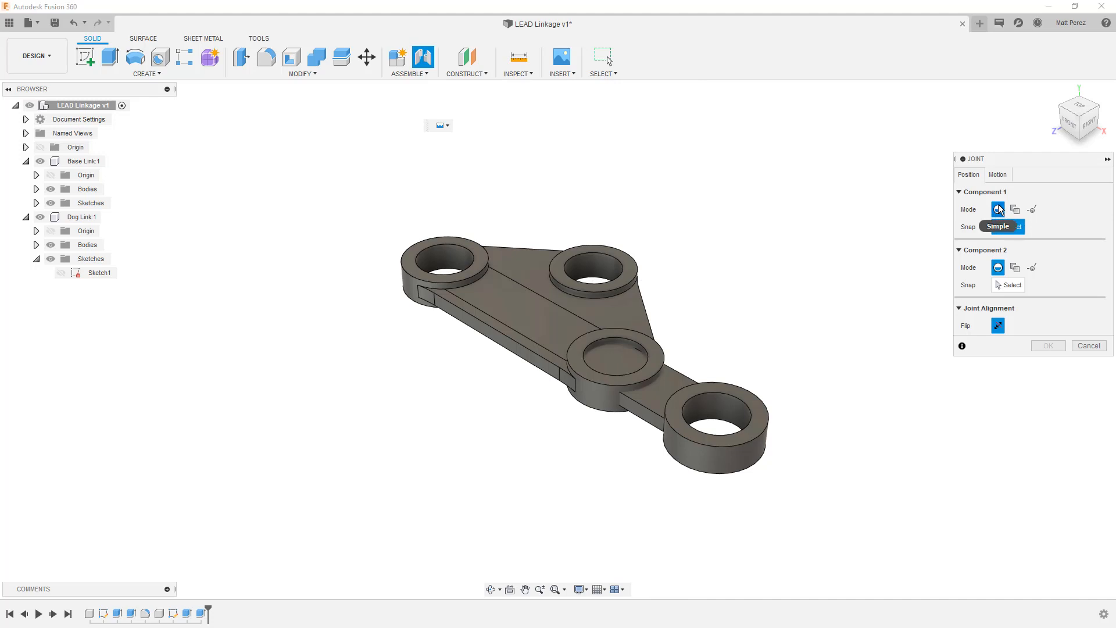
mouse_move(997, 208)
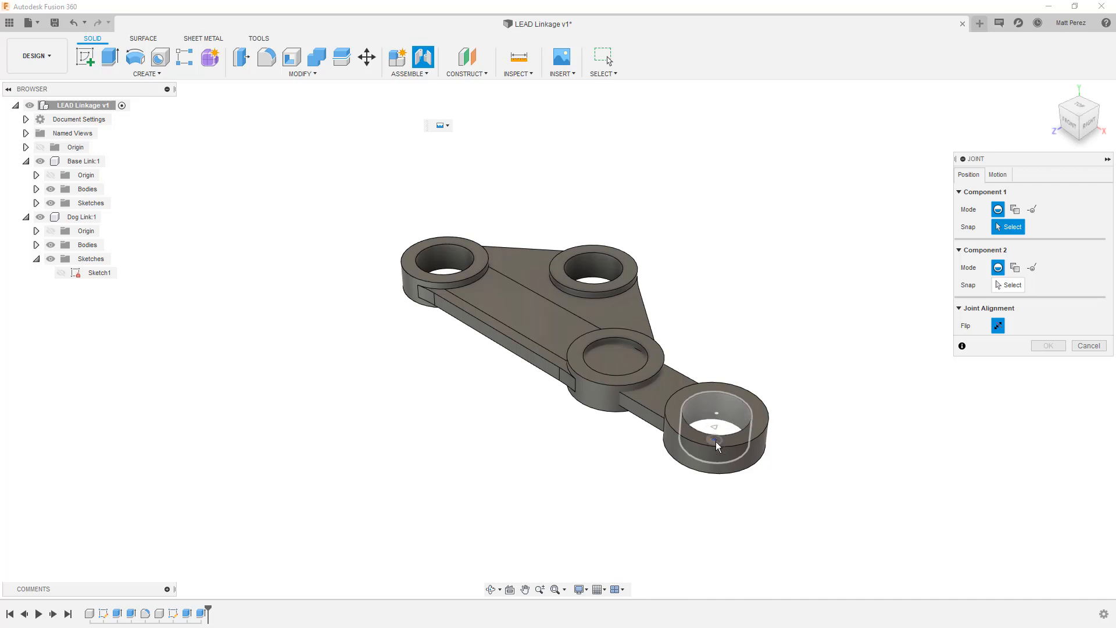
left_click(715, 427)
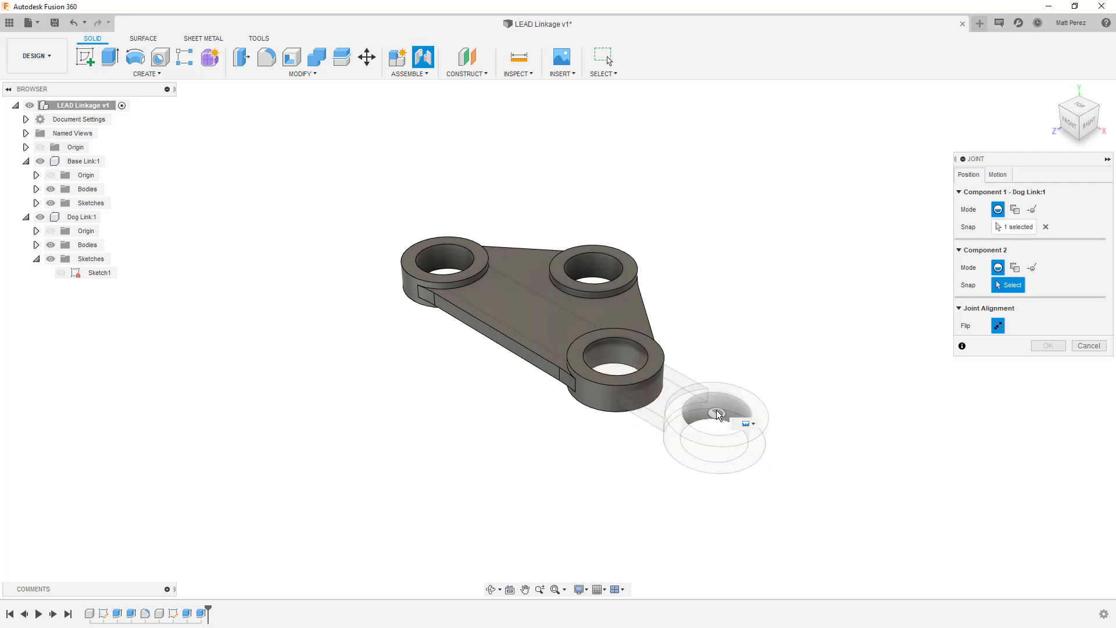
mouse_move(715, 415)
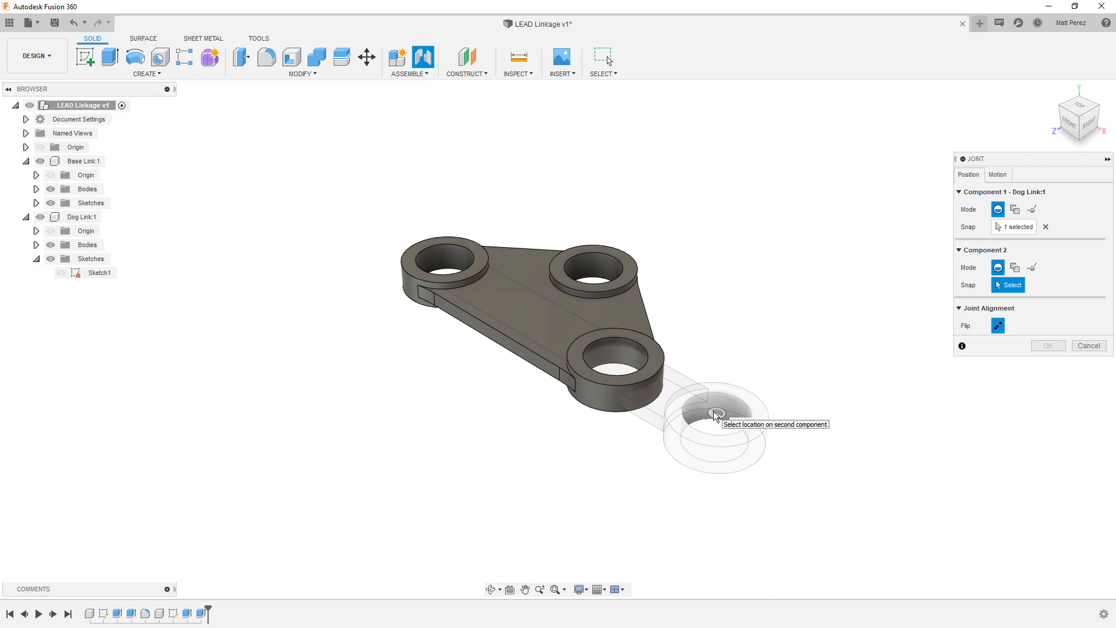
mouse_move(715, 416)
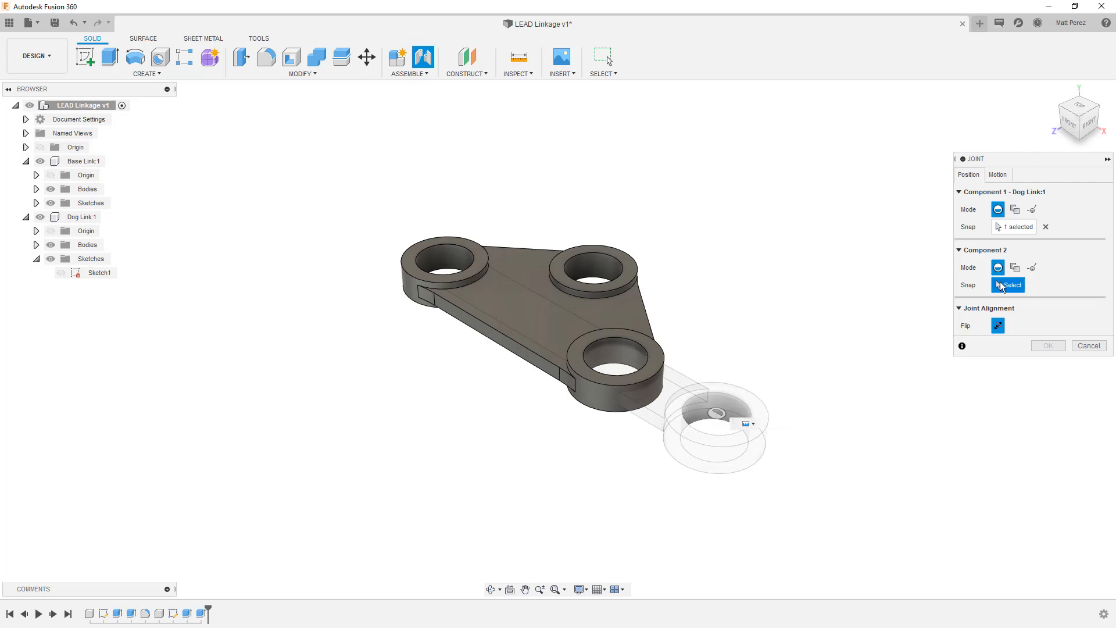
mouse_move(591, 292)
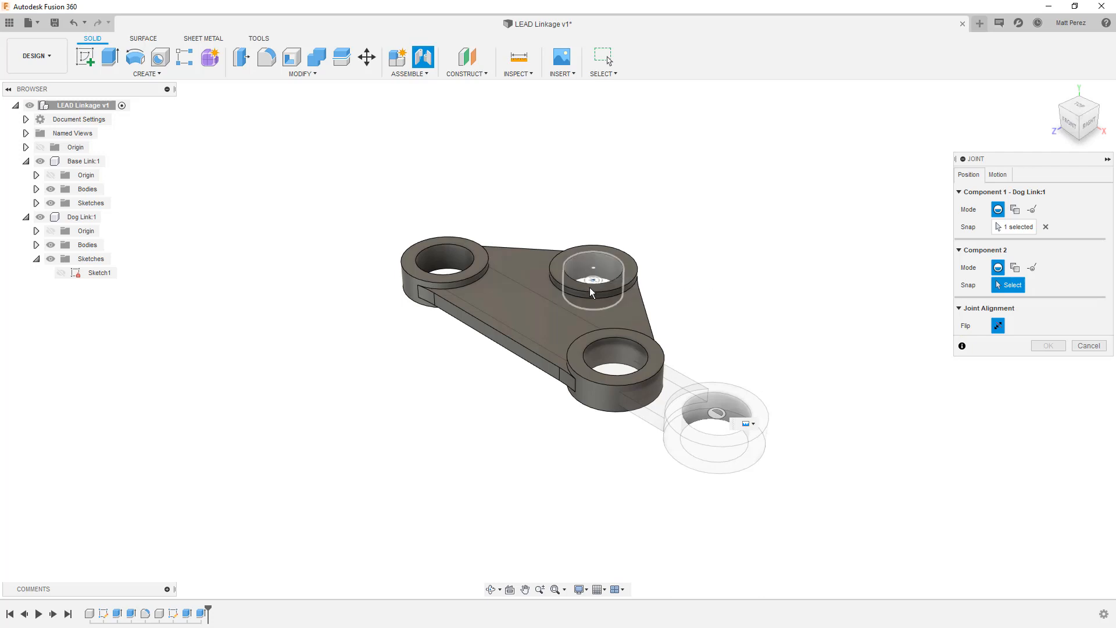
left_click(590, 274)
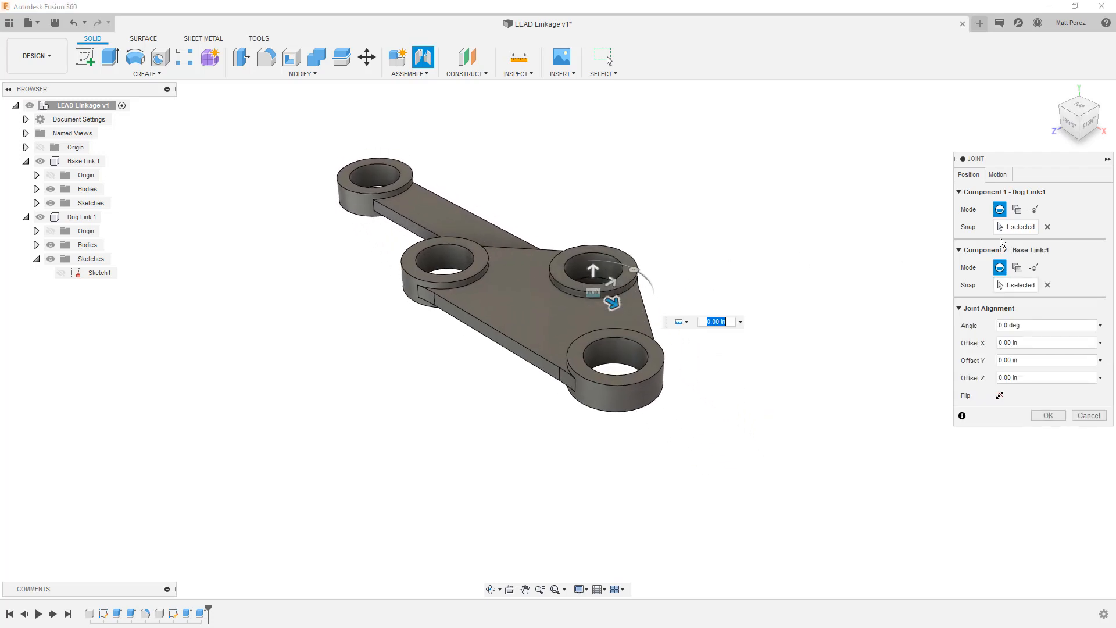
- Make the joint Revolute about the Z axis and confirm it as Rev1
left_click(997, 174)
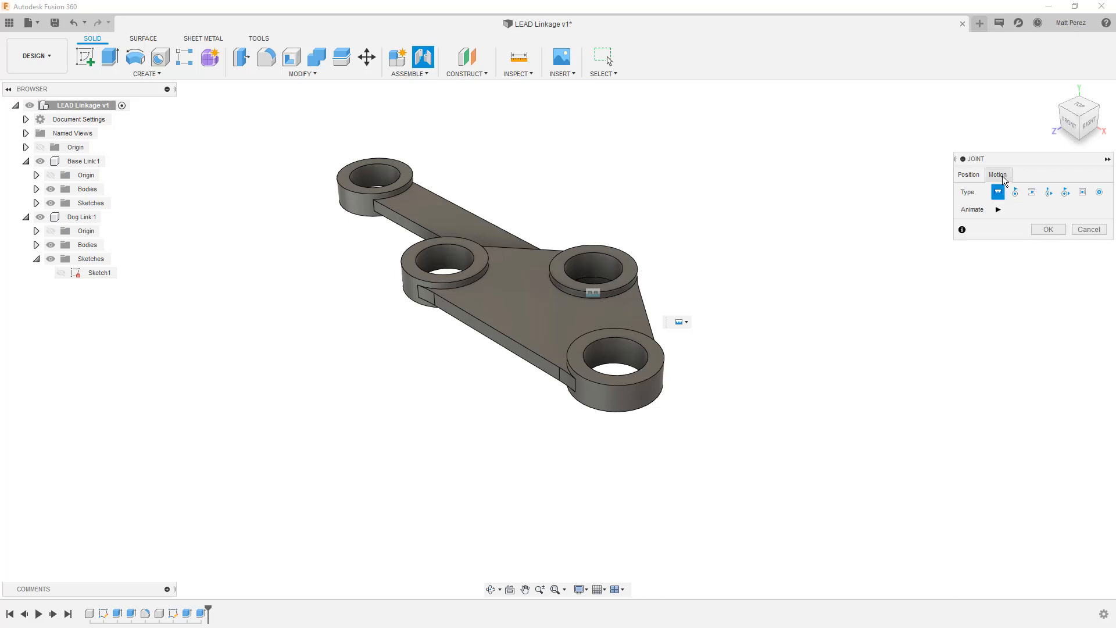
mouse_move(997, 192)
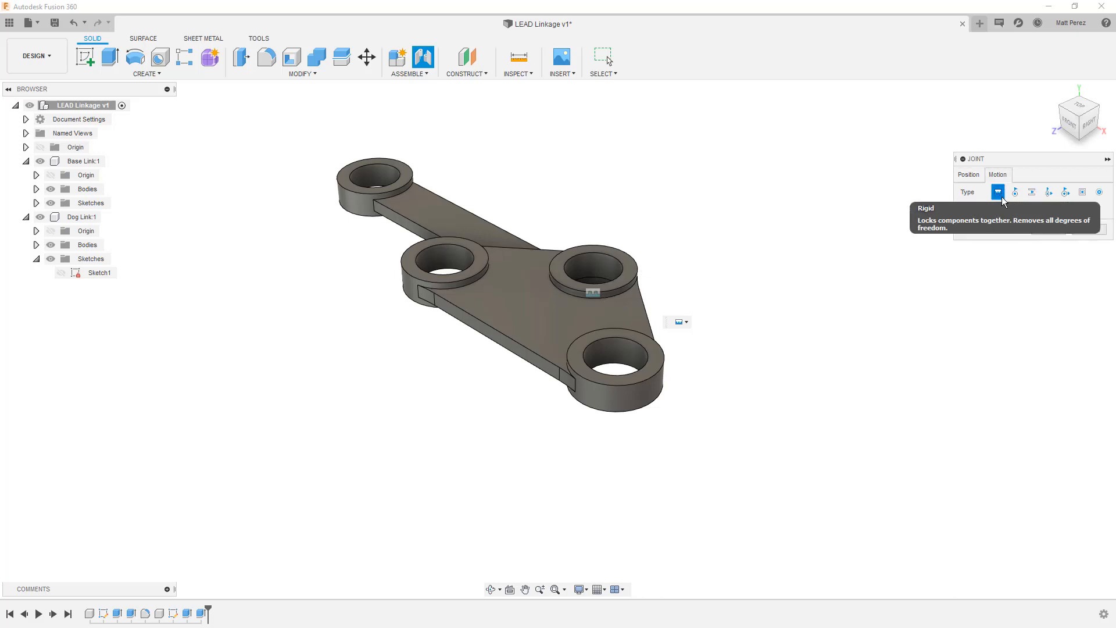
left_click(1015, 191)
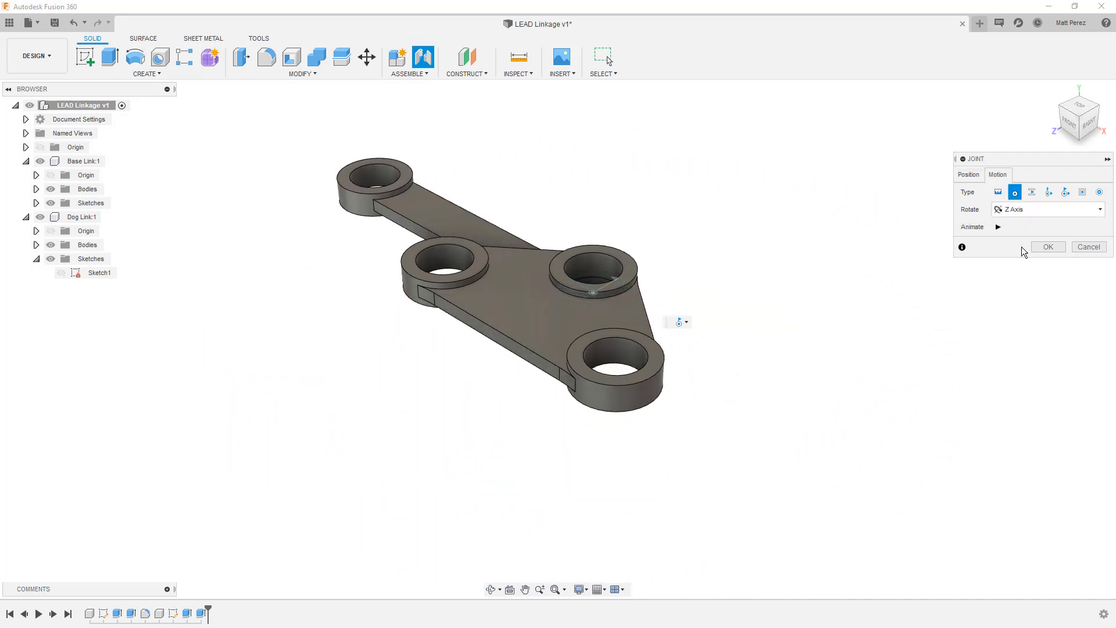
left_click(1046, 247)
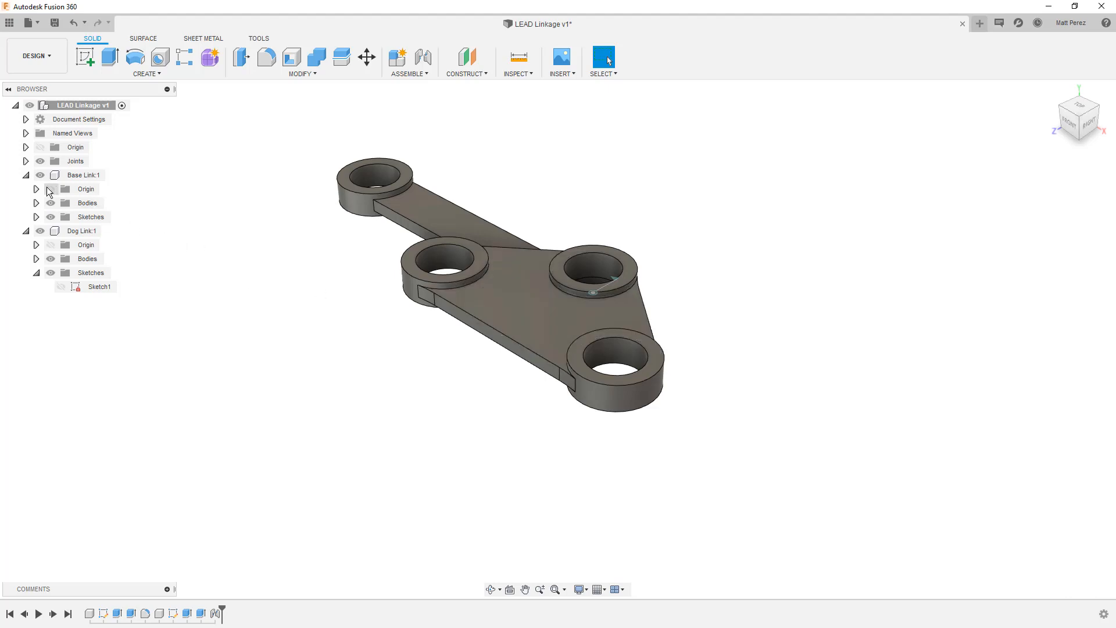
- Reveal Rev1 under Joints and ground Base Link:1 so Dog Link can swing about it
left_click(25, 161)
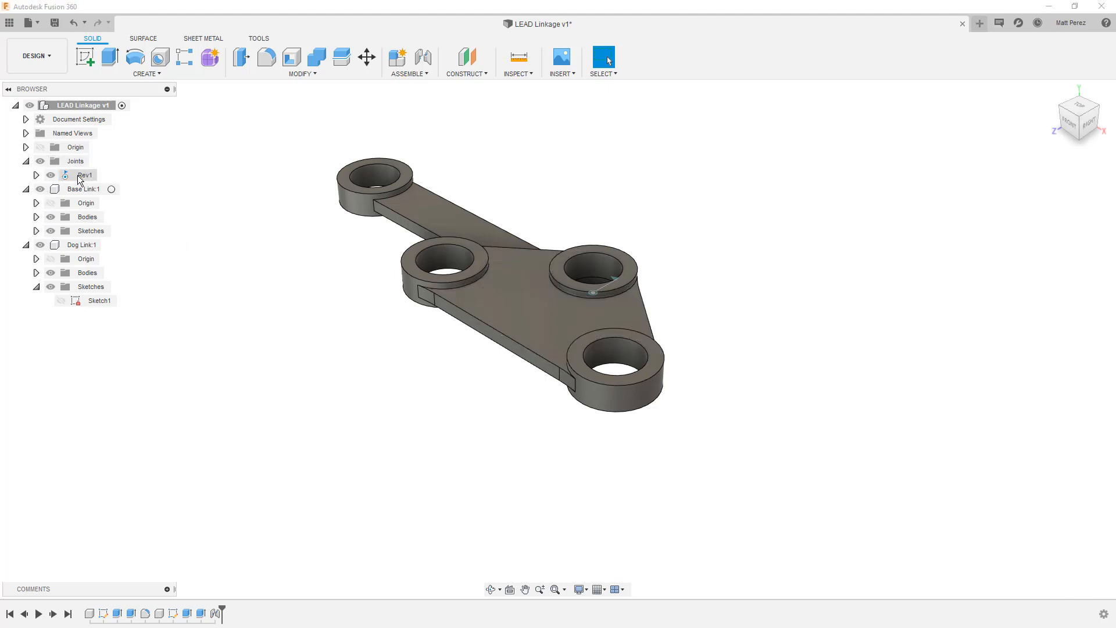
right_click(85, 175)
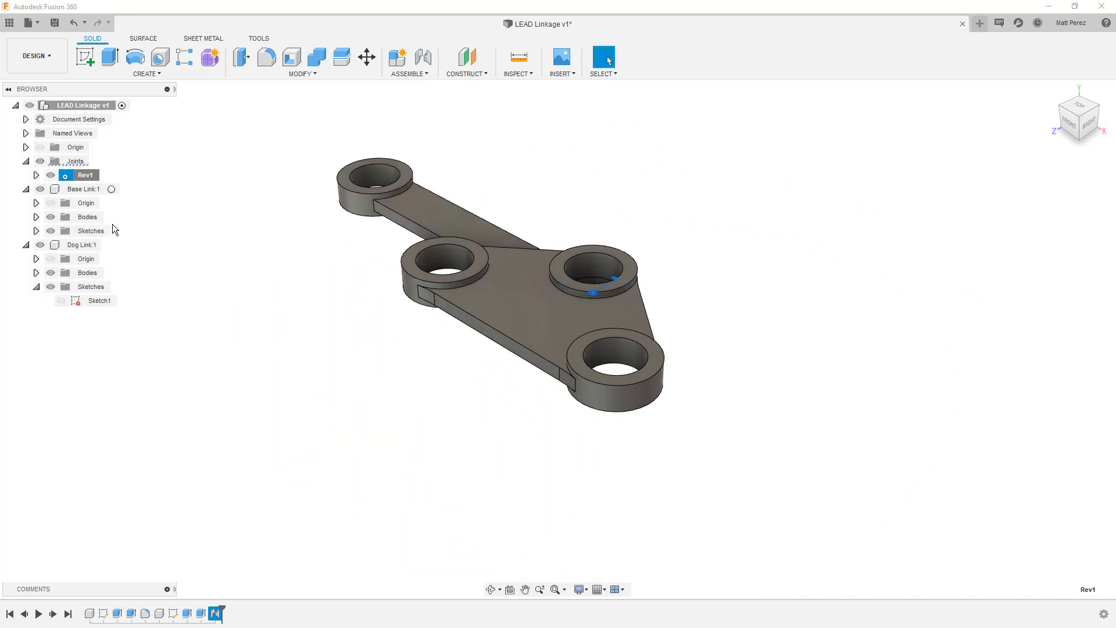
left_click(84, 188)
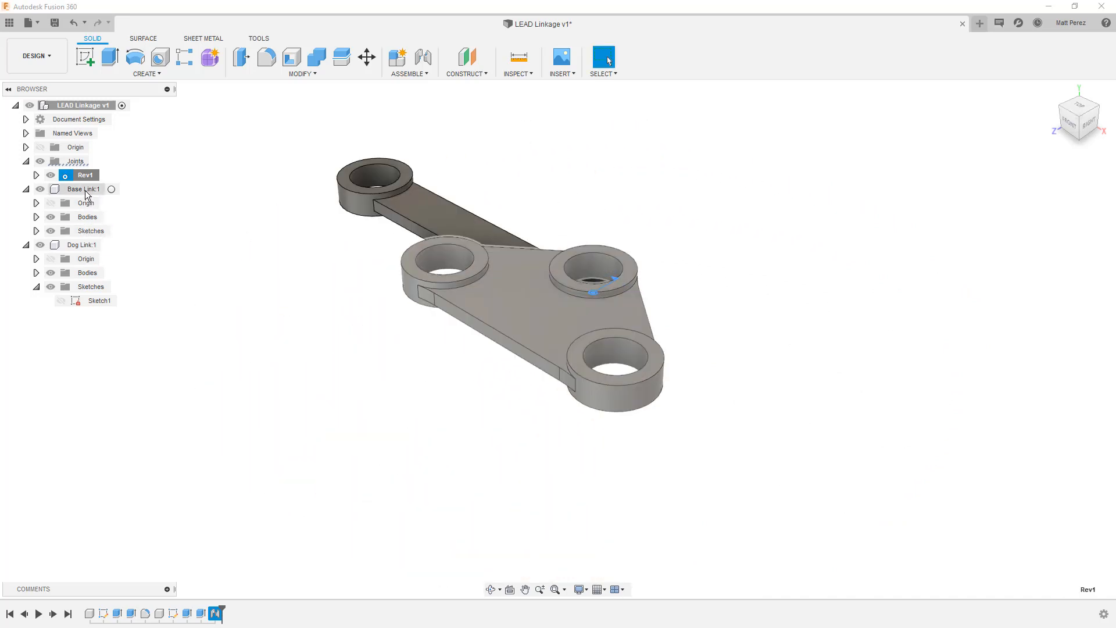
right_click(84, 189)
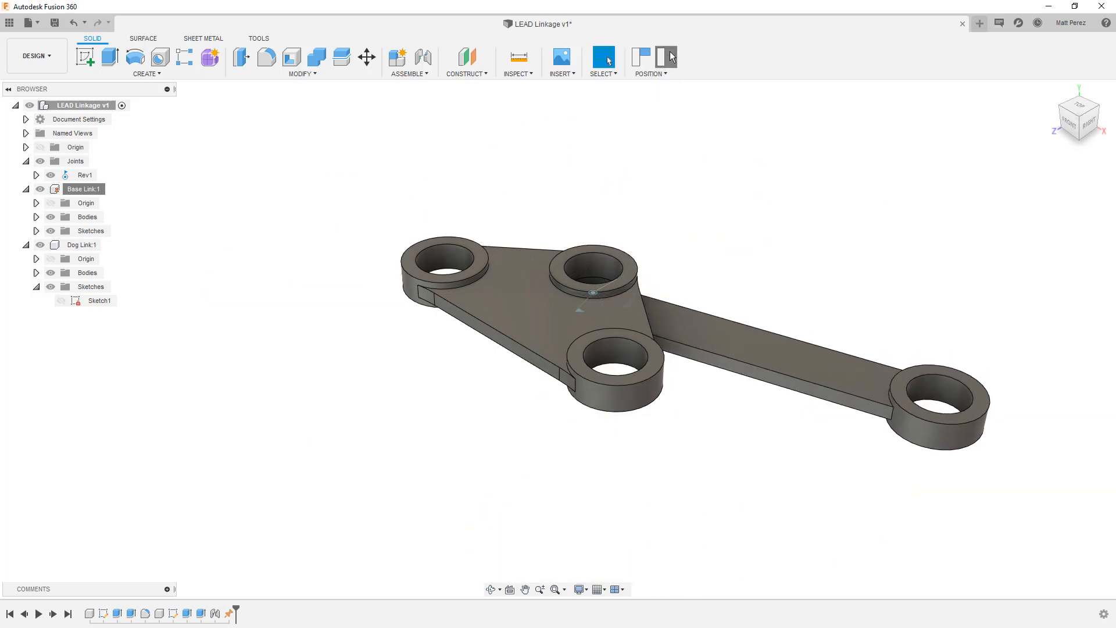
- Revert Dog Link to its original angle and remove the Ground1 feature from the timeline
left_click(228, 614)
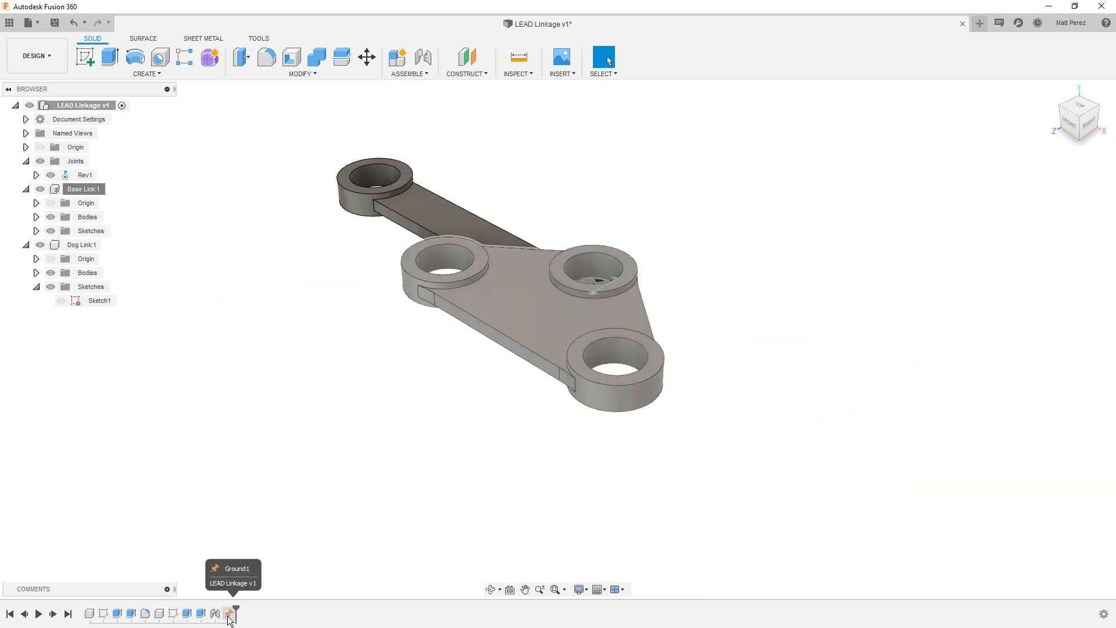
left_click(228, 613)
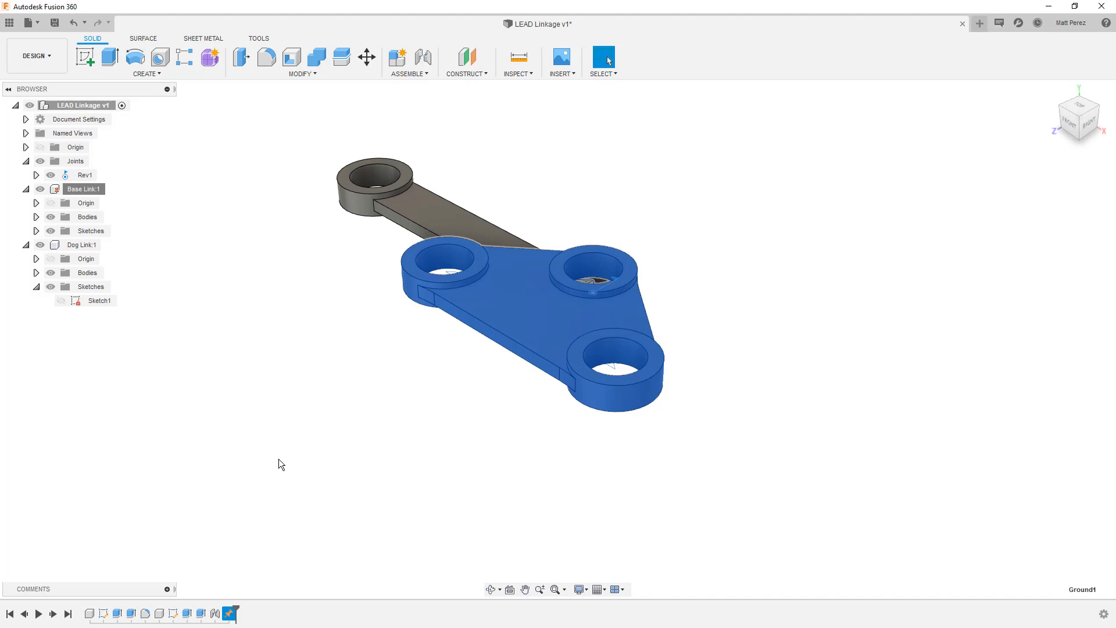
mouse_move(264, 459)
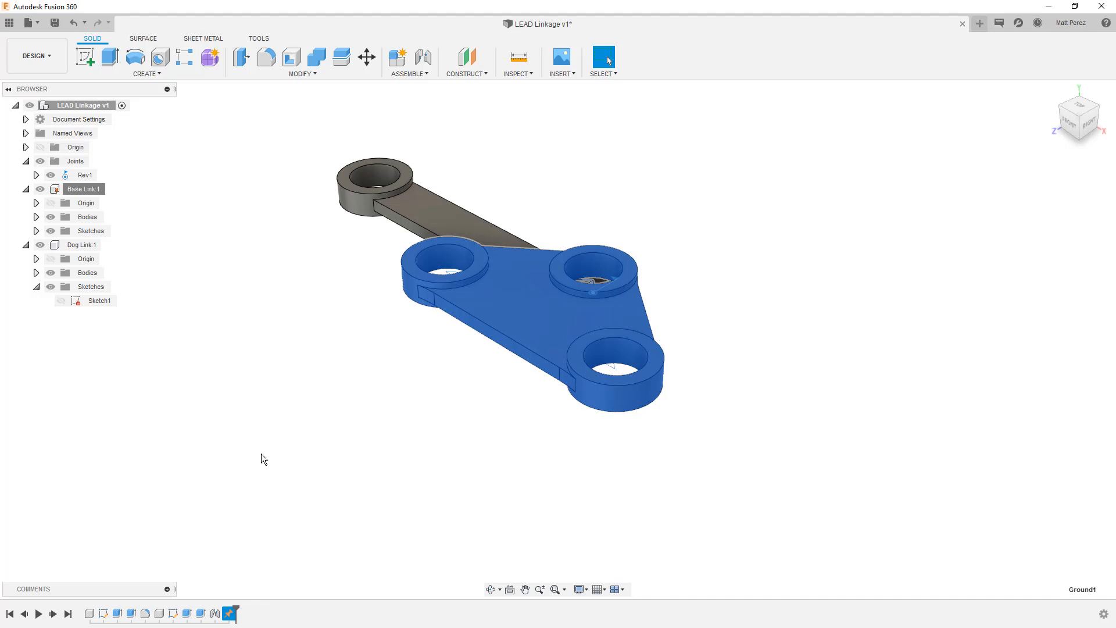
mouse_move(245, 580)
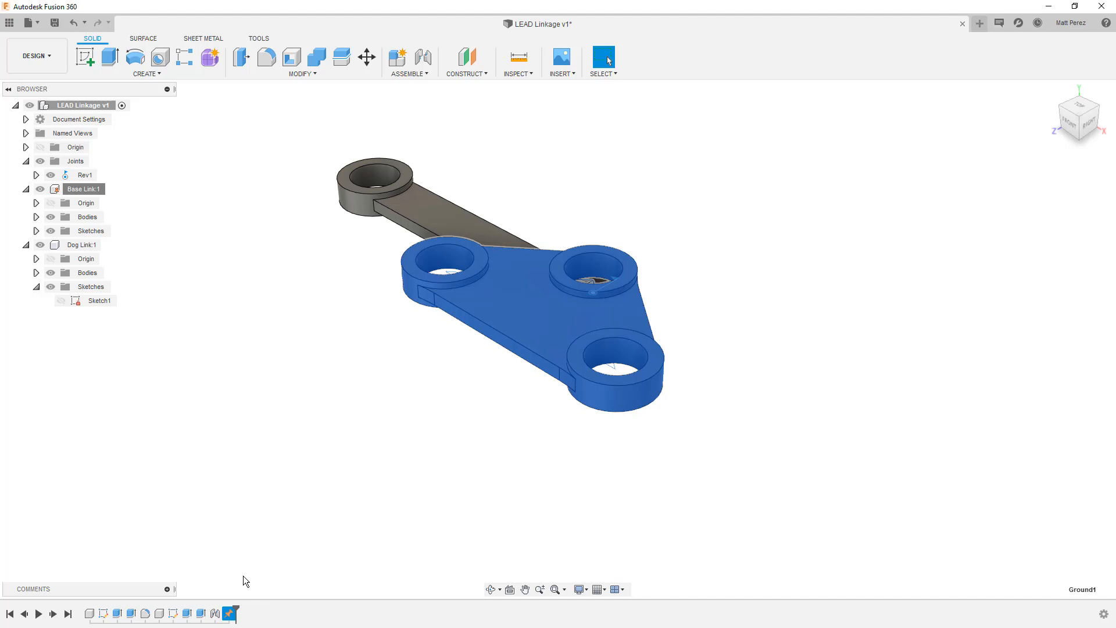
right_click(230, 614)
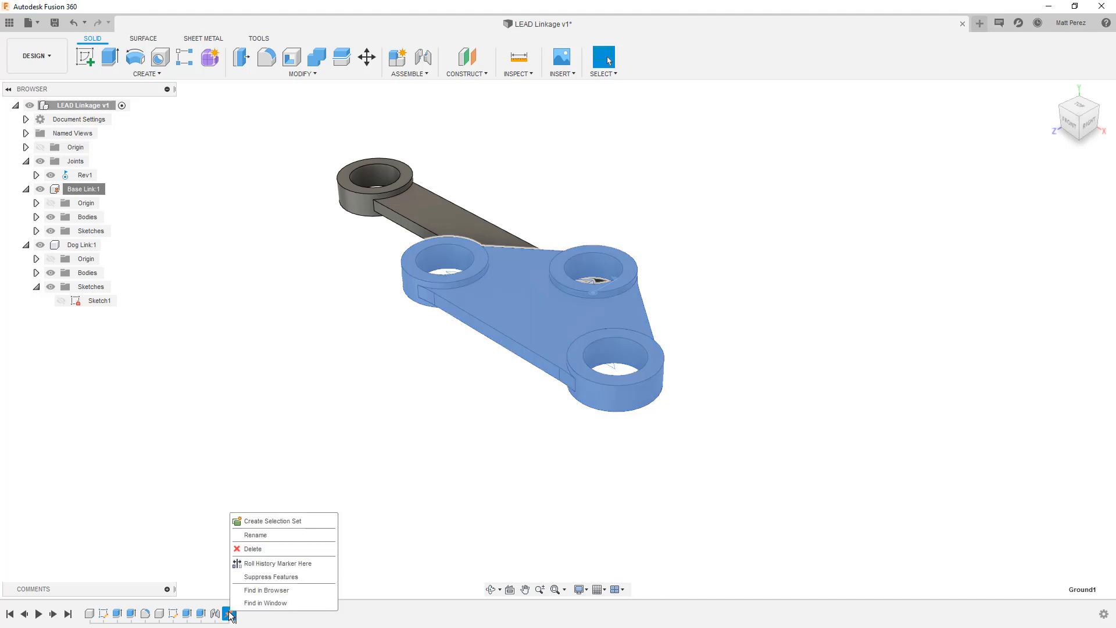
mouse_move(253, 549)
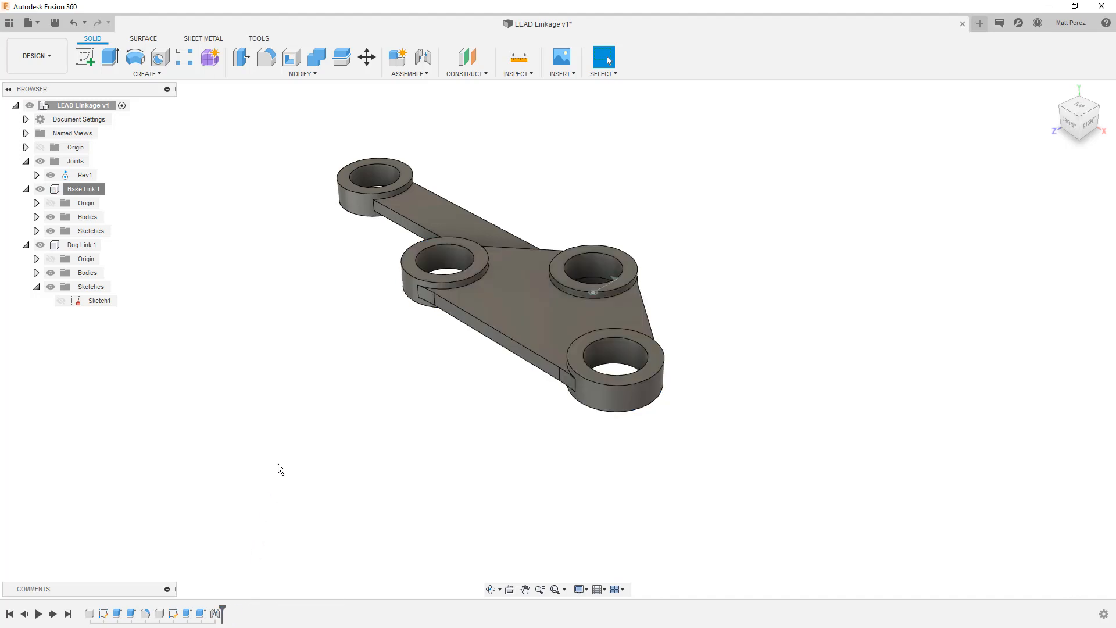
mouse_move(400, 312)
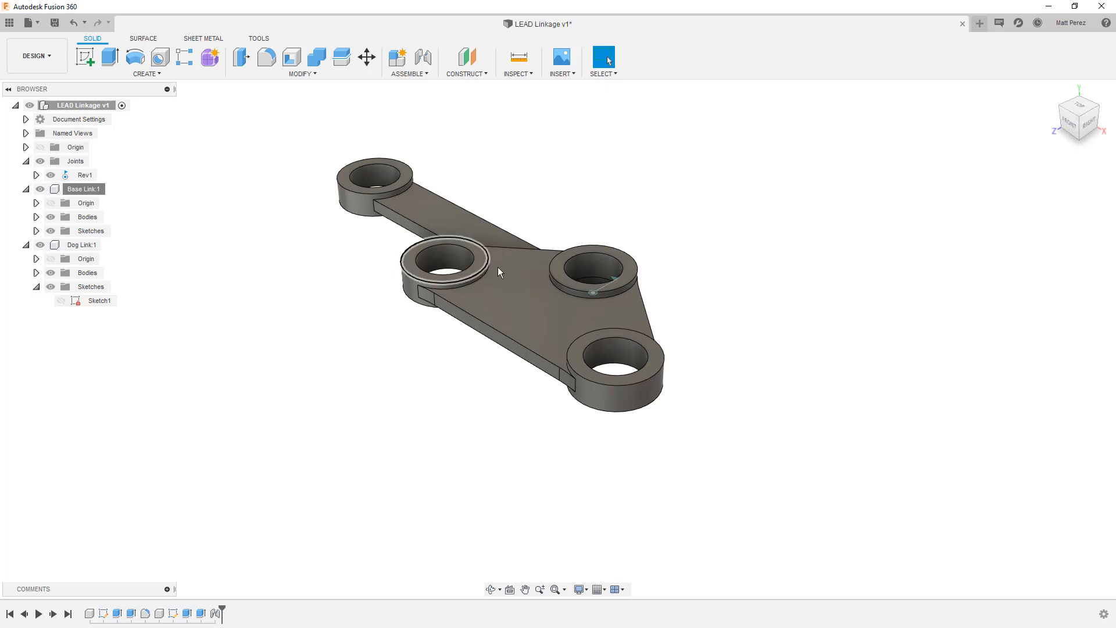
- Turn on Component Color Cycling so Base Link shows teal and Dog Link green
left_click(518, 63)
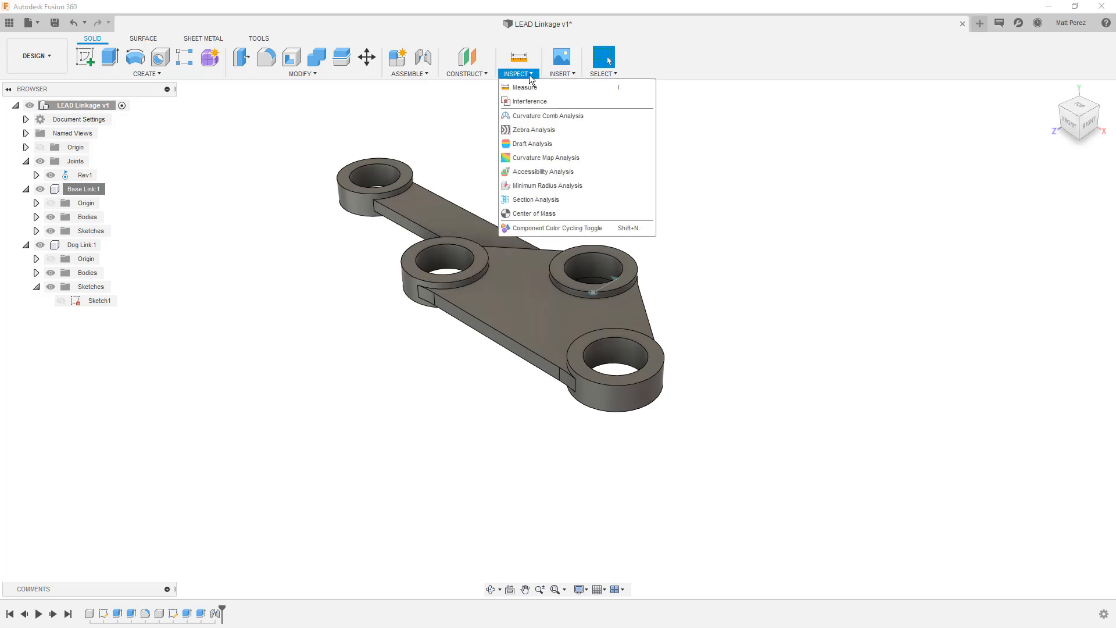
mouse_move(548, 228)
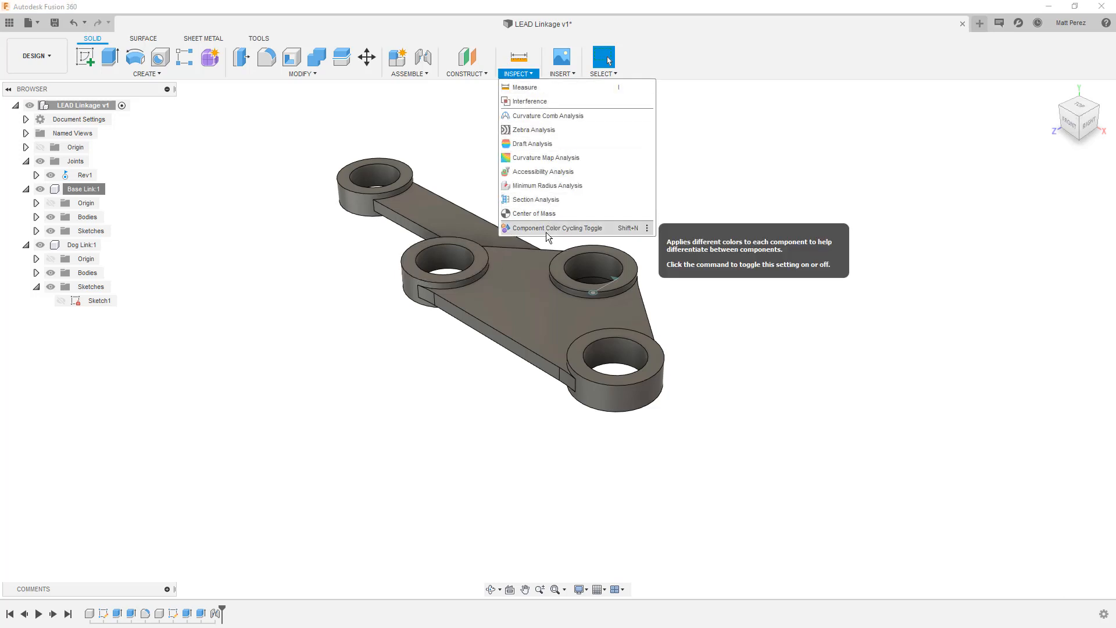
left_click(557, 228)
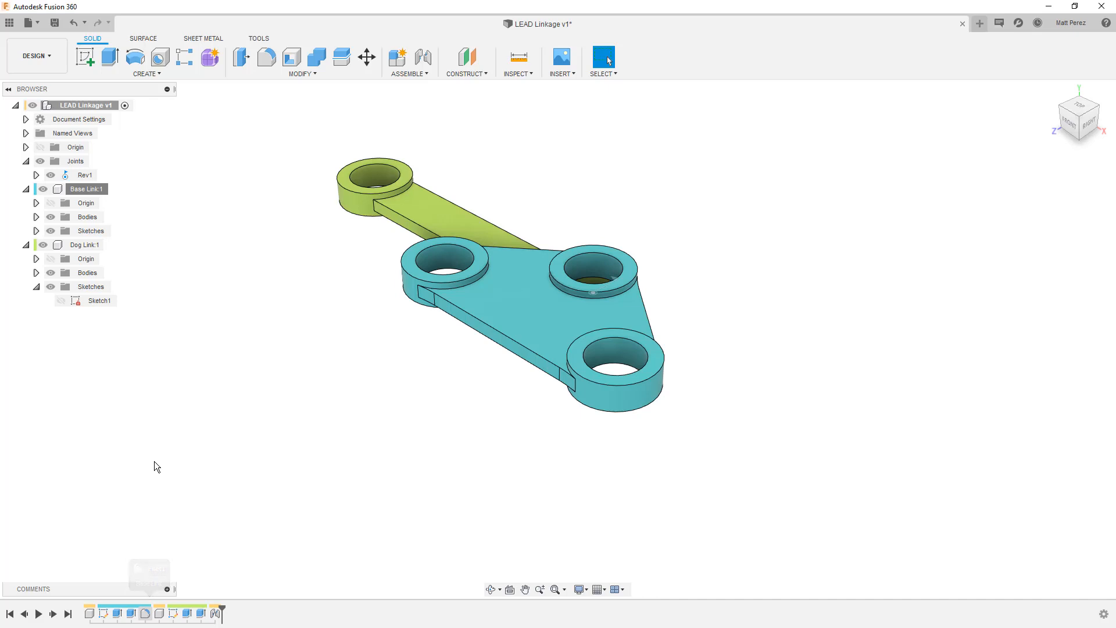
mouse_move(131, 614)
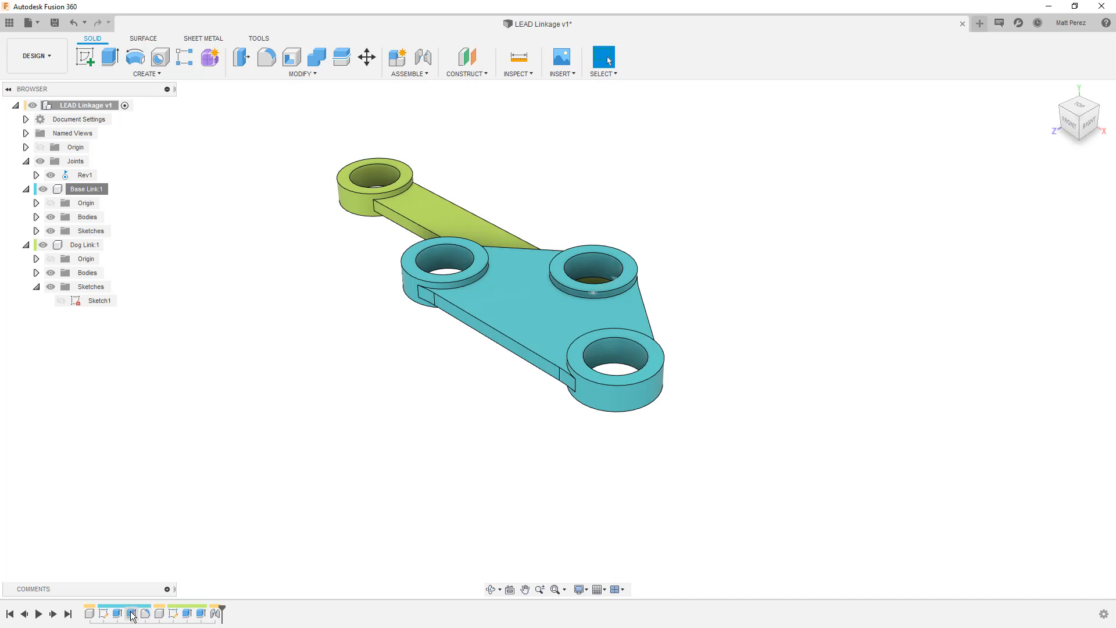
mouse_move(198, 612)
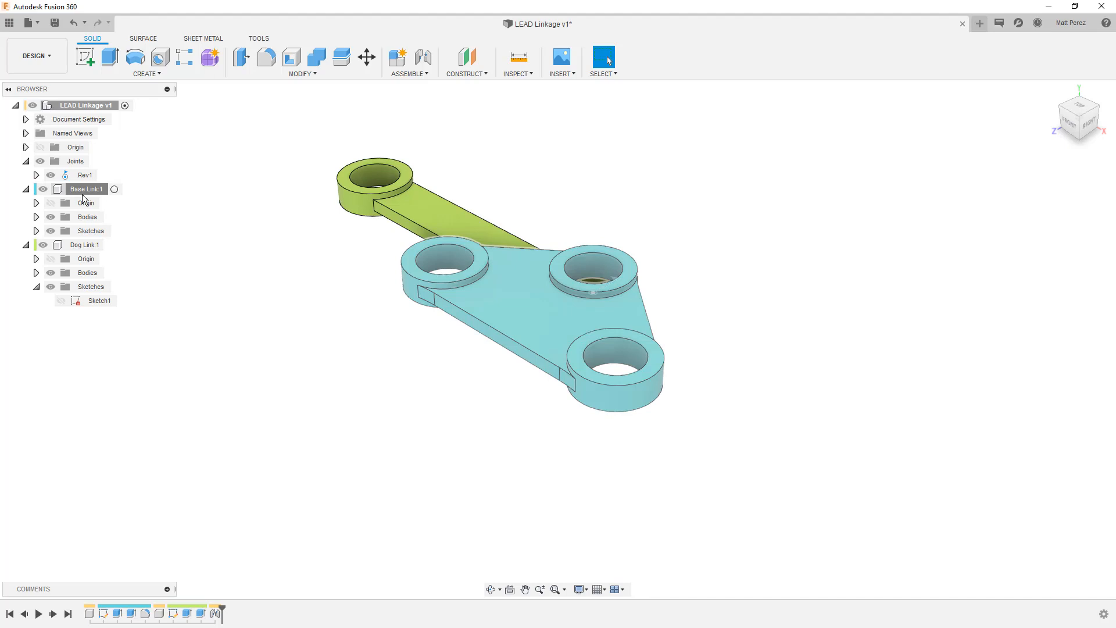
left_click(594, 322)
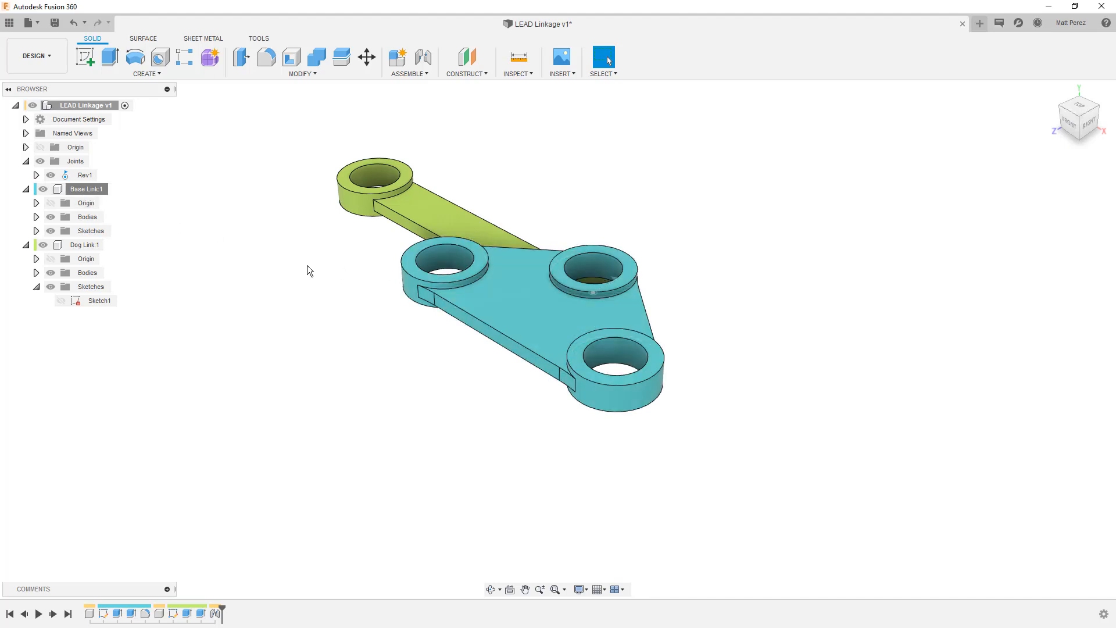
mouse_move(229, 600)
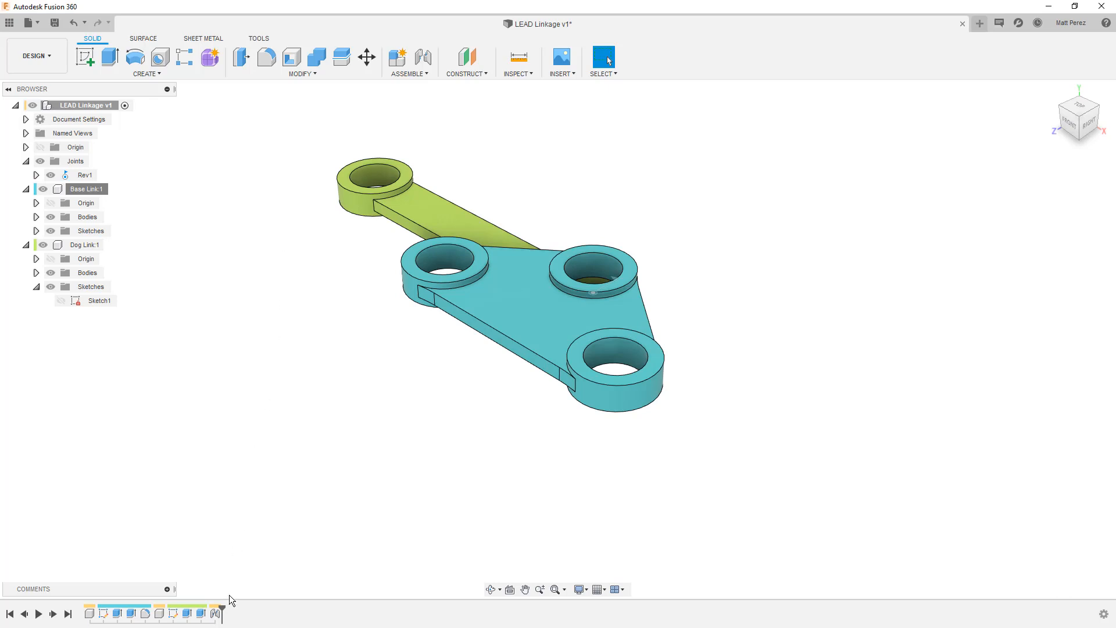
mouse_move(236, 580)
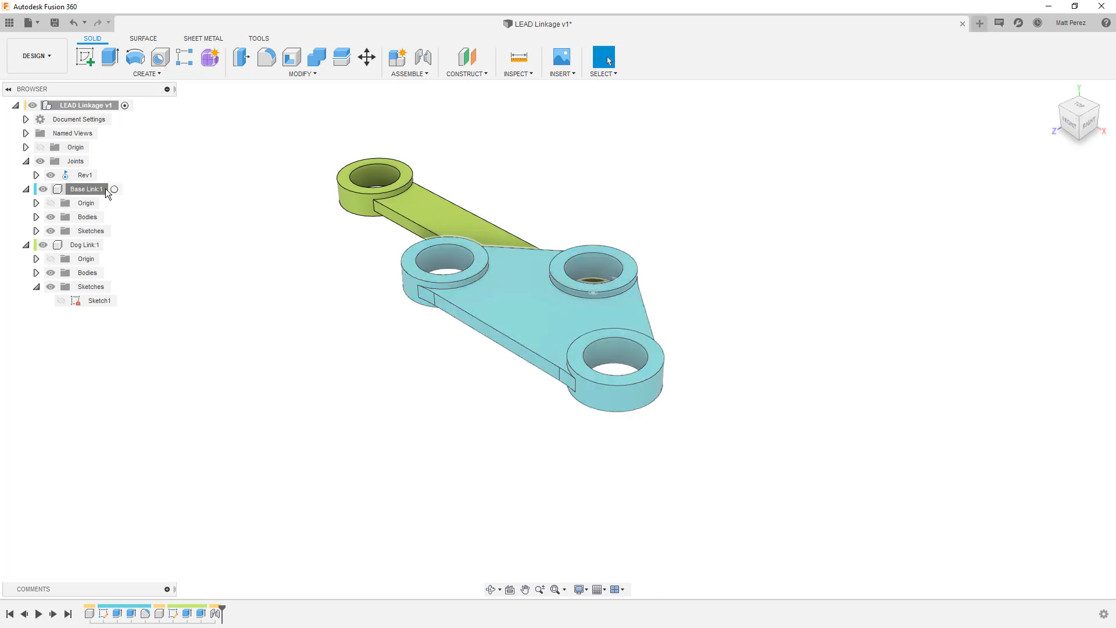
left_click(85, 189)
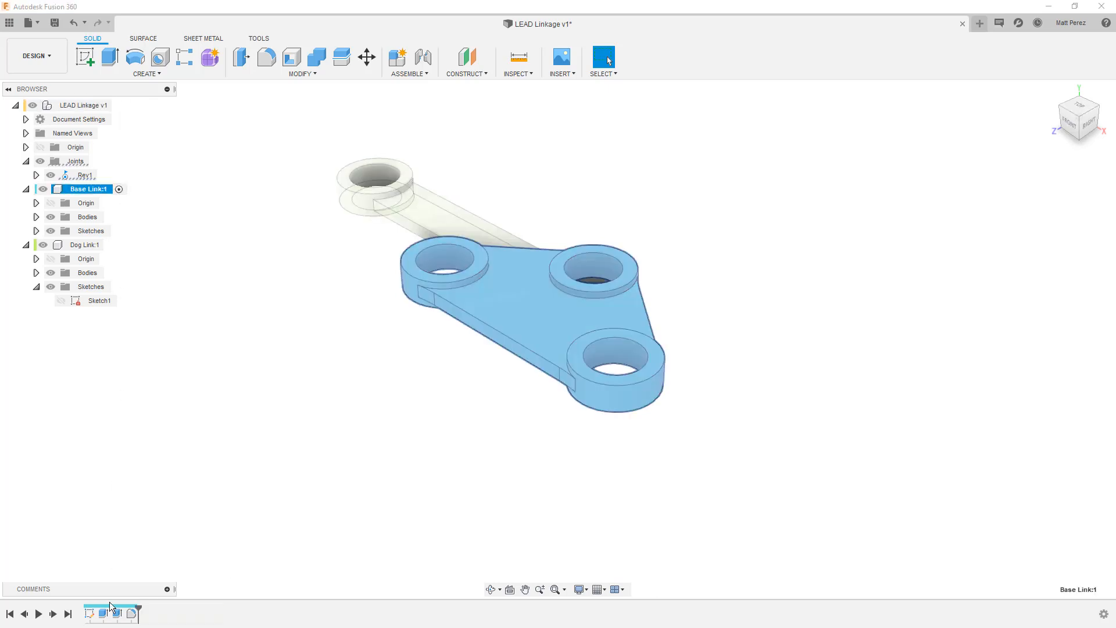
left_click(224, 342)
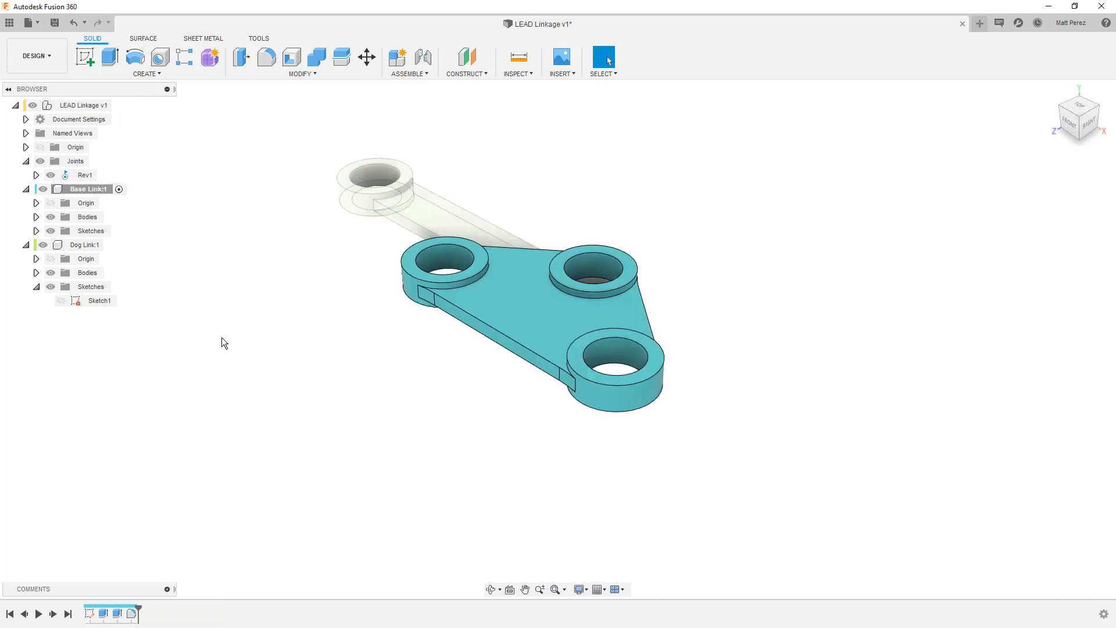
left_click(83, 106)
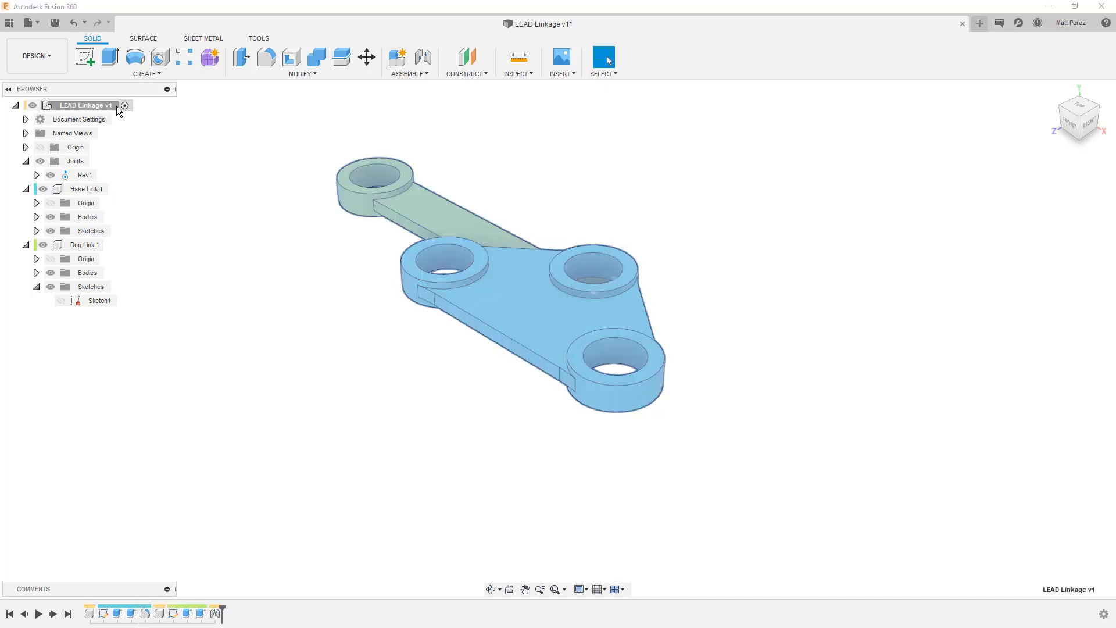
left_click(86, 244)
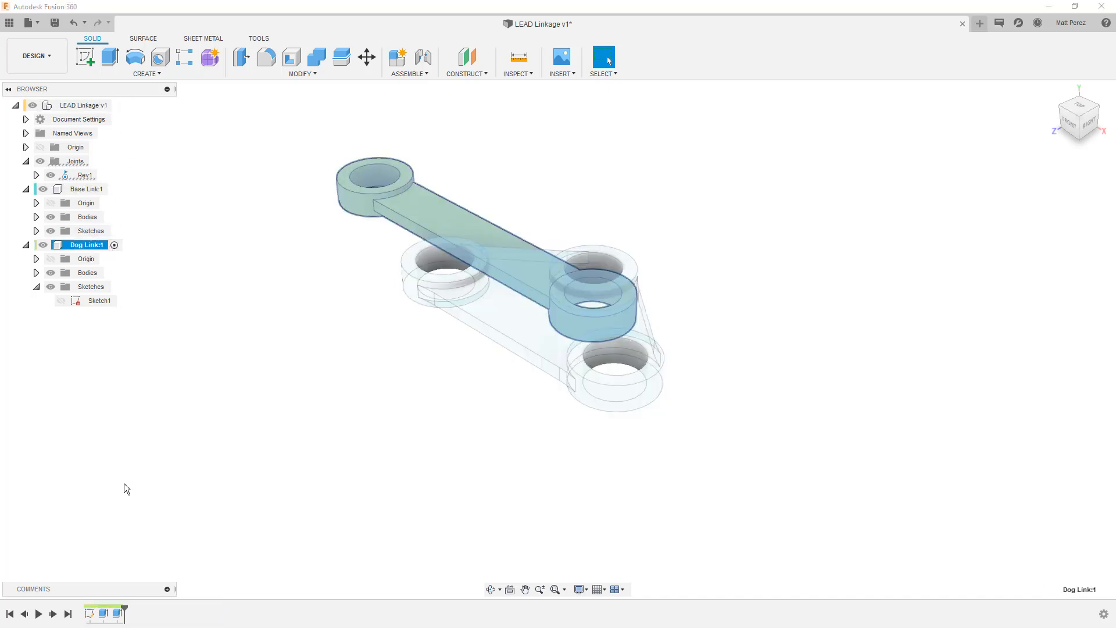
mouse_move(176, 389)
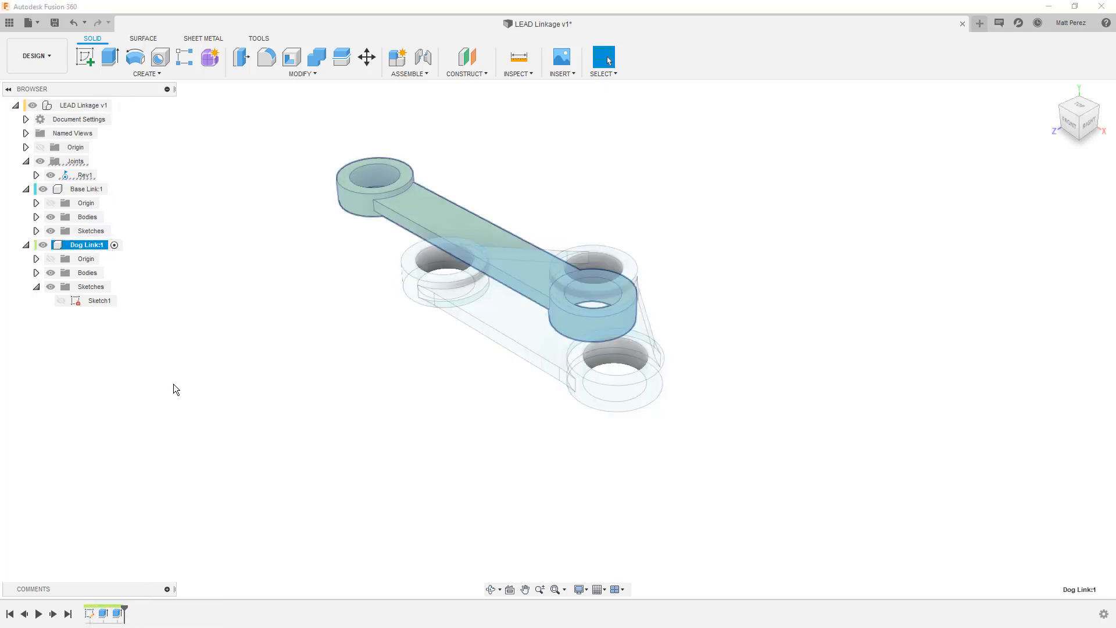
mouse_move(120, 105)
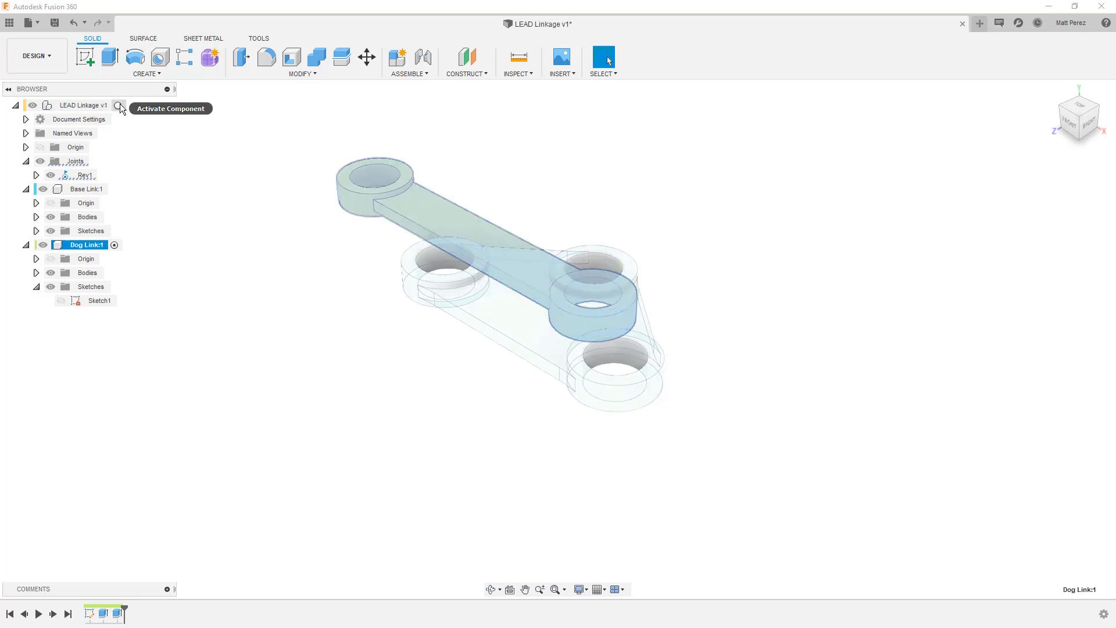
left_click(120, 104)
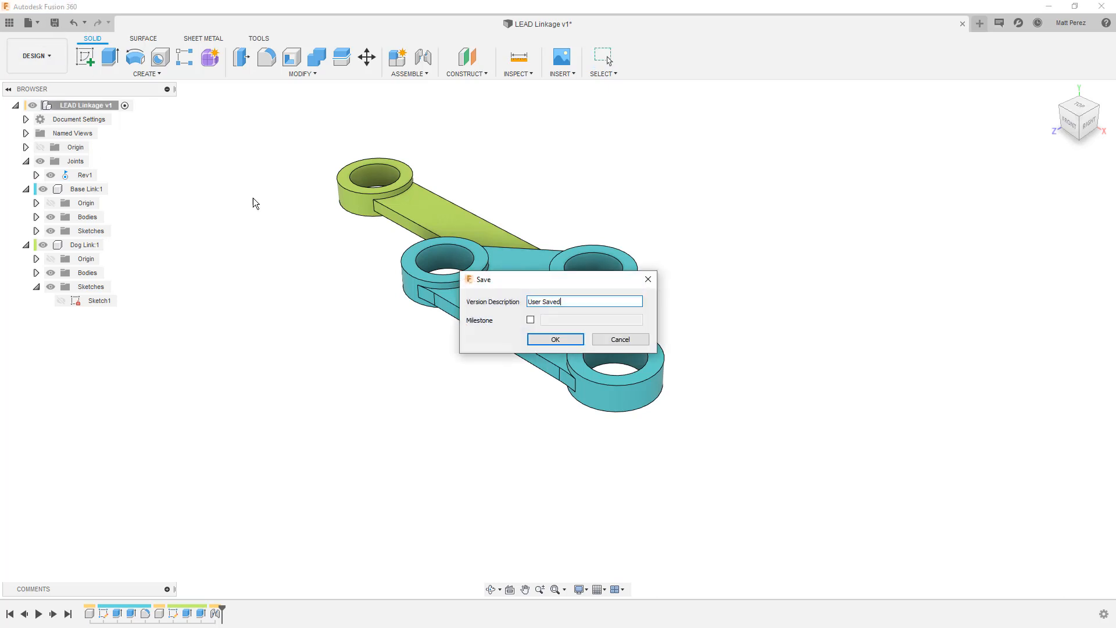
- Save the design as LEAD Linkage v2, keeping the version description
left_click(554, 338)
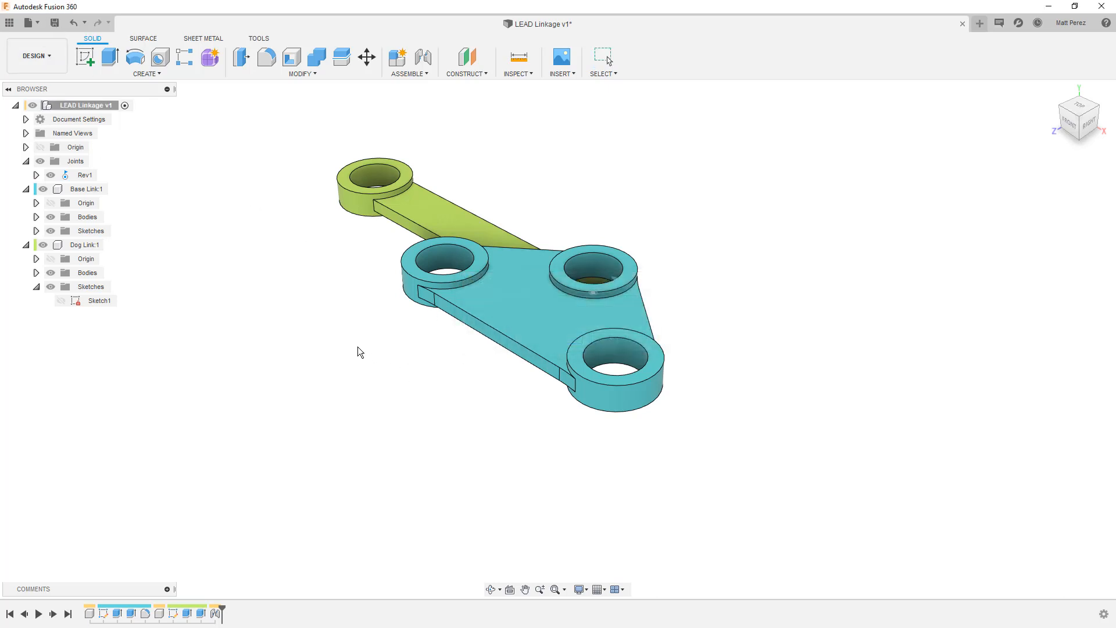
key("ctrl+s")
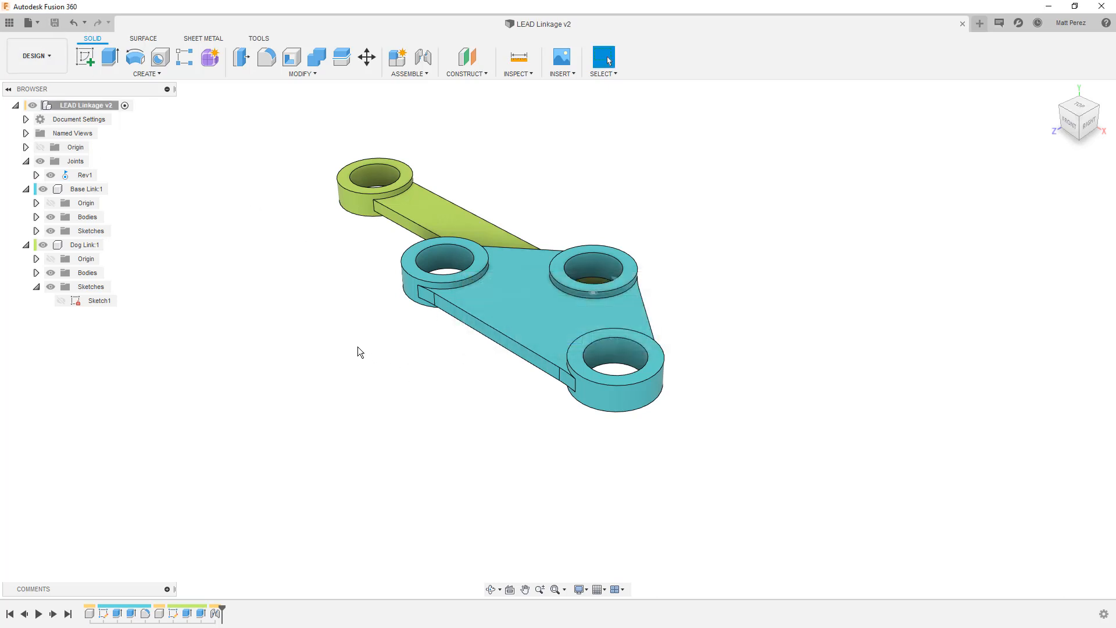